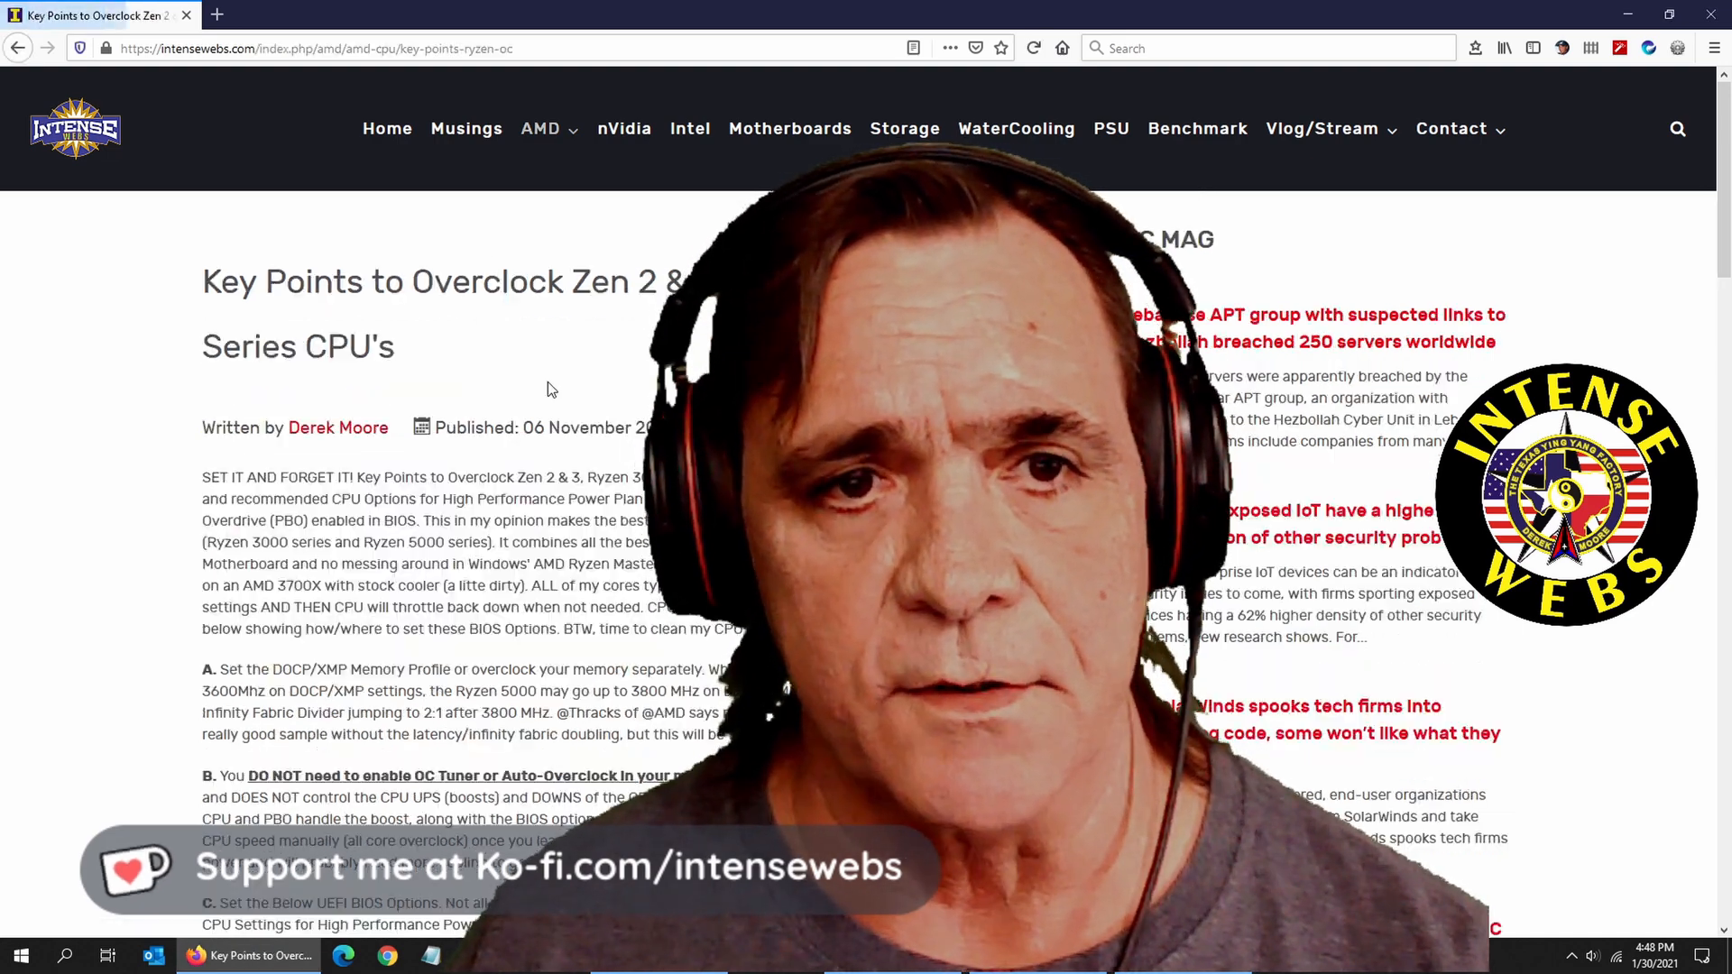
Step: Go to the Tool section and launch ASUS EZ Flash 3, listing drive fs3 with the 3402 .CAP file
{"action": "scroll", "scroll_direction": "down", "scroll_amount": 3}
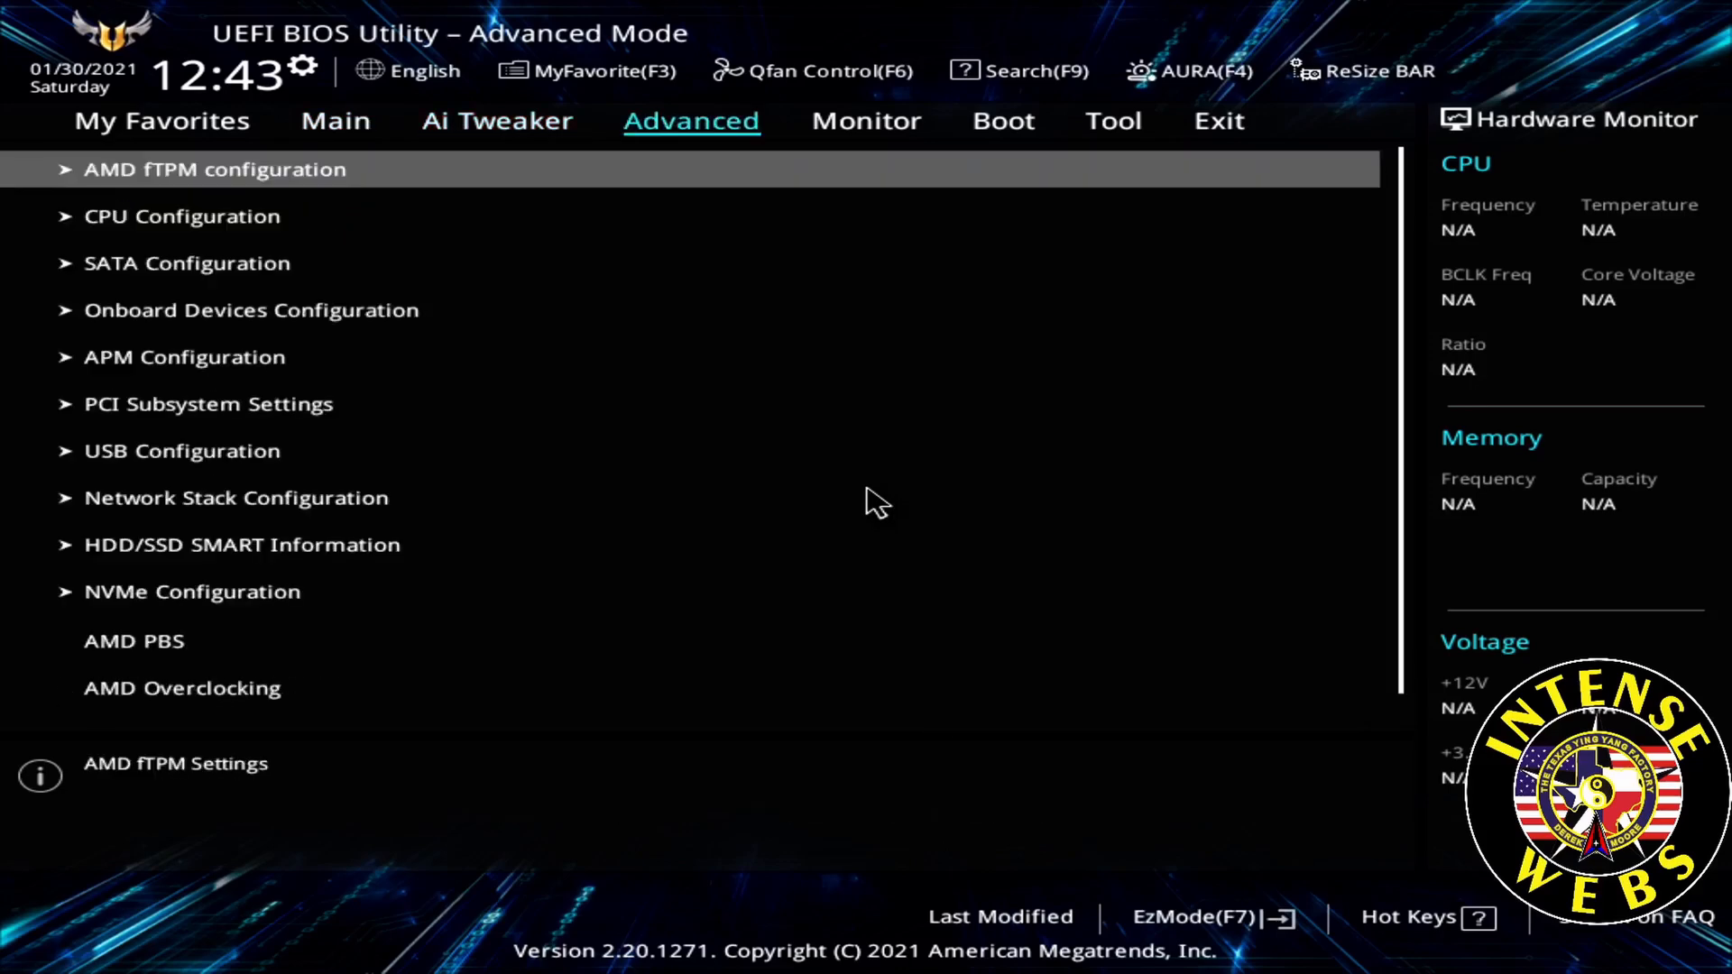
{"action": "left_click", "coordinate": [1113, 121]}
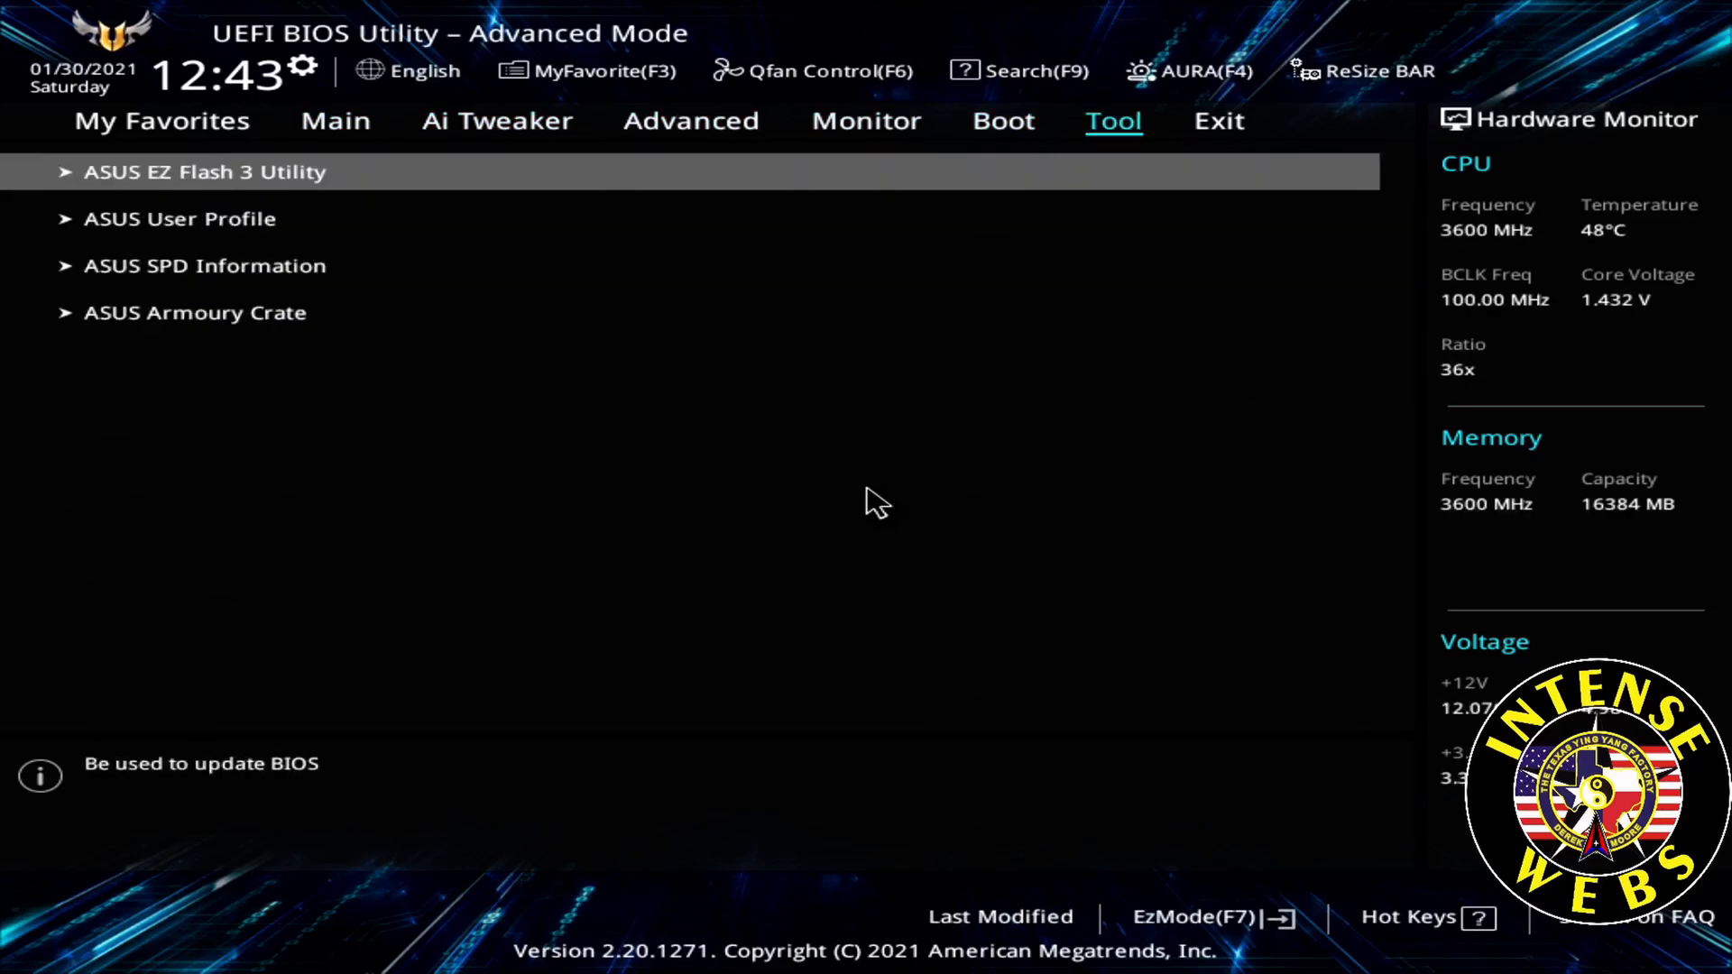
{"action": "left_click", "coordinate": [204, 171]}
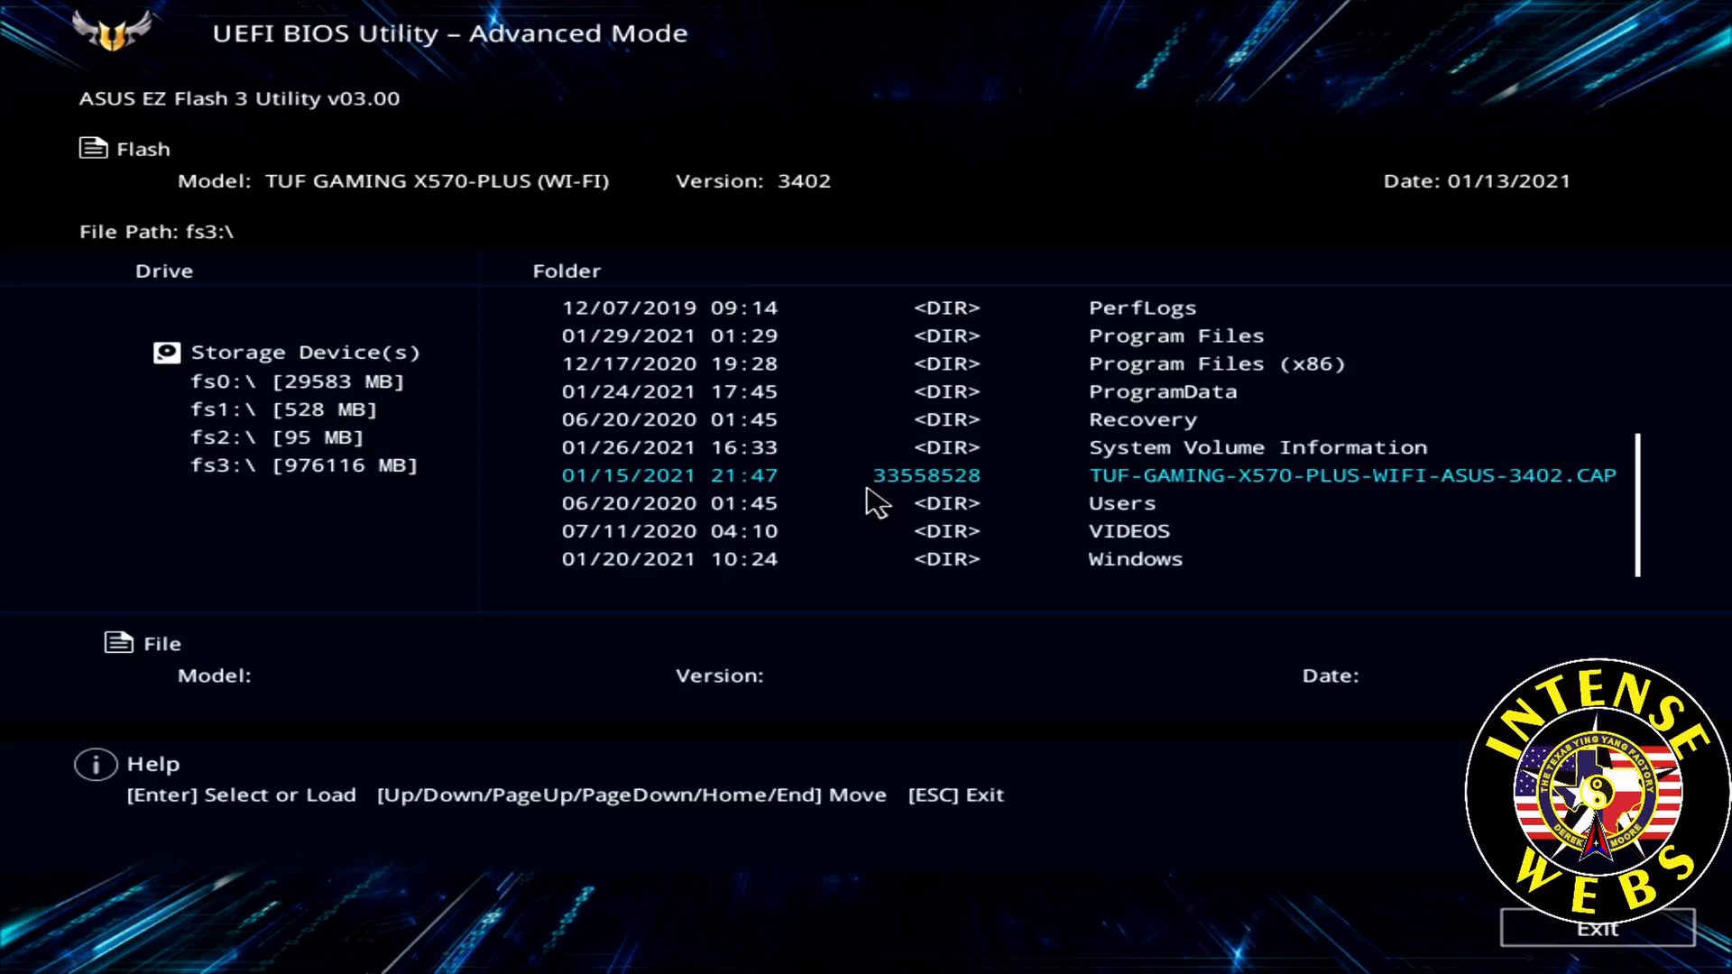
Step: Select TUF-GAMING-X570-PLUS-WIFI-ASUS-3402.CAP and confirm reading and flashing it to the BIOS
{"action": "left_click", "coordinate": [1351, 475]}
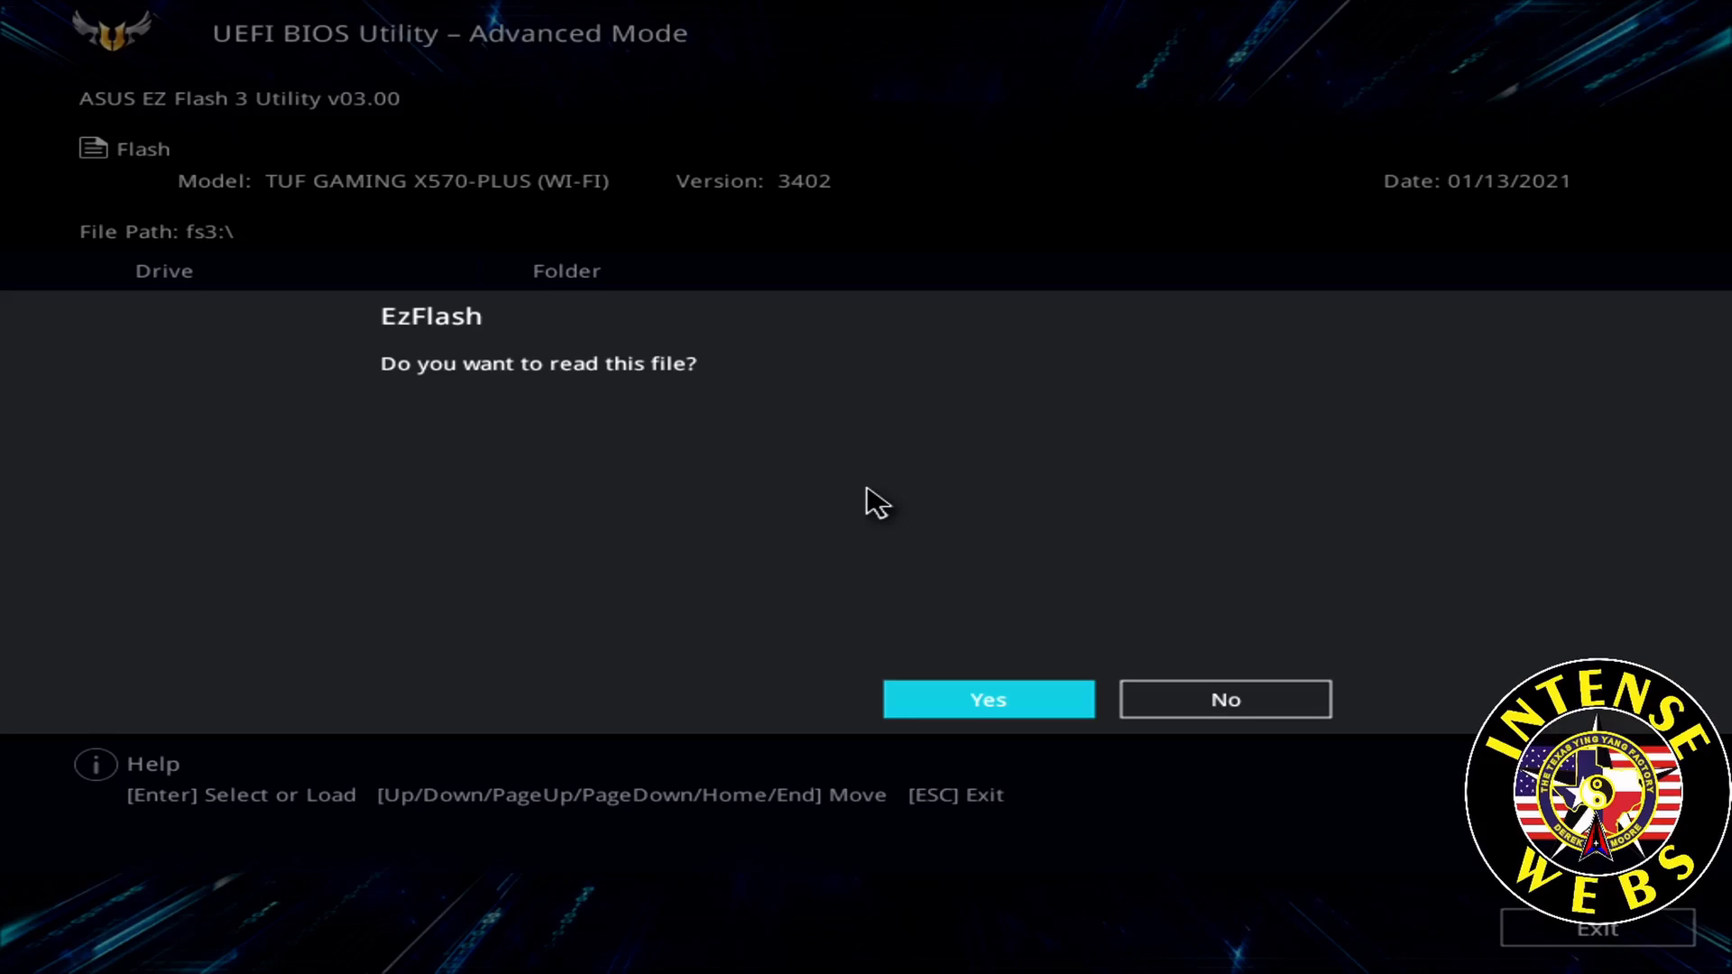
{"action": "left_click", "coordinate": [987, 700]}
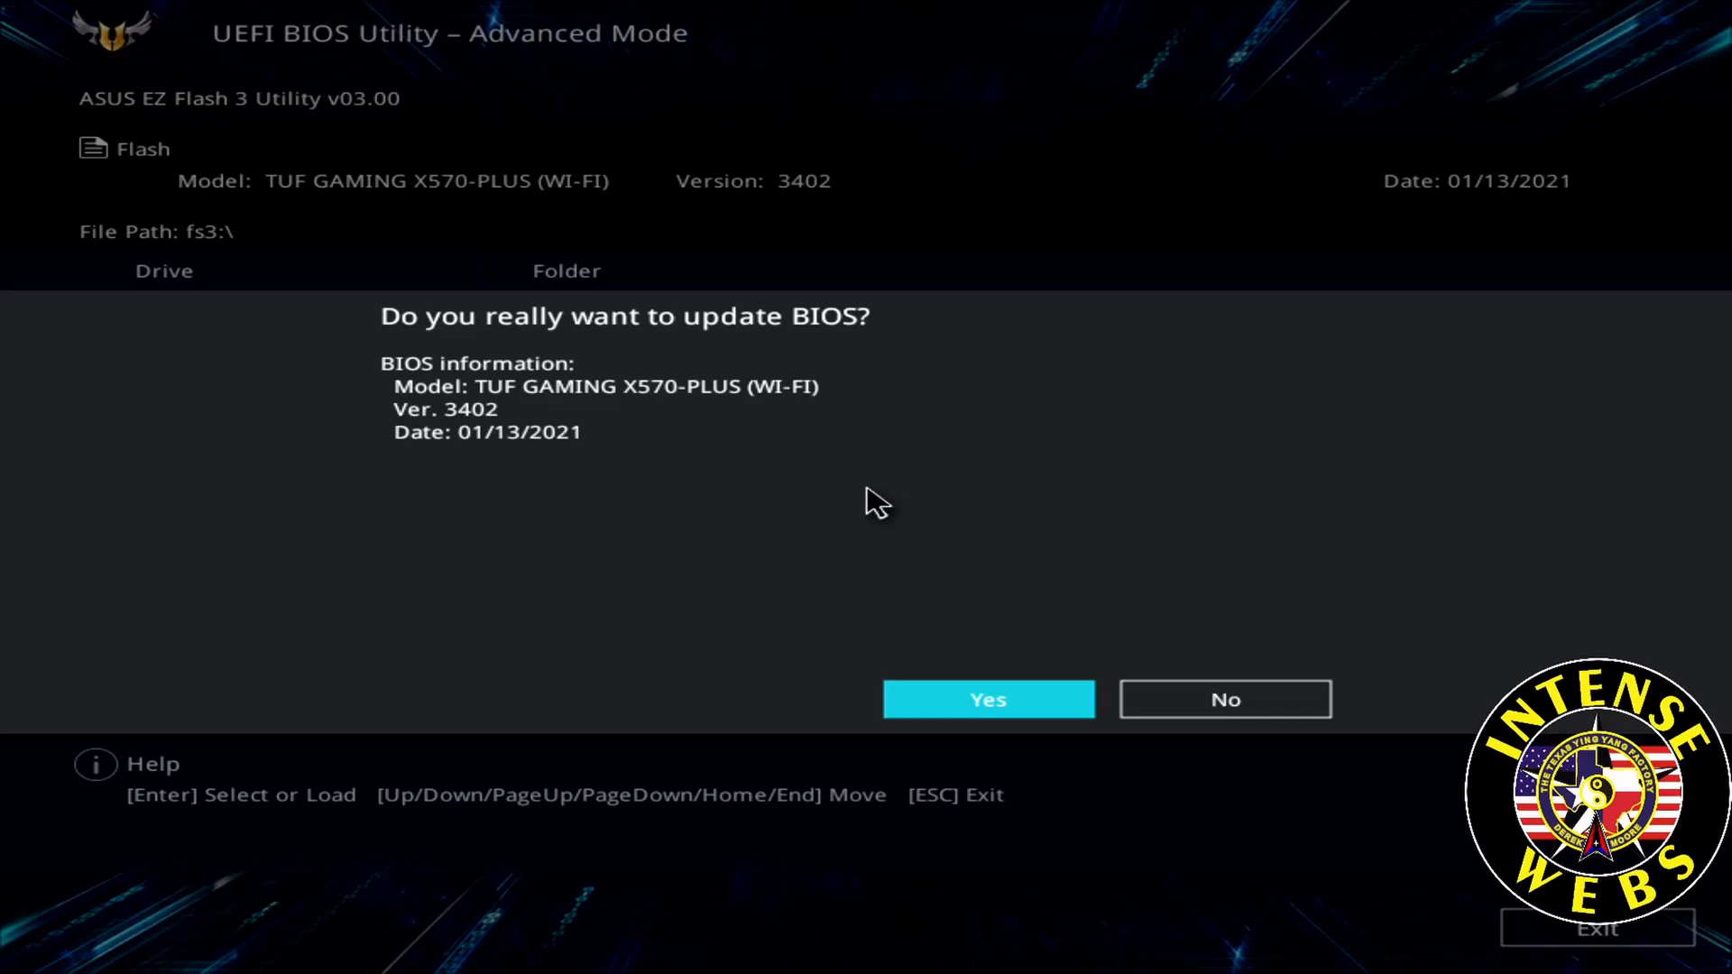
{"action": "left_click", "coordinate": [986, 699]}
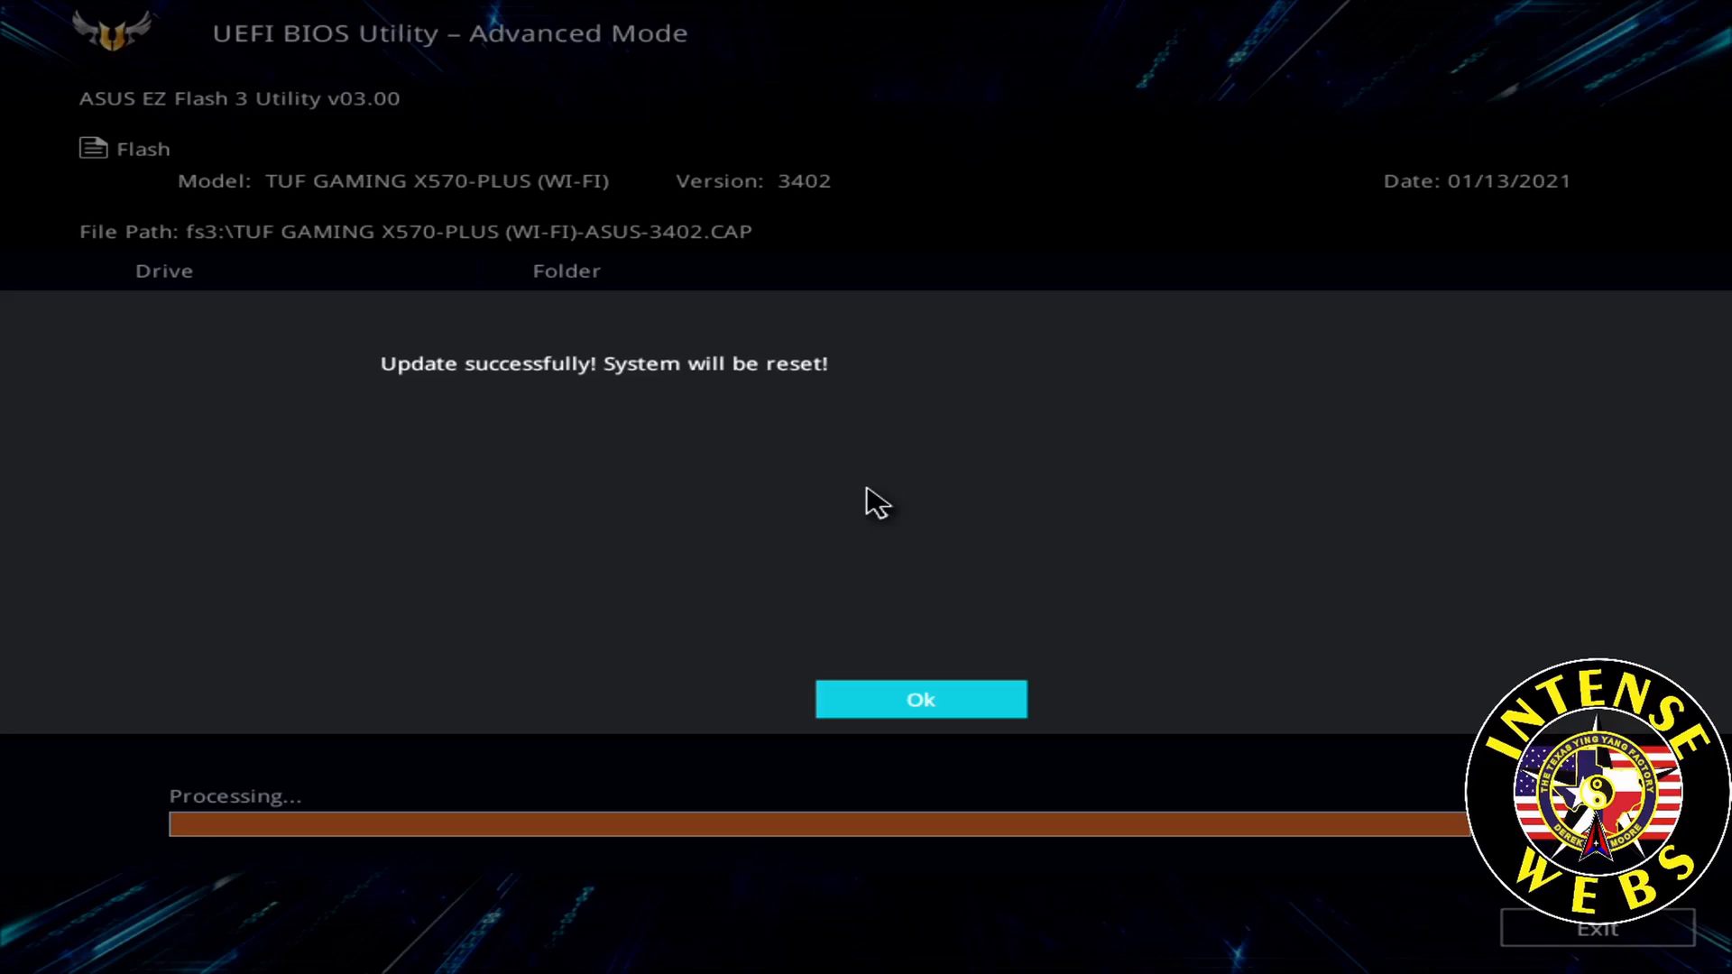
Step: Acknowledge the reset, choose the D.O.C.P. DDR4-3603 profile in Ai Tweaker, and switch to EZ Mode
{"action": "left_click", "coordinate": [919, 700]}
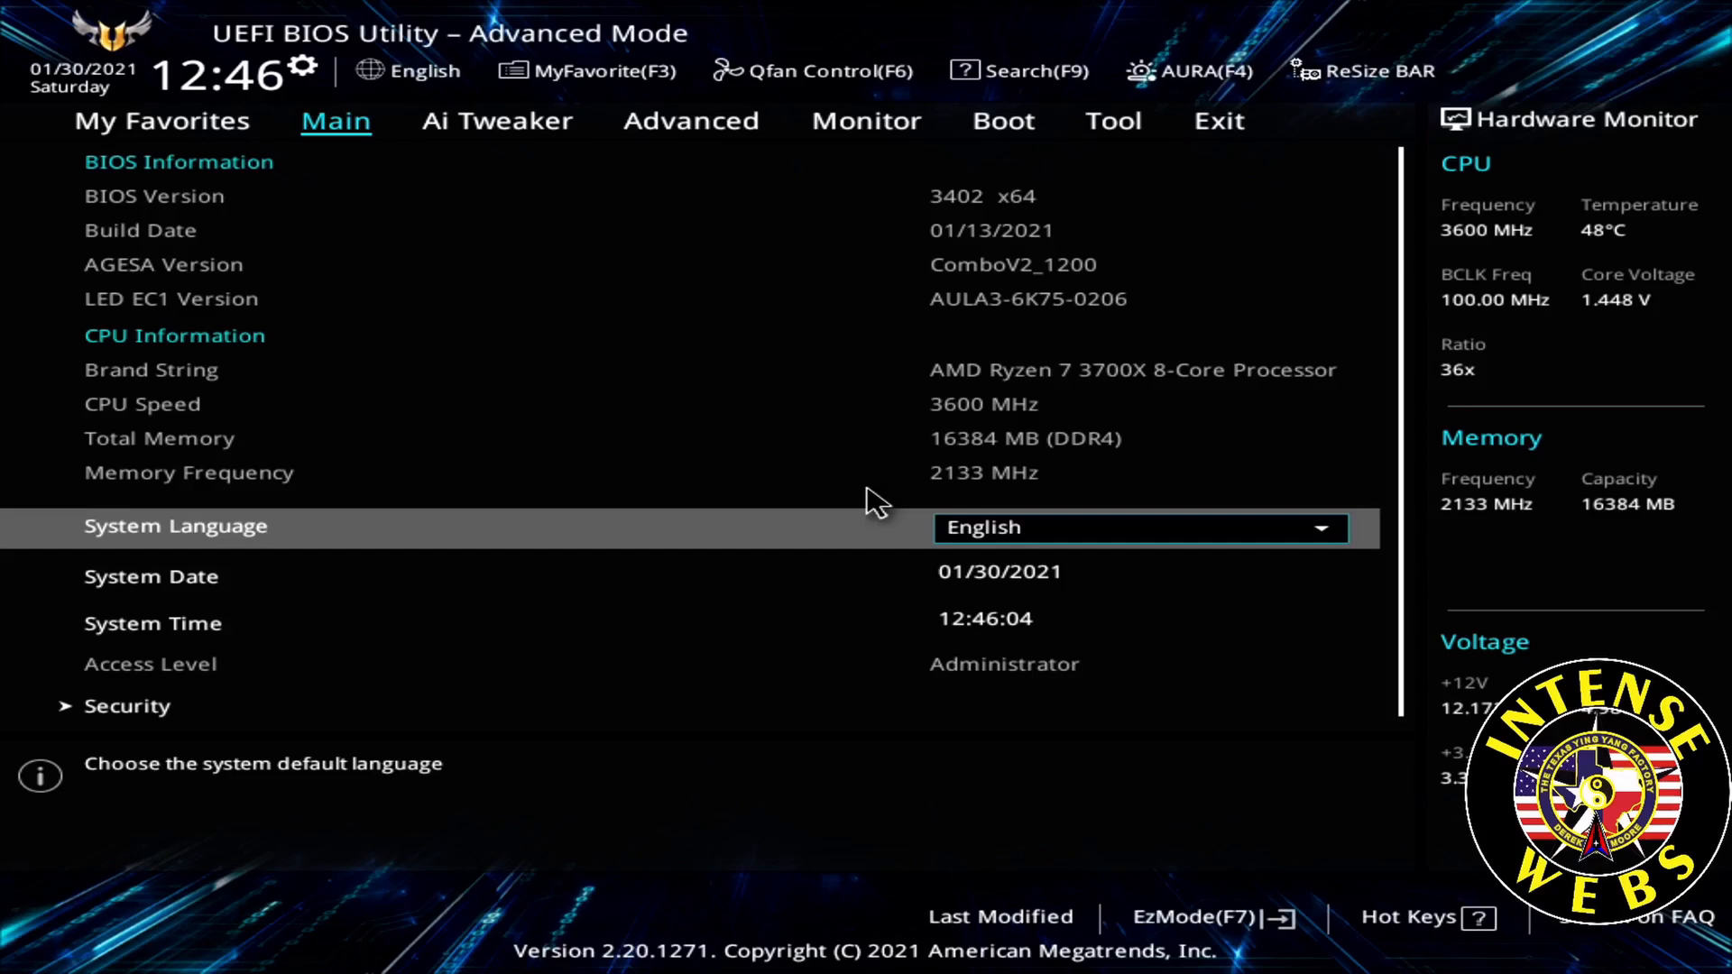
{"action": "left_click", "coordinate": [496, 121]}
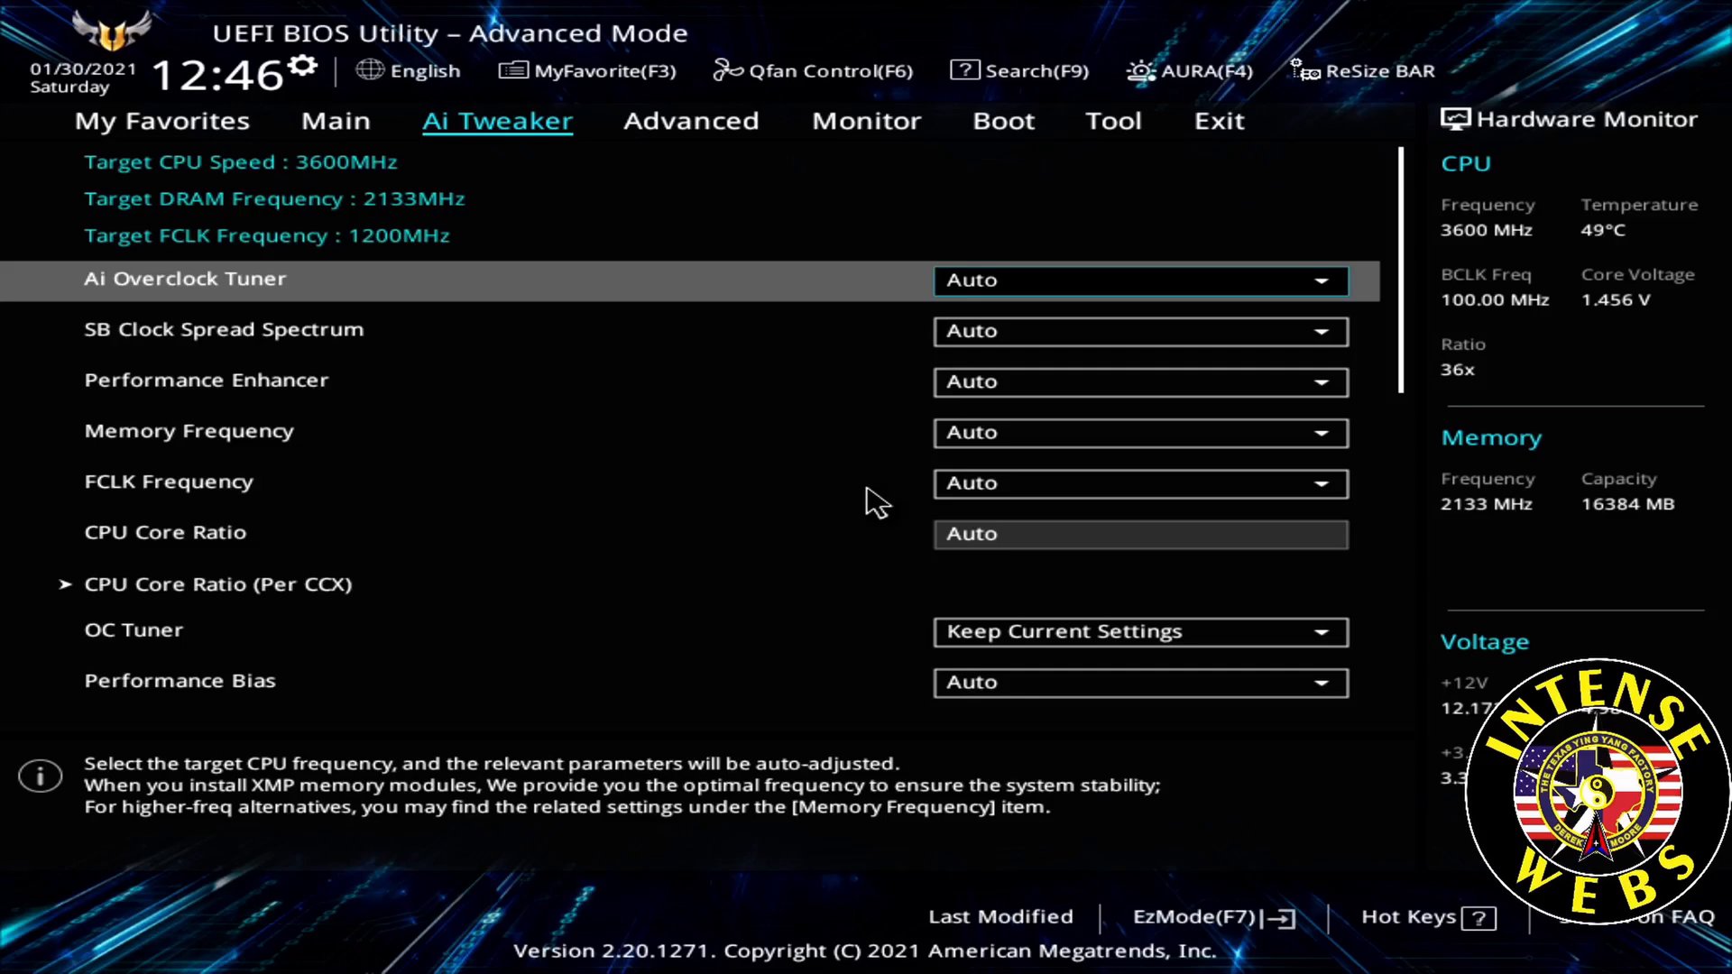
{"action": "left_click", "coordinate": [1138, 279]}
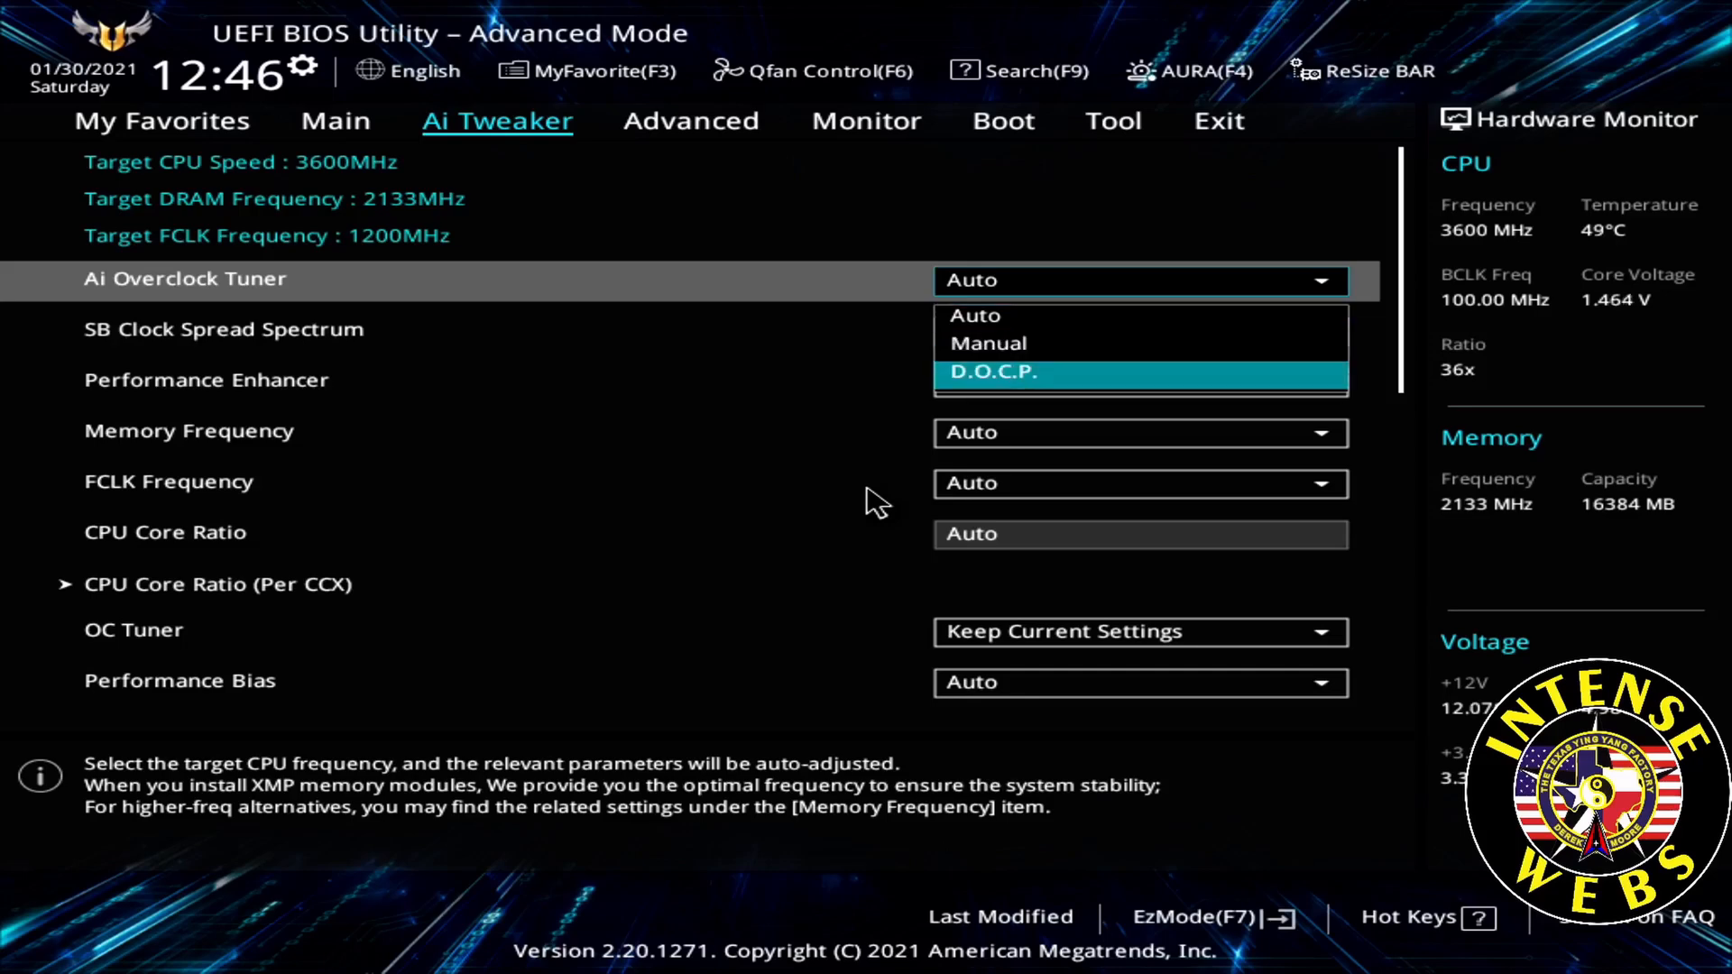
{"action": "left_click", "coordinate": [991, 372]}
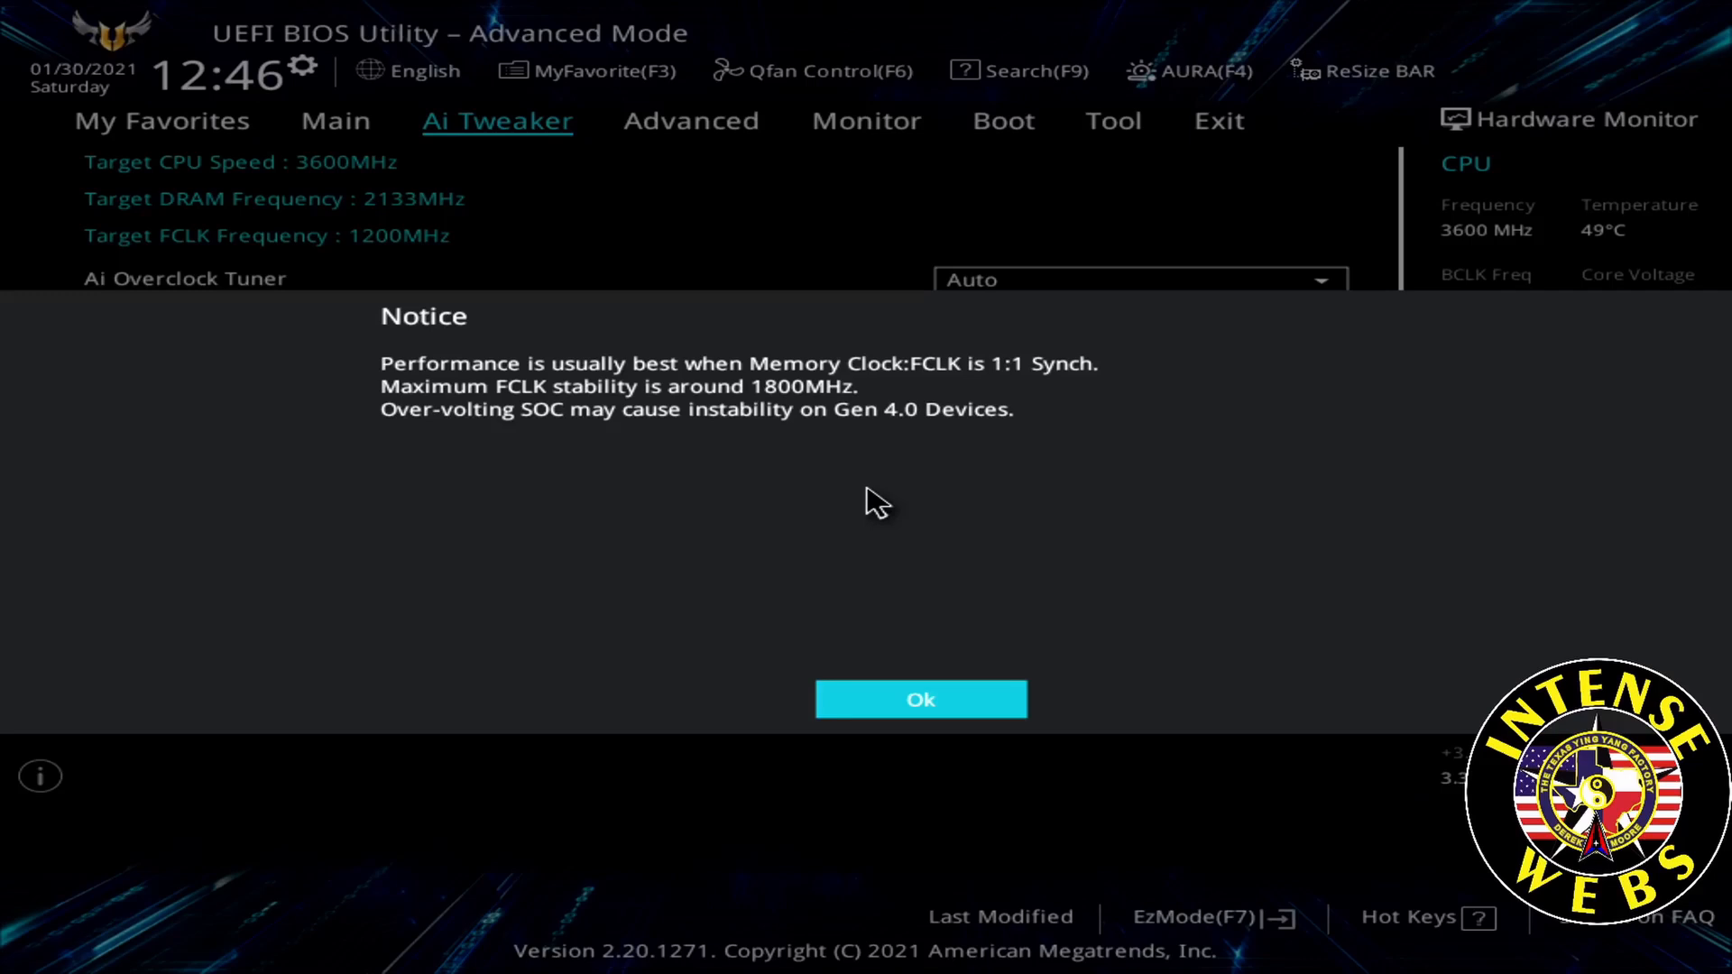
{"action": "left_click", "coordinate": [920, 700]}
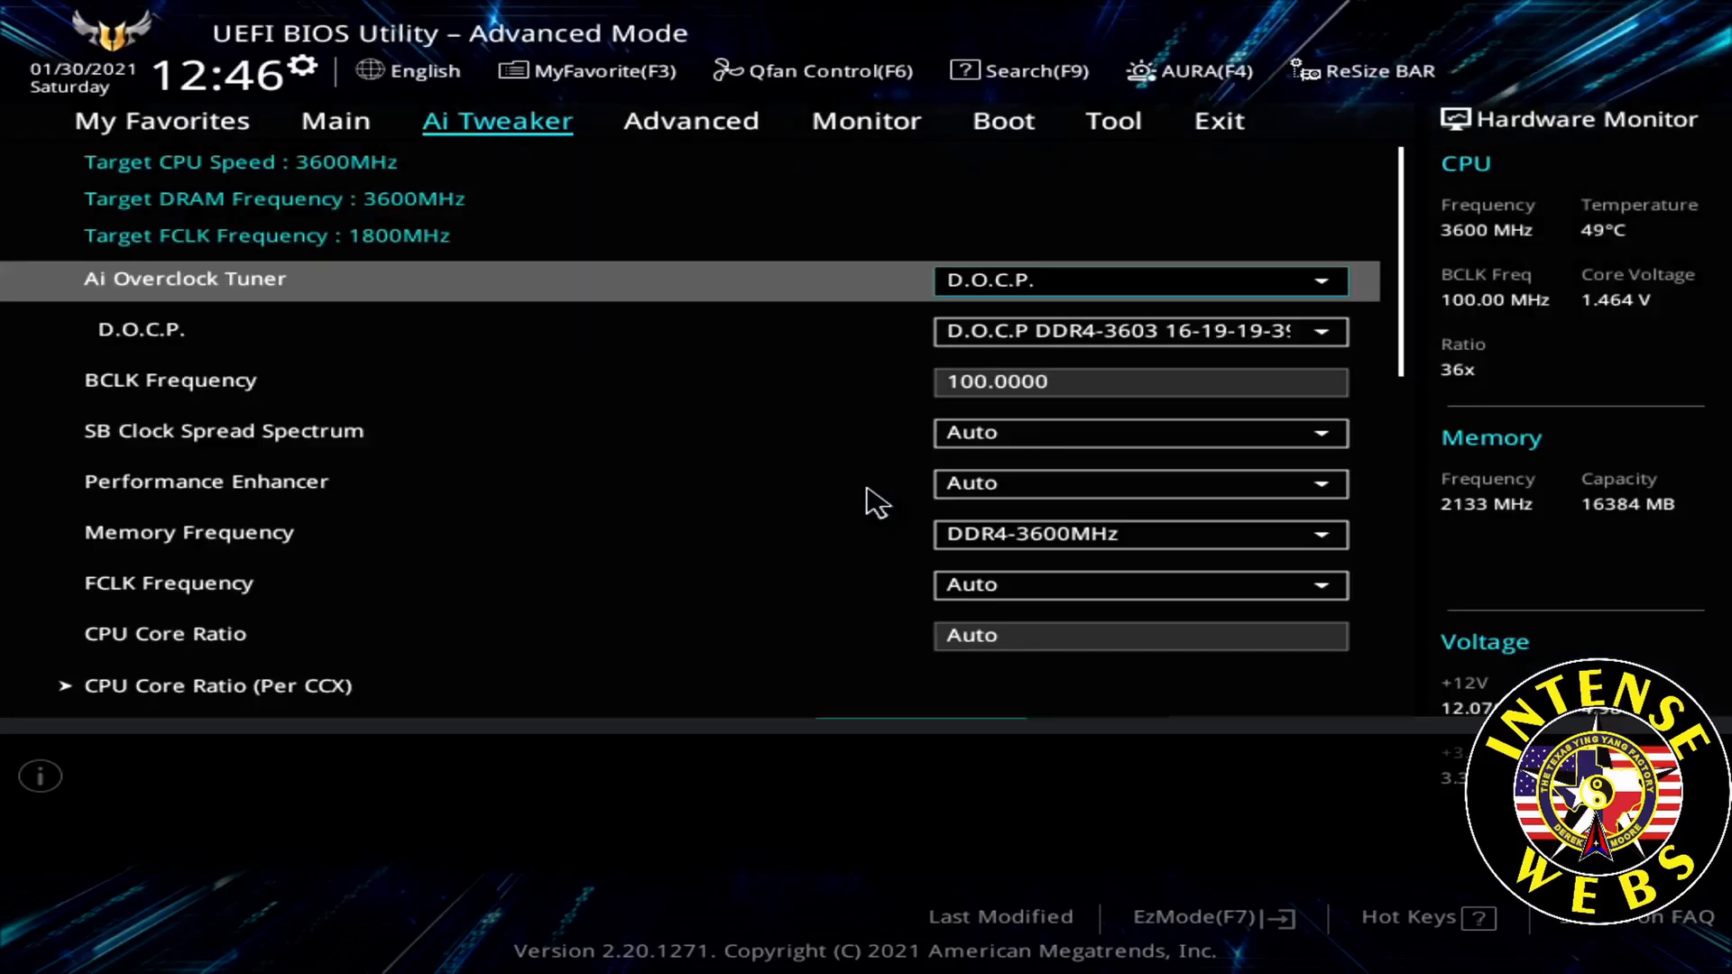
{"action": "left_click", "coordinate": [140, 329]}
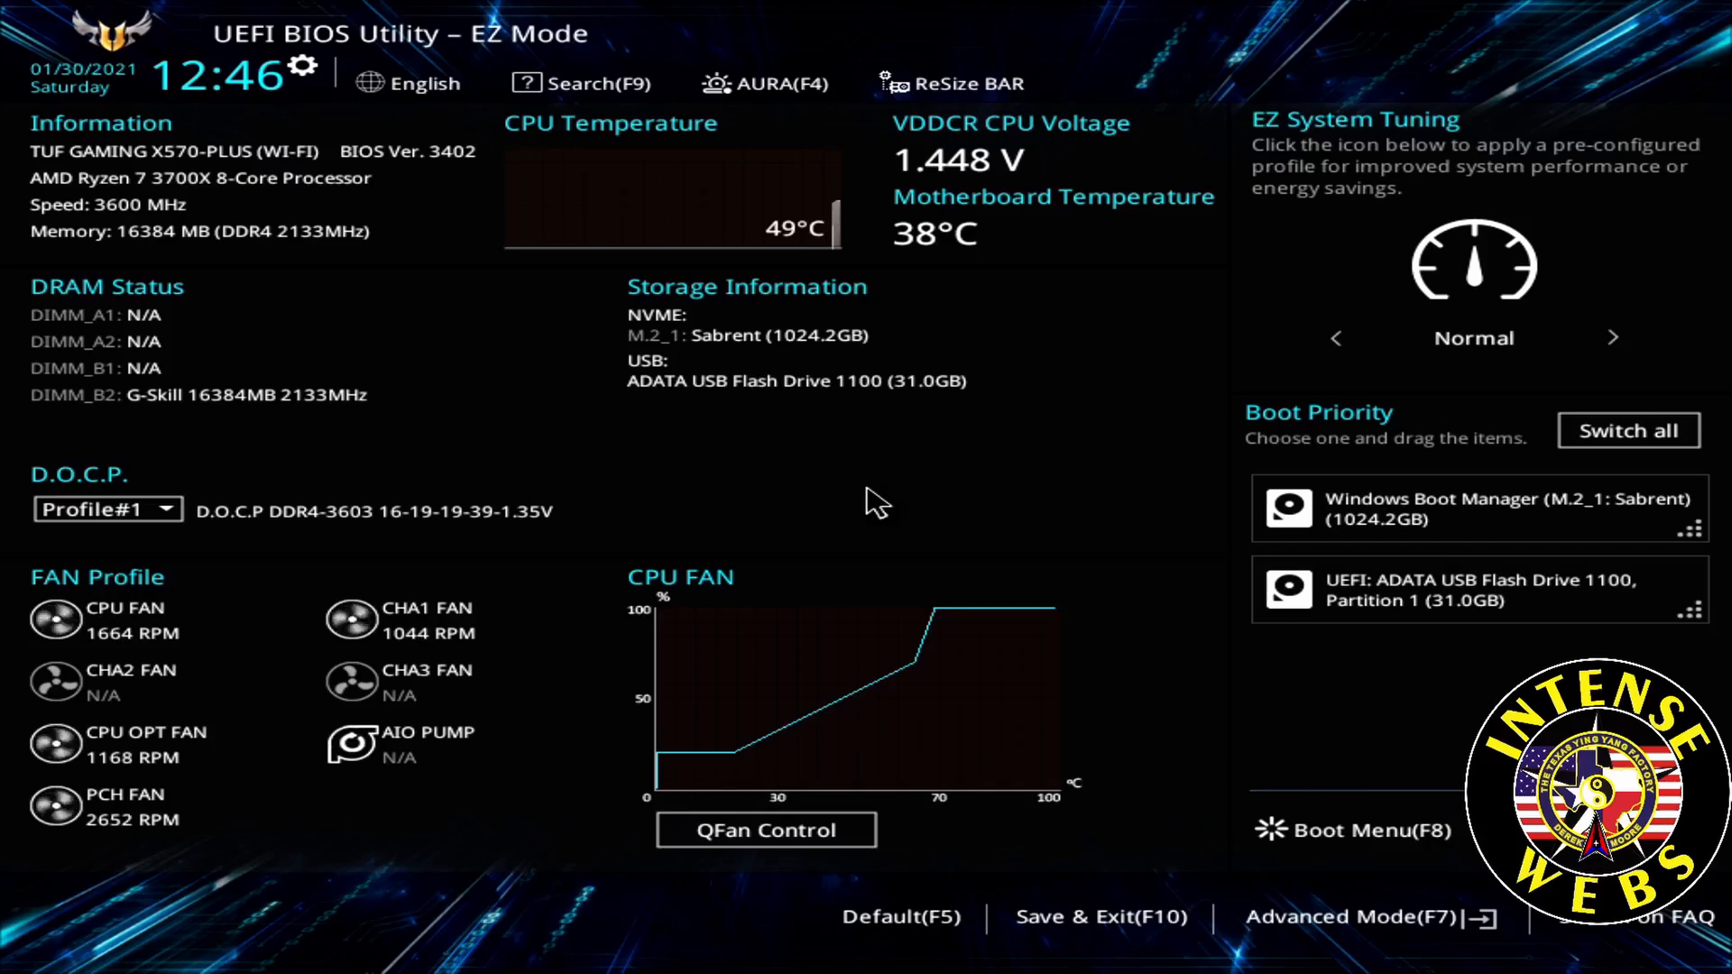
Step: Save the configuration with F10 and reset, returning to Advanced Mode with memory at 3600 MHz
{"action": "left_click", "coordinate": [1351, 917]}
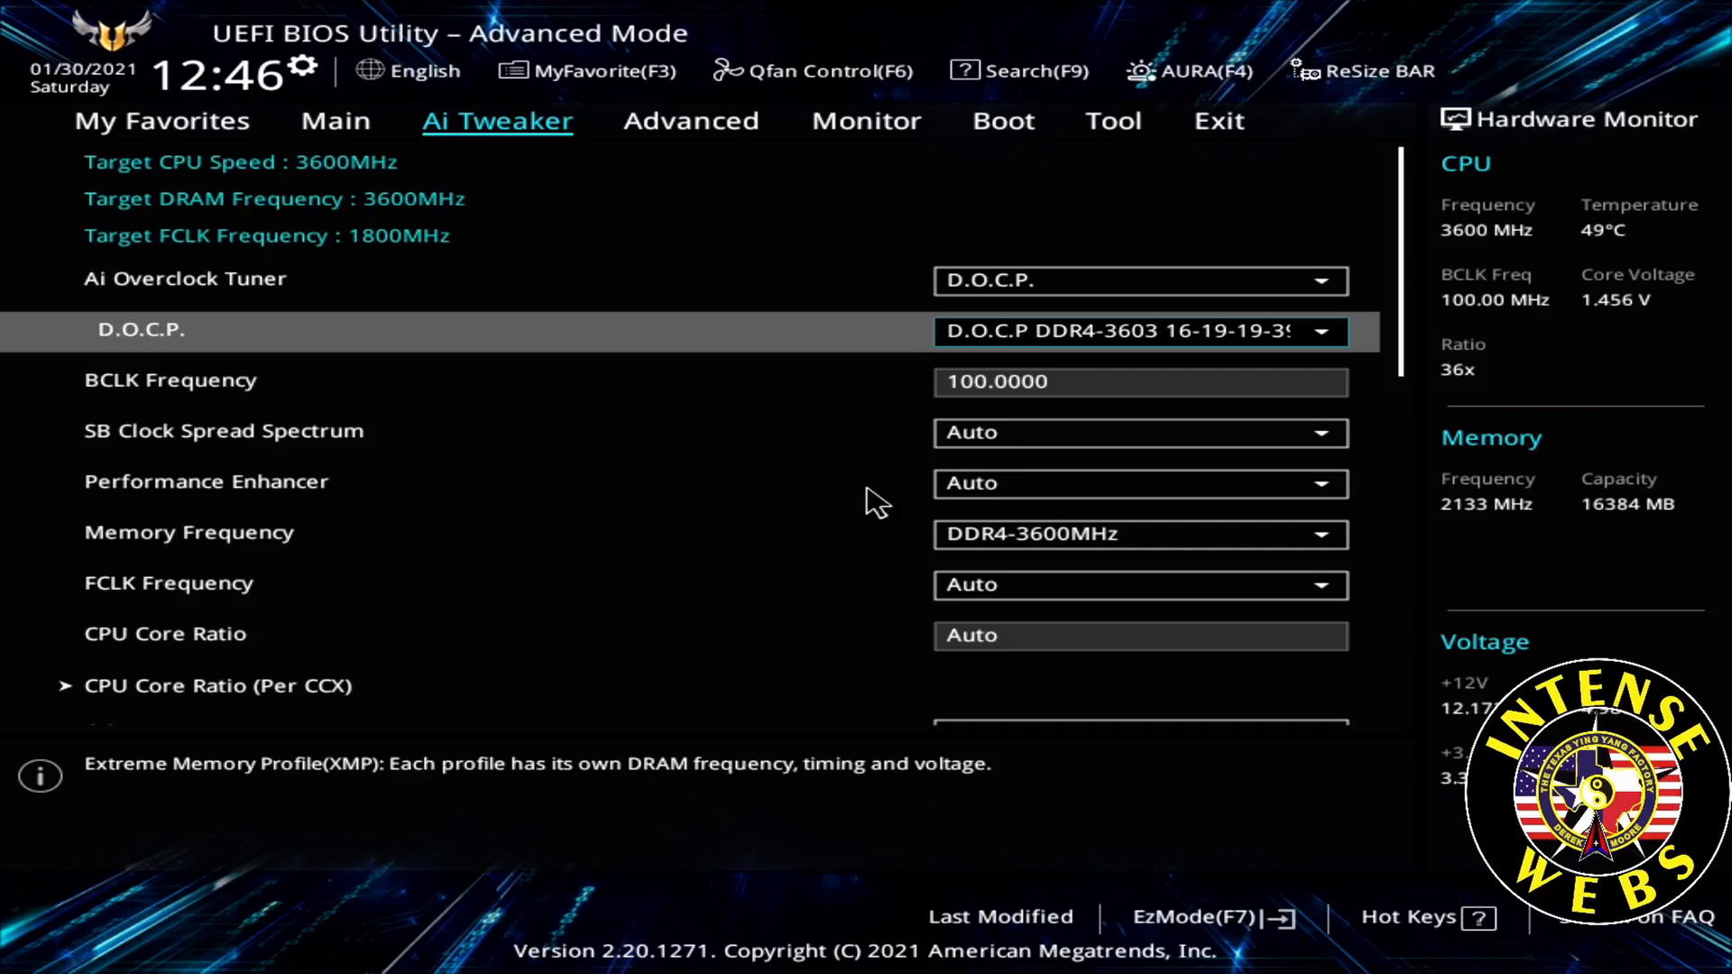
{"action": "key", "text": "f10"}
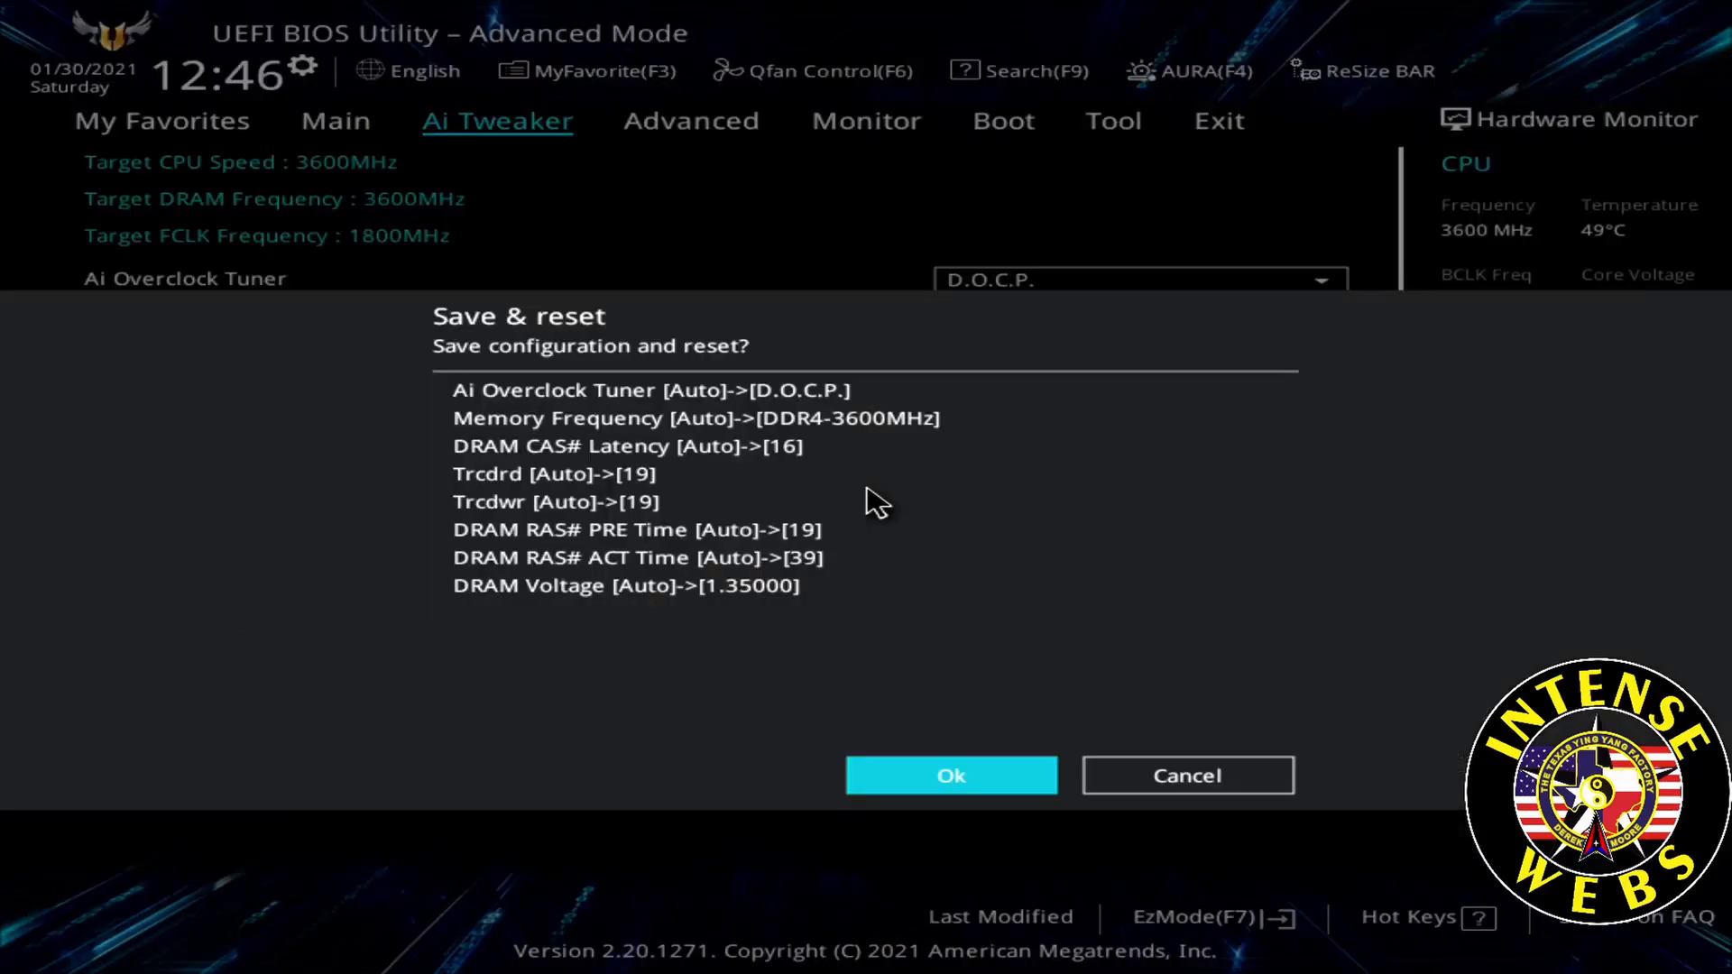
{"action": "left_click", "coordinate": [951, 774]}
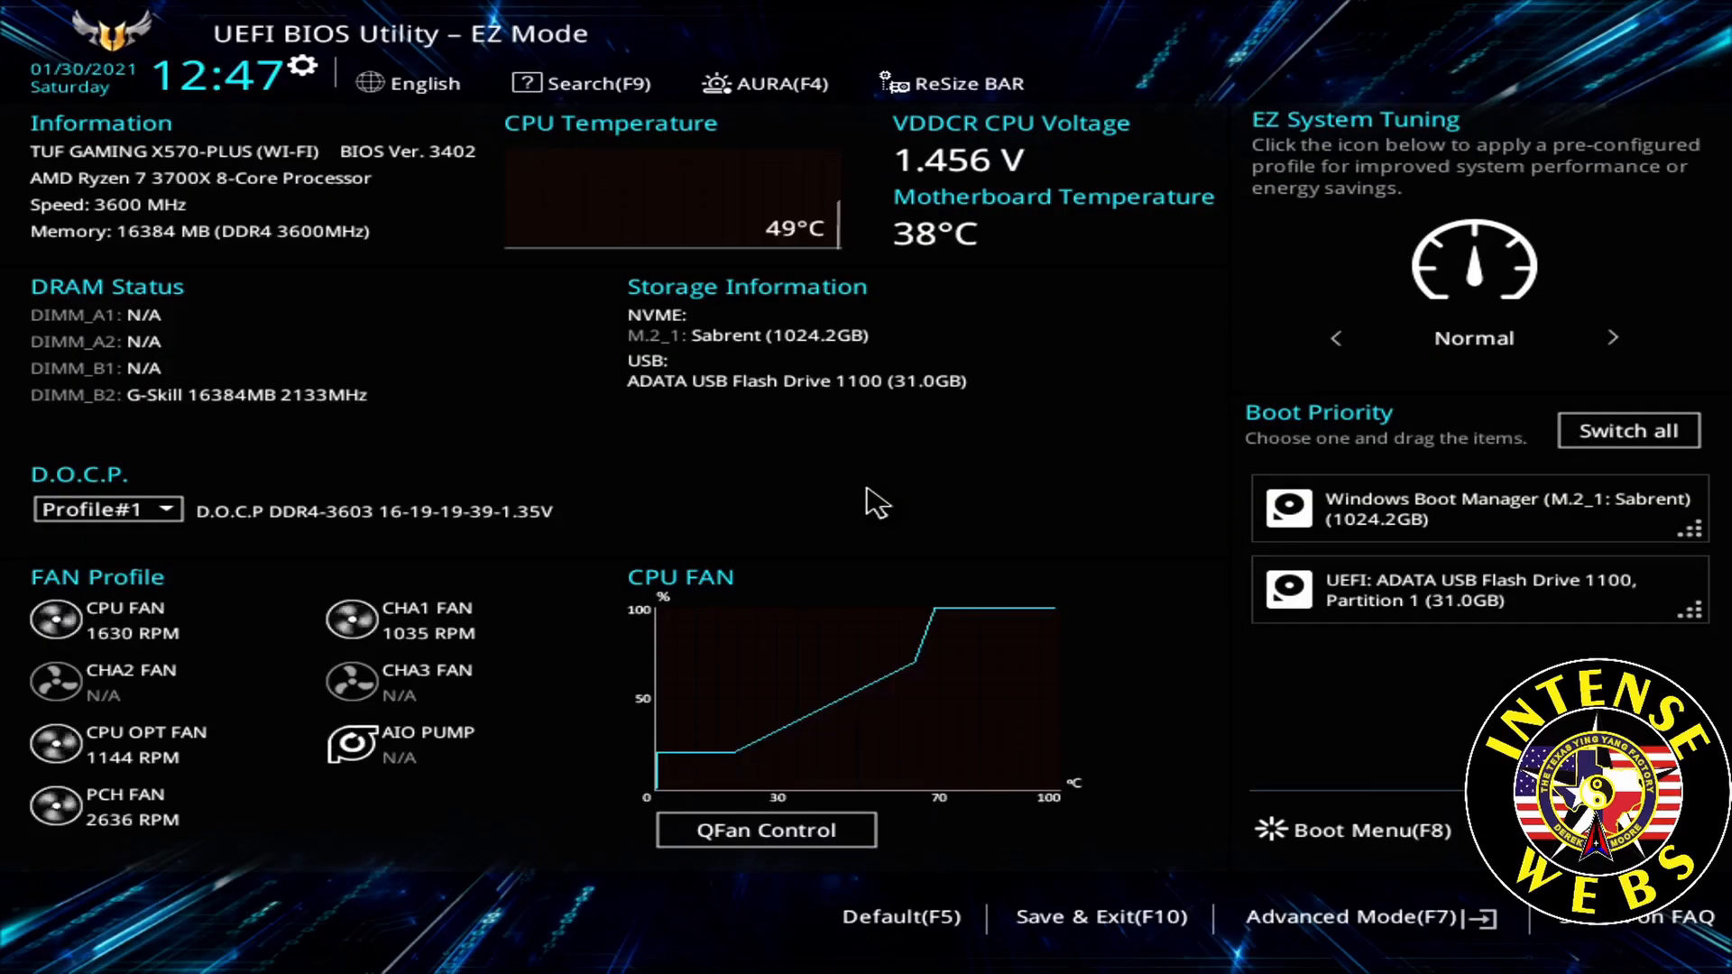
{"action": "left_click", "coordinate": [1351, 917]}
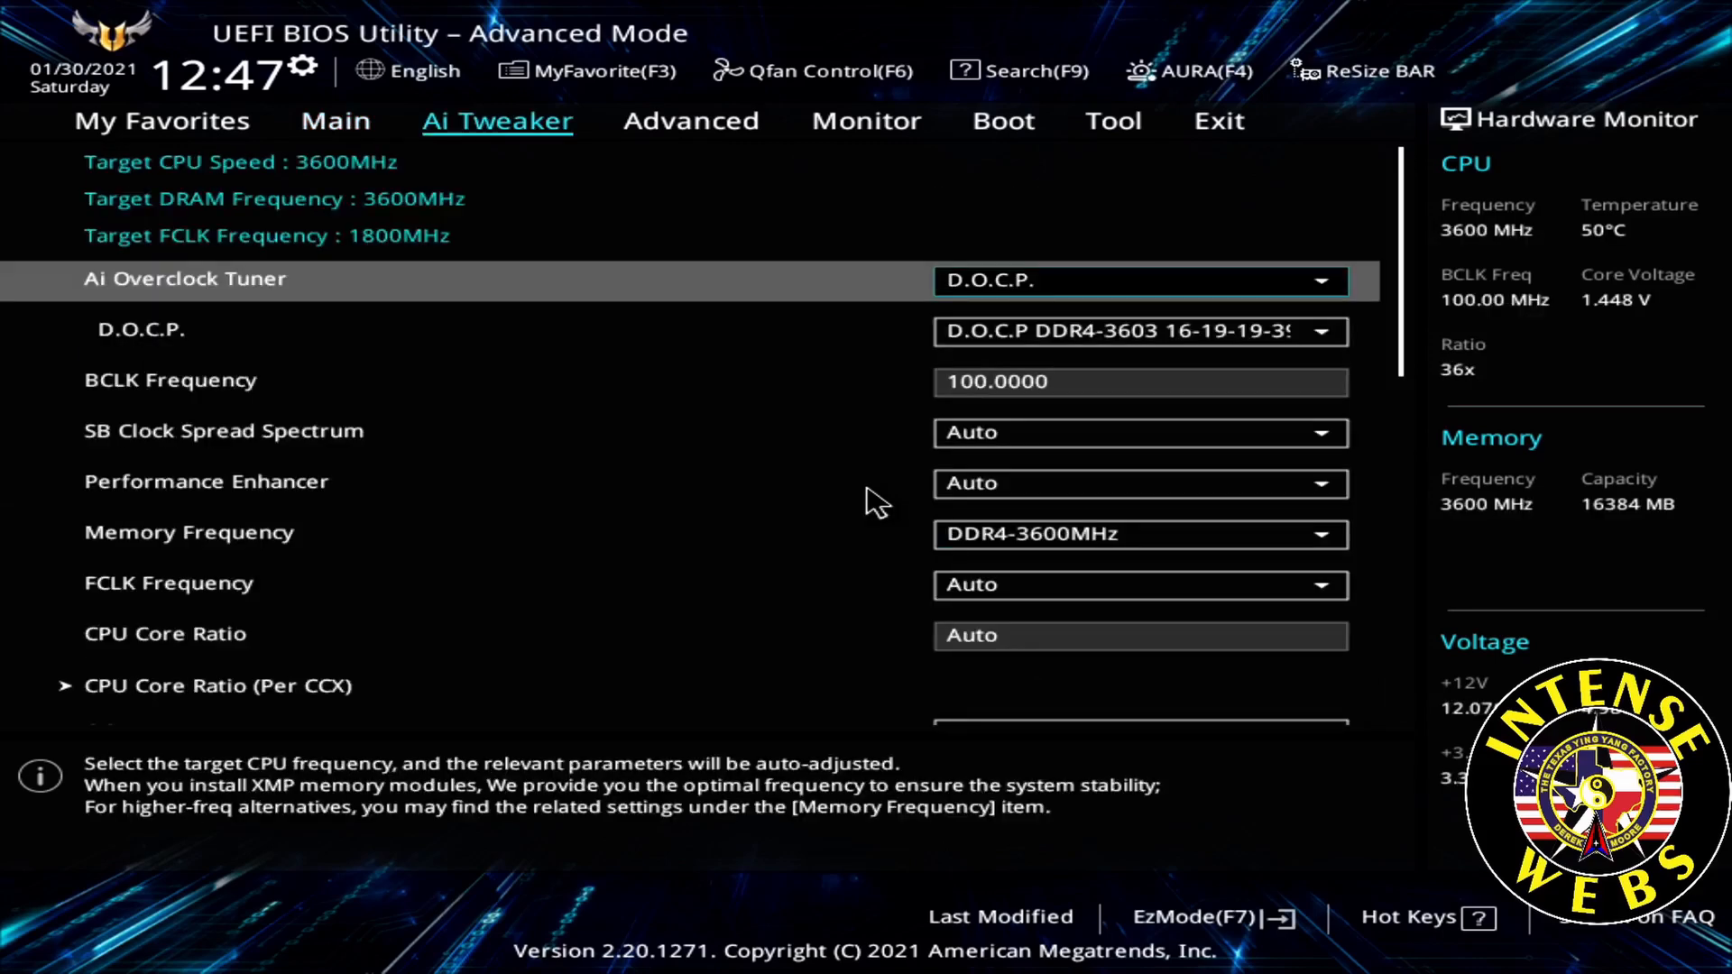
Step: In Advanced > AMD CBS, set Global C-state Control to Enabled and reopen AMD CBS
{"action": "left_click", "coordinate": [691, 121]}
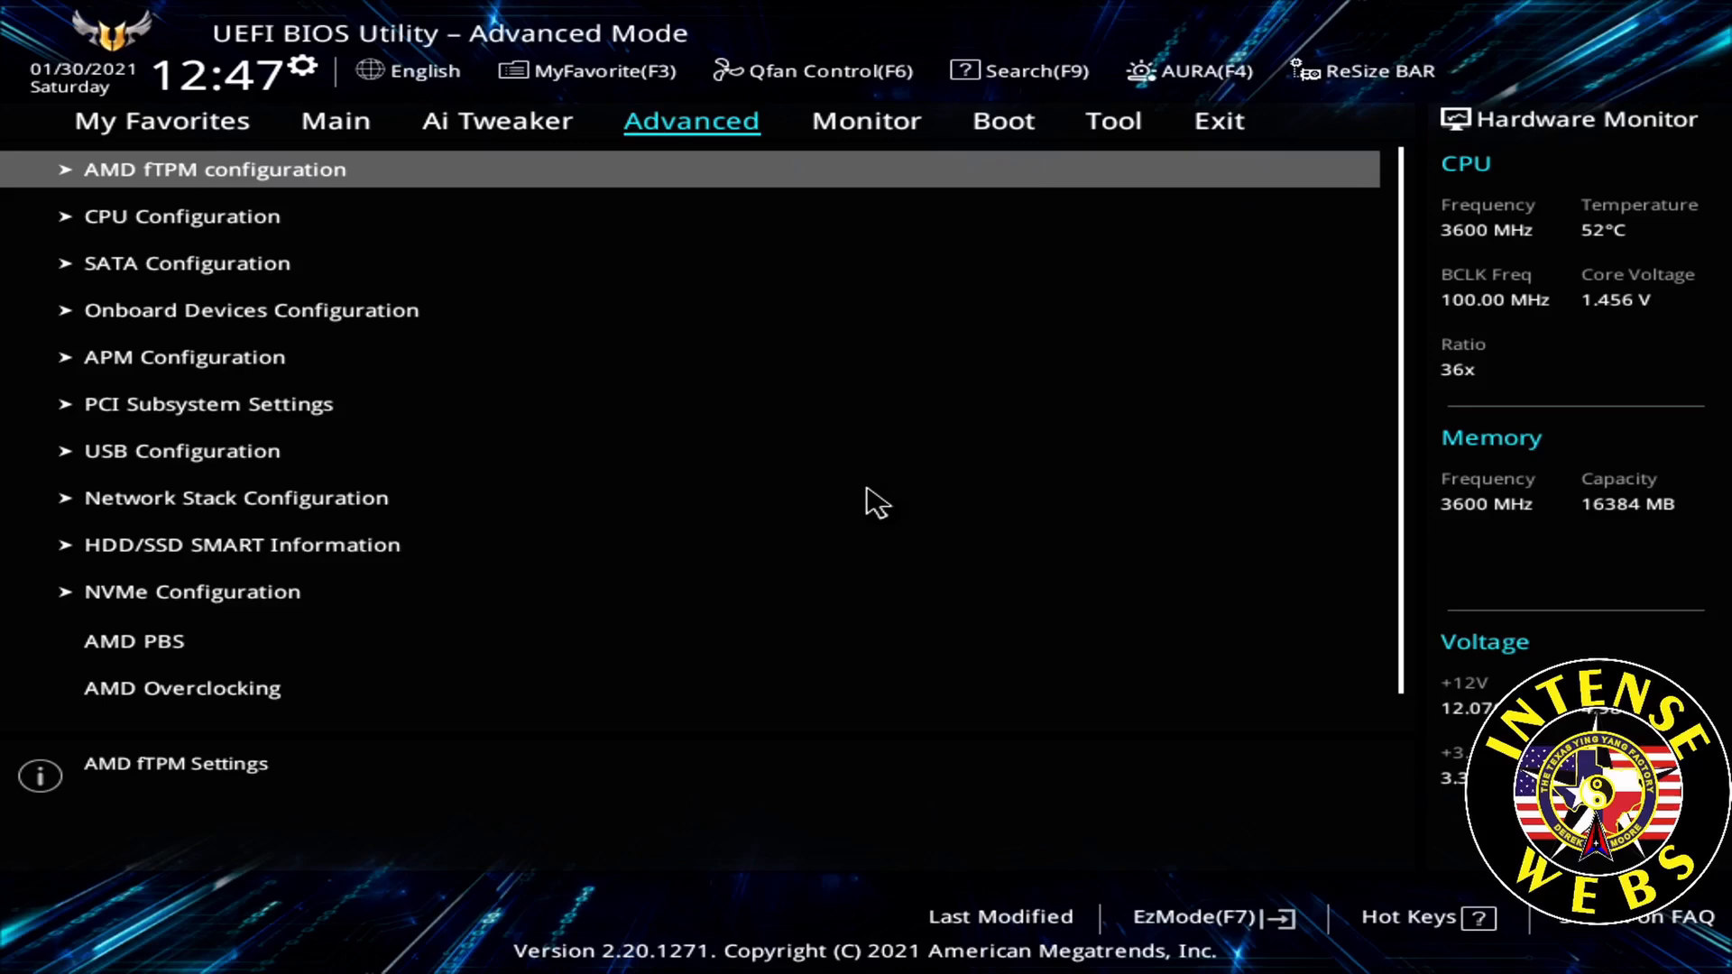
{"action": "scroll", "scroll_direction": "down", "scroll_amount": 3}
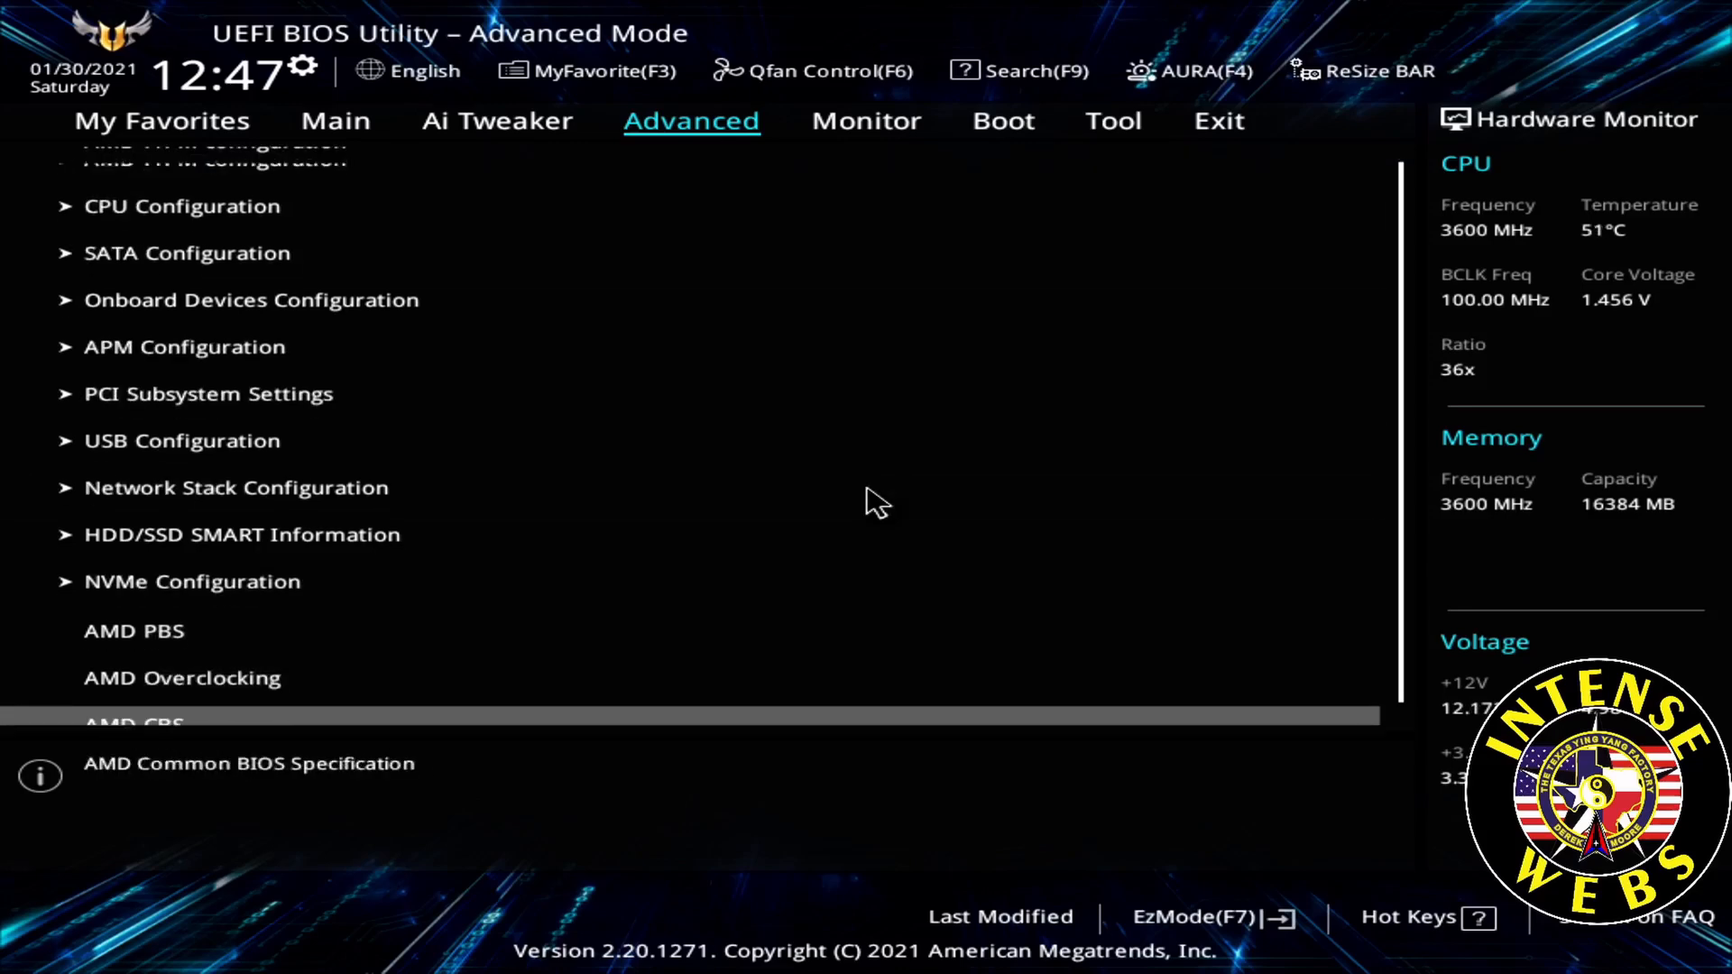
{"action": "left_click", "coordinate": [132, 719]}
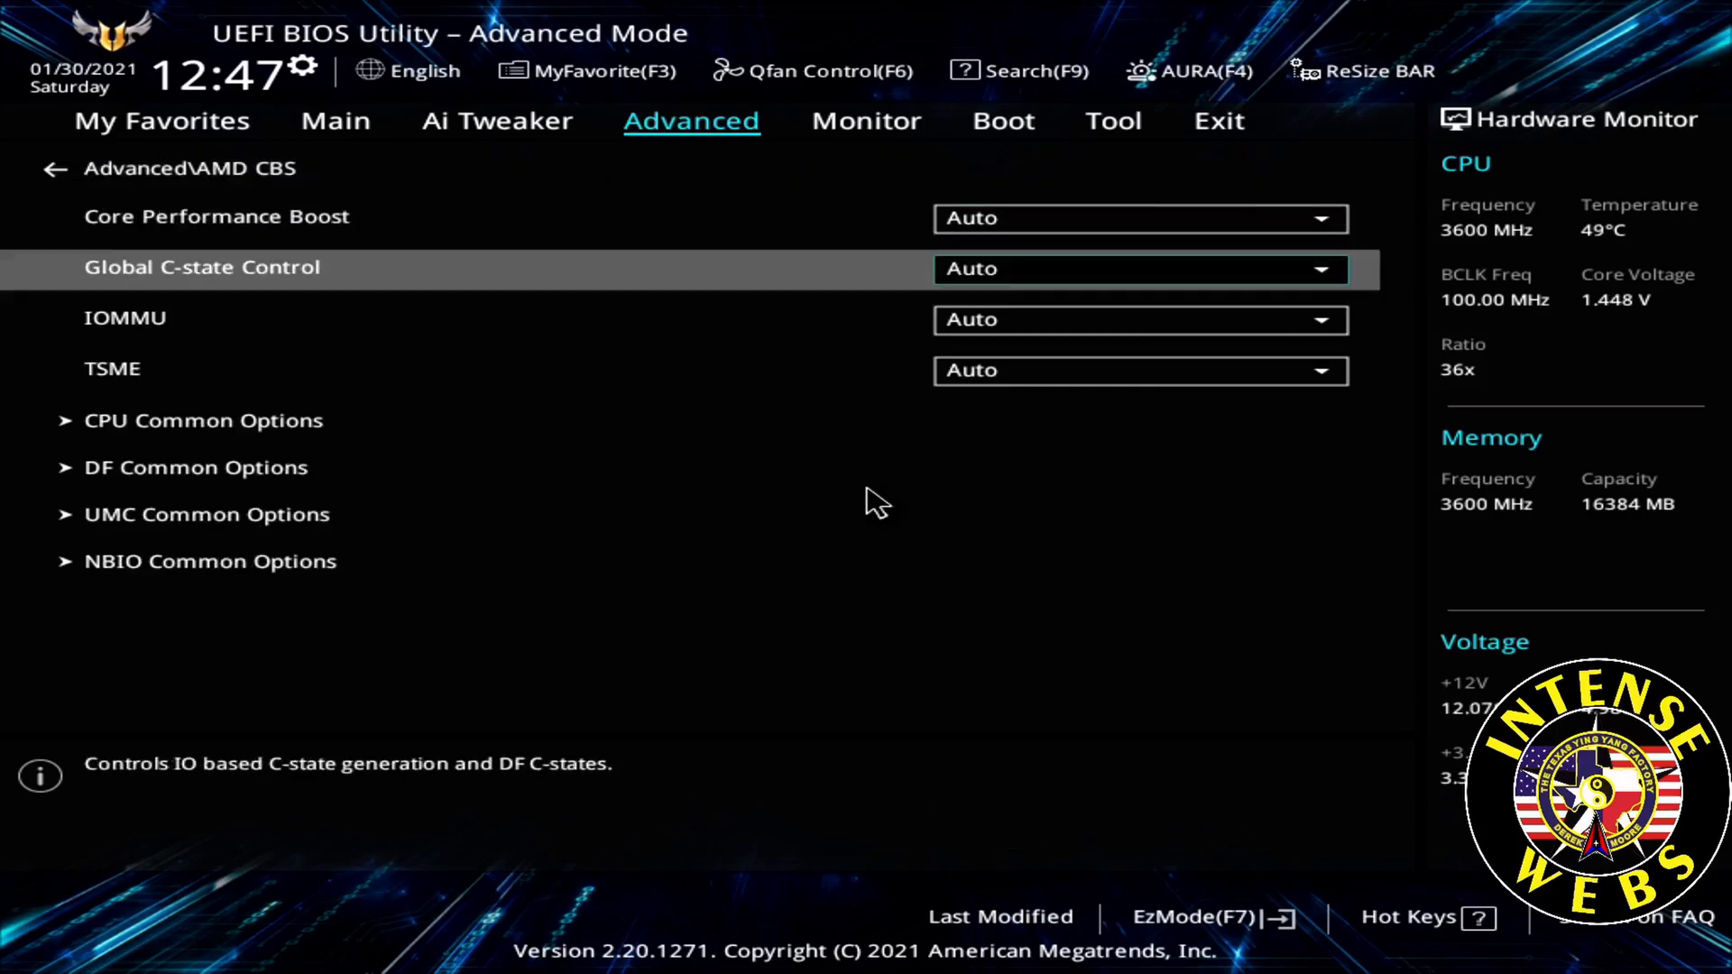
{"action": "left_click", "coordinate": [1140, 269]}
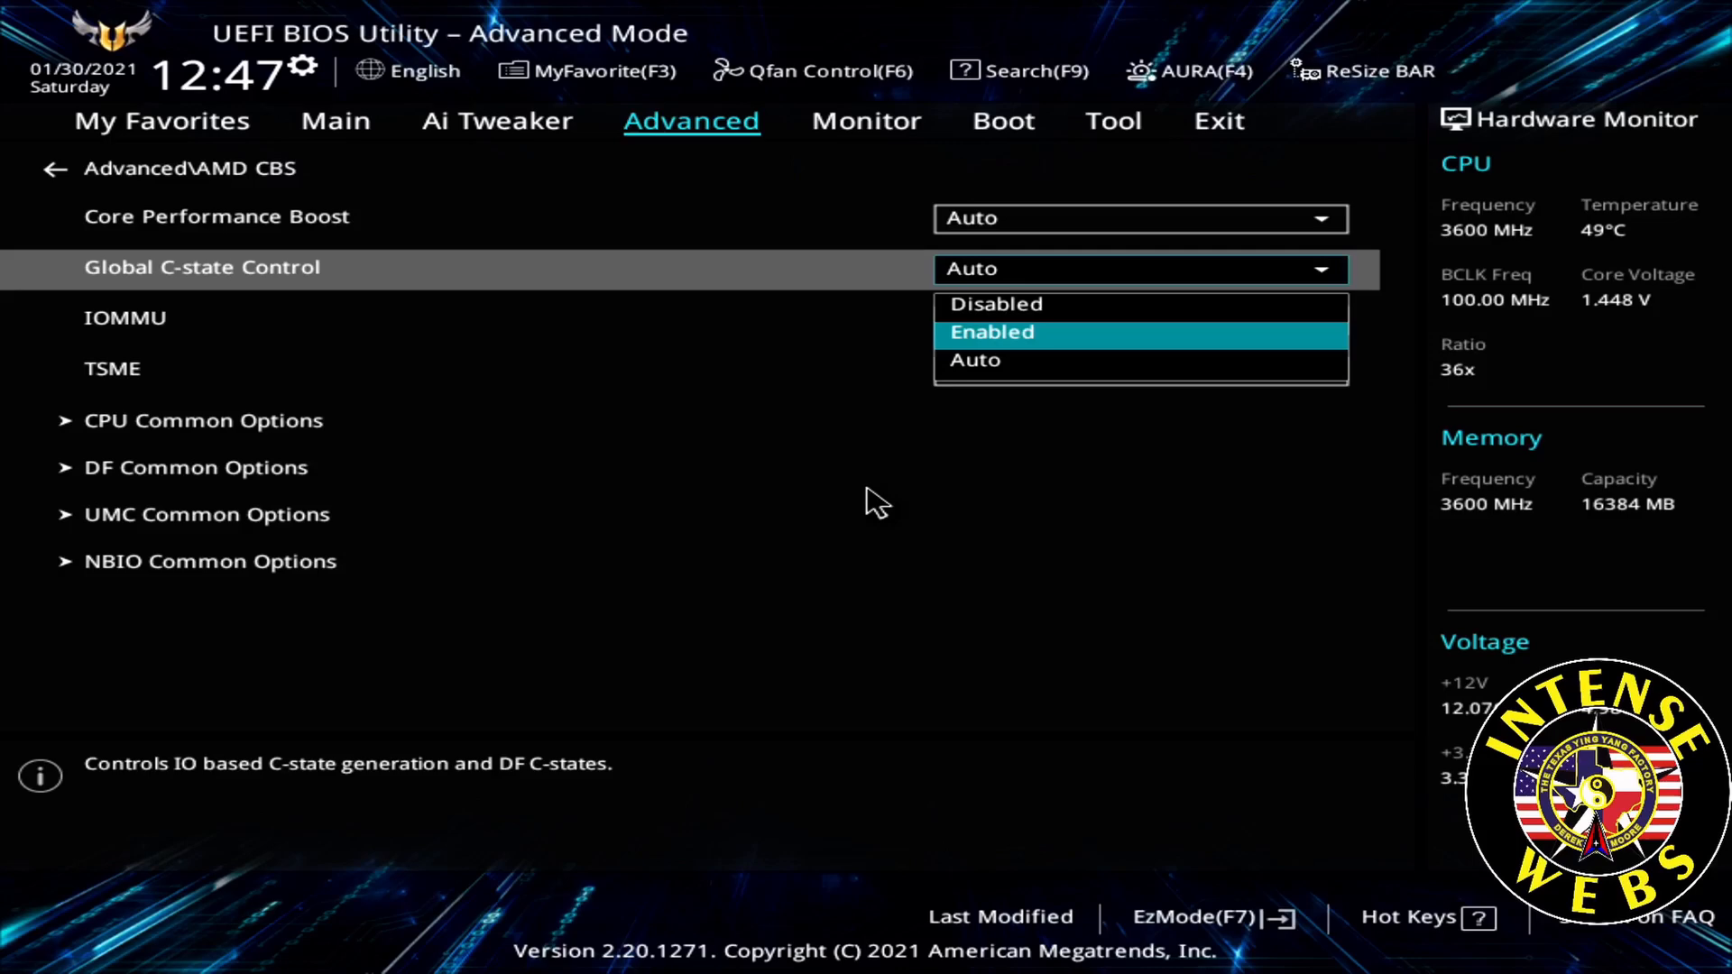
{"action": "left_click", "coordinate": [990, 332]}
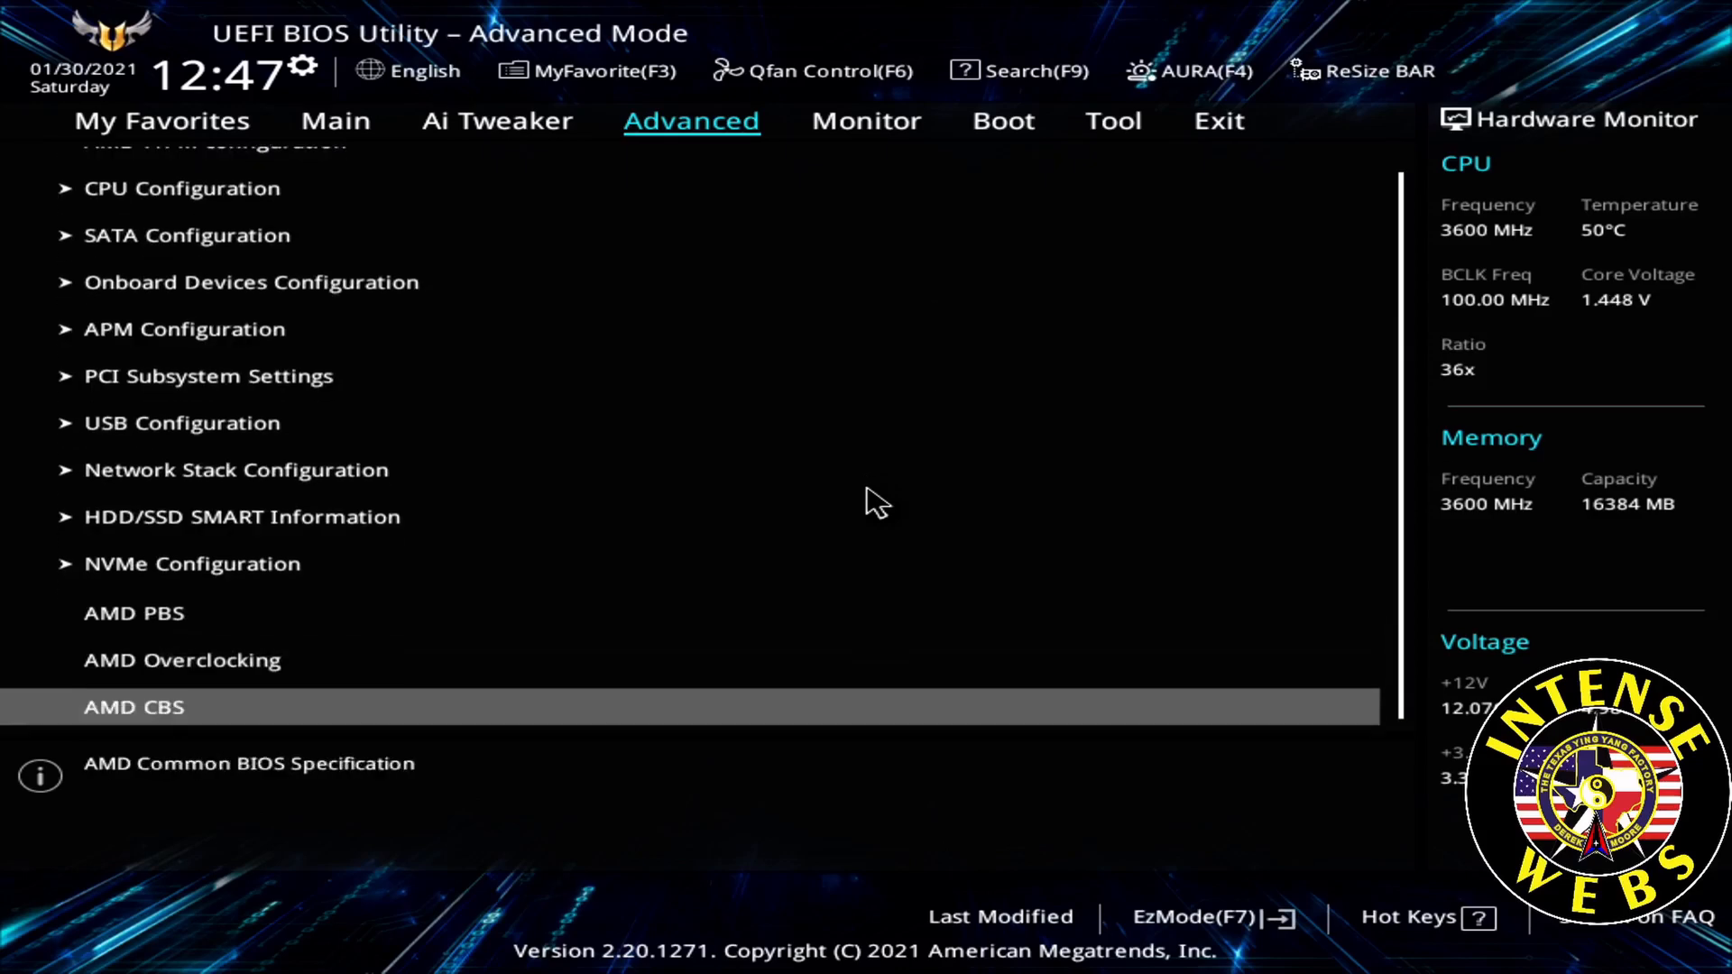
{"action": "left_click", "coordinate": [134, 707]}
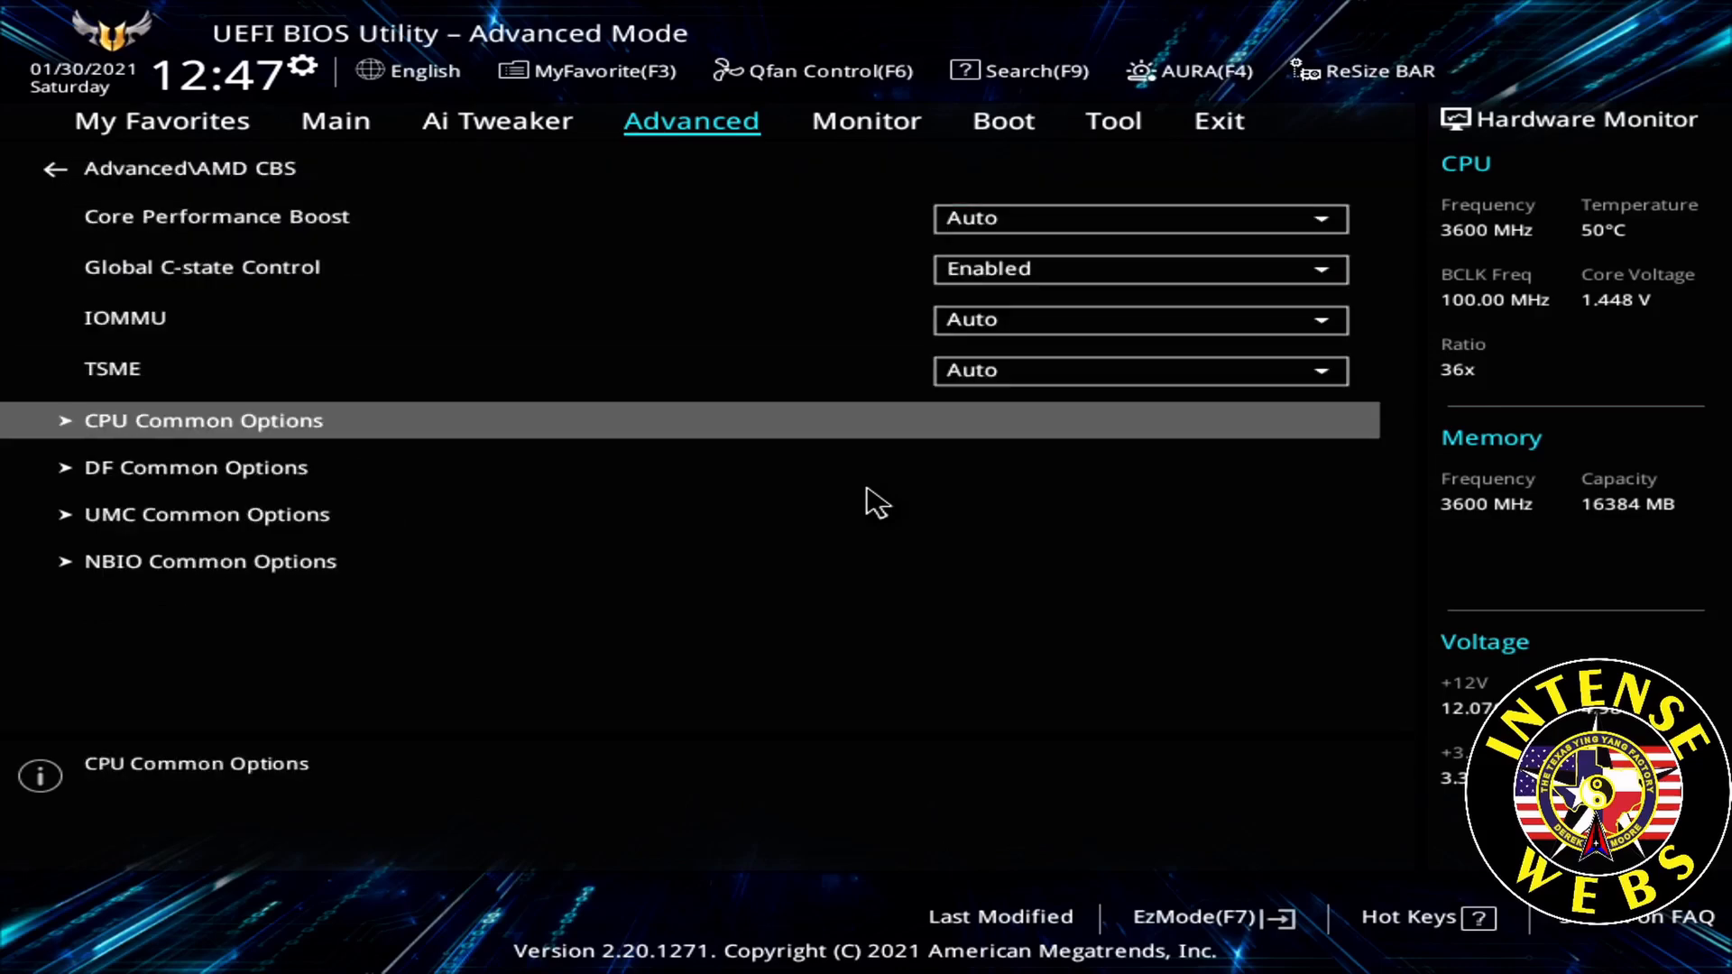
Step: Navigate NBIO Common Options > SMU Common Options and set DF Cstates to Disabled
{"action": "left_click", "coordinate": [209, 561]}
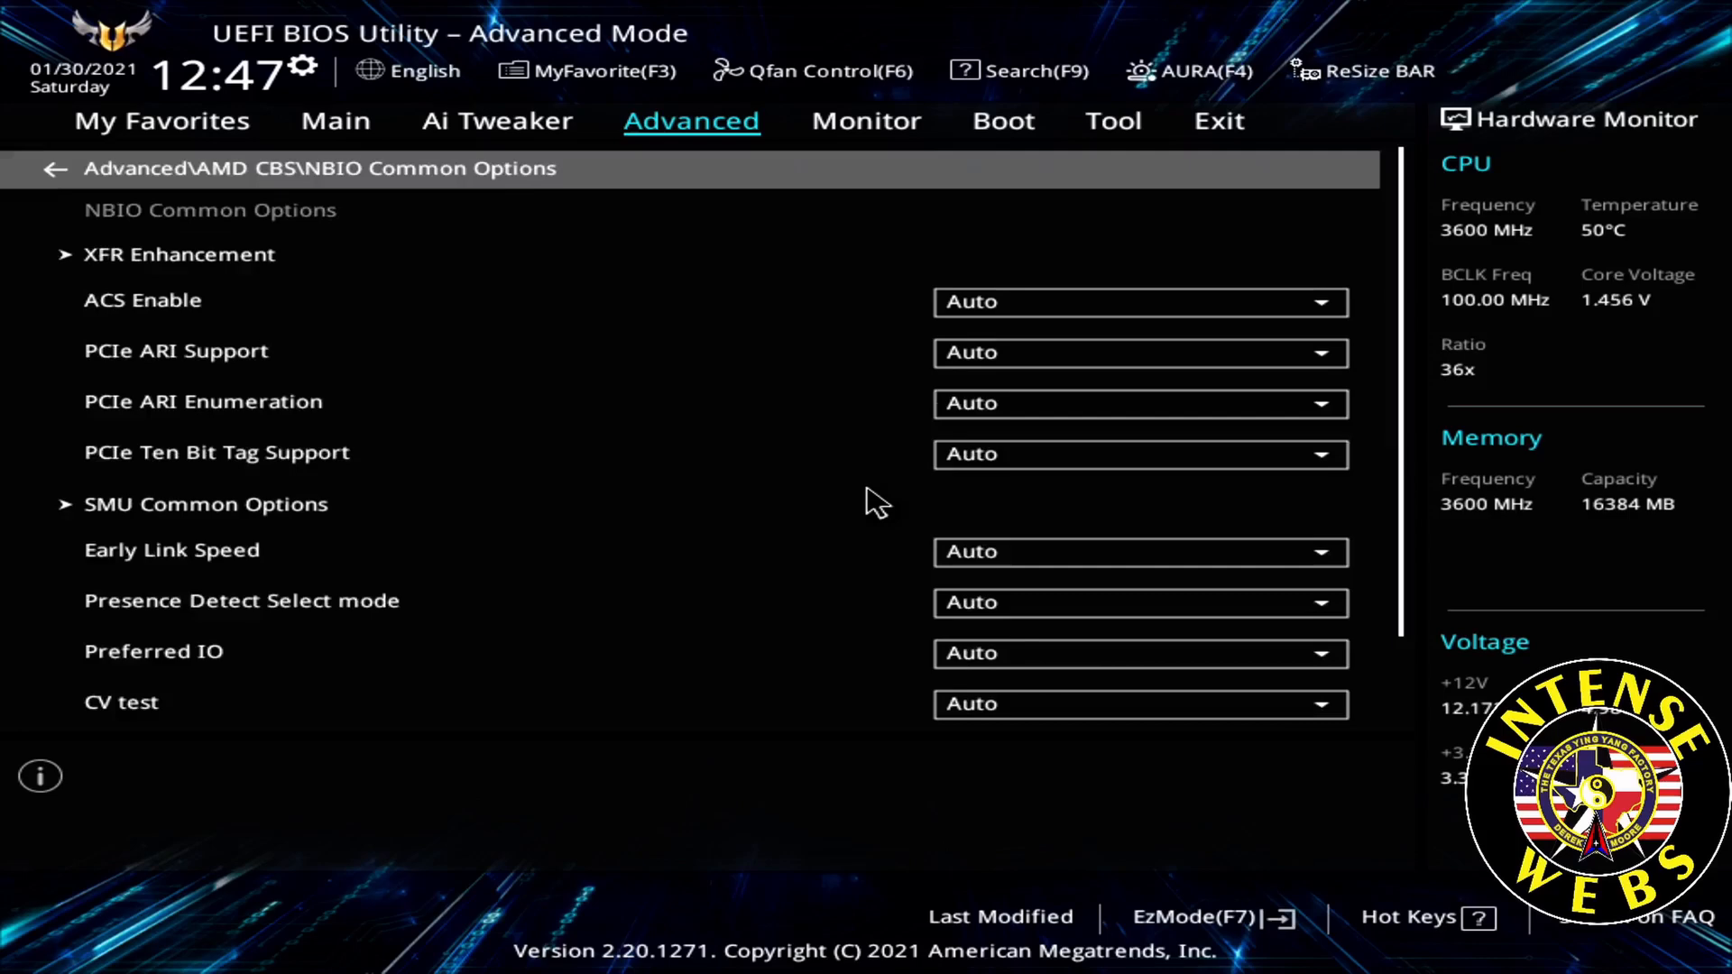
{"action": "left_click", "coordinate": [202, 400]}
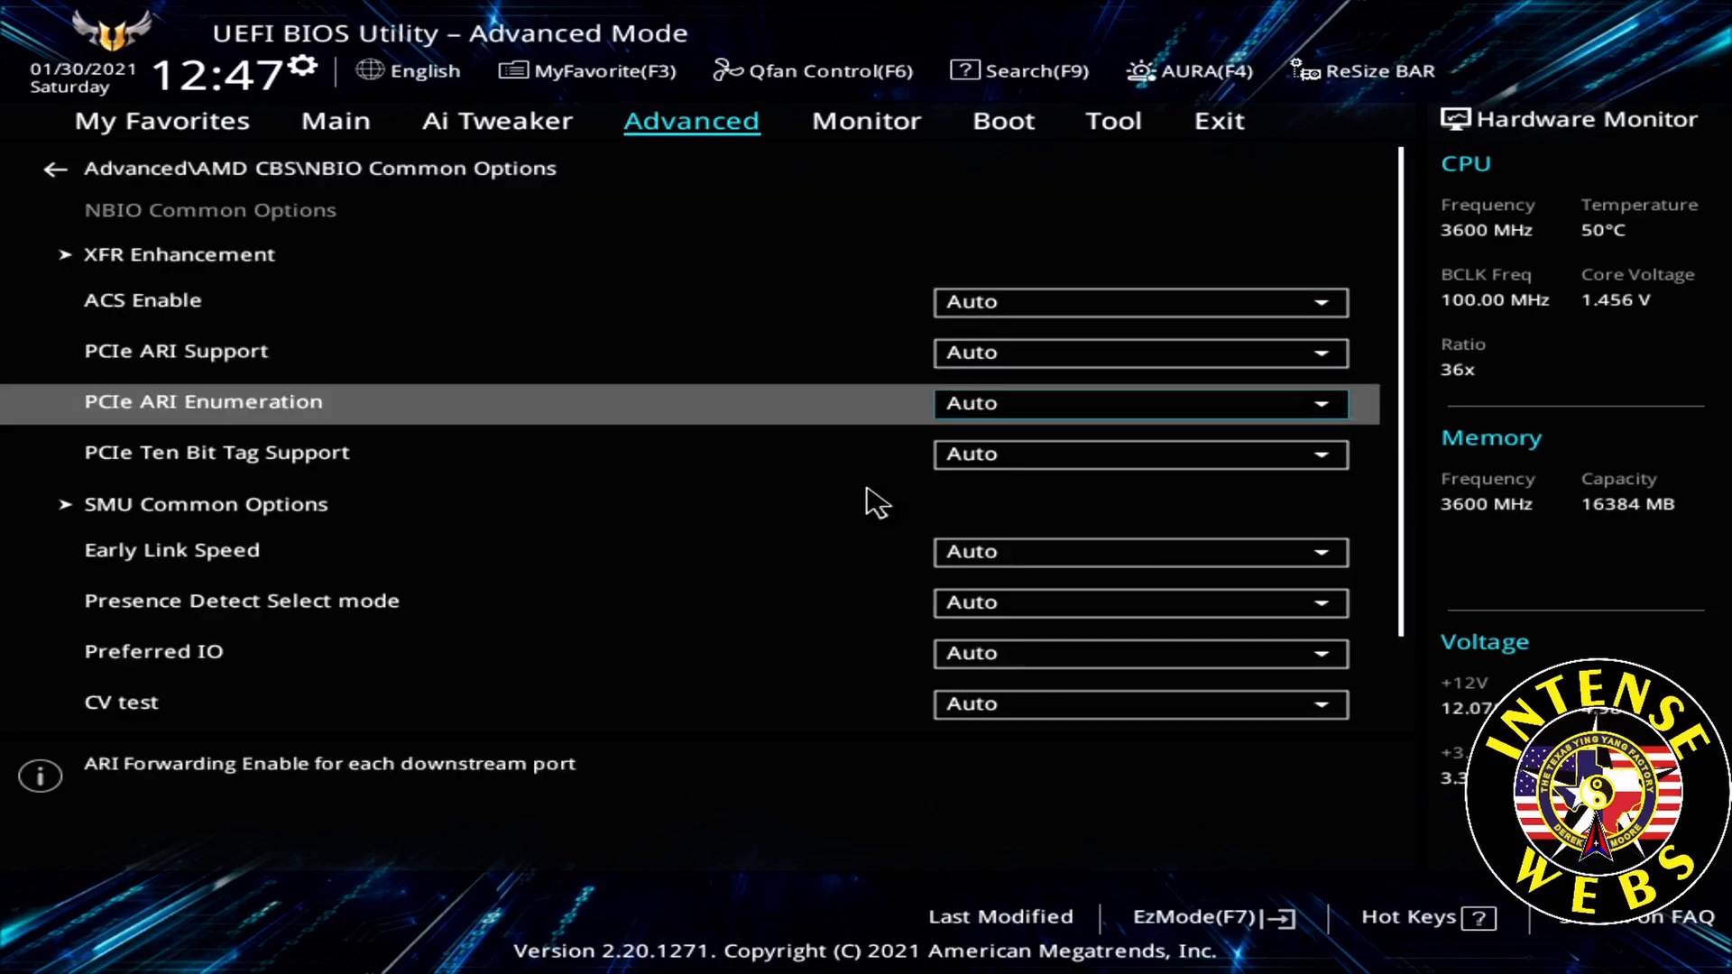
{"action": "left_click", "coordinate": [205, 503]}
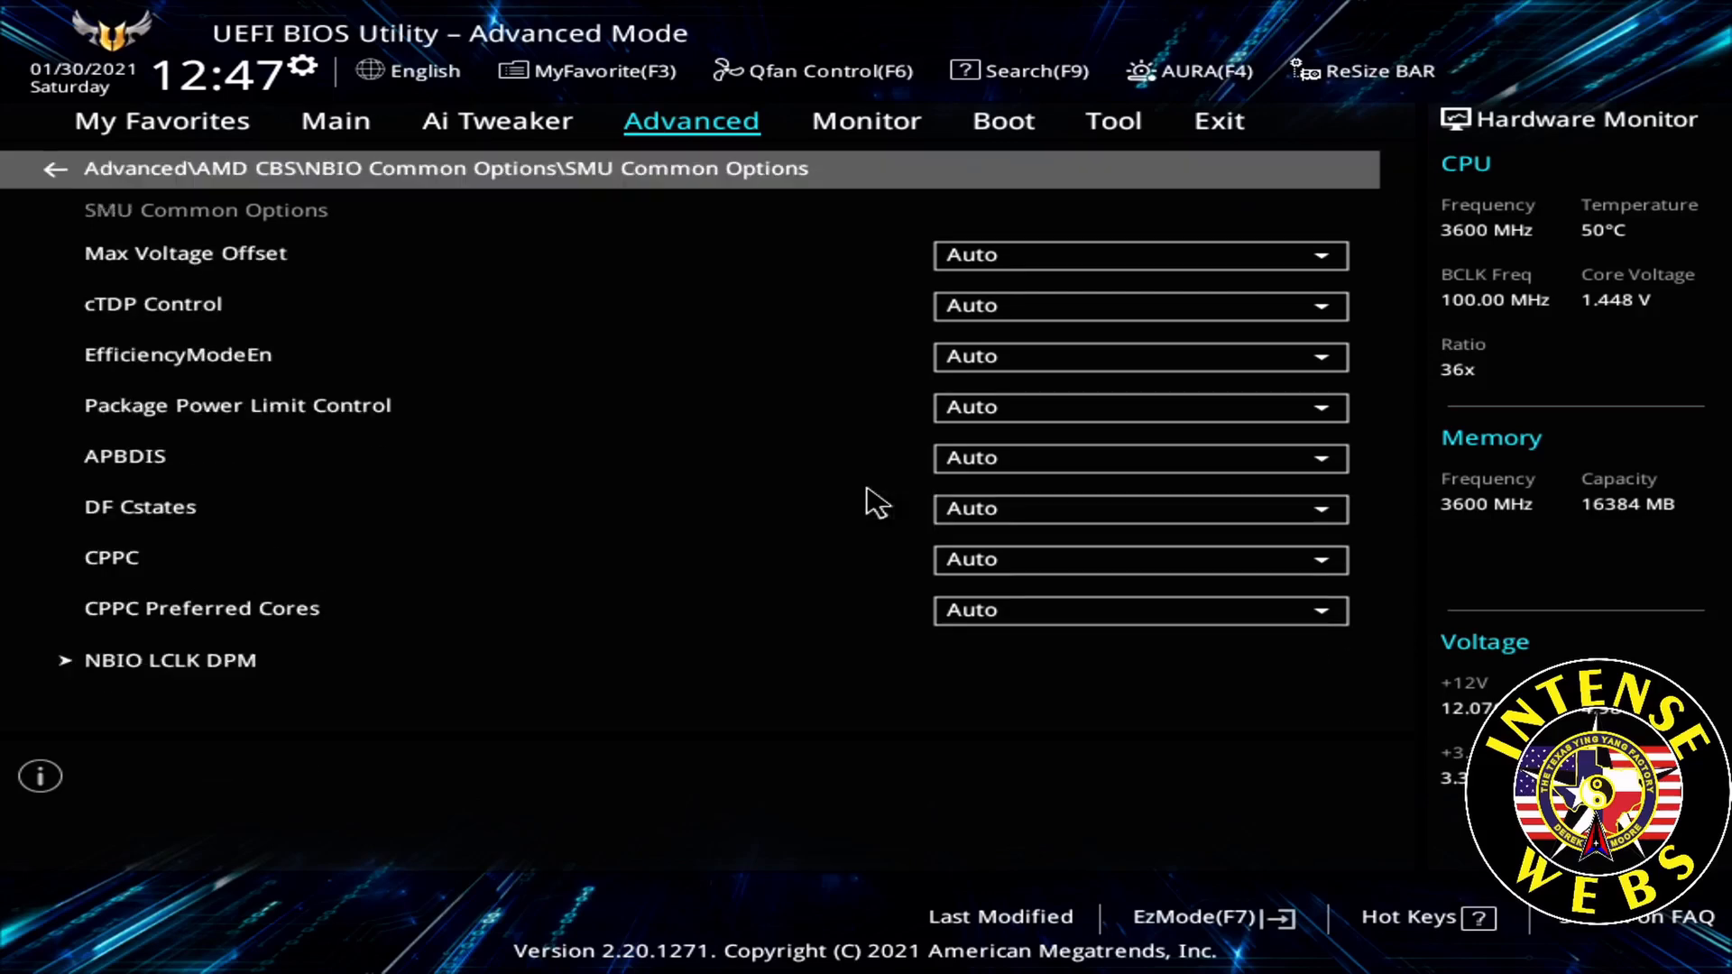
{"action": "mouse_move", "coordinate": [873, 507]}
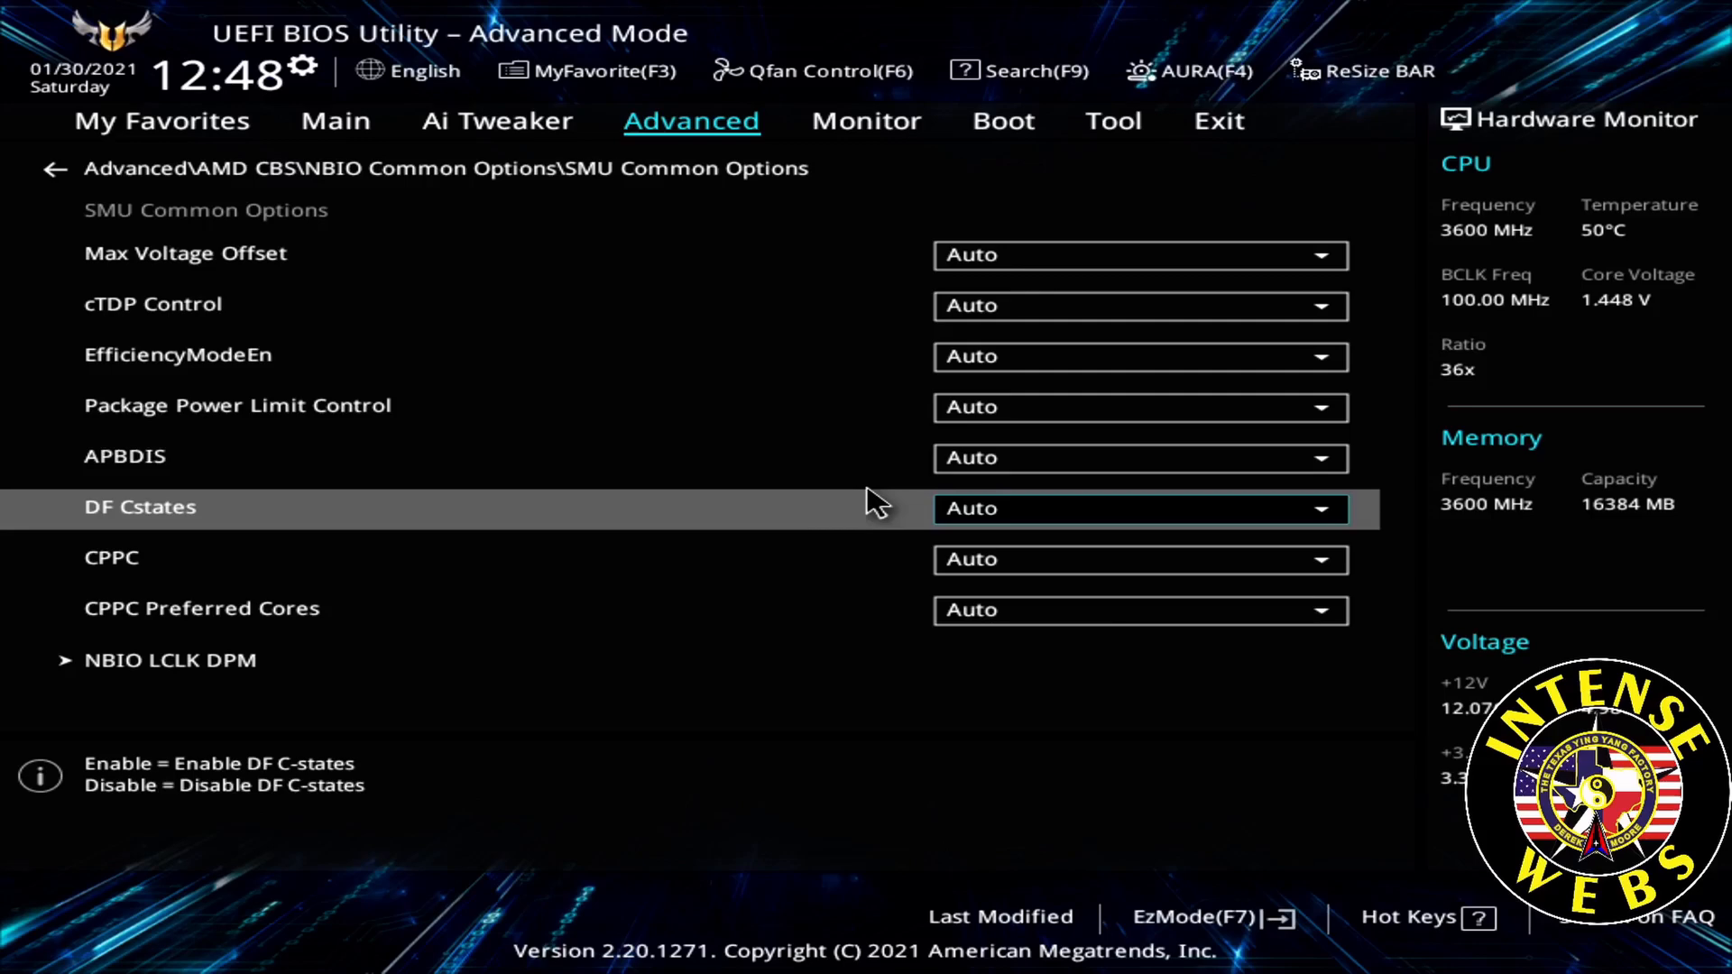
{"action": "left_click", "coordinate": [1138, 507]}
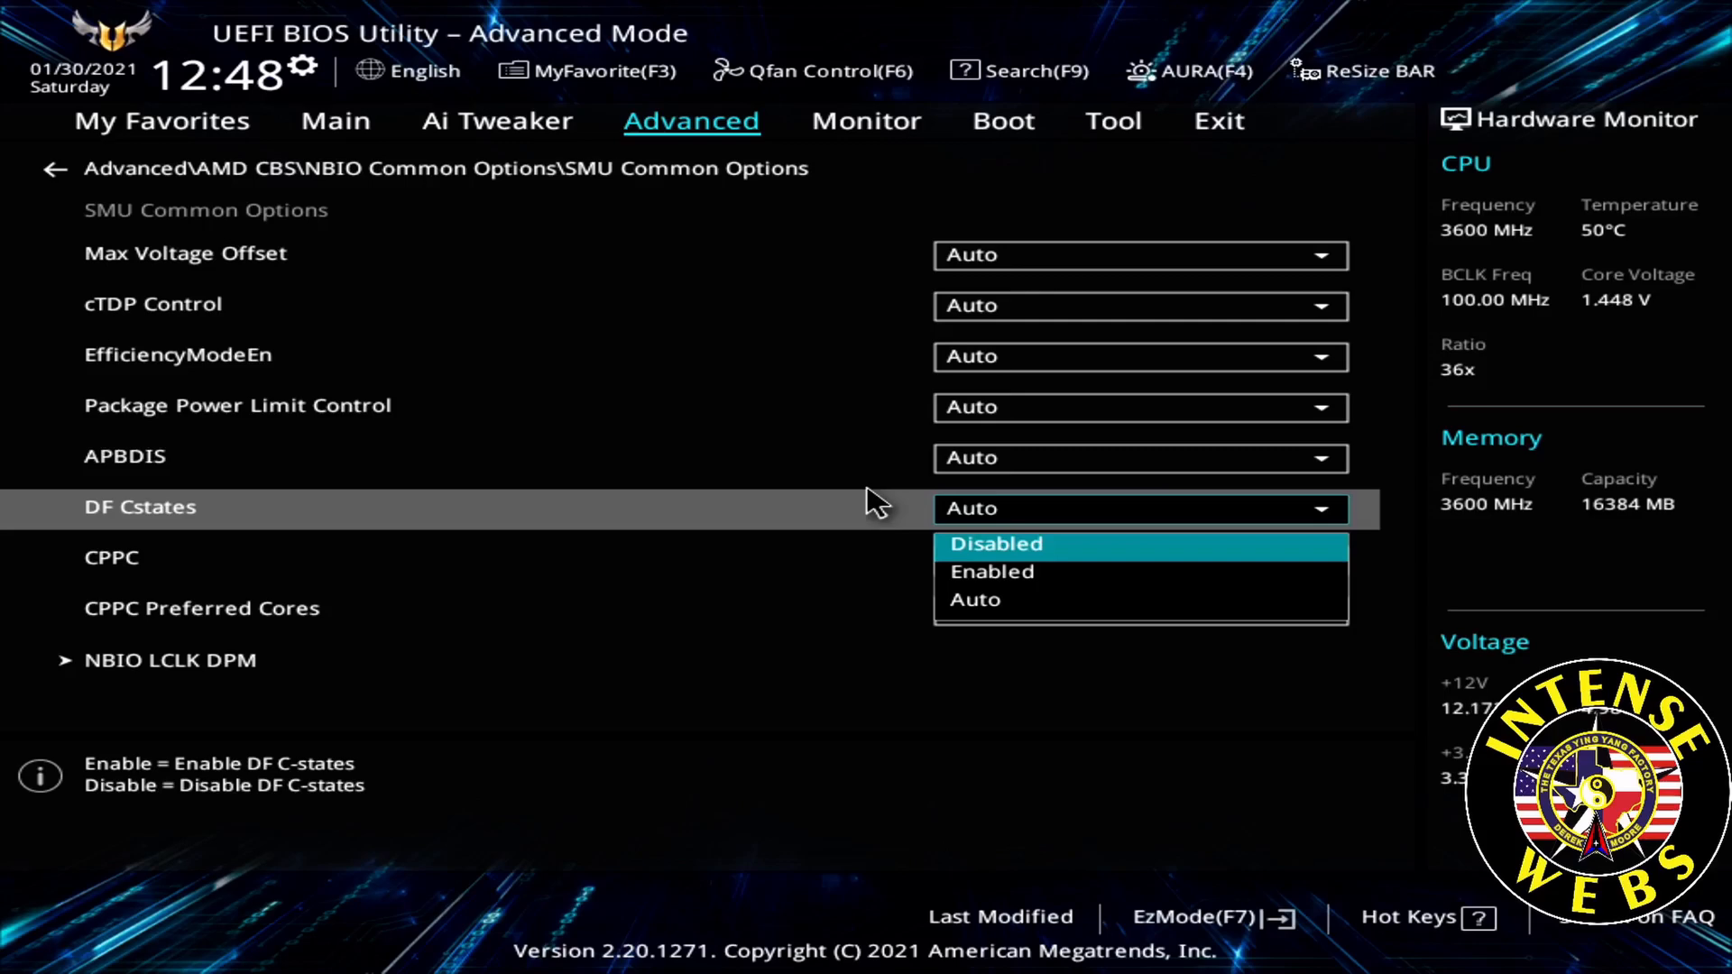
{"action": "left_click", "coordinate": [996, 543]}
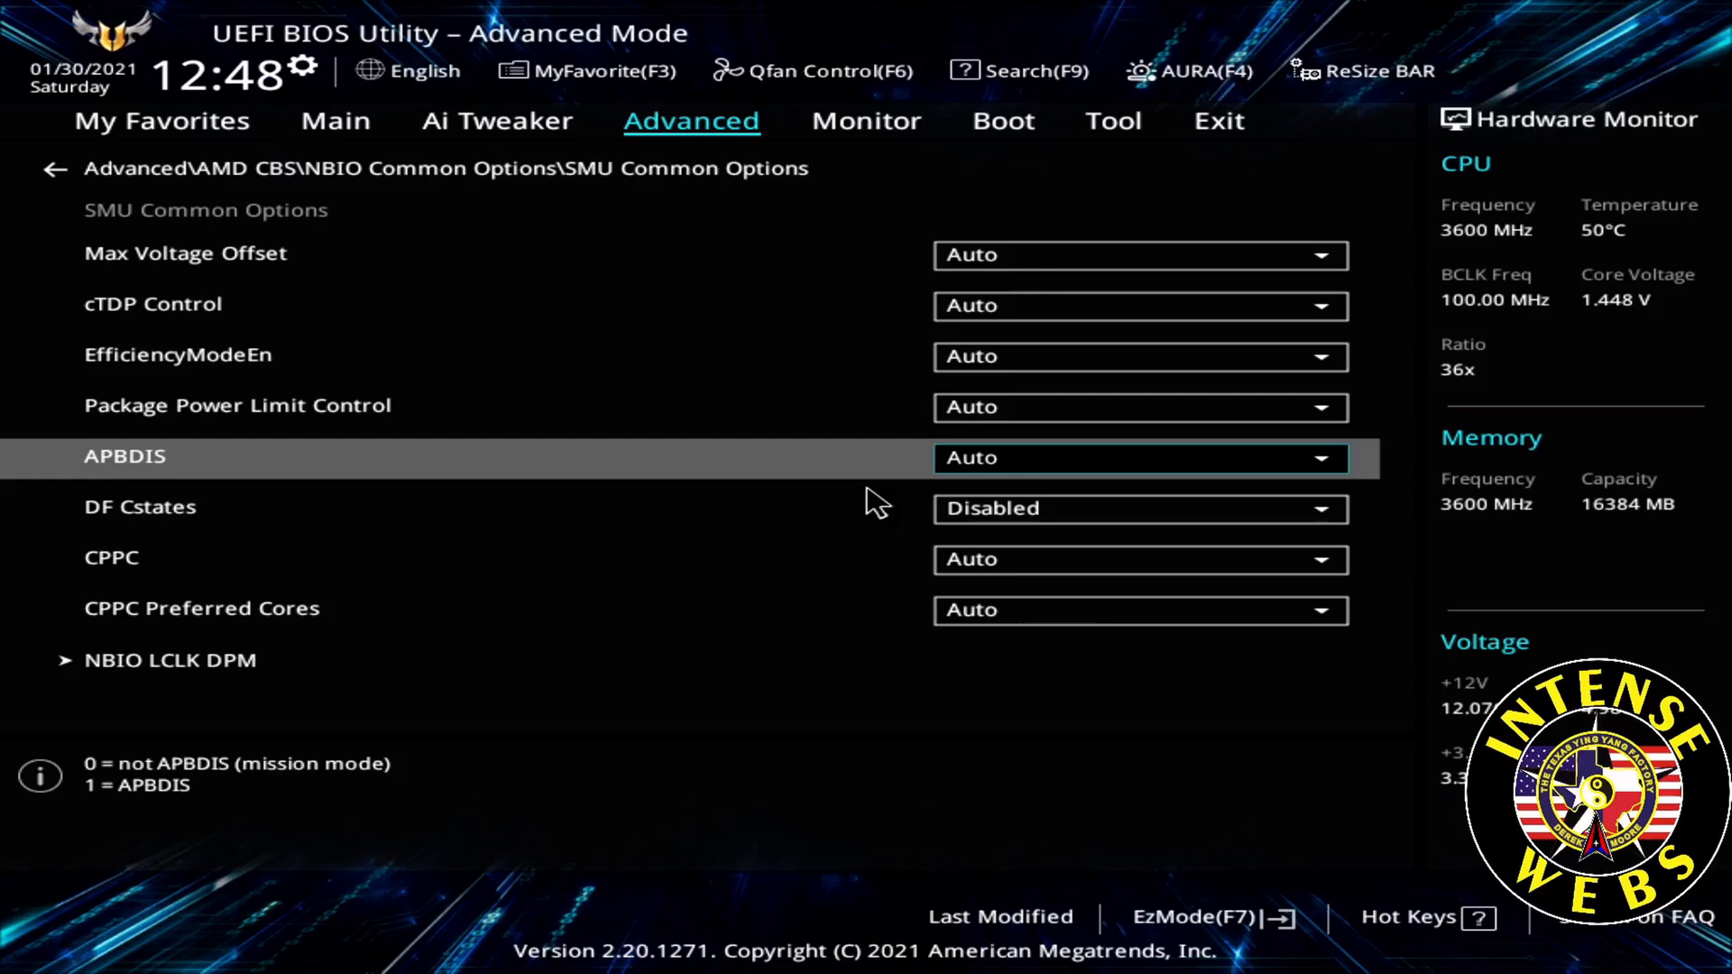
Step: Set APBDIS to 1, revealing Fixed SOC Pstate at P0
{"action": "left_click", "coordinate": [1140, 456]}
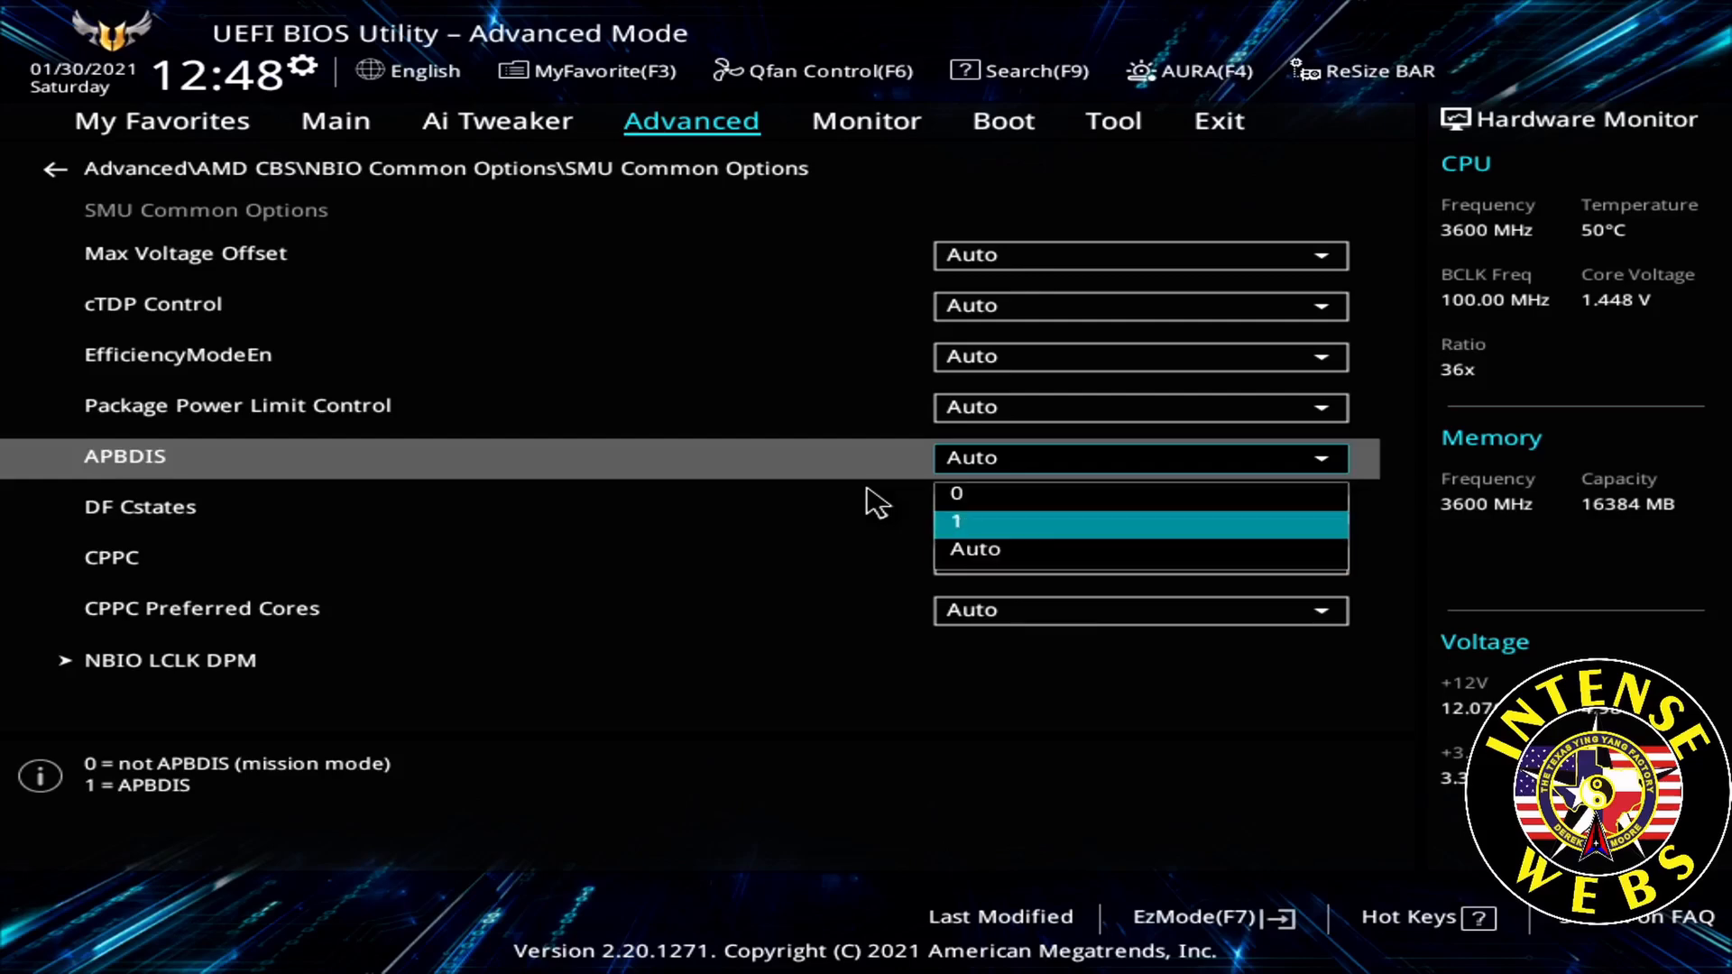
{"action": "left_click", "coordinate": [956, 519]}
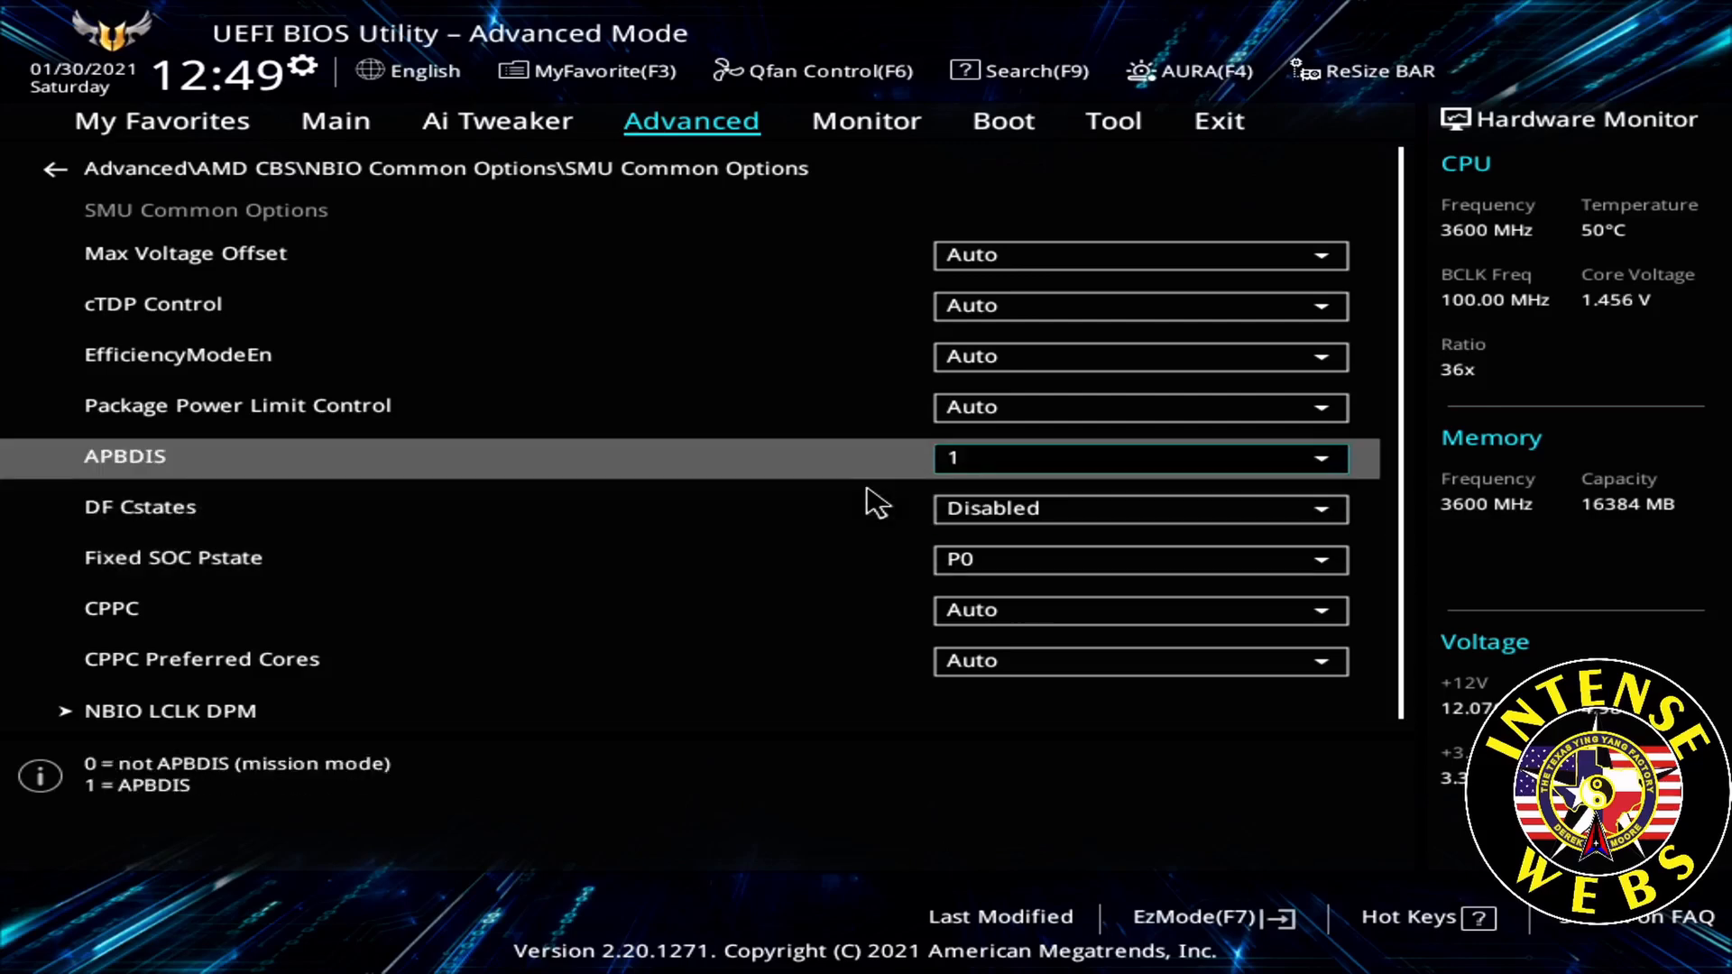
{"action": "key", "text": "Down"}
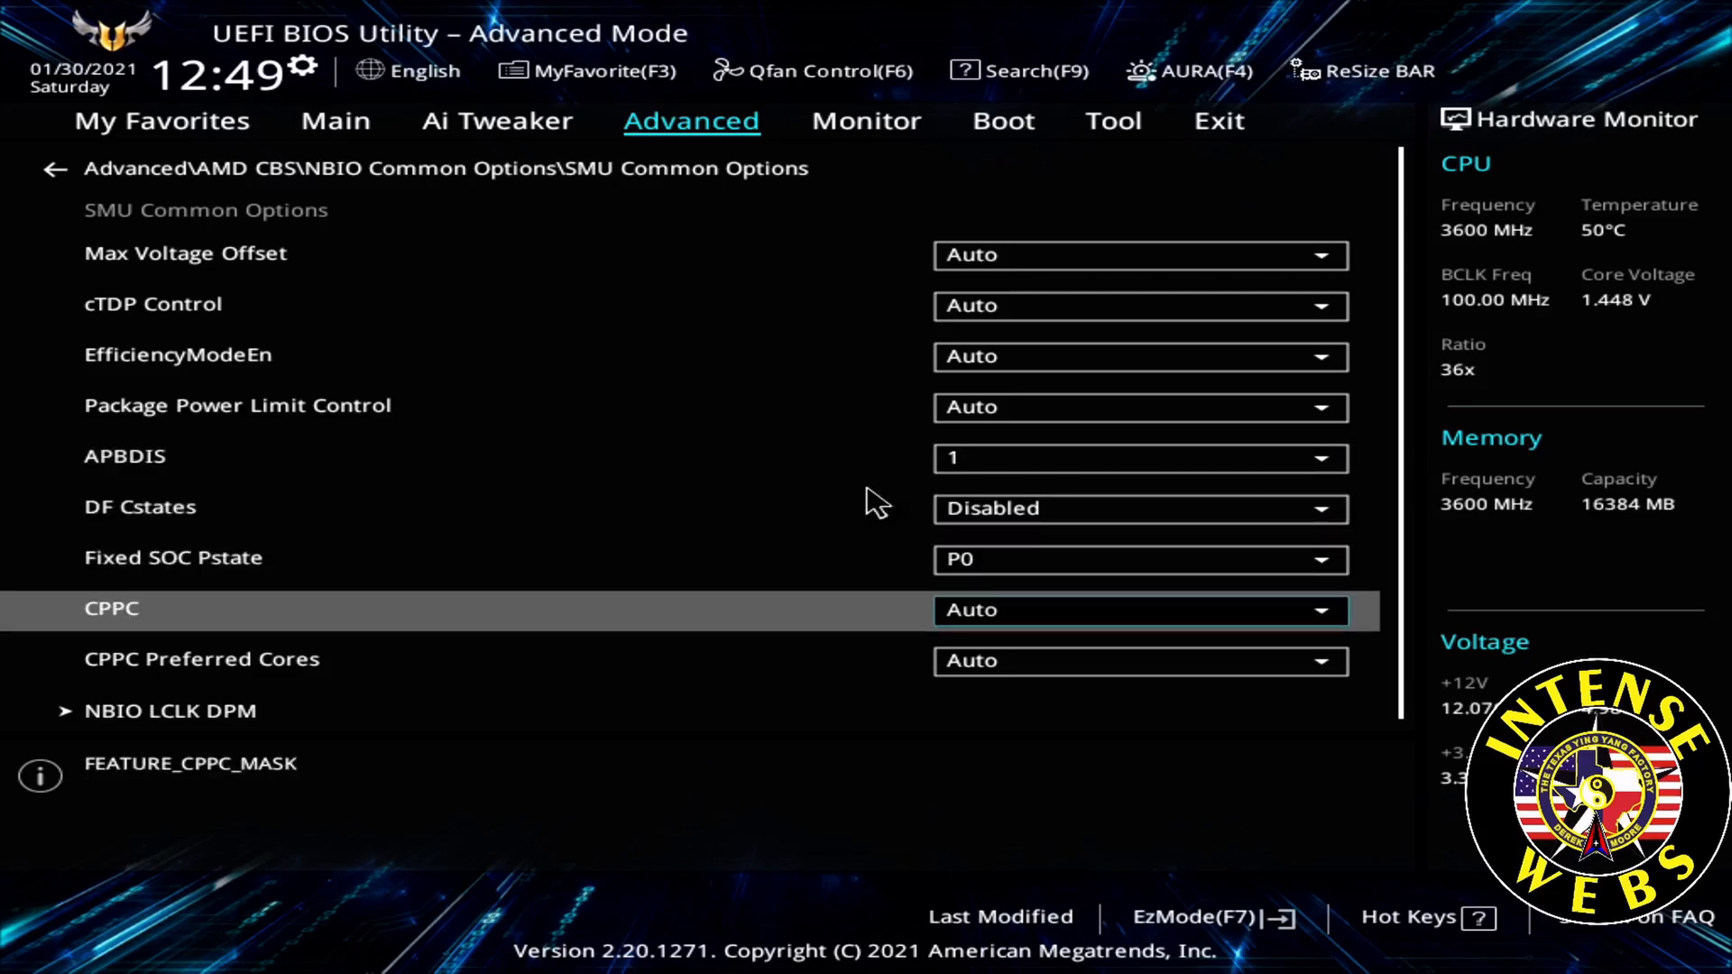
Step: Set CPPC and CPPC Preferred Cores to Enabled, then back out to NBIO Common Options
{"action": "left_click", "coordinate": [1138, 608]}
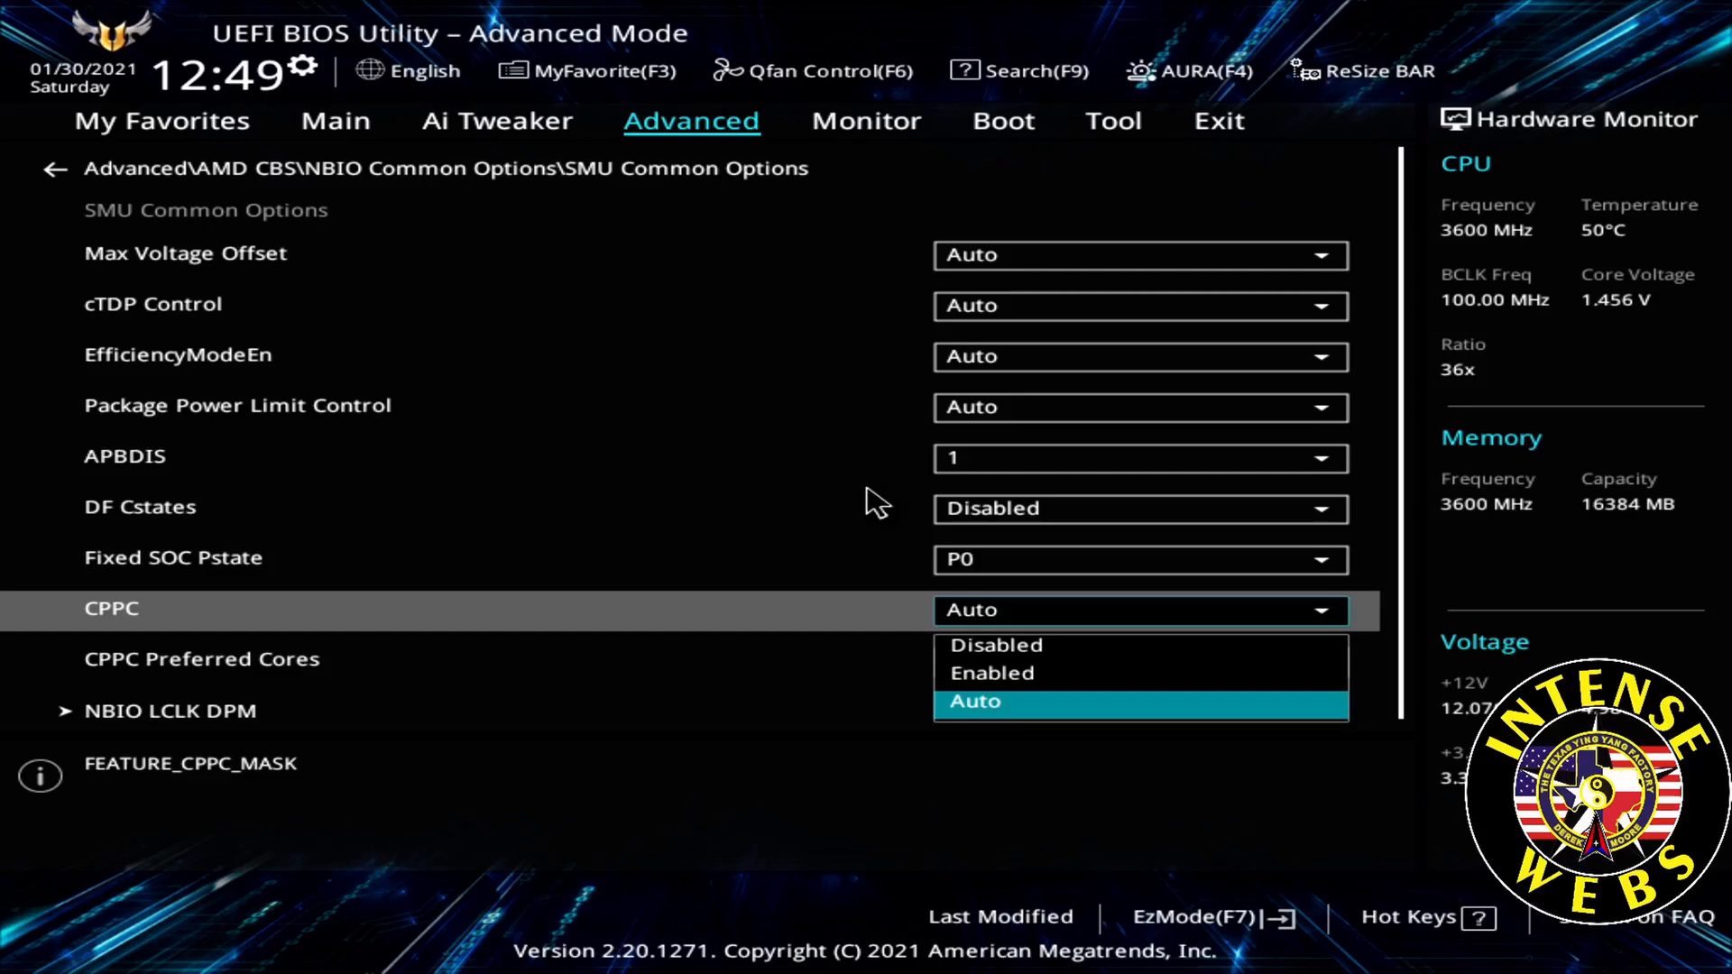
{"action": "left_click", "coordinate": [992, 673]}
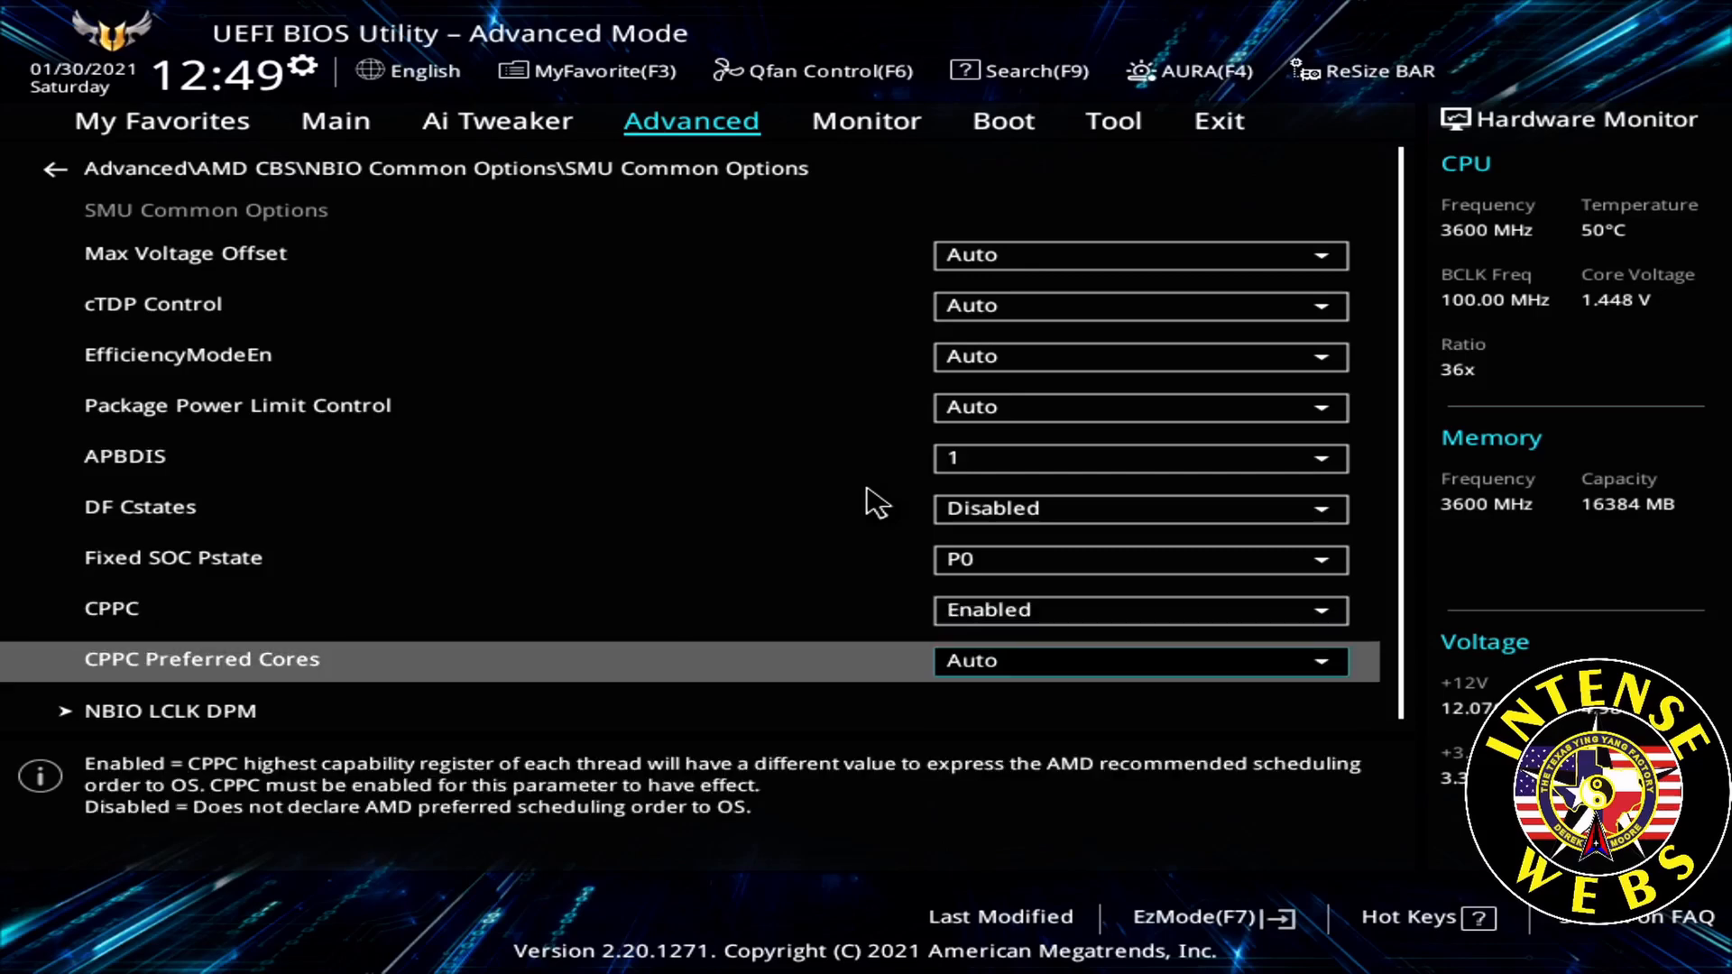
{"action": "left_click", "coordinate": [1140, 661]}
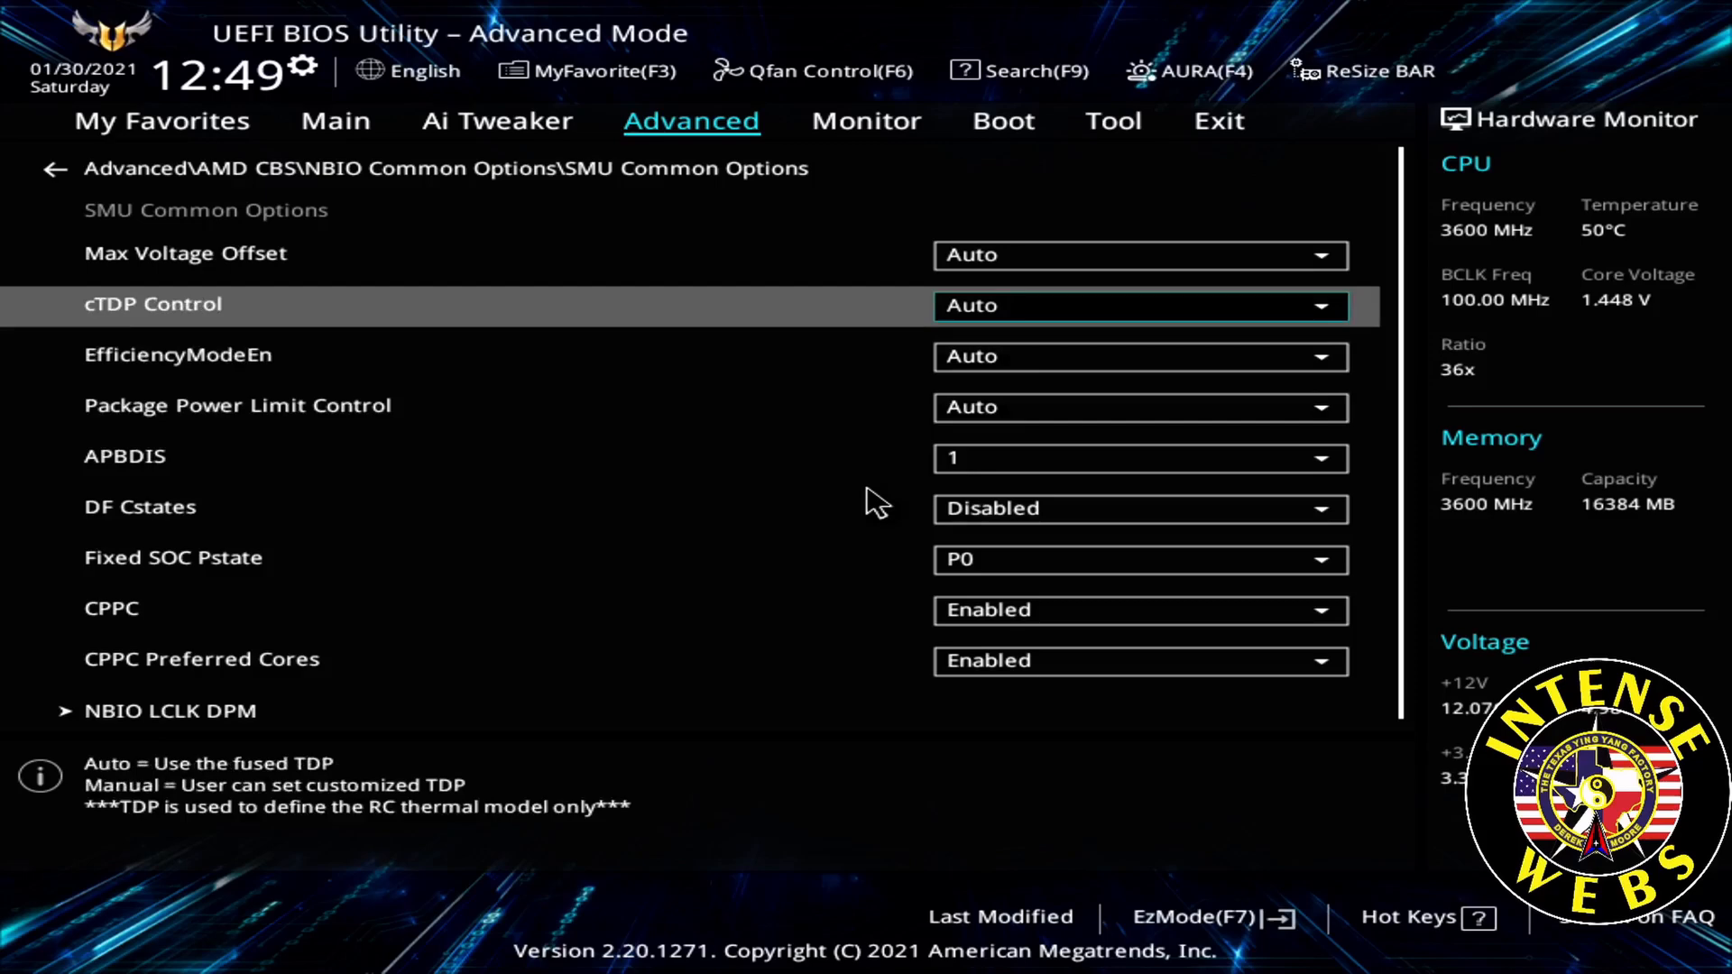
{"action": "left_click", "coordinate": [55, 168]}
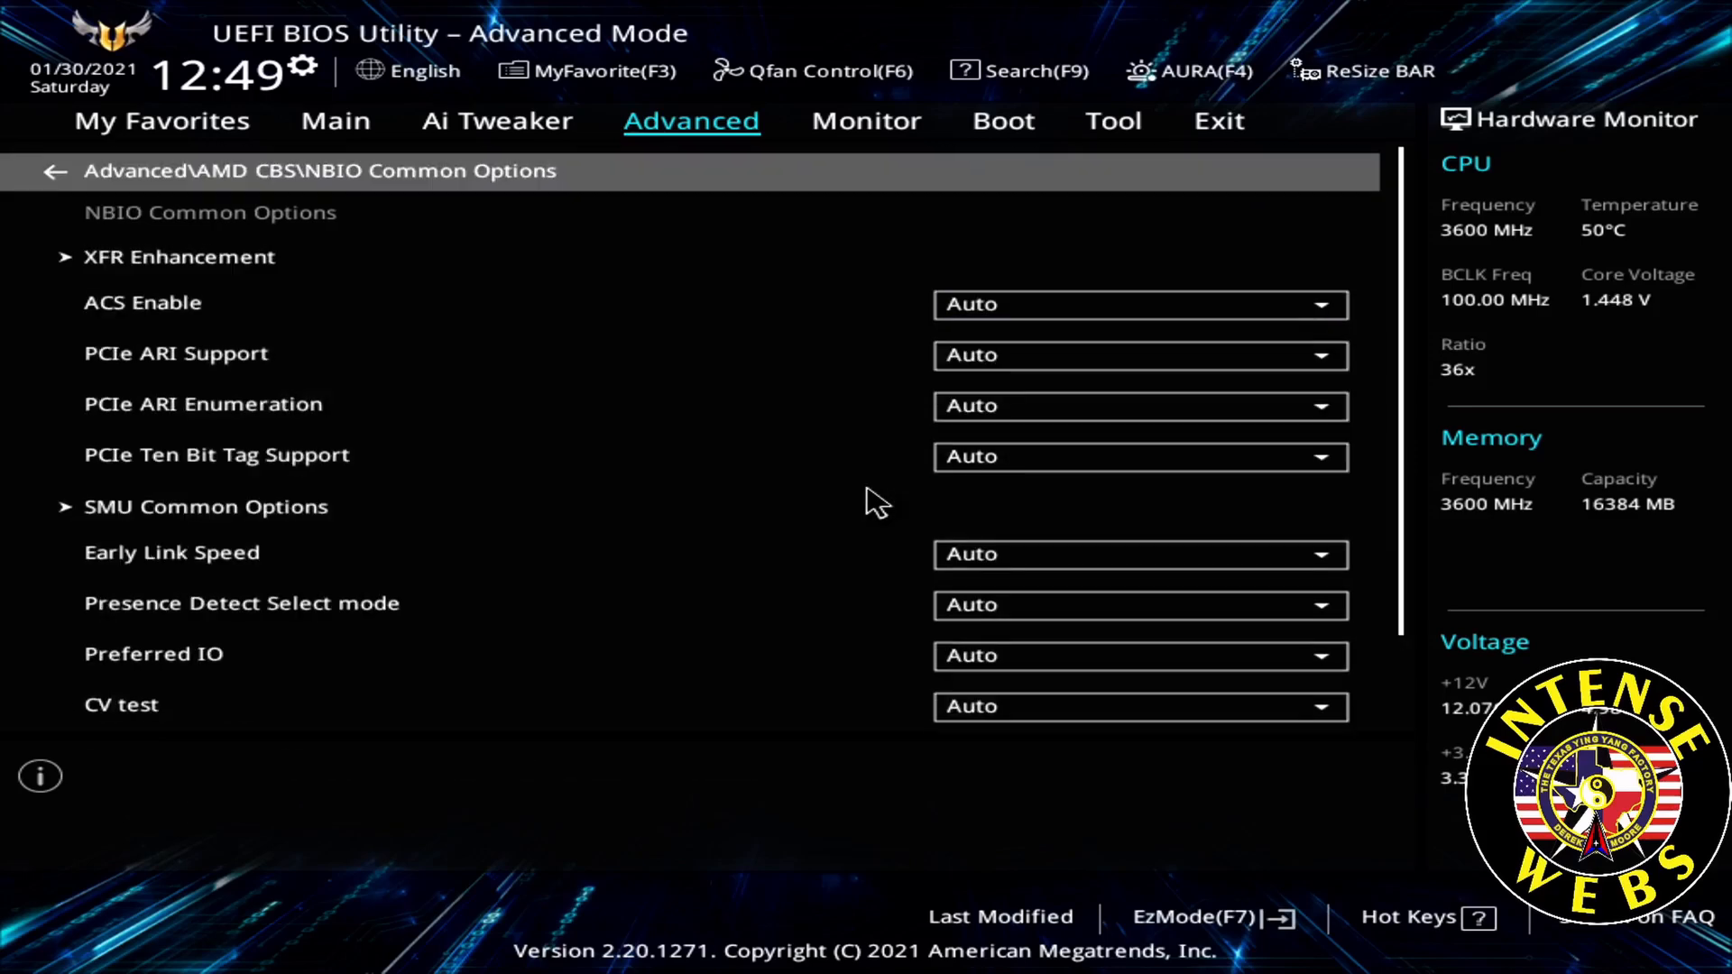
Step: In CPU Common Options set Power Supply Idle Control to Low Current Idle, then return to the Advanced list
{"action": "left_click", "coordinate": [56, 169]}
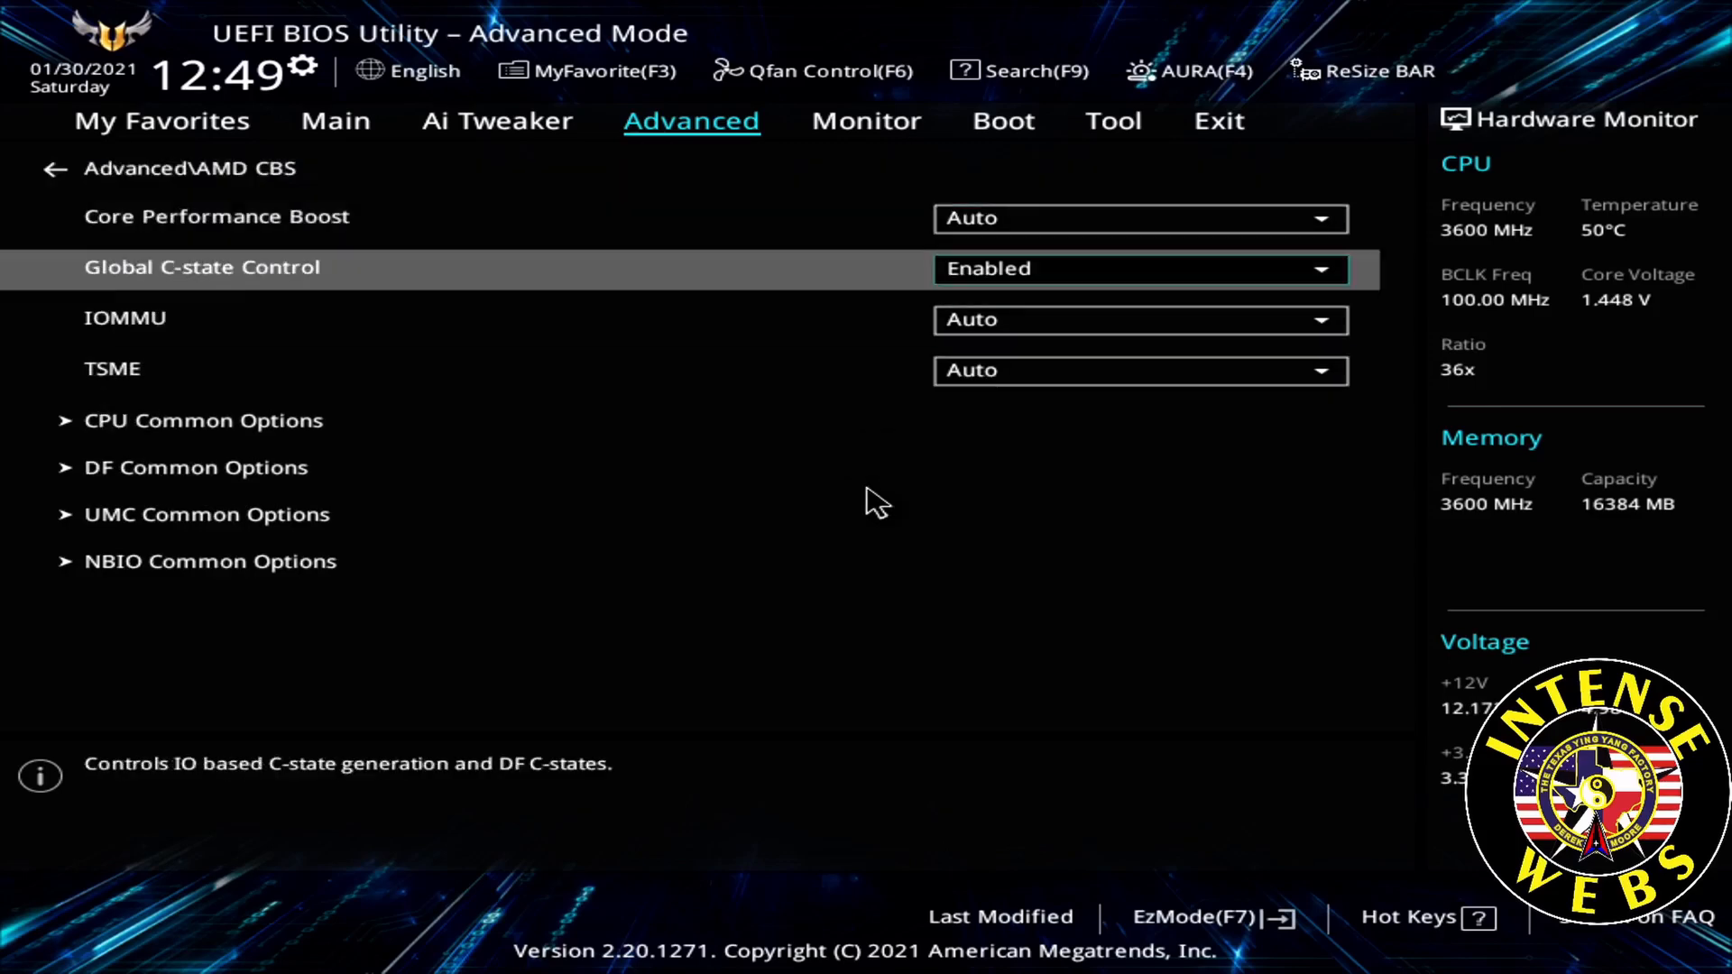
{"action": "left_click", "coordinate": [202, 420]}
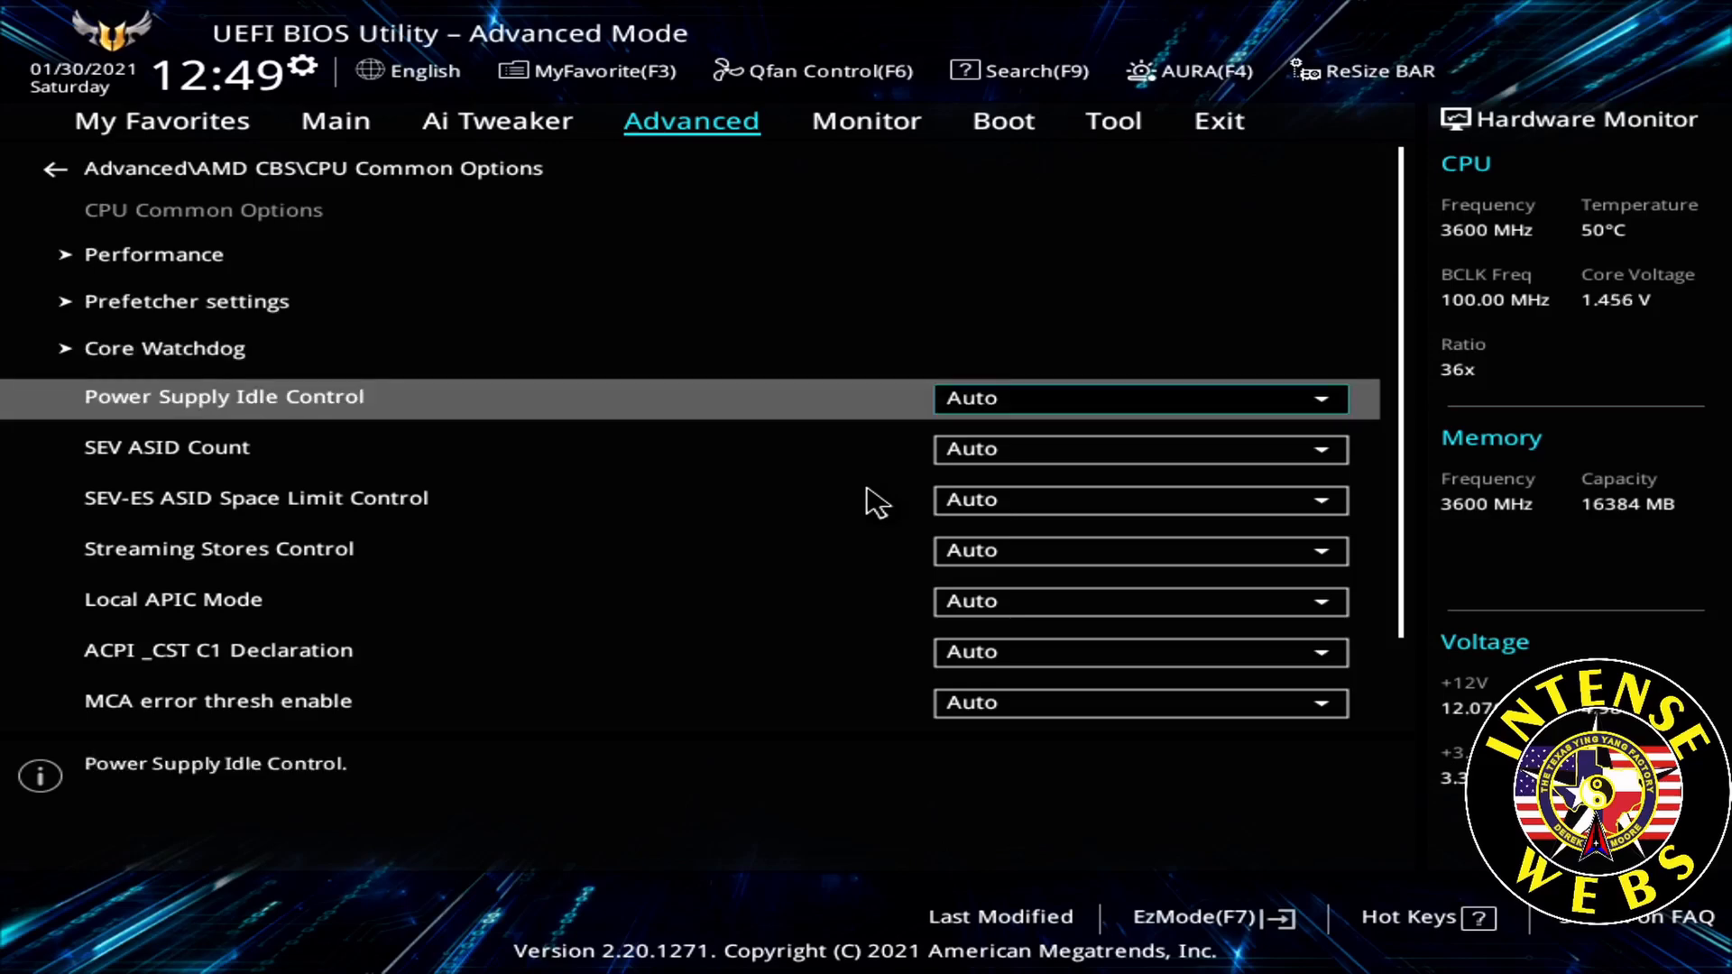
{"action": "left_click", "coordinate": [1140, 396]}
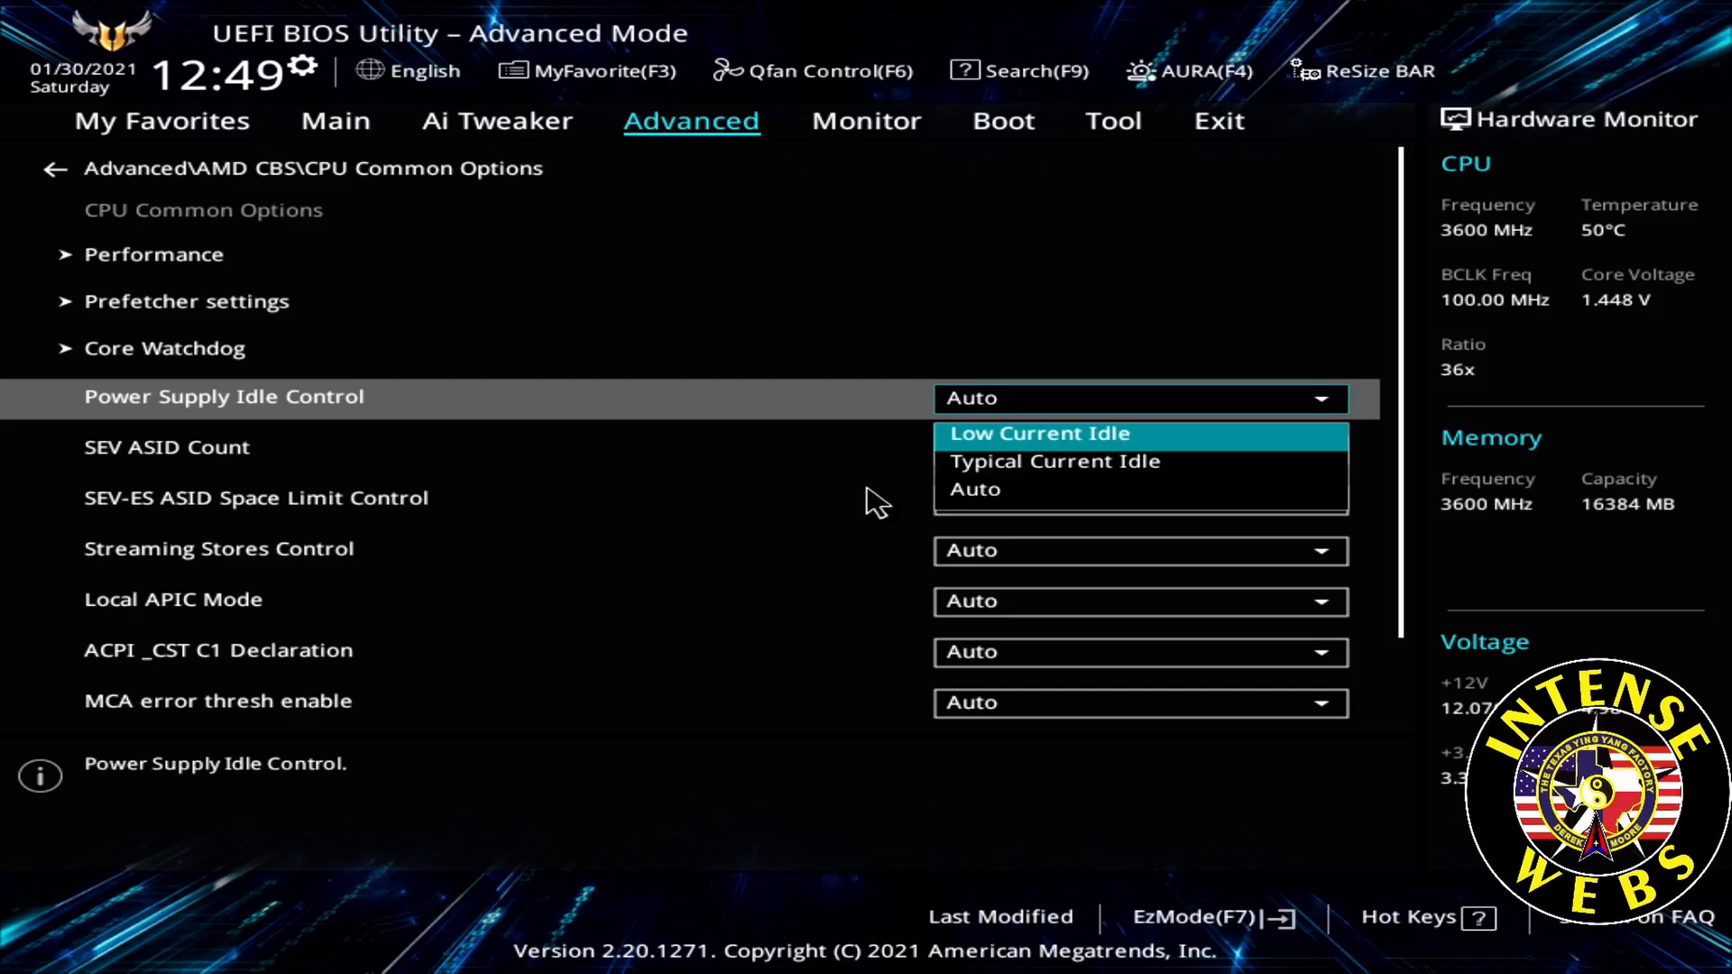
{"action": "left_click", "coordinate": [1037, 433]}
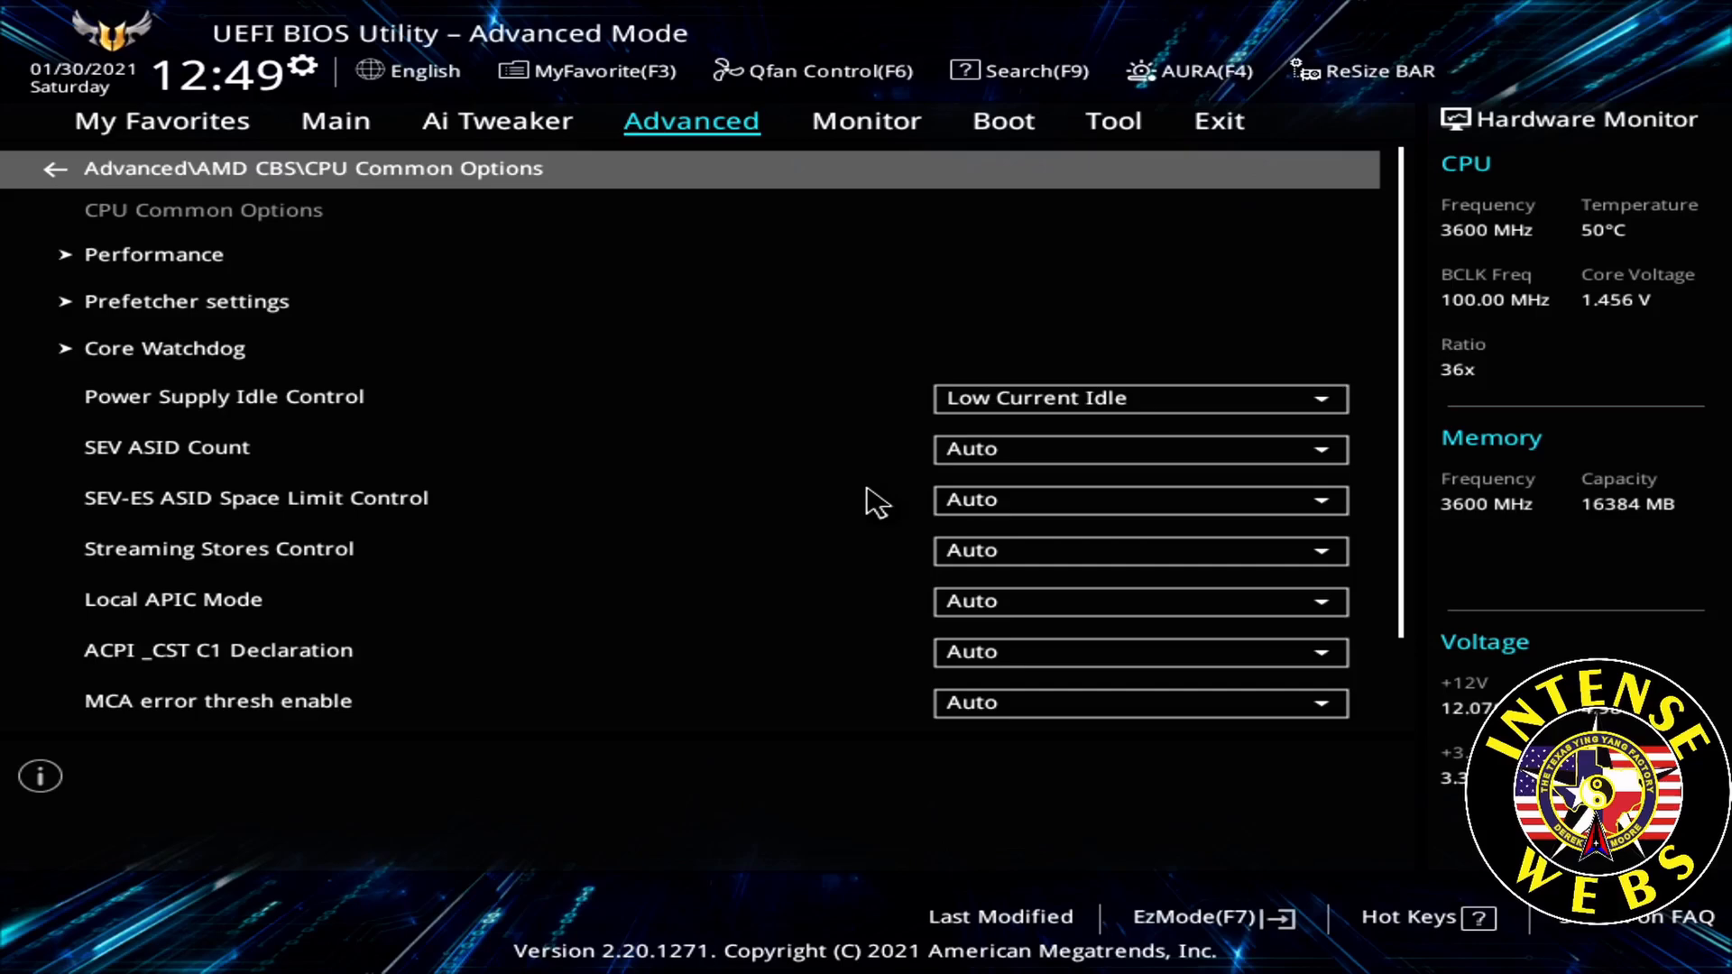
{"action": "left_click", "coordinate": [56, 167]}
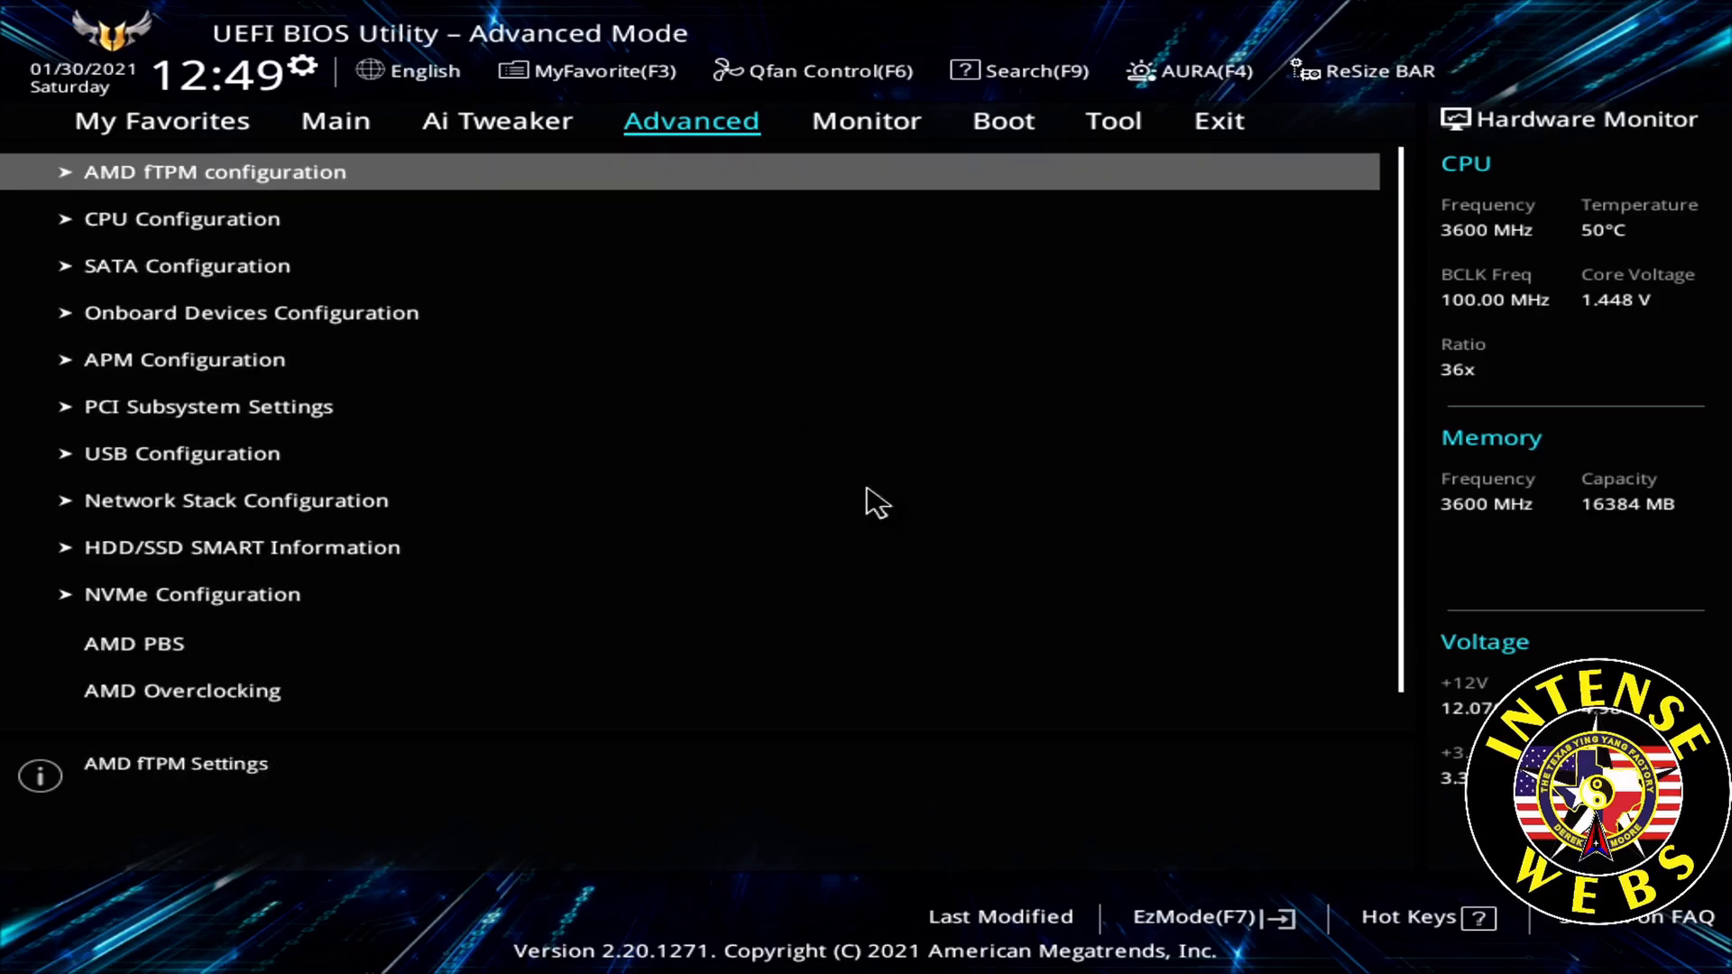
Step: Under Ai Tweaker's Precision Boost Overdrive, set PBO Fmax Enhancer and Precision Boost Overdrive to Enabled
{"action": "left_click", "coordinate": [496, 121]}
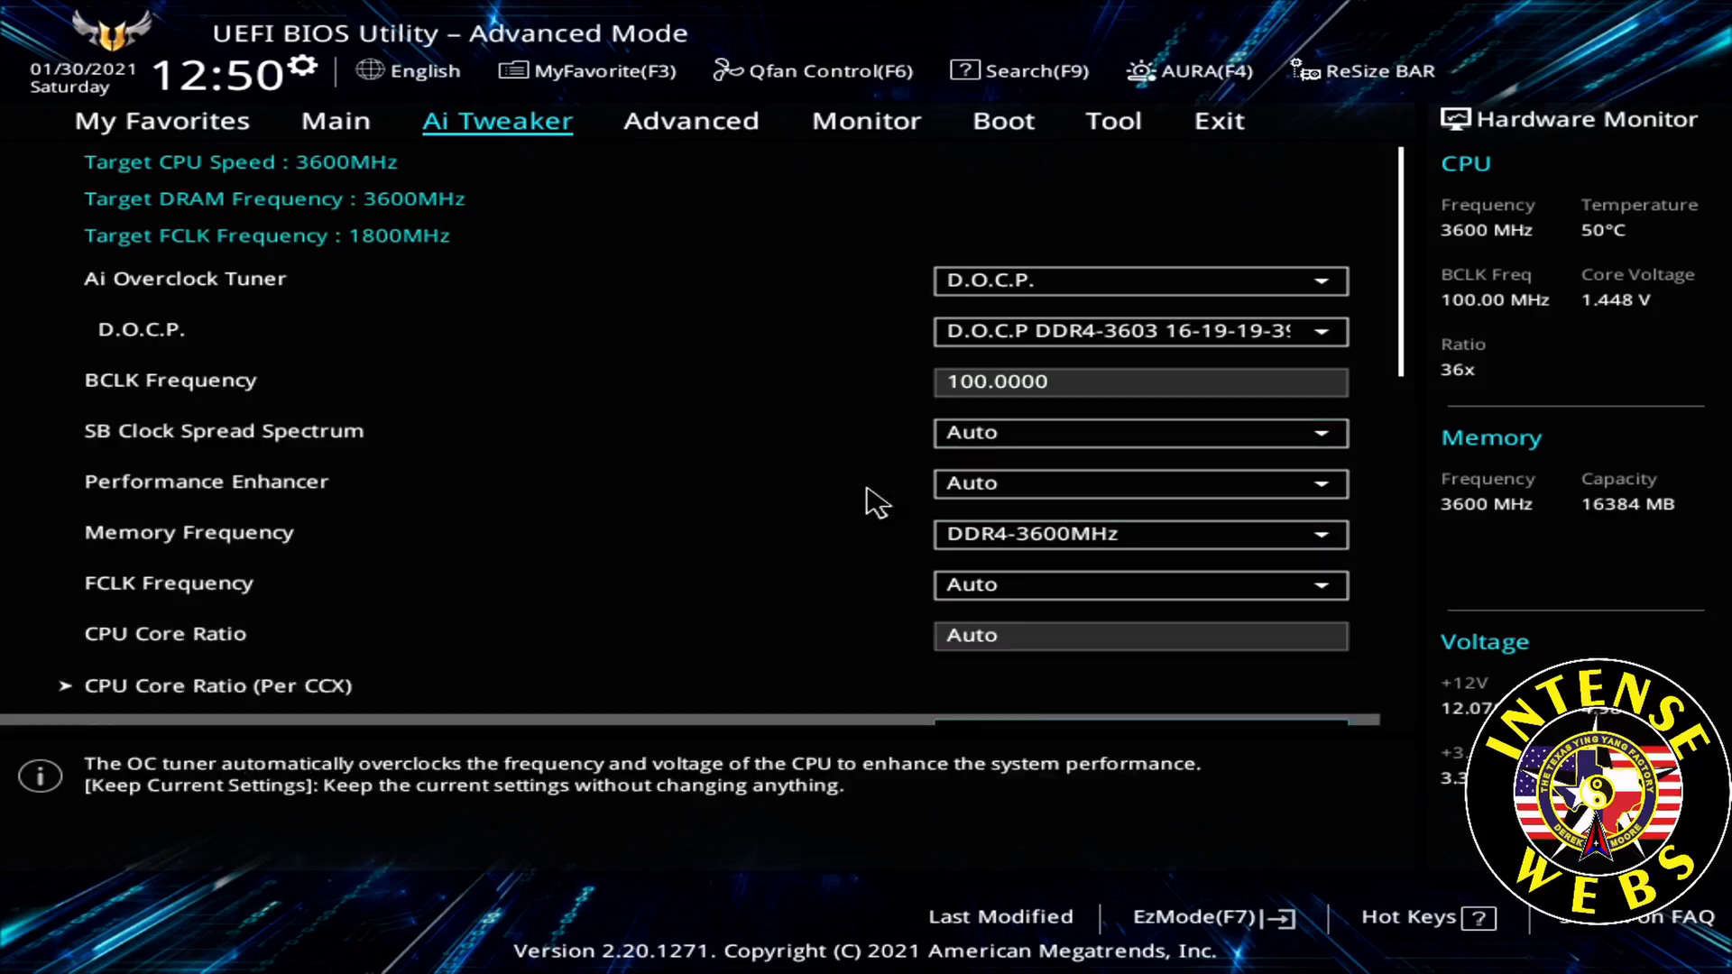
{"action": "left_click", "coordinate": [1138, 652]}
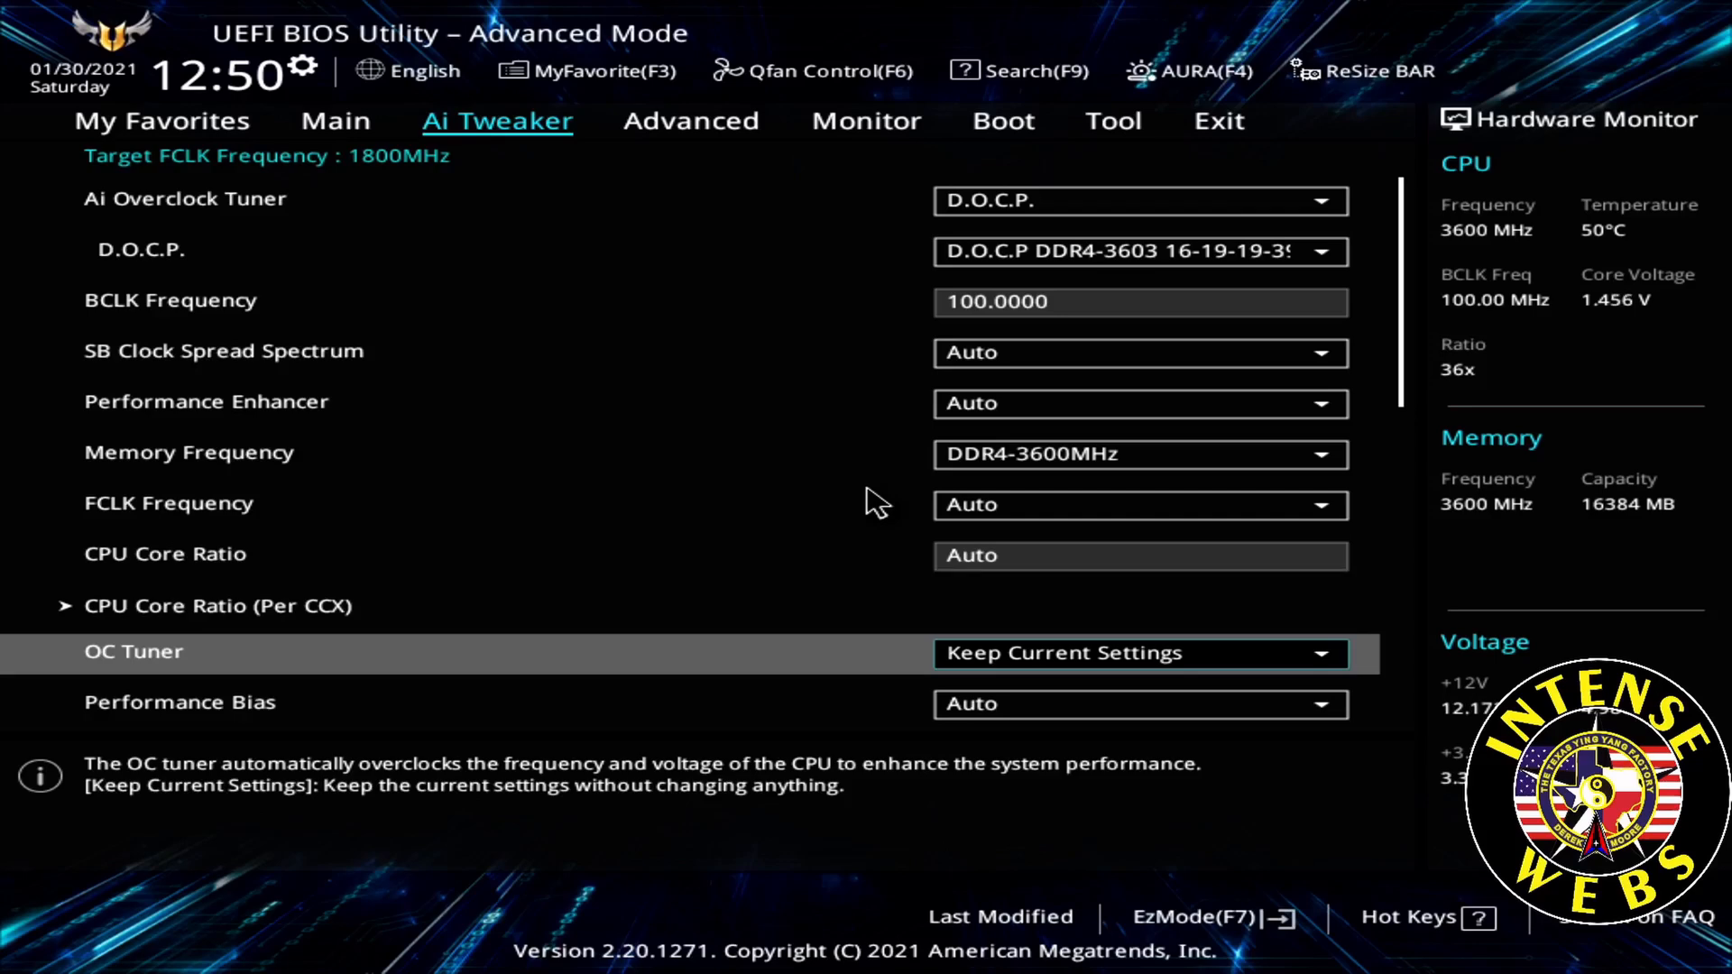
{"action": "scroll", "scroll_direction": "down", "scroll_amount": 3}
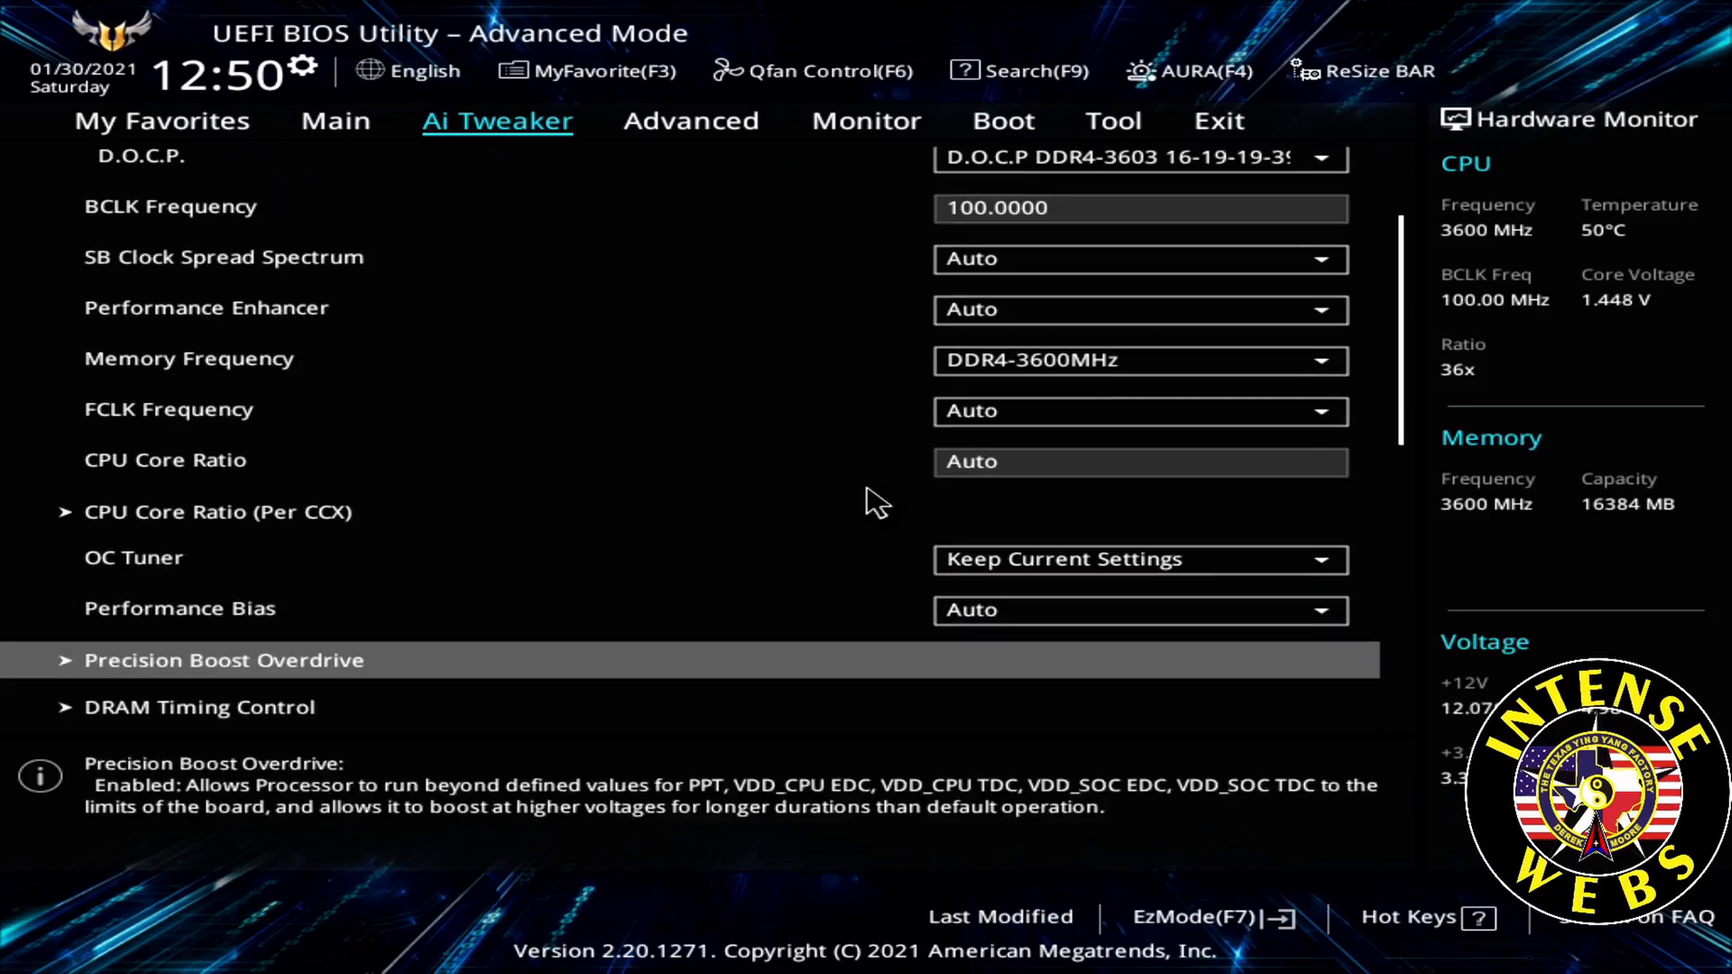
{"action": "left_click", "coordinate": [224, 660]}
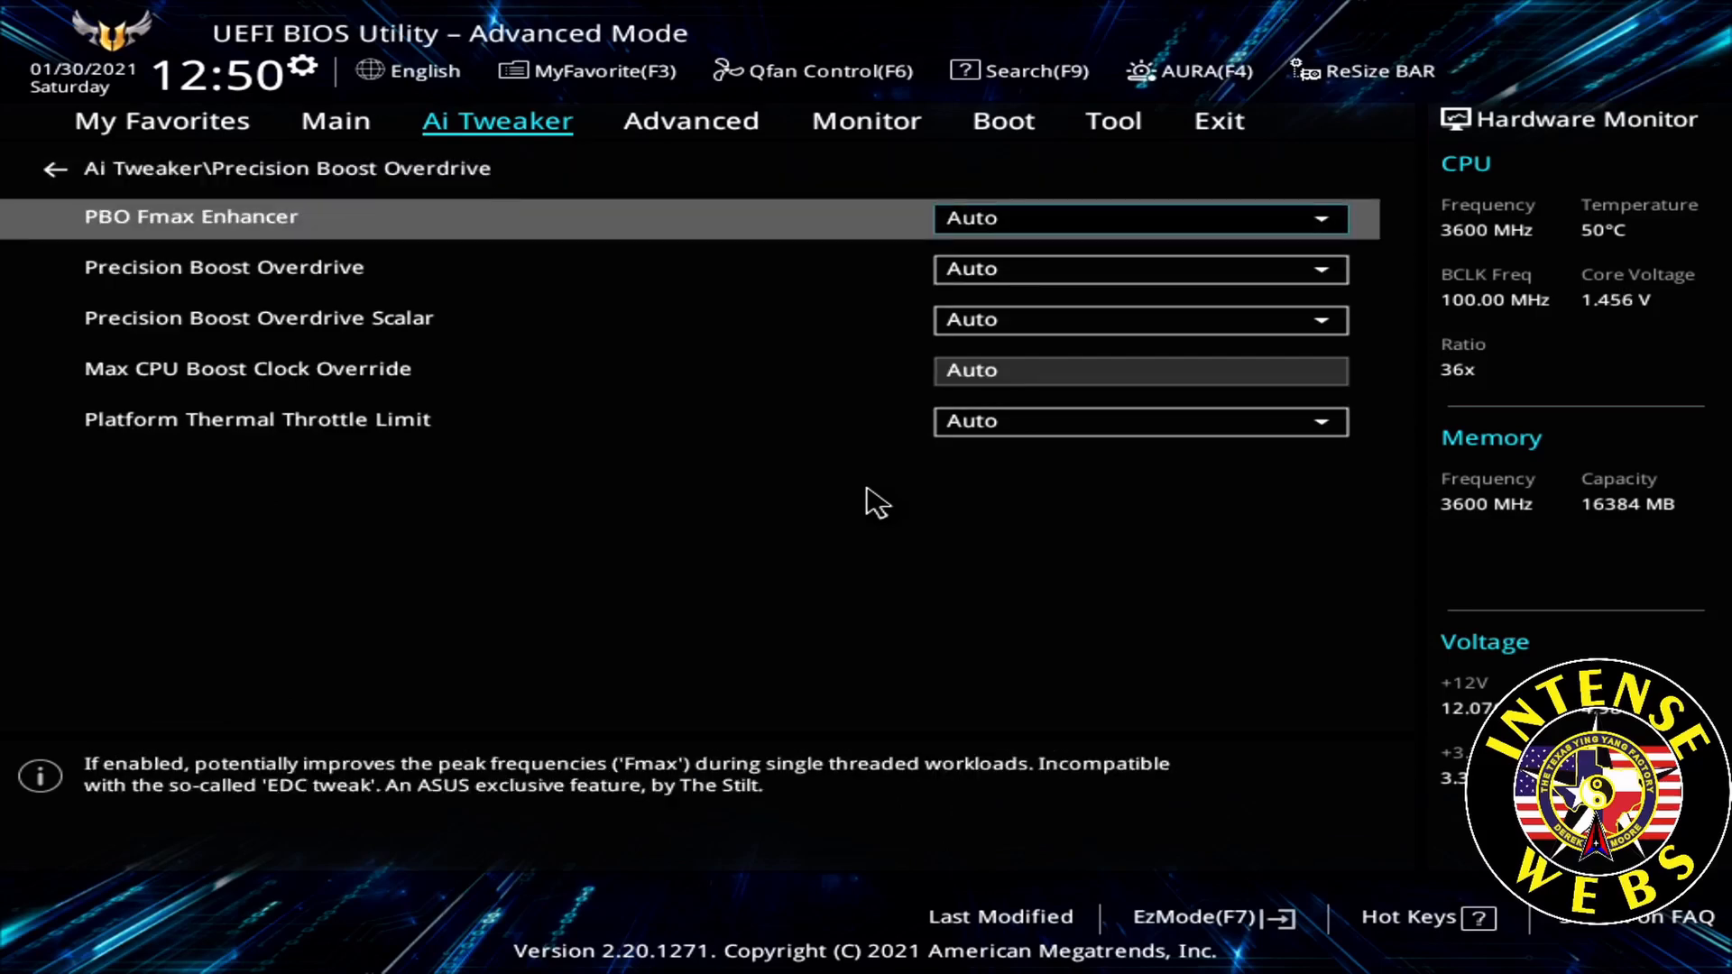
{"action": "left_click", "coordinate": [1140, 218]}
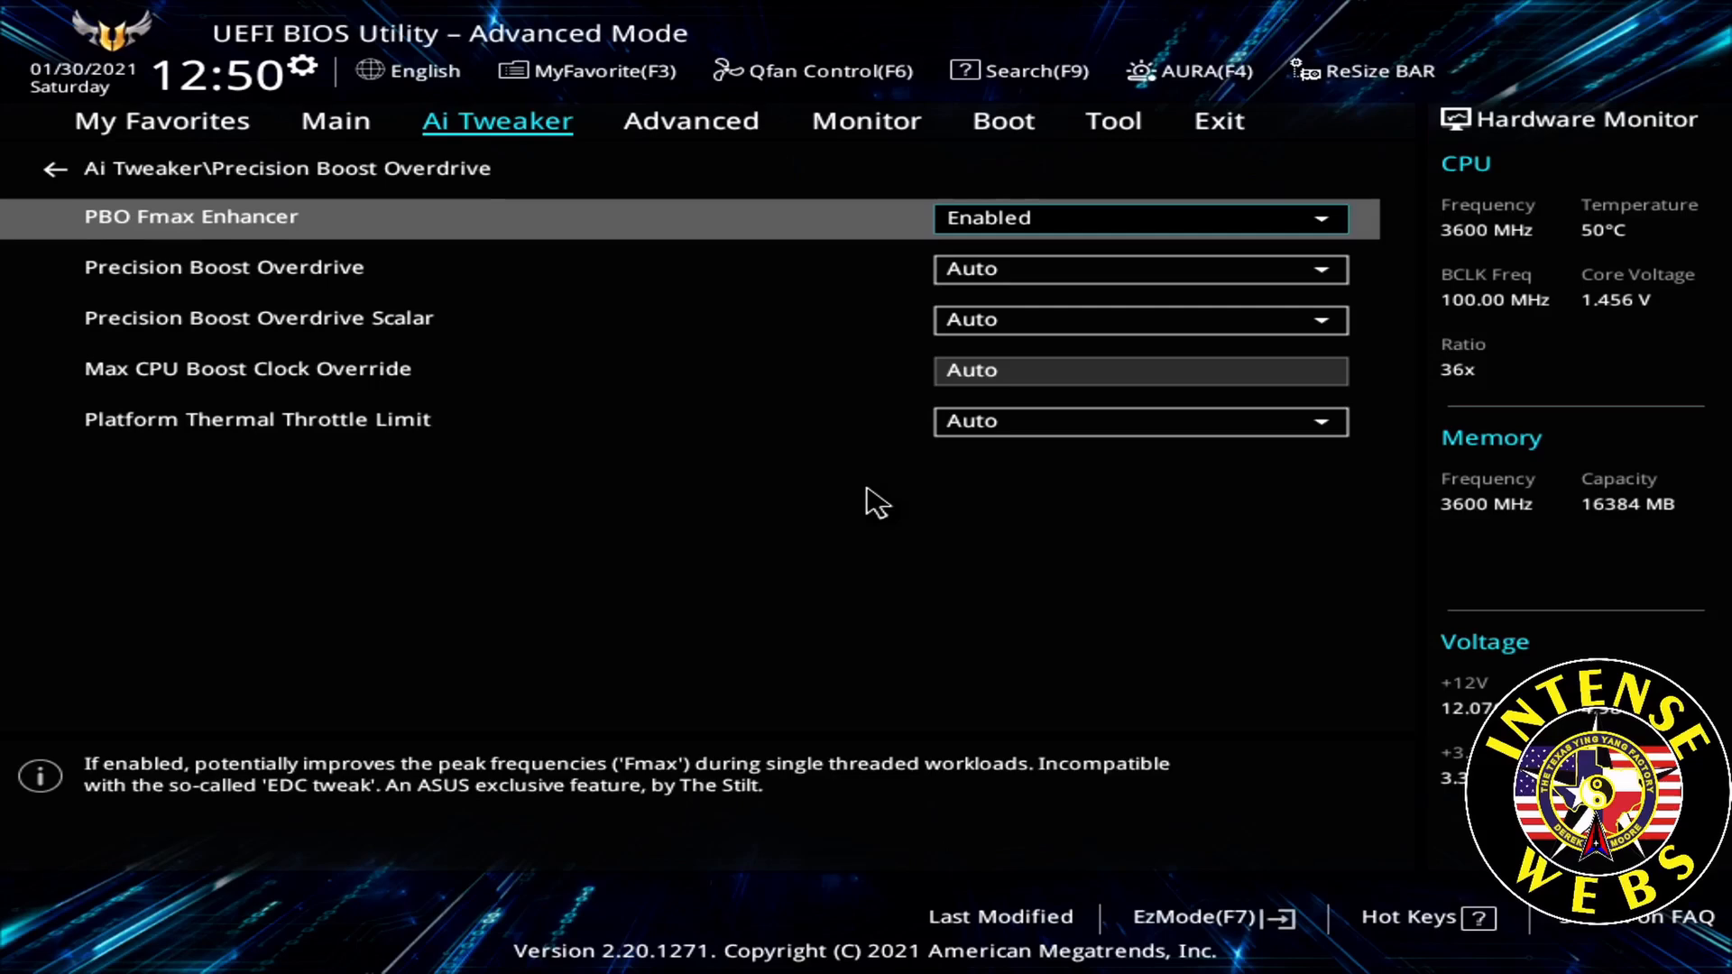
{"action": "left_click", "coordinate": [1140, 269]}
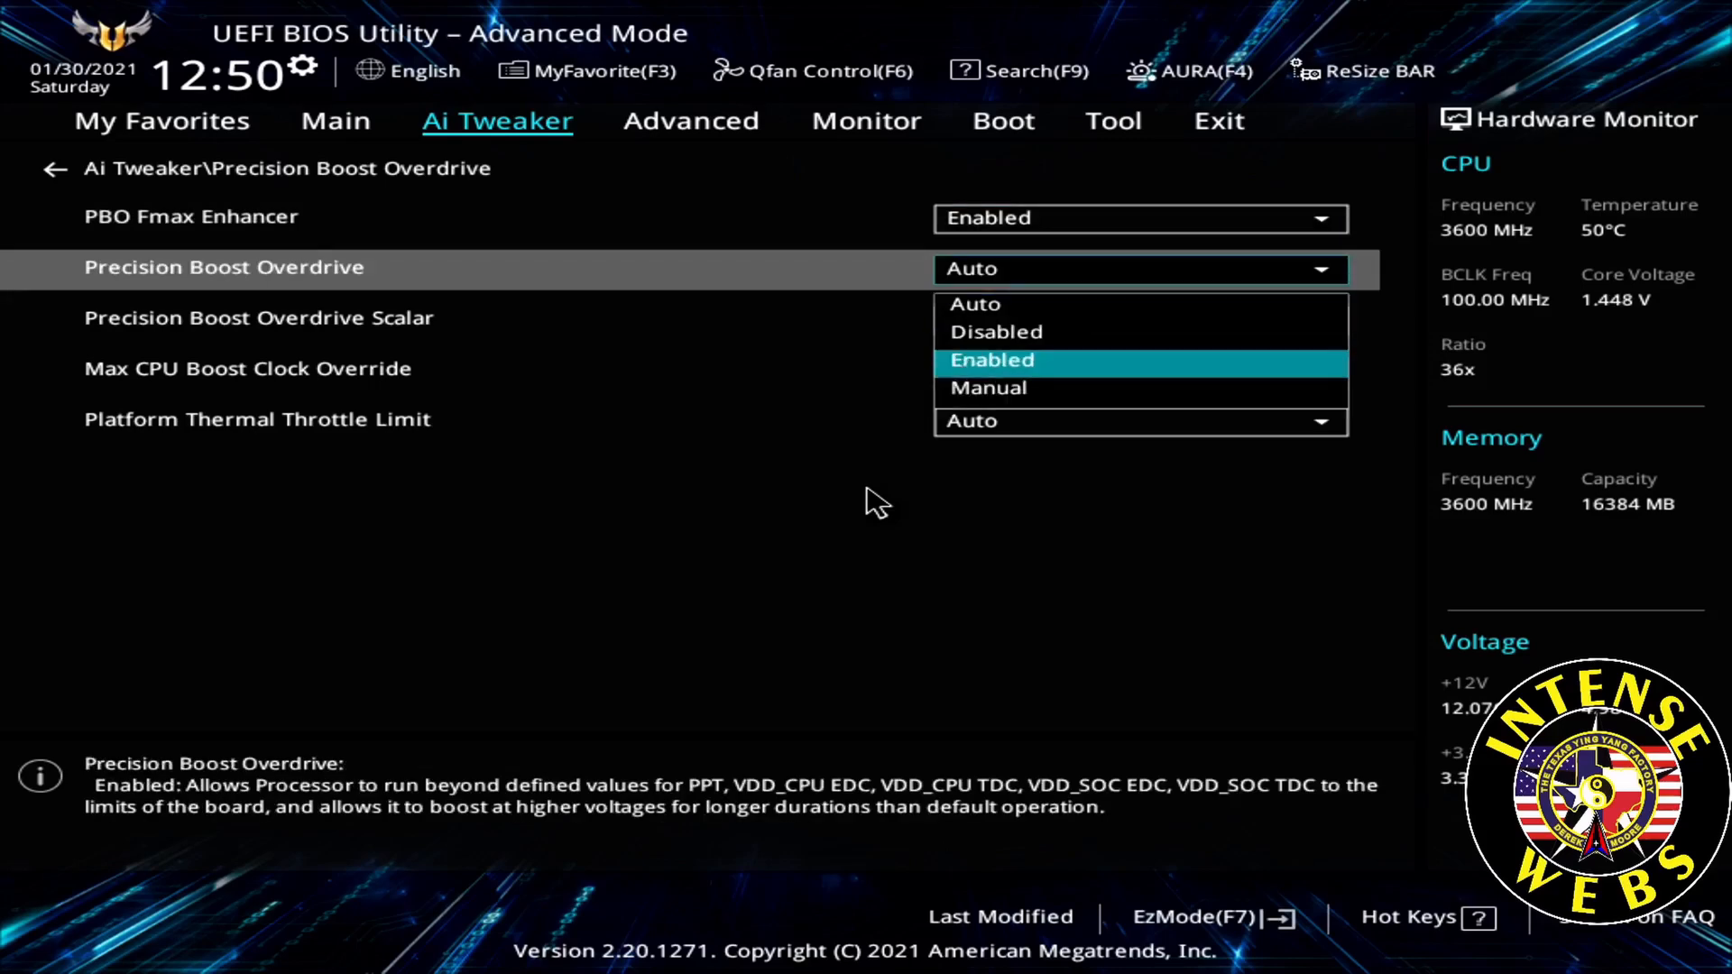
{"action": "left_click", "coordinate": [991, 359]}
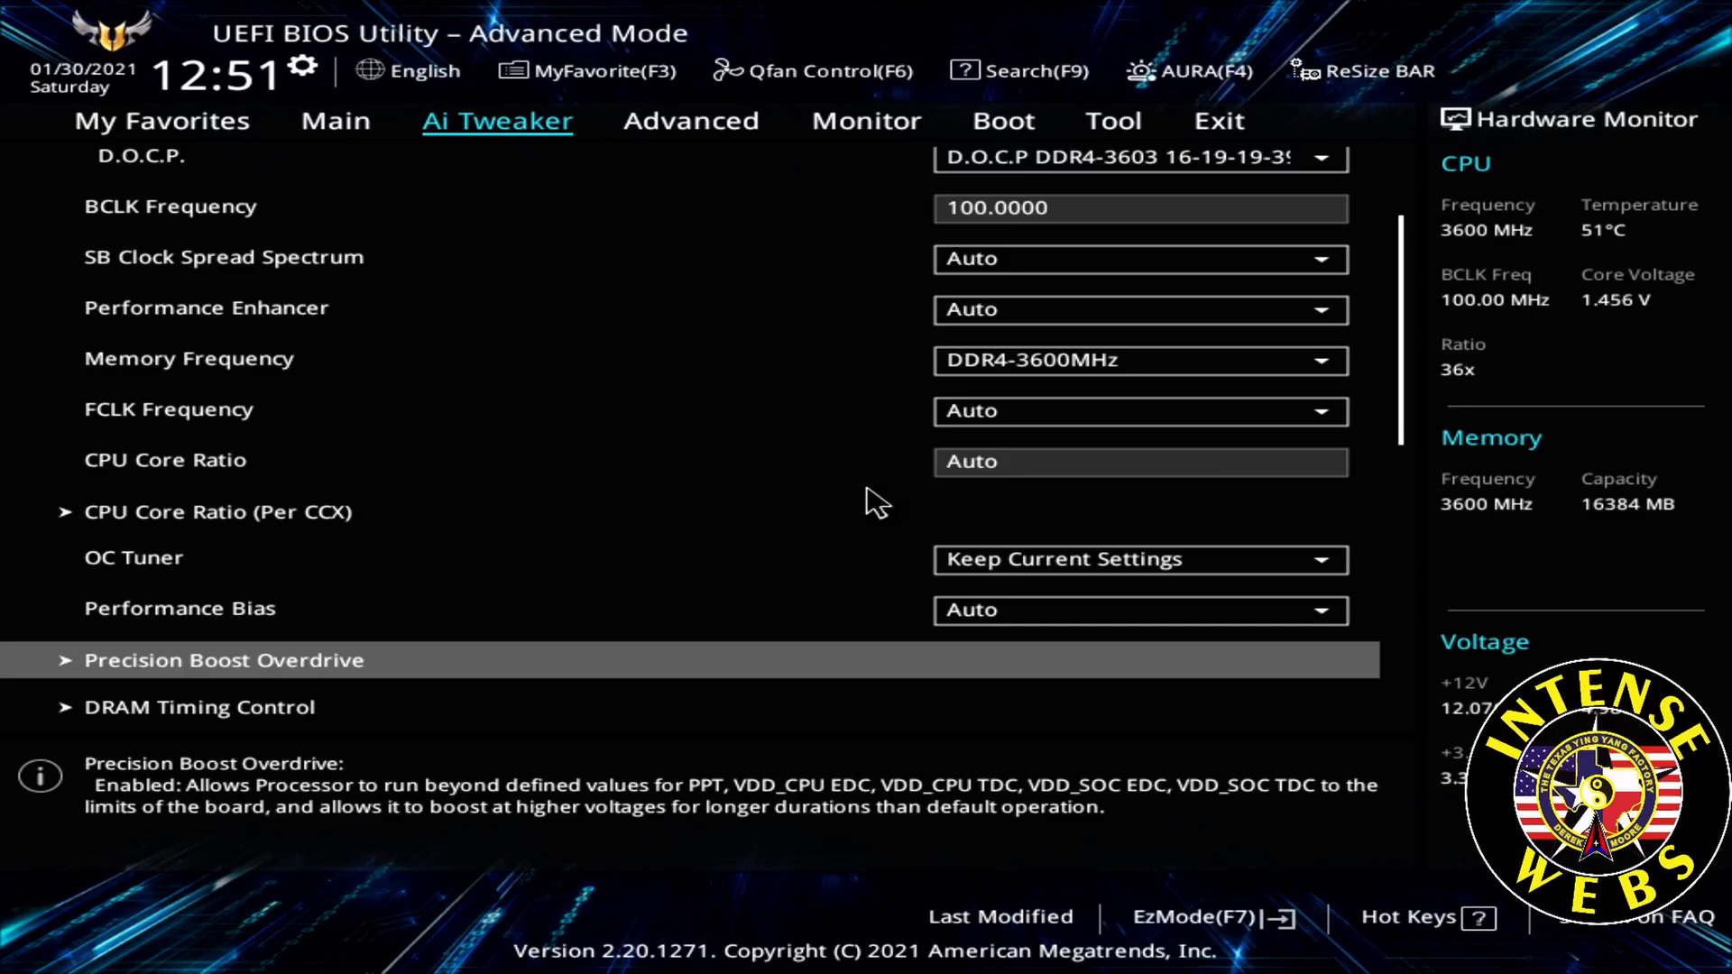
Step: Enable Precision Boost Overdrive under Advanced > AMD Overclocking after accepting its warning, then back out to Advanced
{"action": "left_click", "coordinate": [691, 121]}
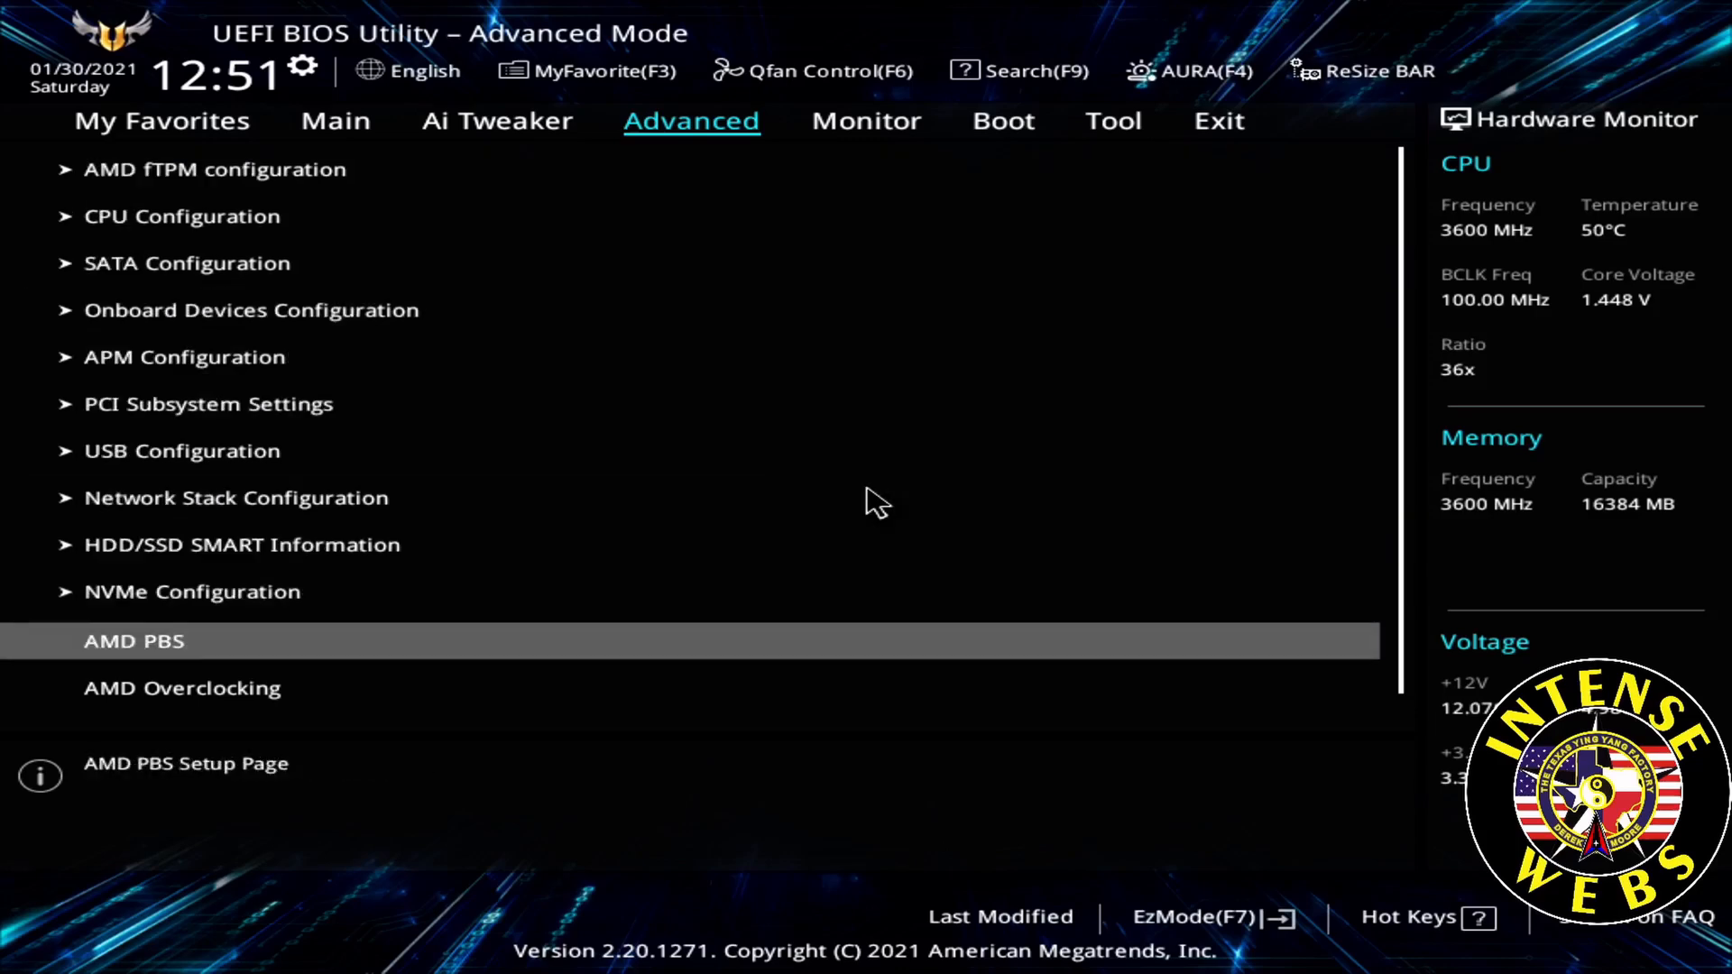
{"action": "left_click", "coordinate": [180, 687]}
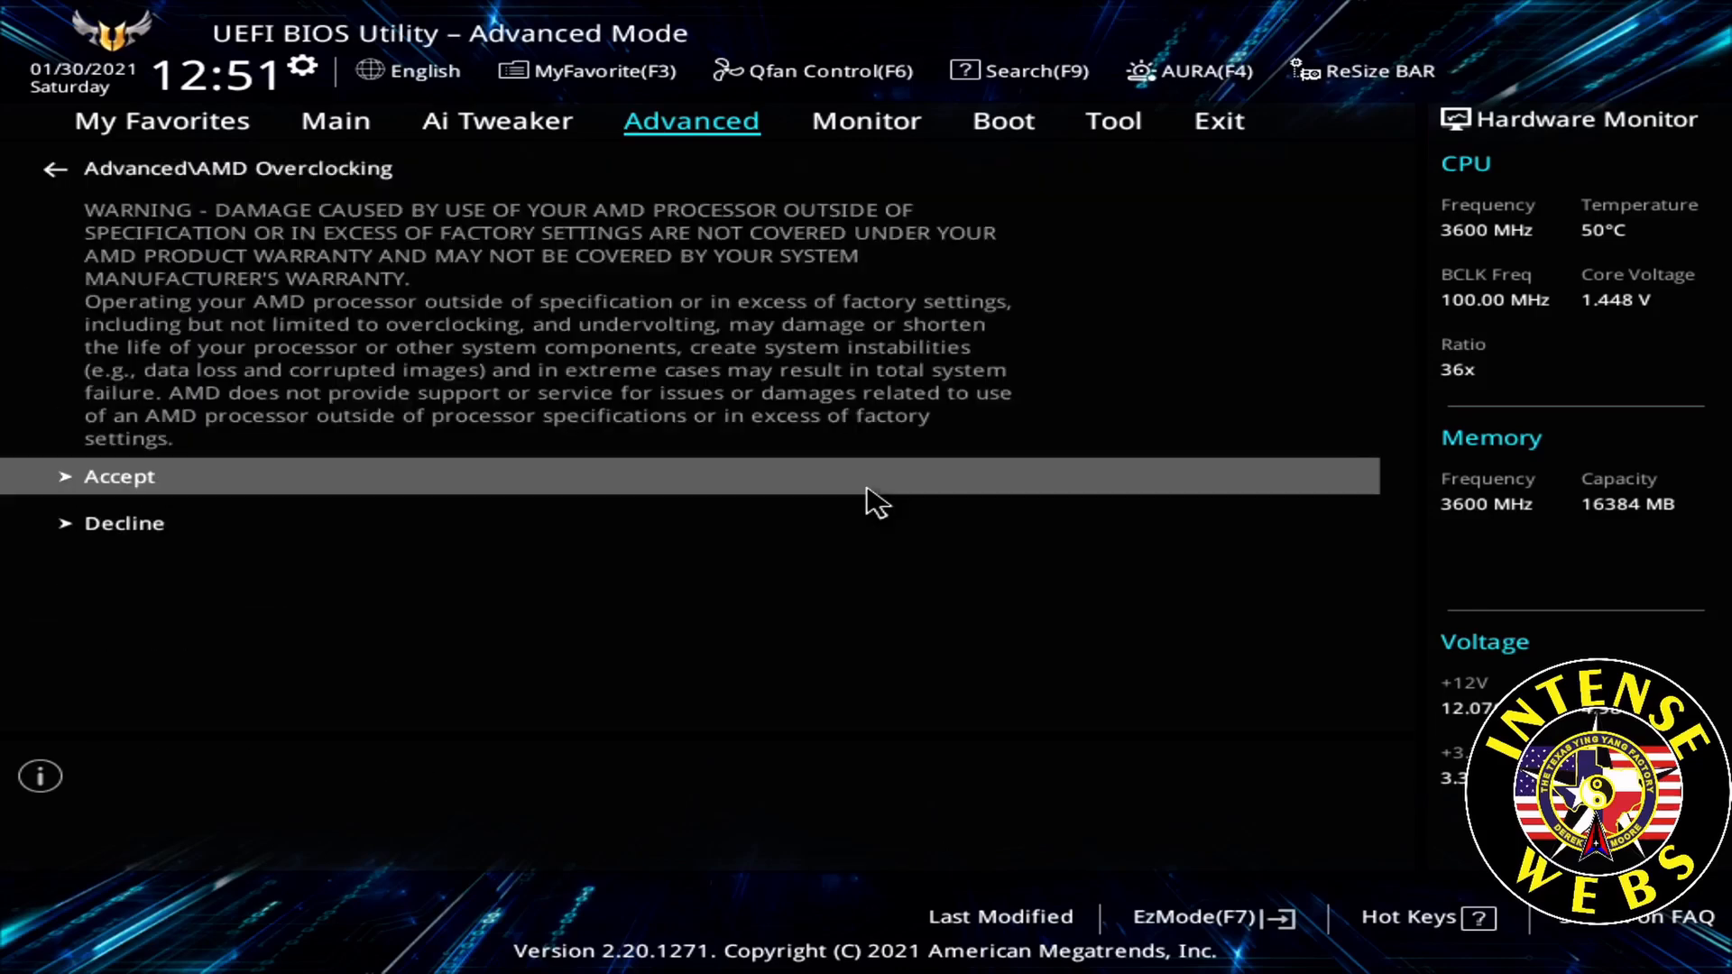
{"action": "left_click", "coordinate": [120, 476]}
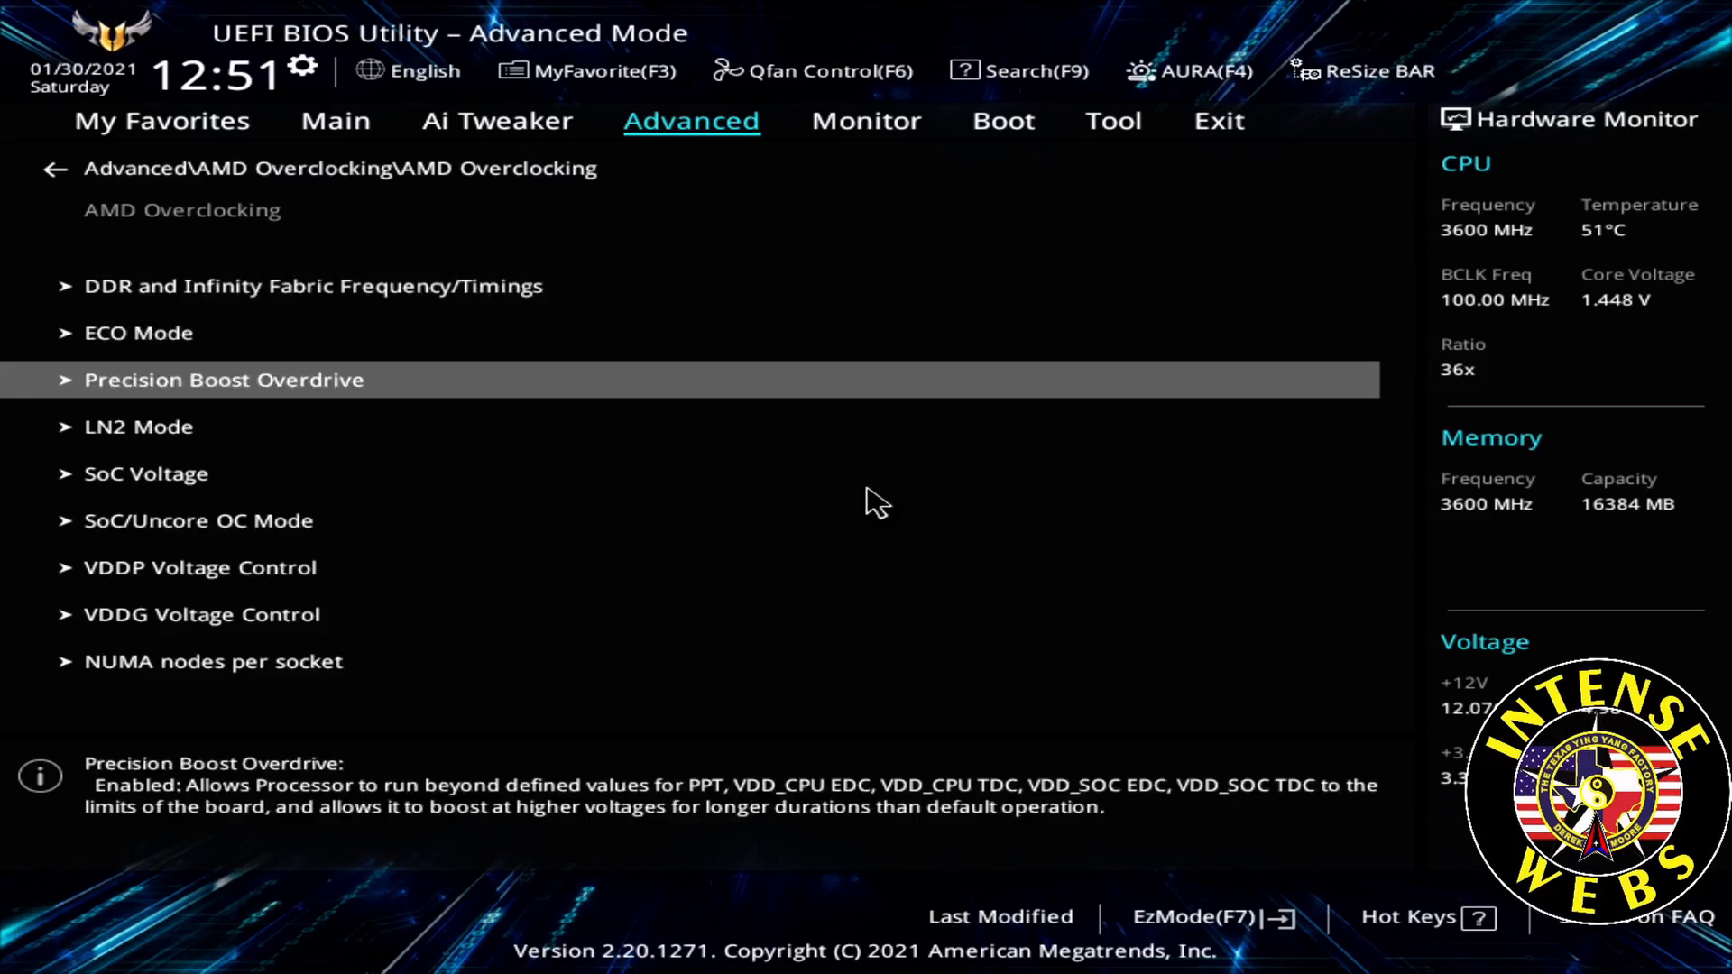
{"action": "left_click", "coordinate": [223, 379]}
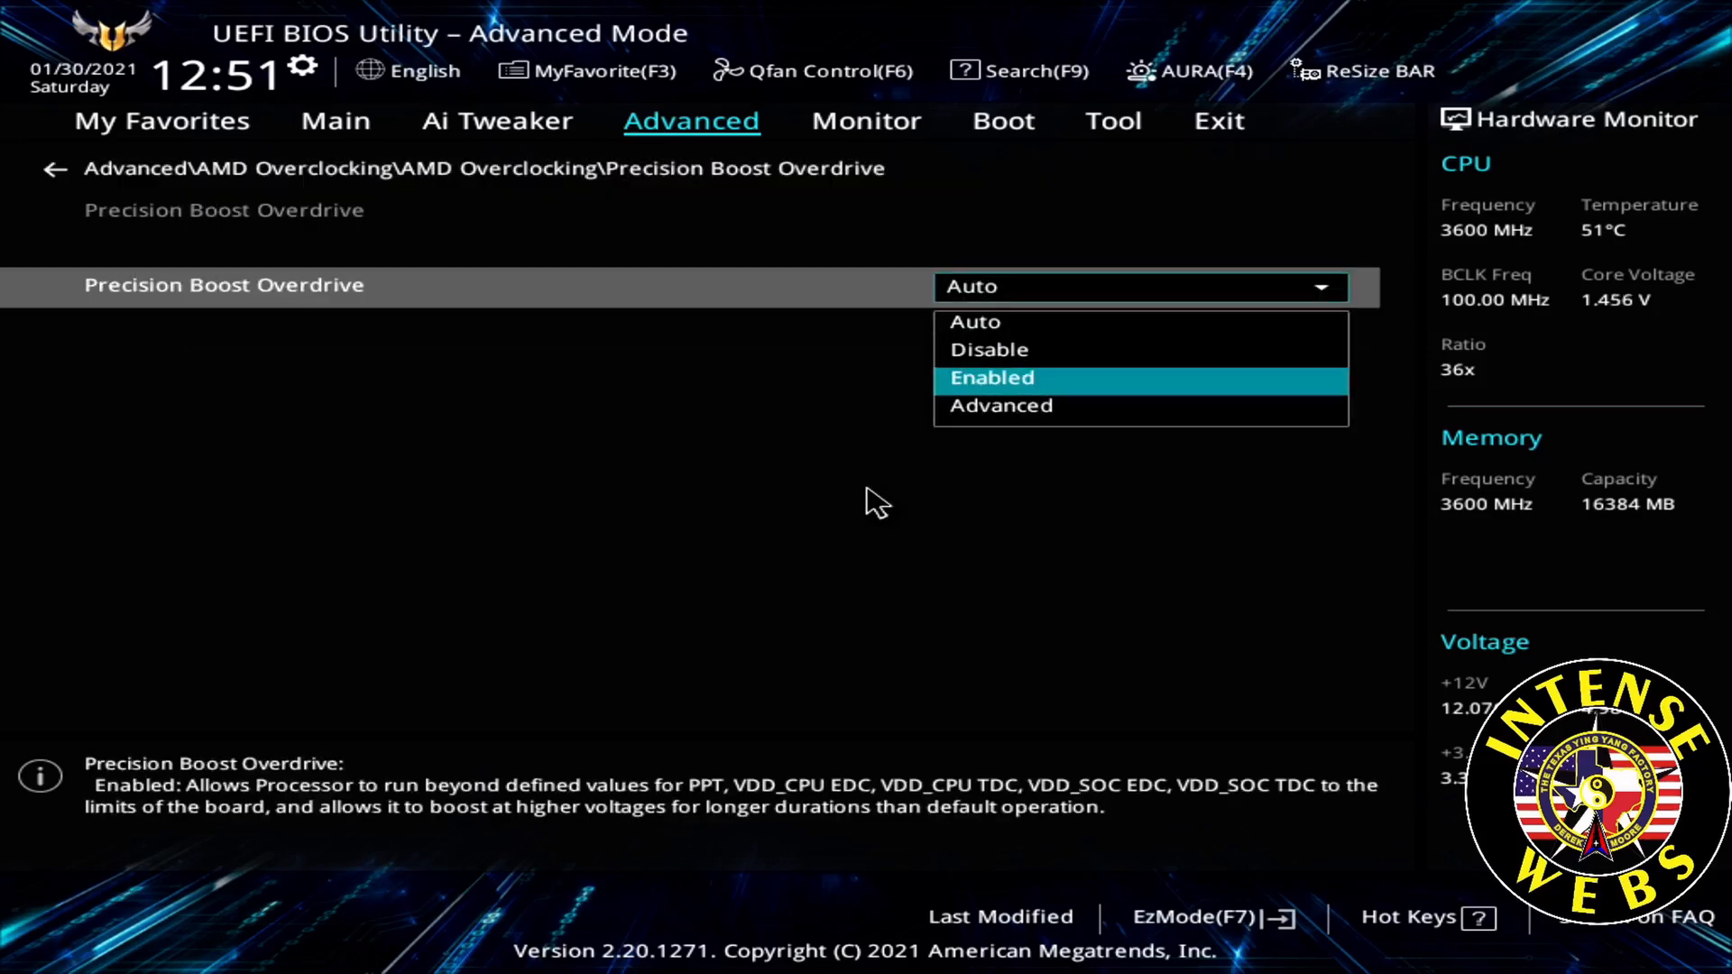
{"action": "left_click", "coordinate": [990, 377]}
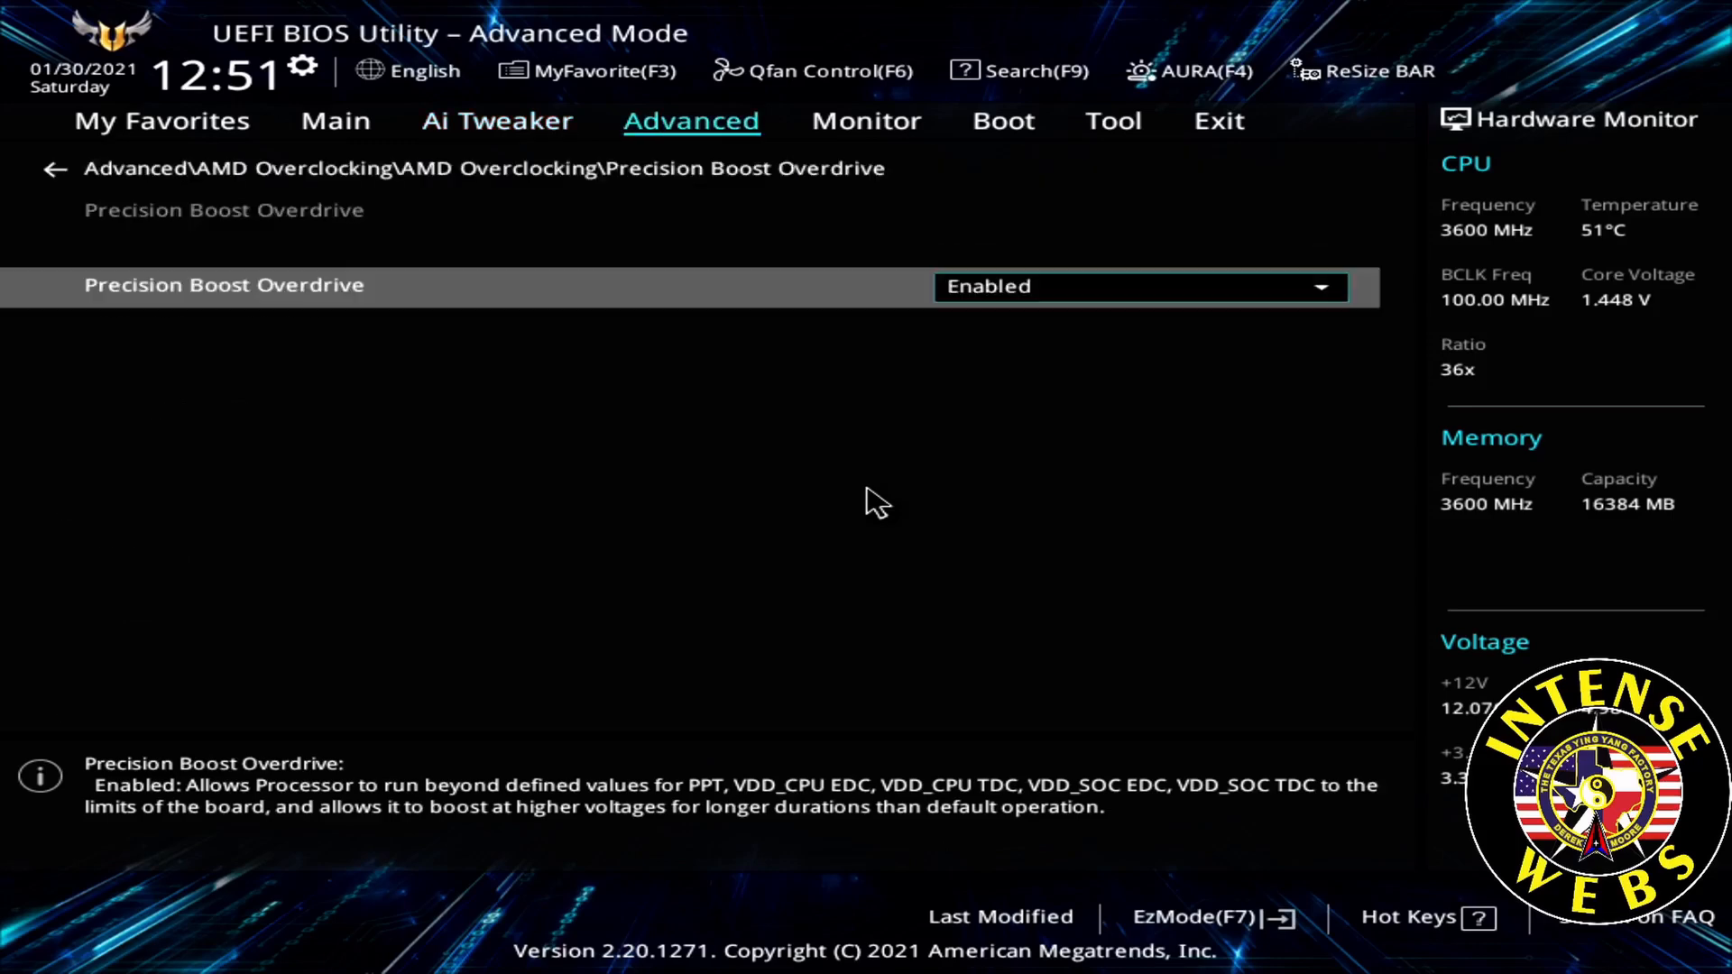
{"action": "left_click", "coordinate": [54, 168]}
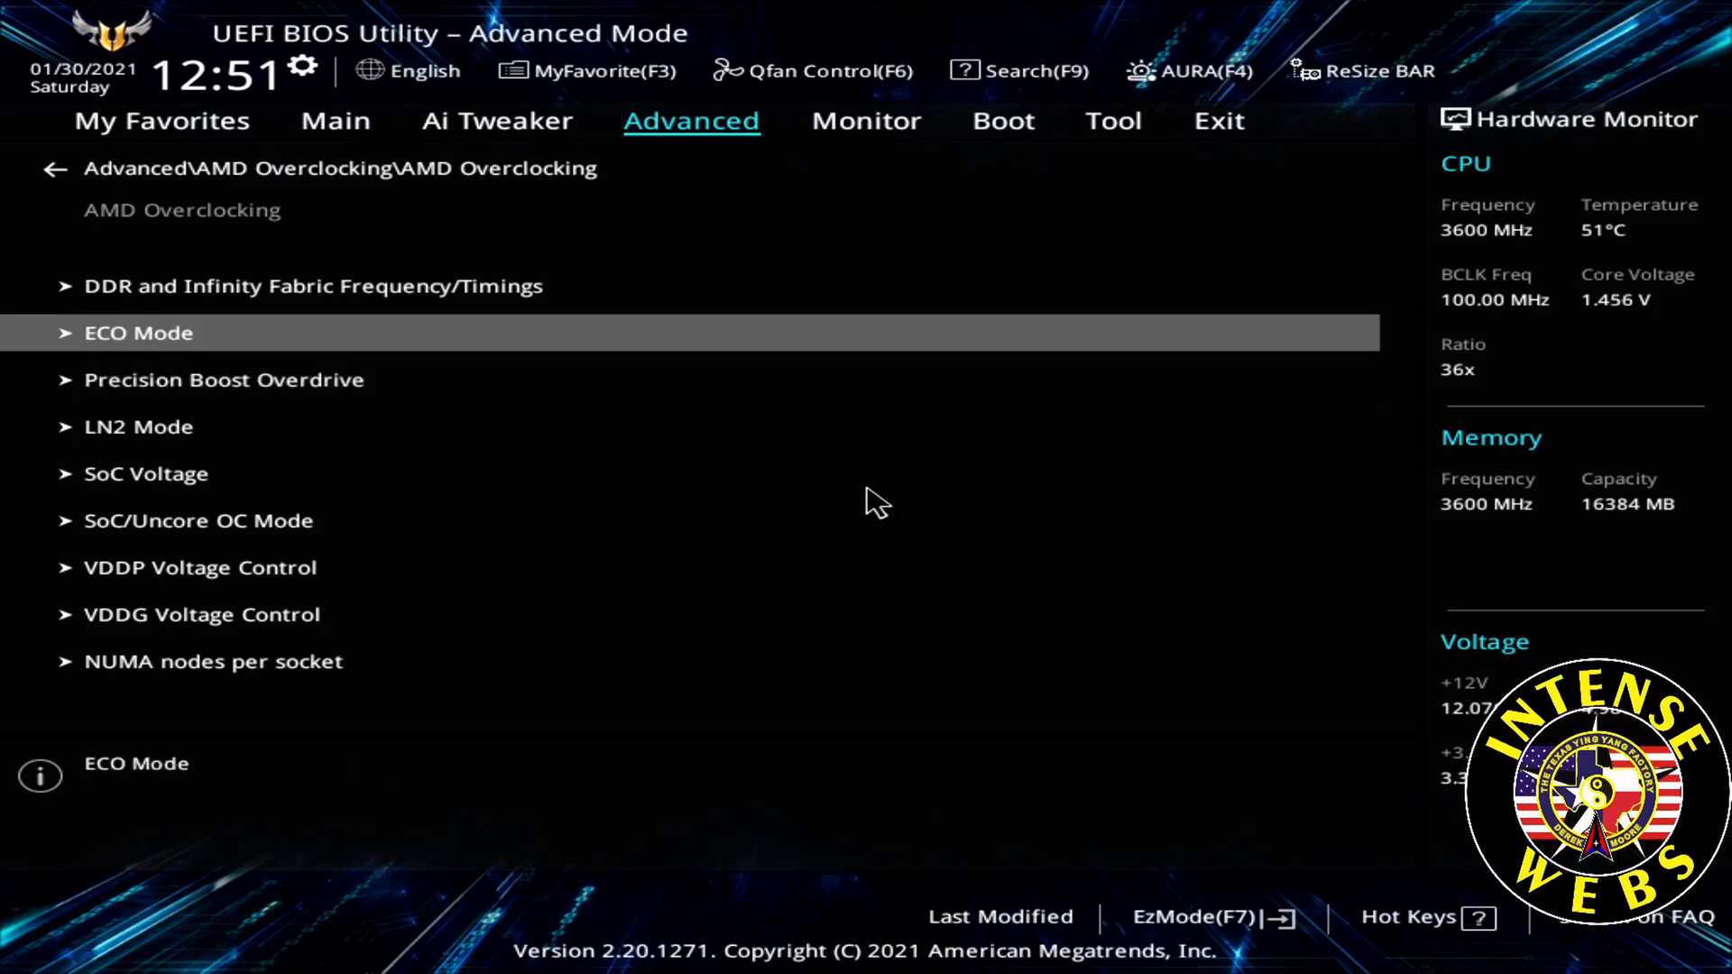
{"action": "left_click", "coordinate": [139, 332]}
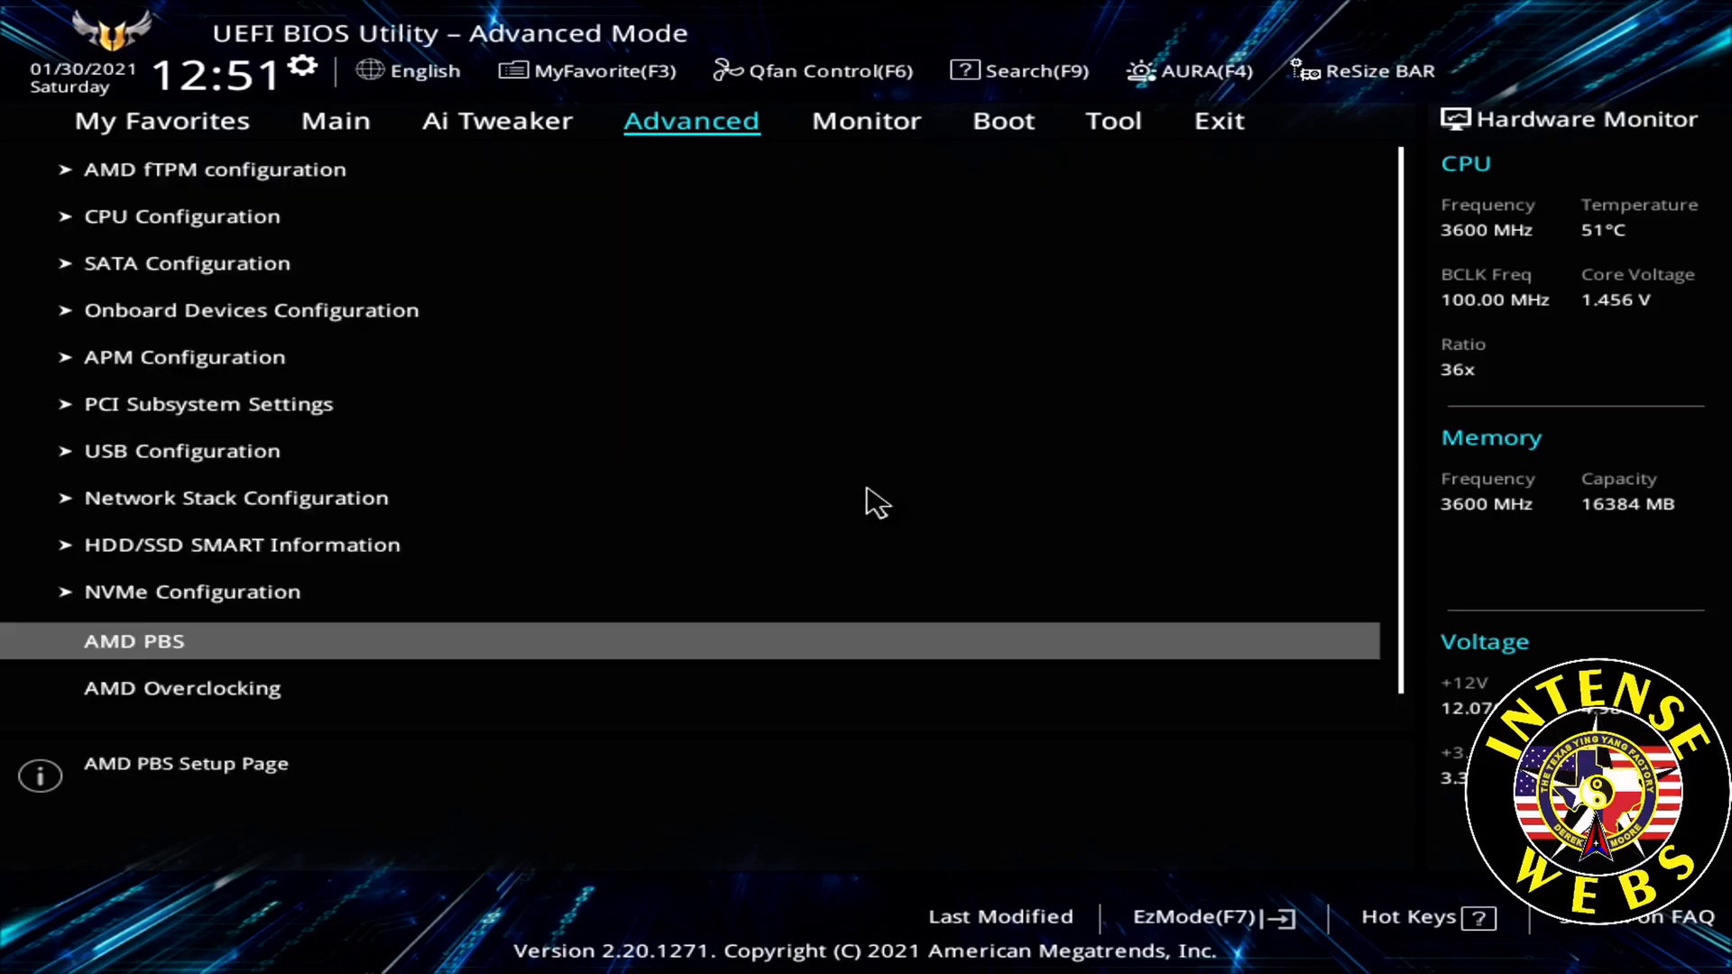
Step: Set Precision Boost Overdrive to Enable under AMD CBS > XFR Enhancement after accepting its warning
{"action": "scroll", "scroll_direction": "down", "scroll_amount": 3}
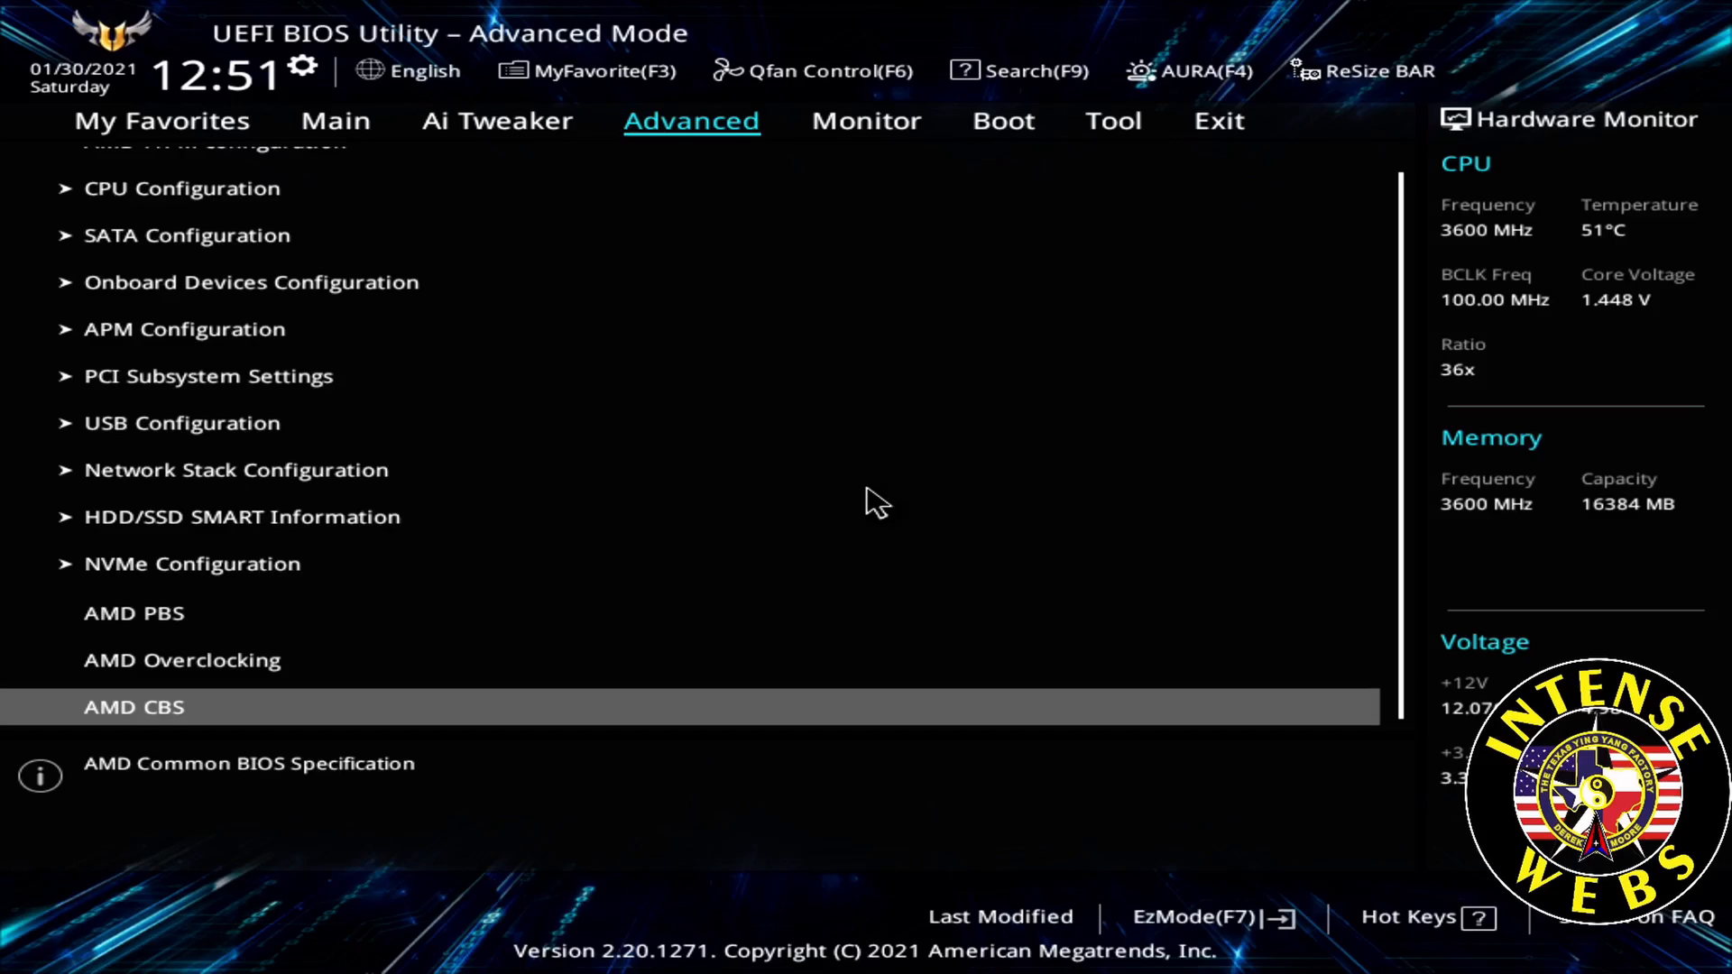
{"action": "left_click", "coordinate": [134, 707]}
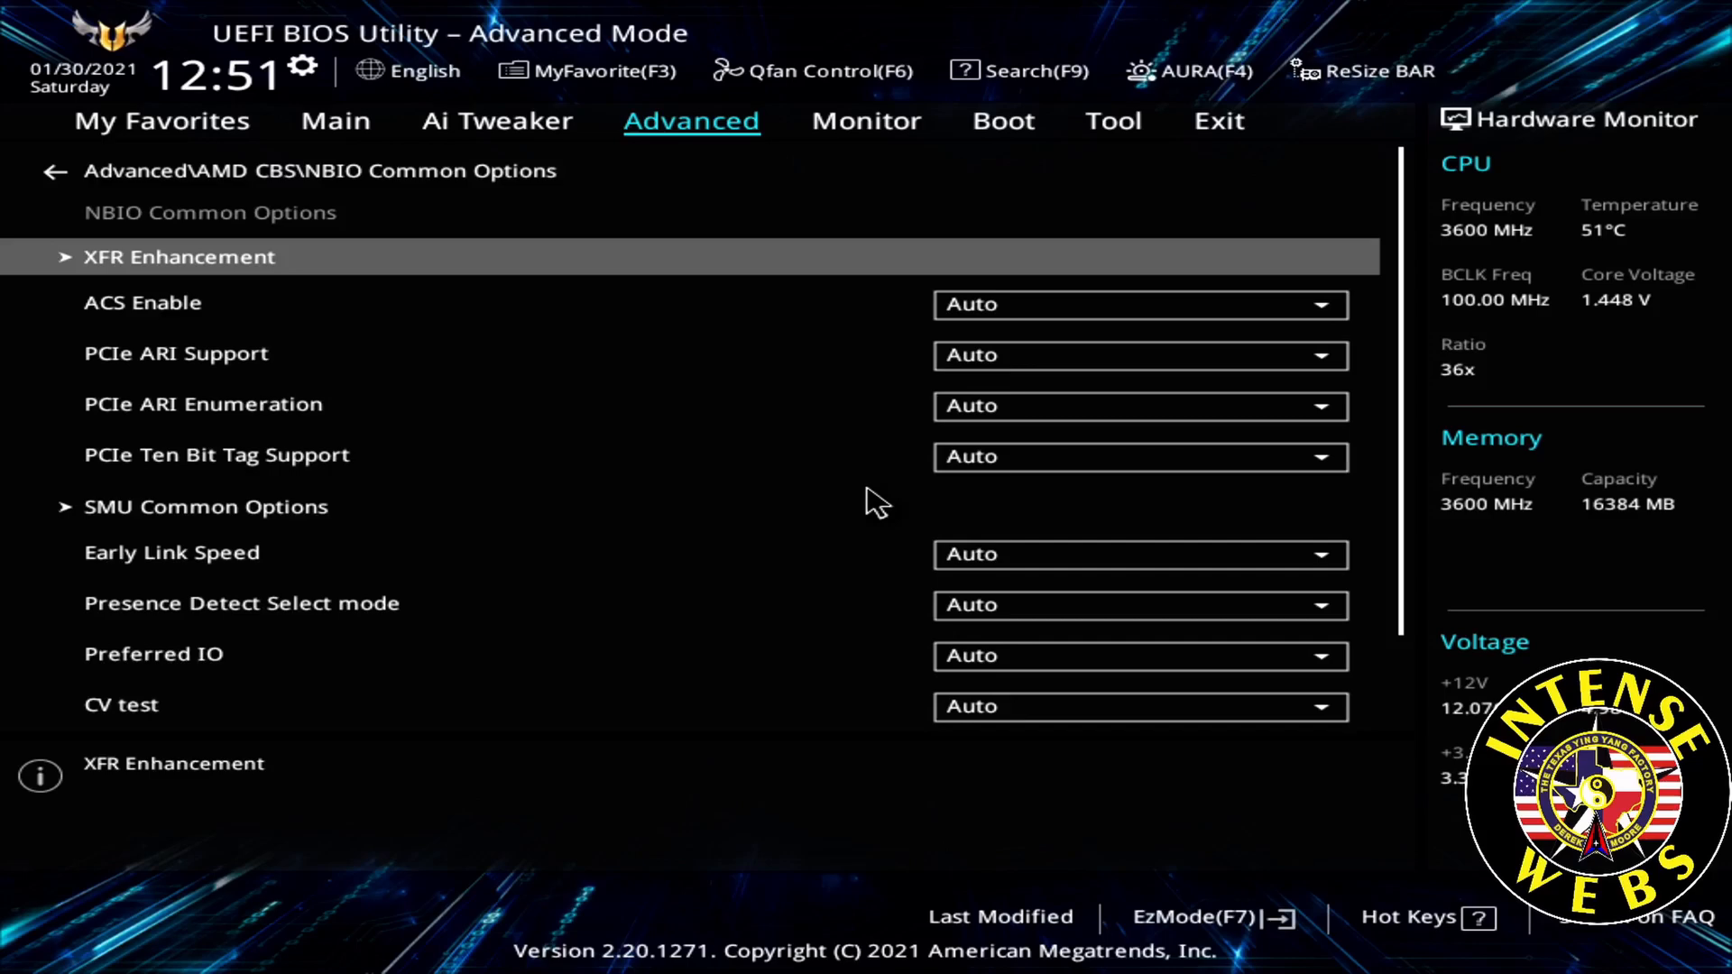
{"action": "left_click", "coordinate": [178, 256]}
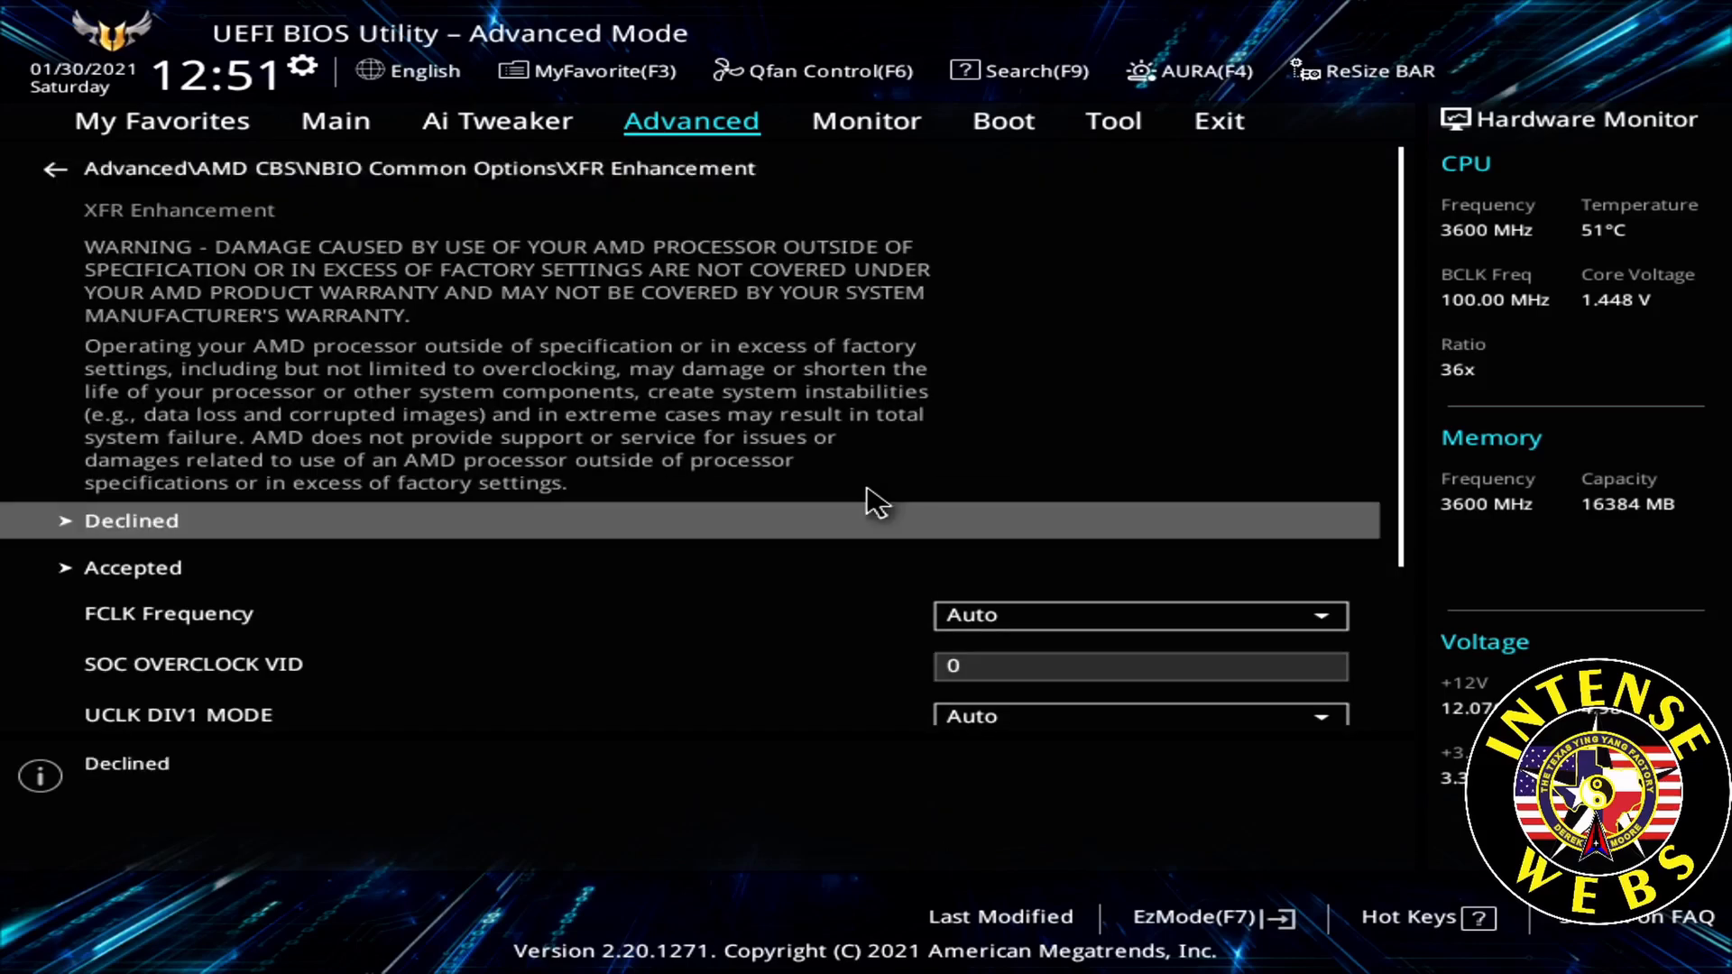
{"action": "left_click", "coordinate": [132, 567]}
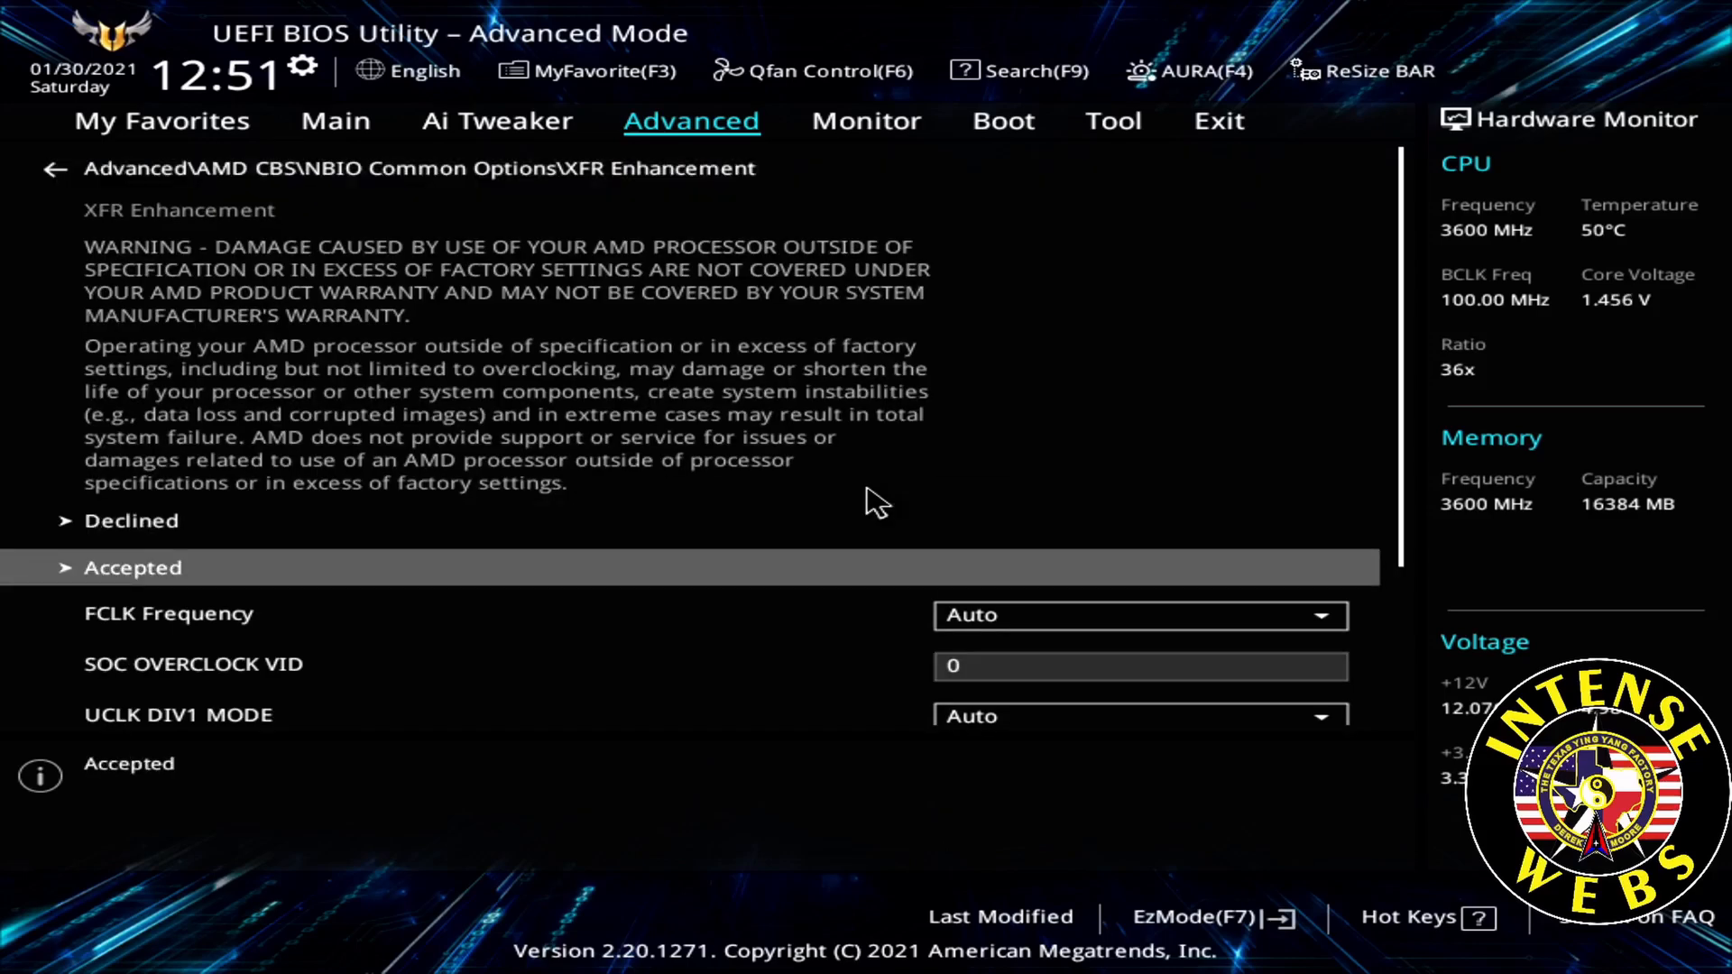
{"action": "left_click", "coordinate": [132, 566]}
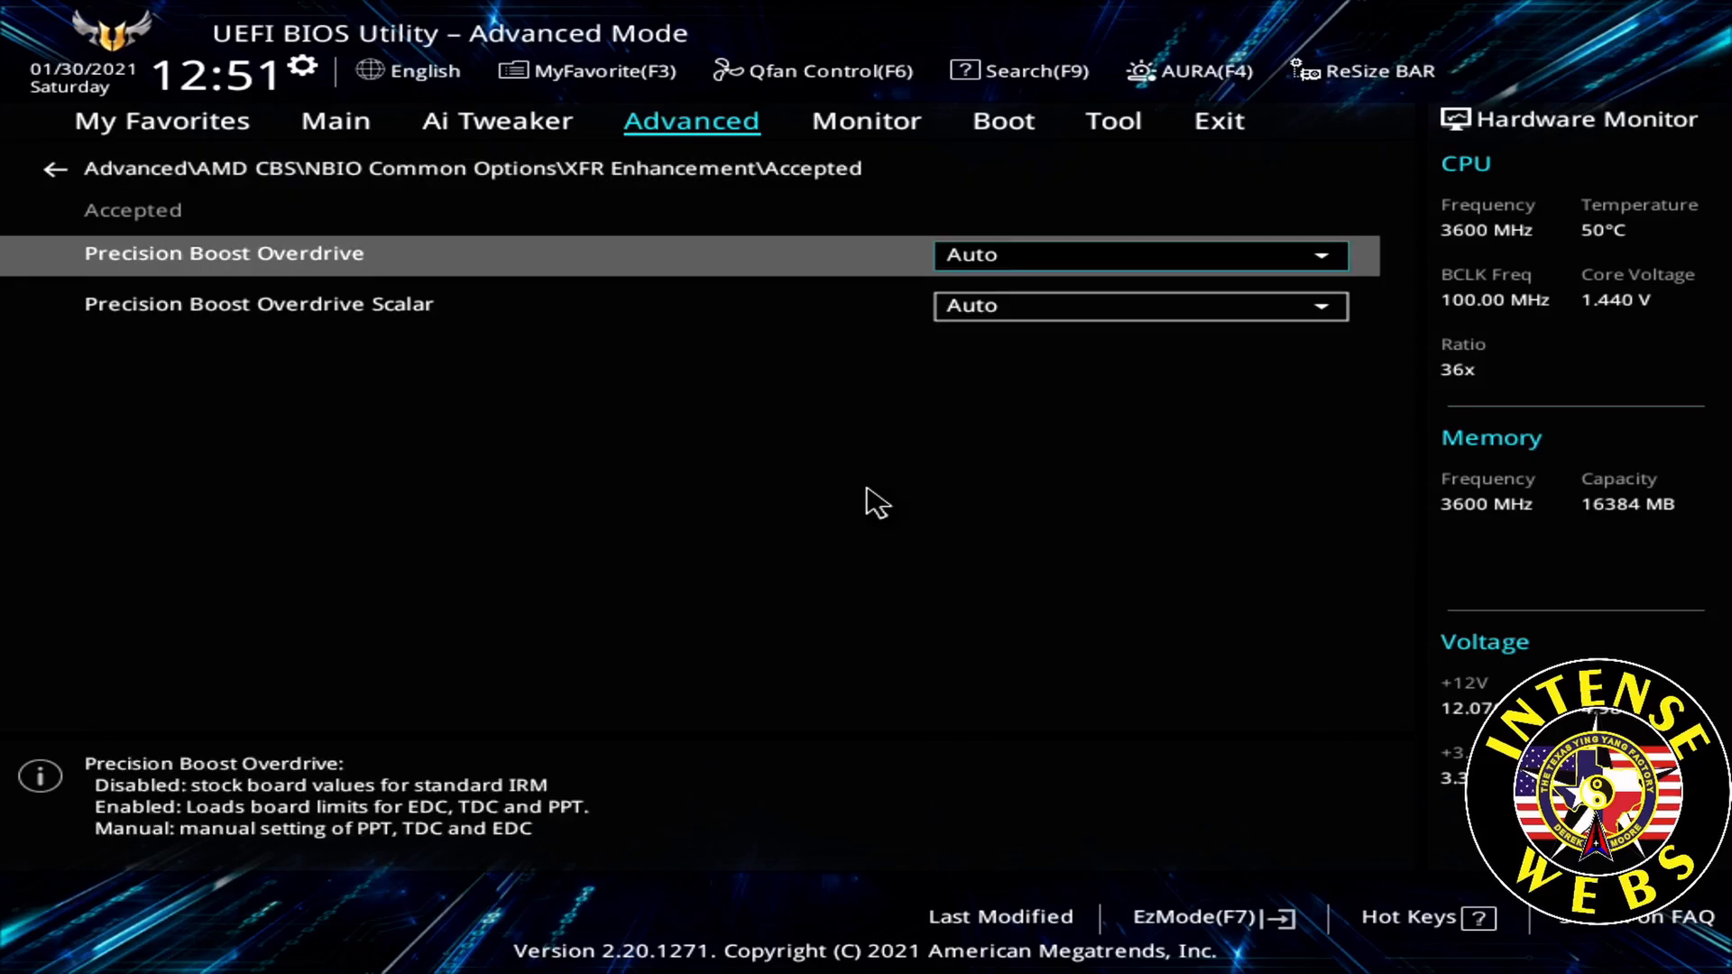
{"action": "left_click", "coordinate": [1140, 254]}
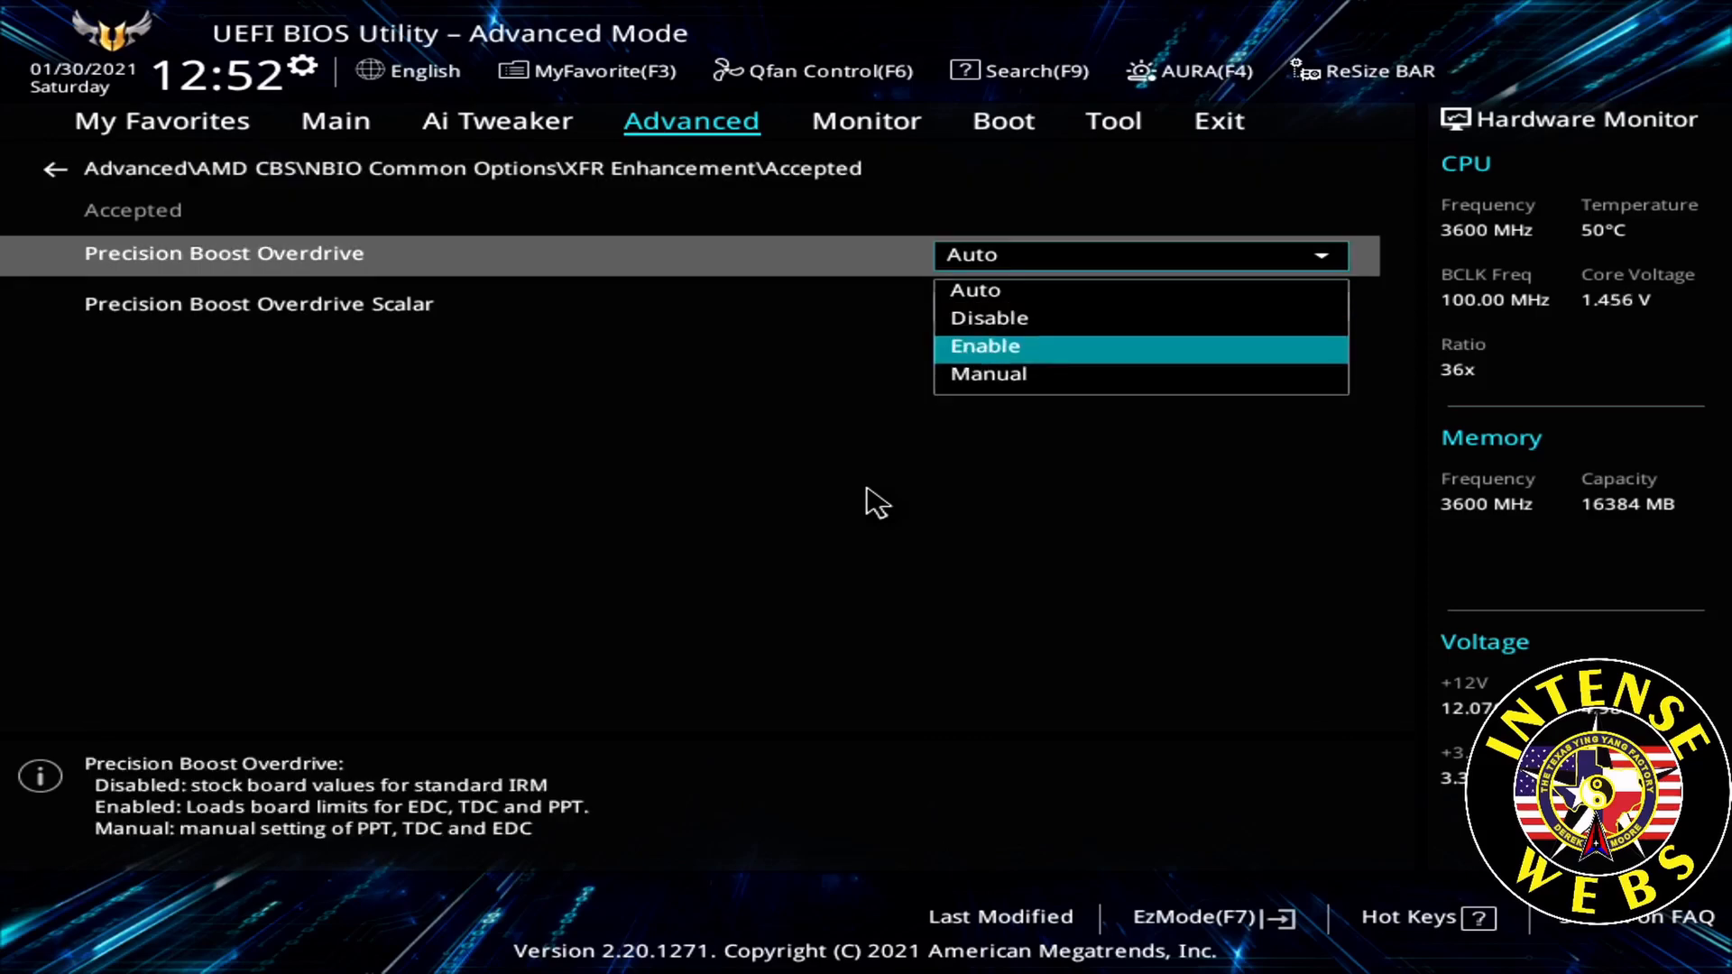
{"action": "left_click", "coordinate": [983, 347]}
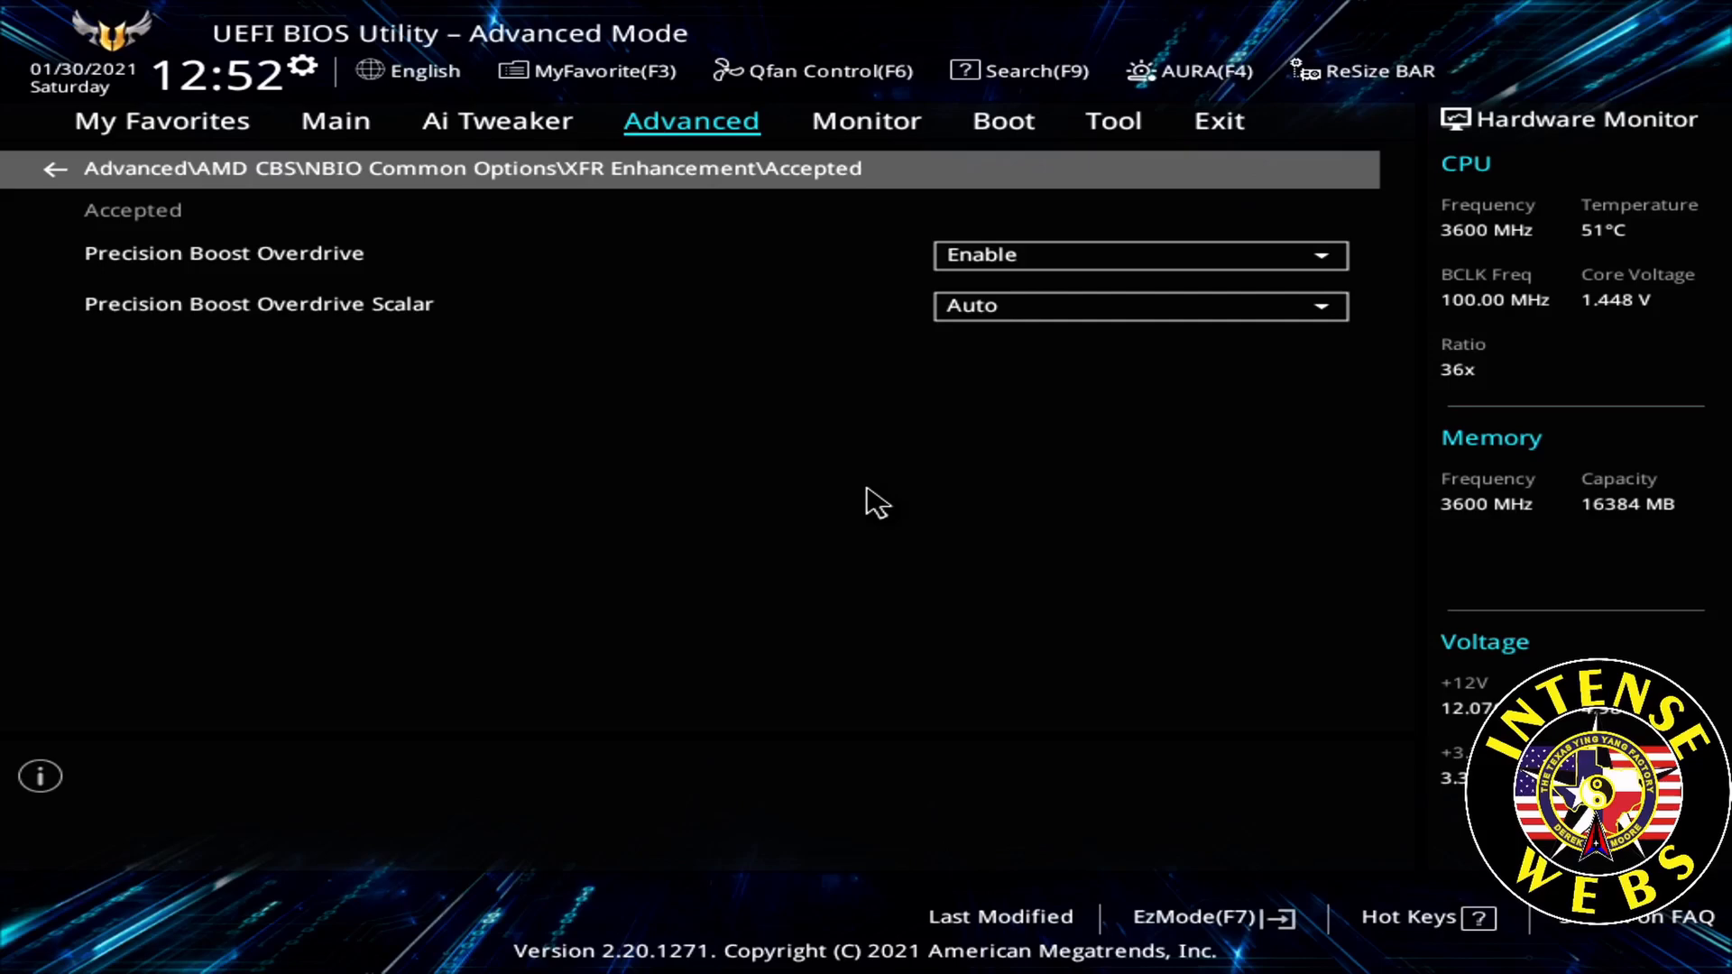
{"action": "left_click", "coordinate": [1217, 121]}
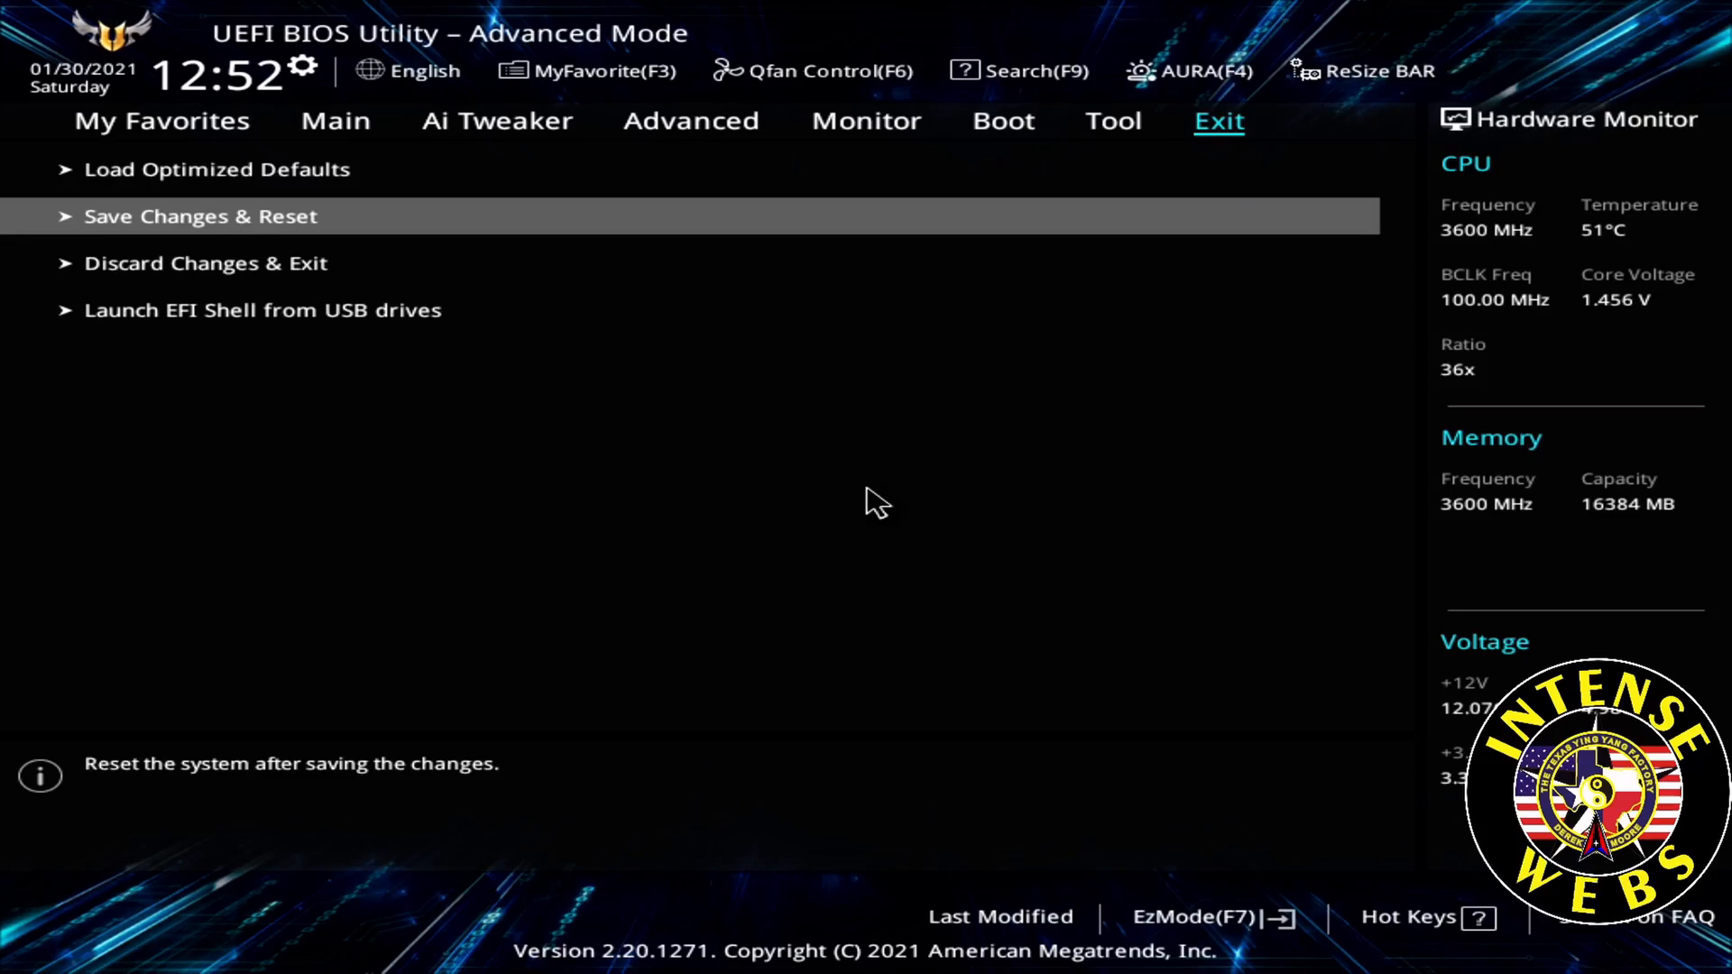
Step: Choose Save Changes & Reset to bring up the confirmation listing every changed option
{"action": "left_click", "coordinate": [200, 215]}
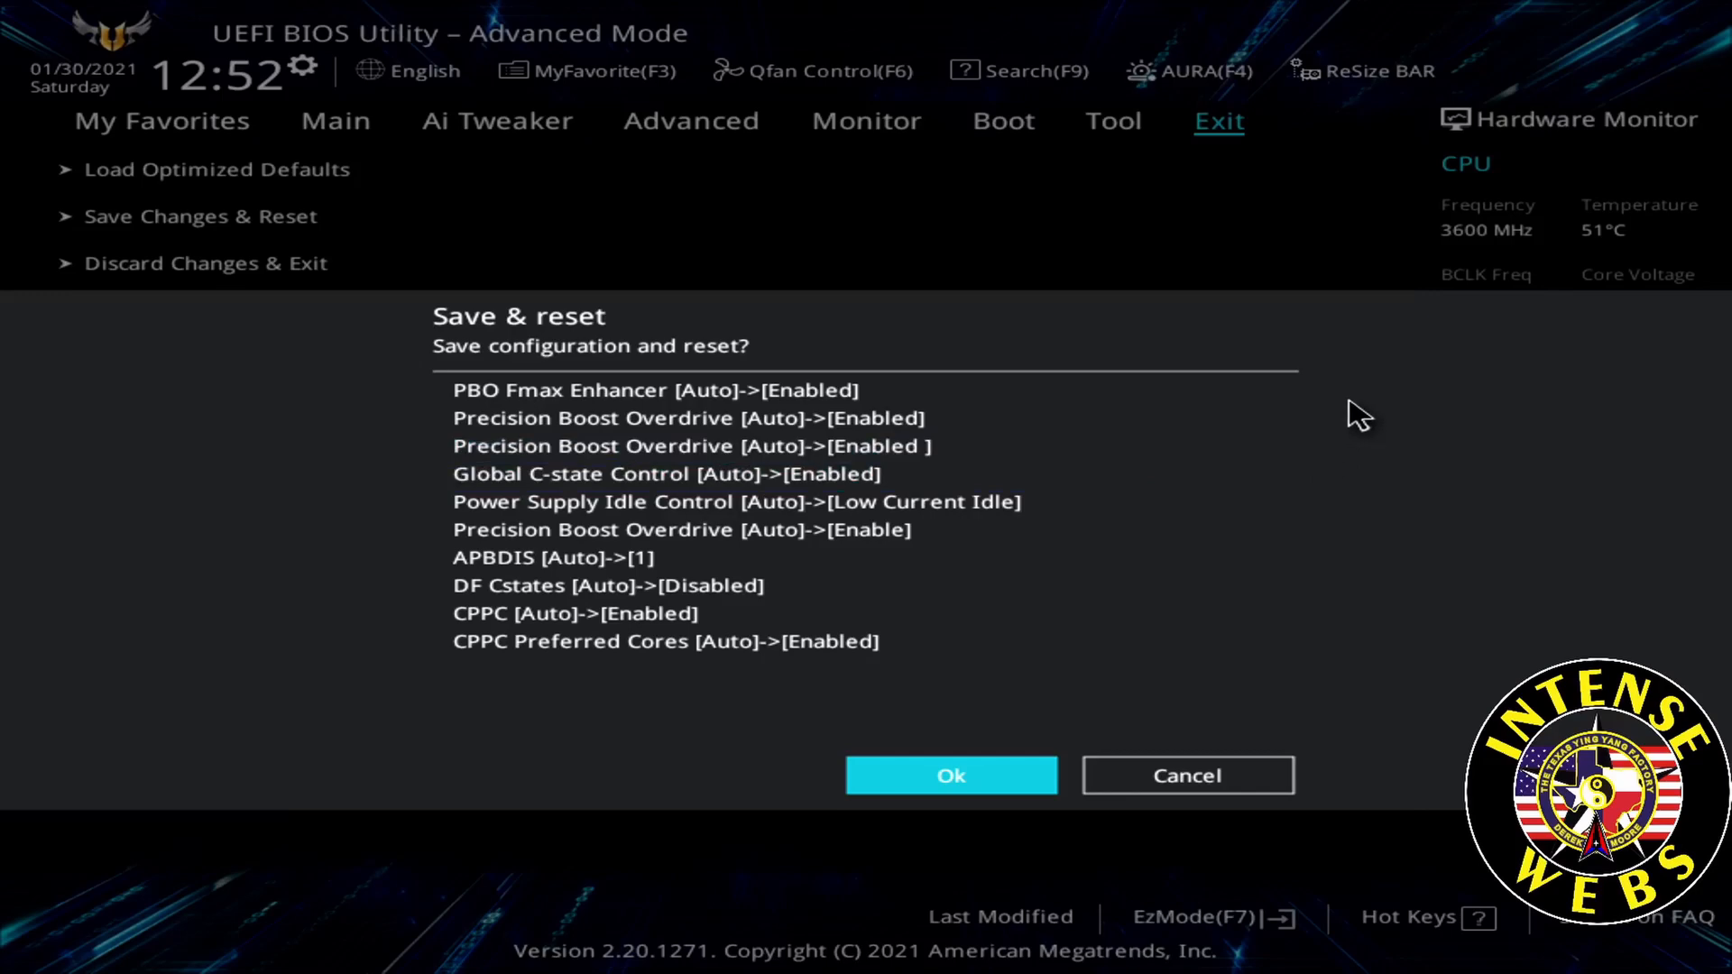
{"action": "mouse_move", "coordinate": [1373, 392]}
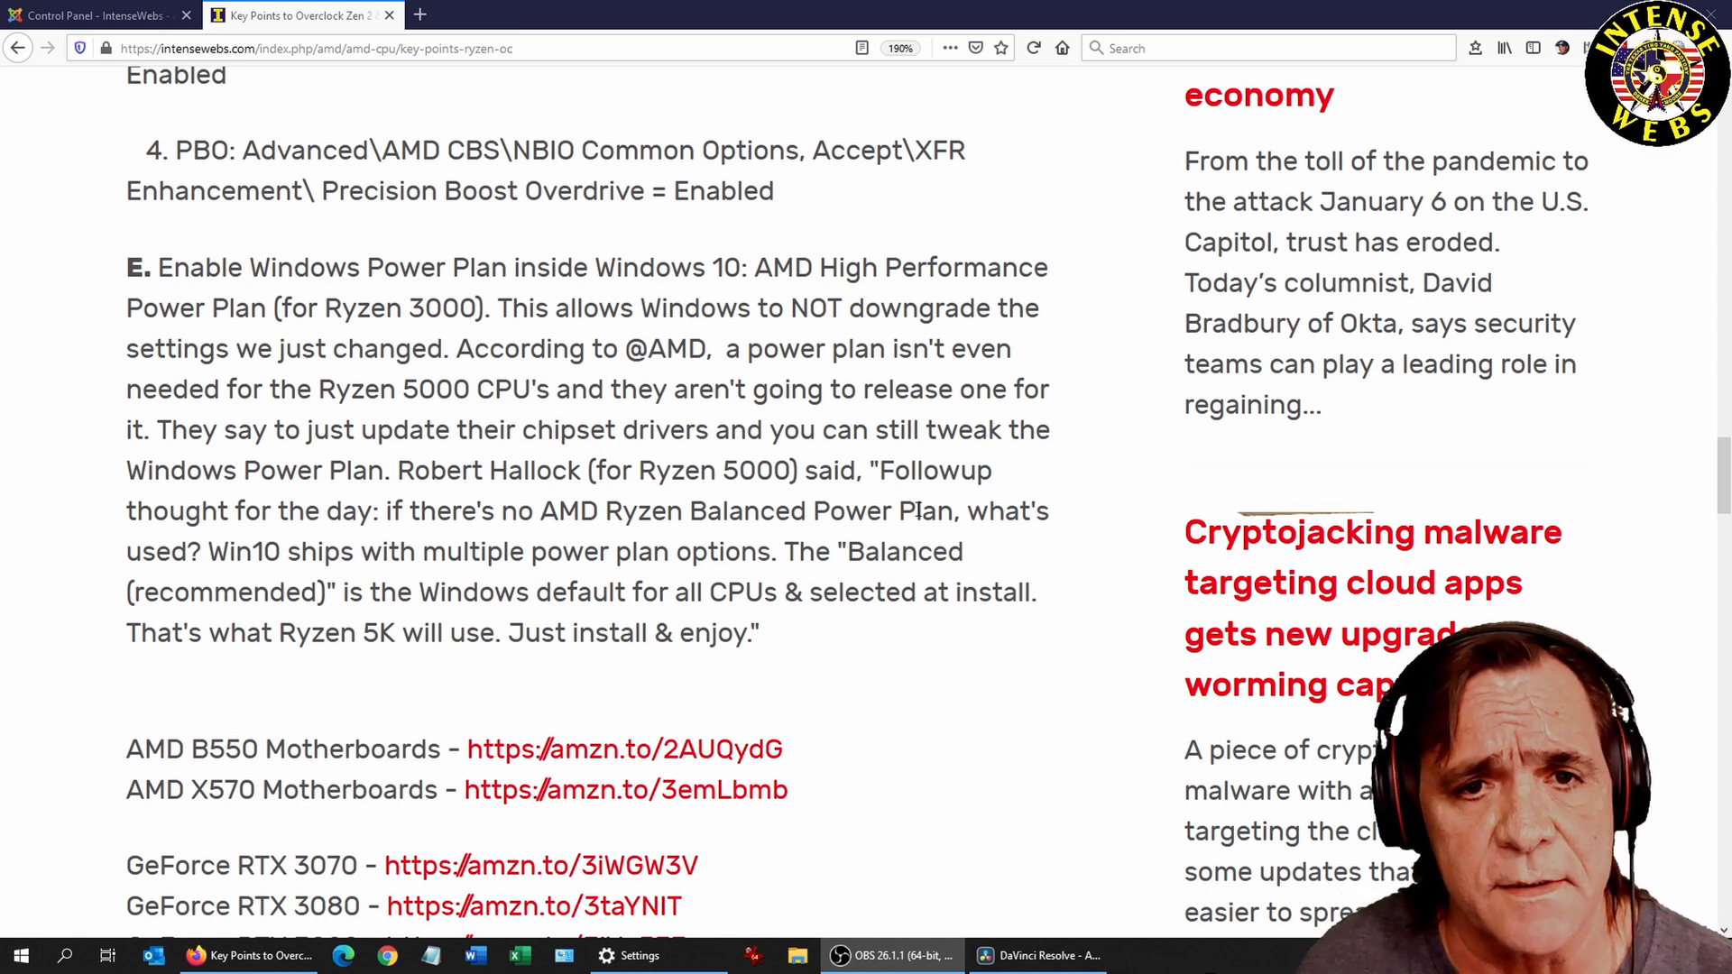
{"action": "mouse_move", "coordinate": [641, 956]}
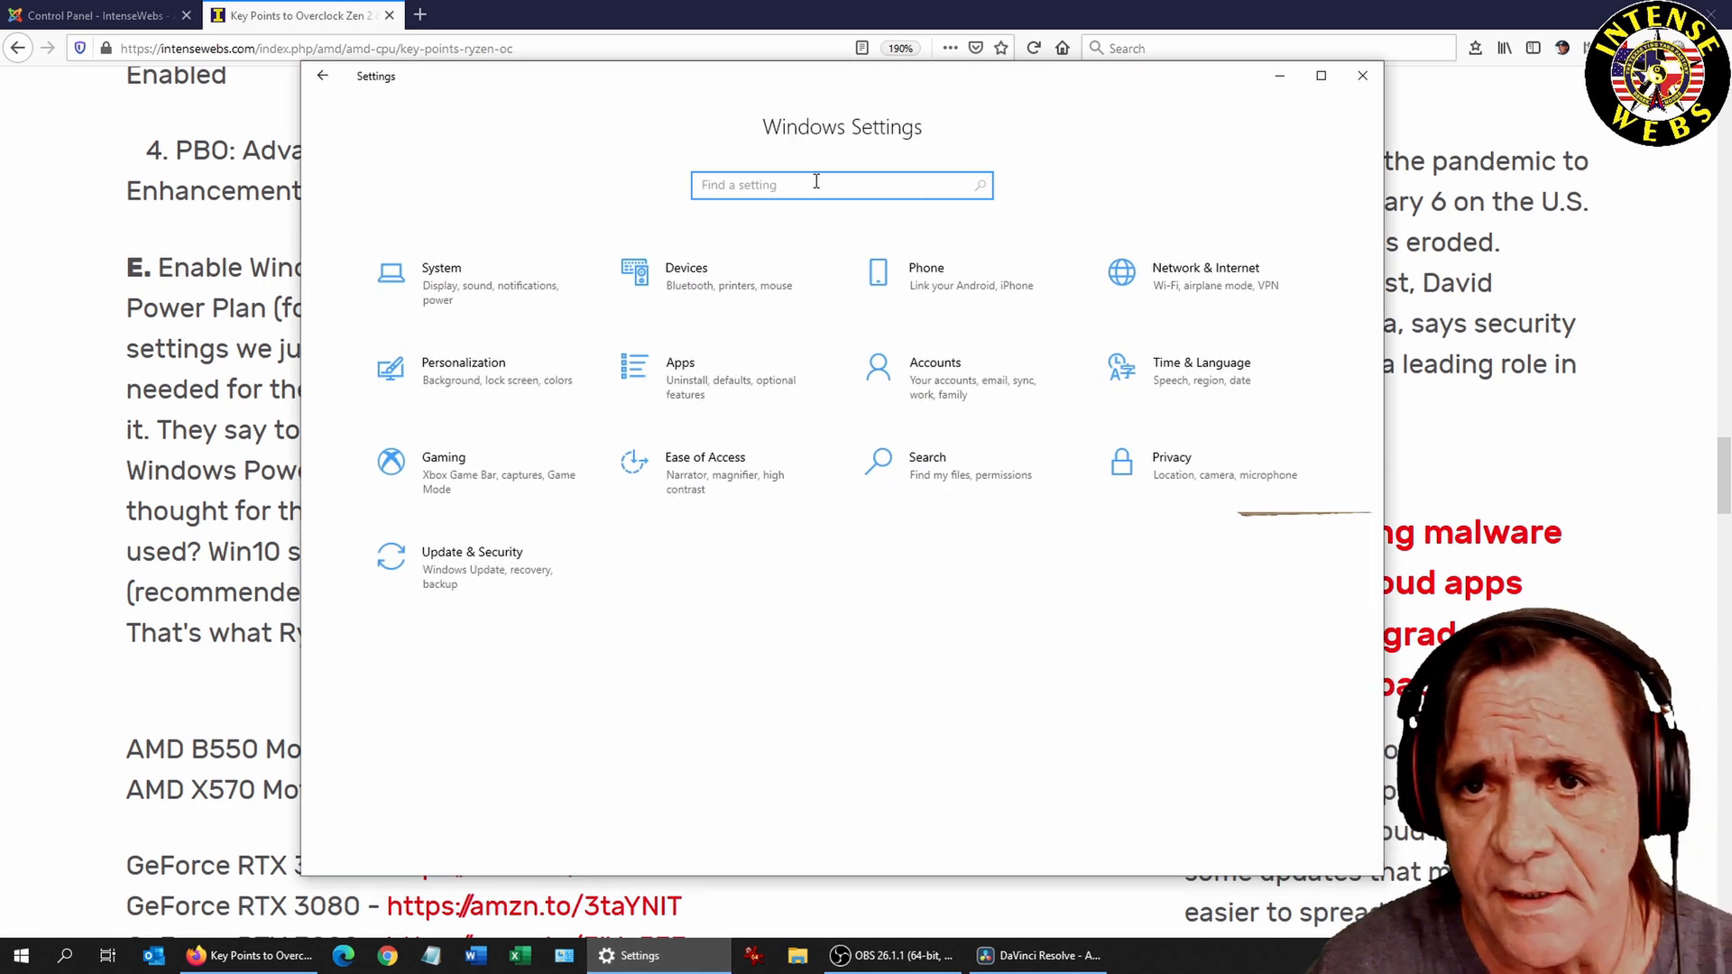
Step: Search Settings for 'power', reach Power & sleep, and continue to Additional power settings
{"action": "type", "text": "powe"}
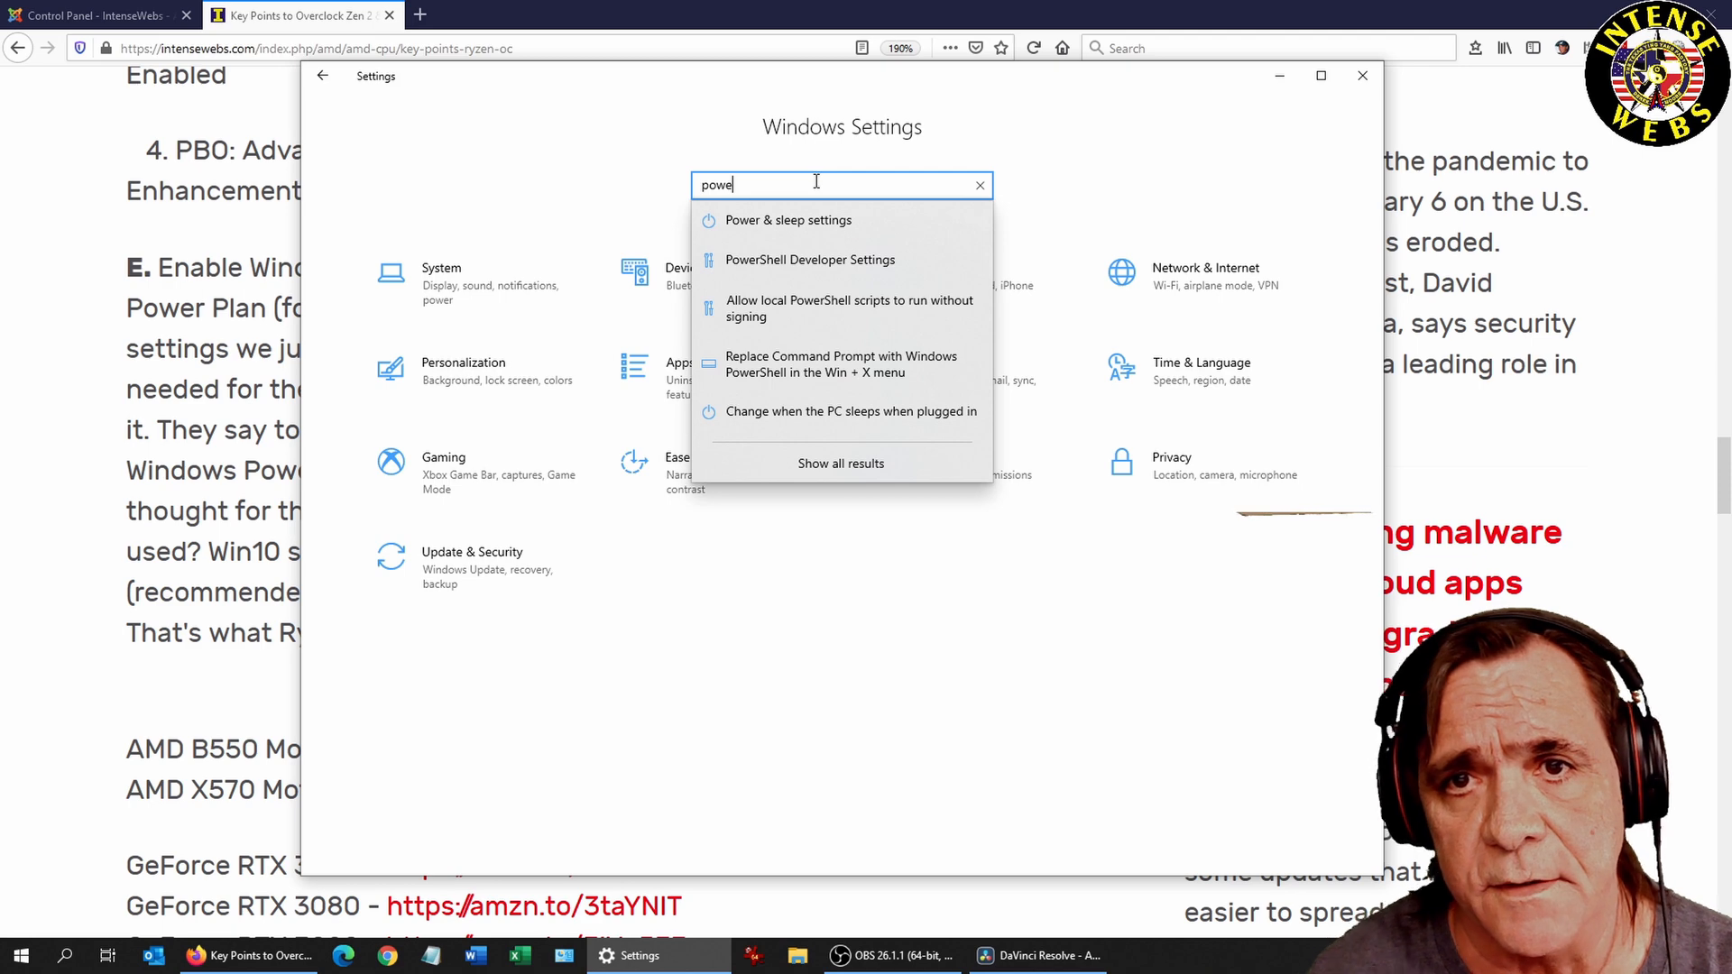
{"action": "type", "text": "r"}
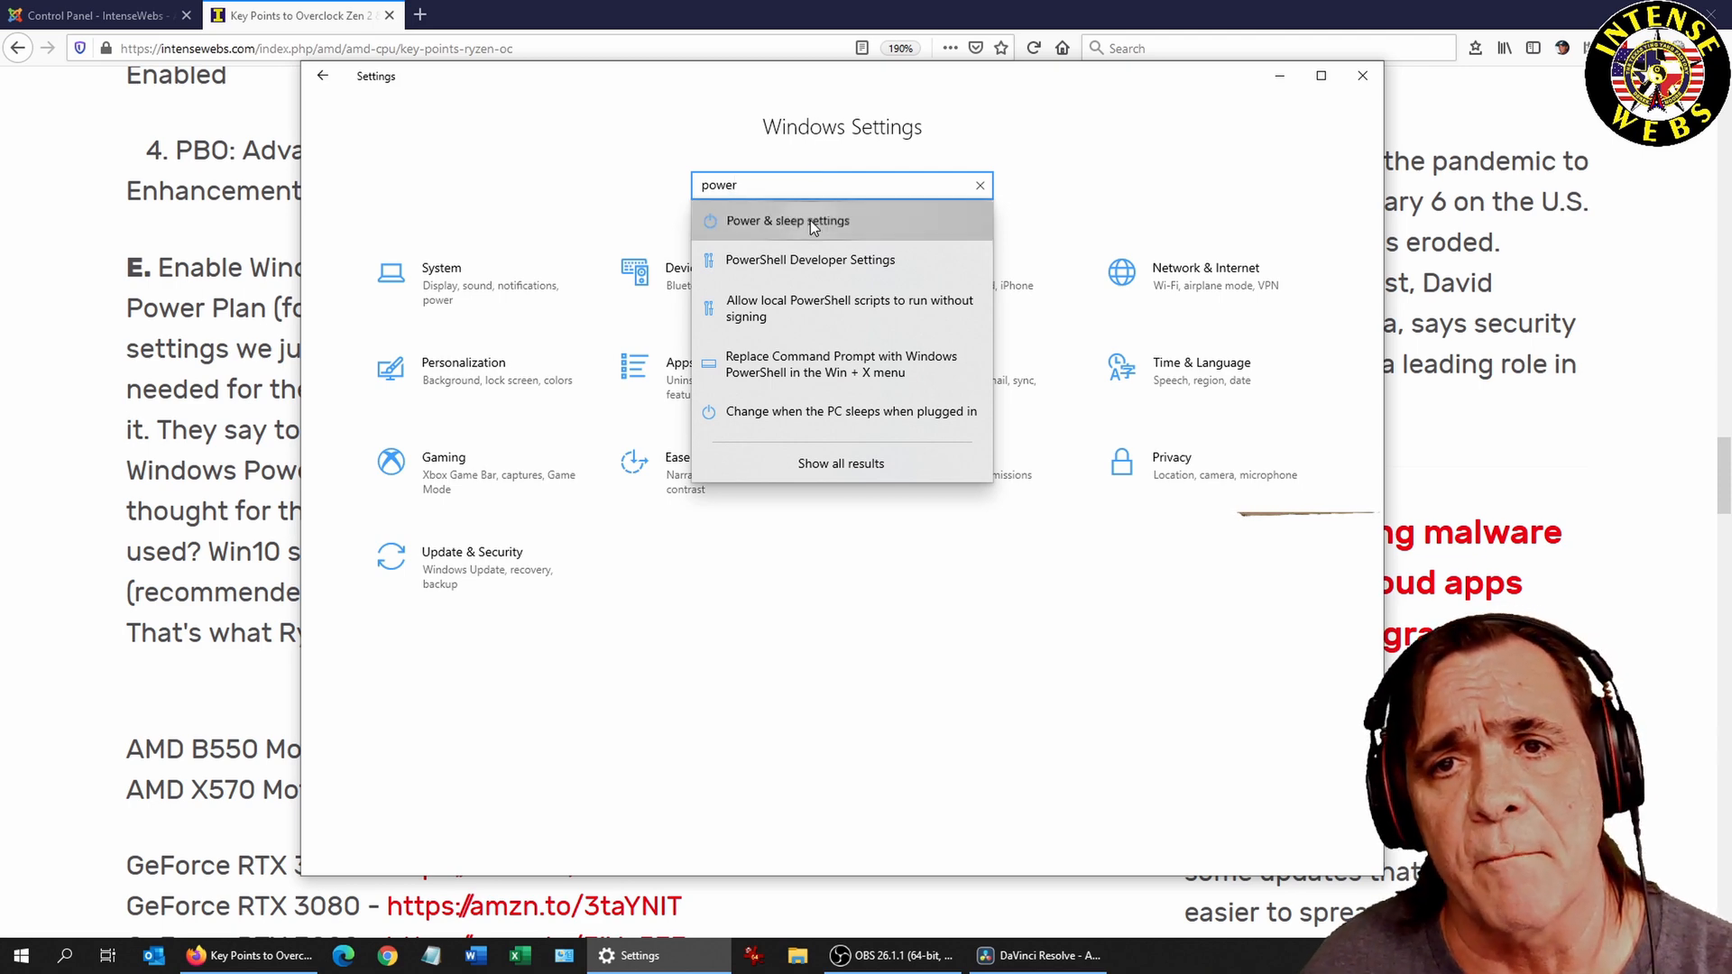
{"action": "left_click", "coordinate": [787, 220]}
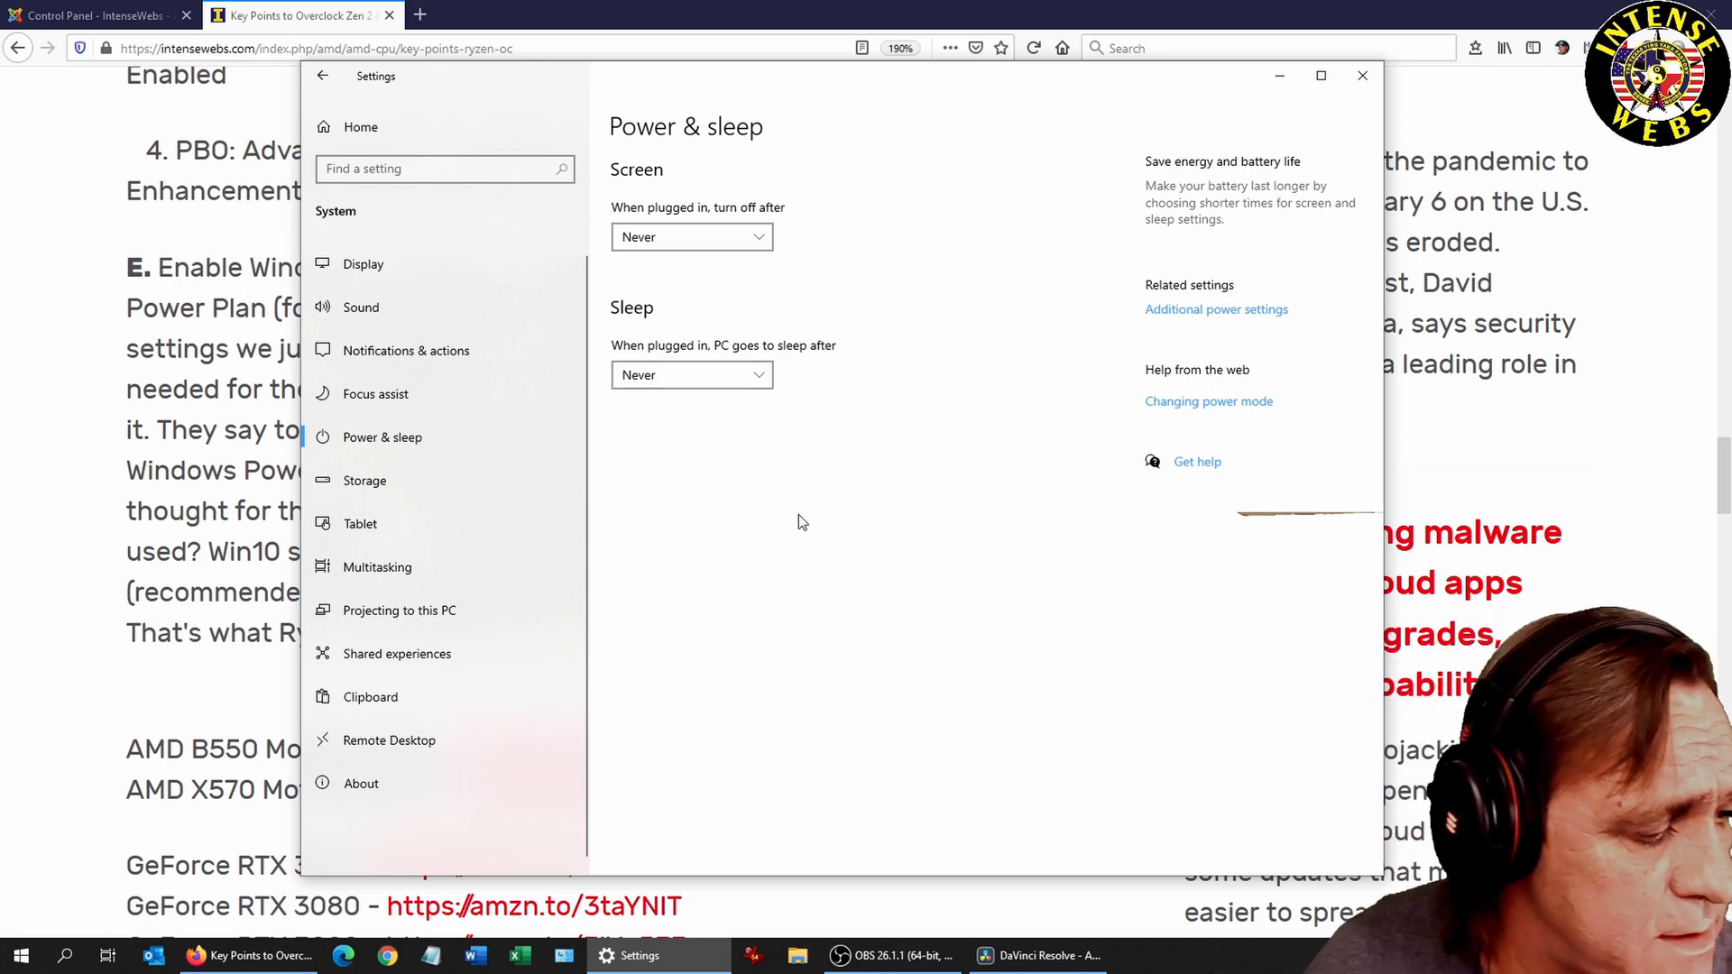
{"action": "mouse_move", "coordinate": [1216, 308]}
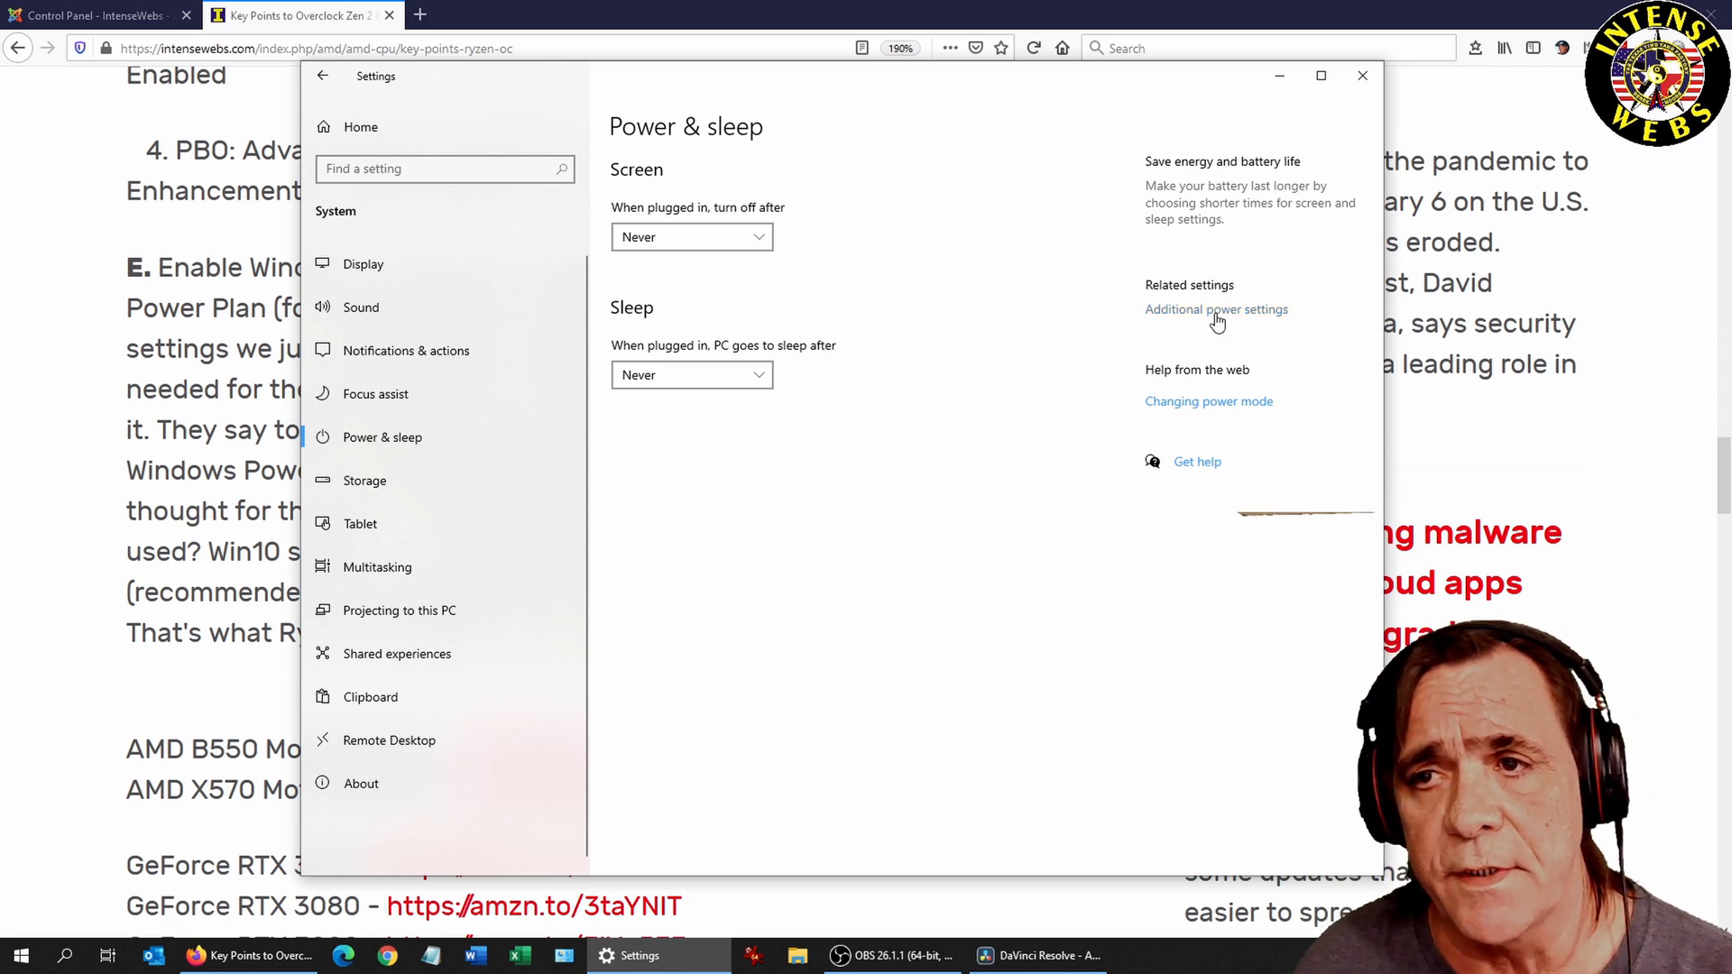
{"action": "left_click", "coordinate": [1216, 309]}
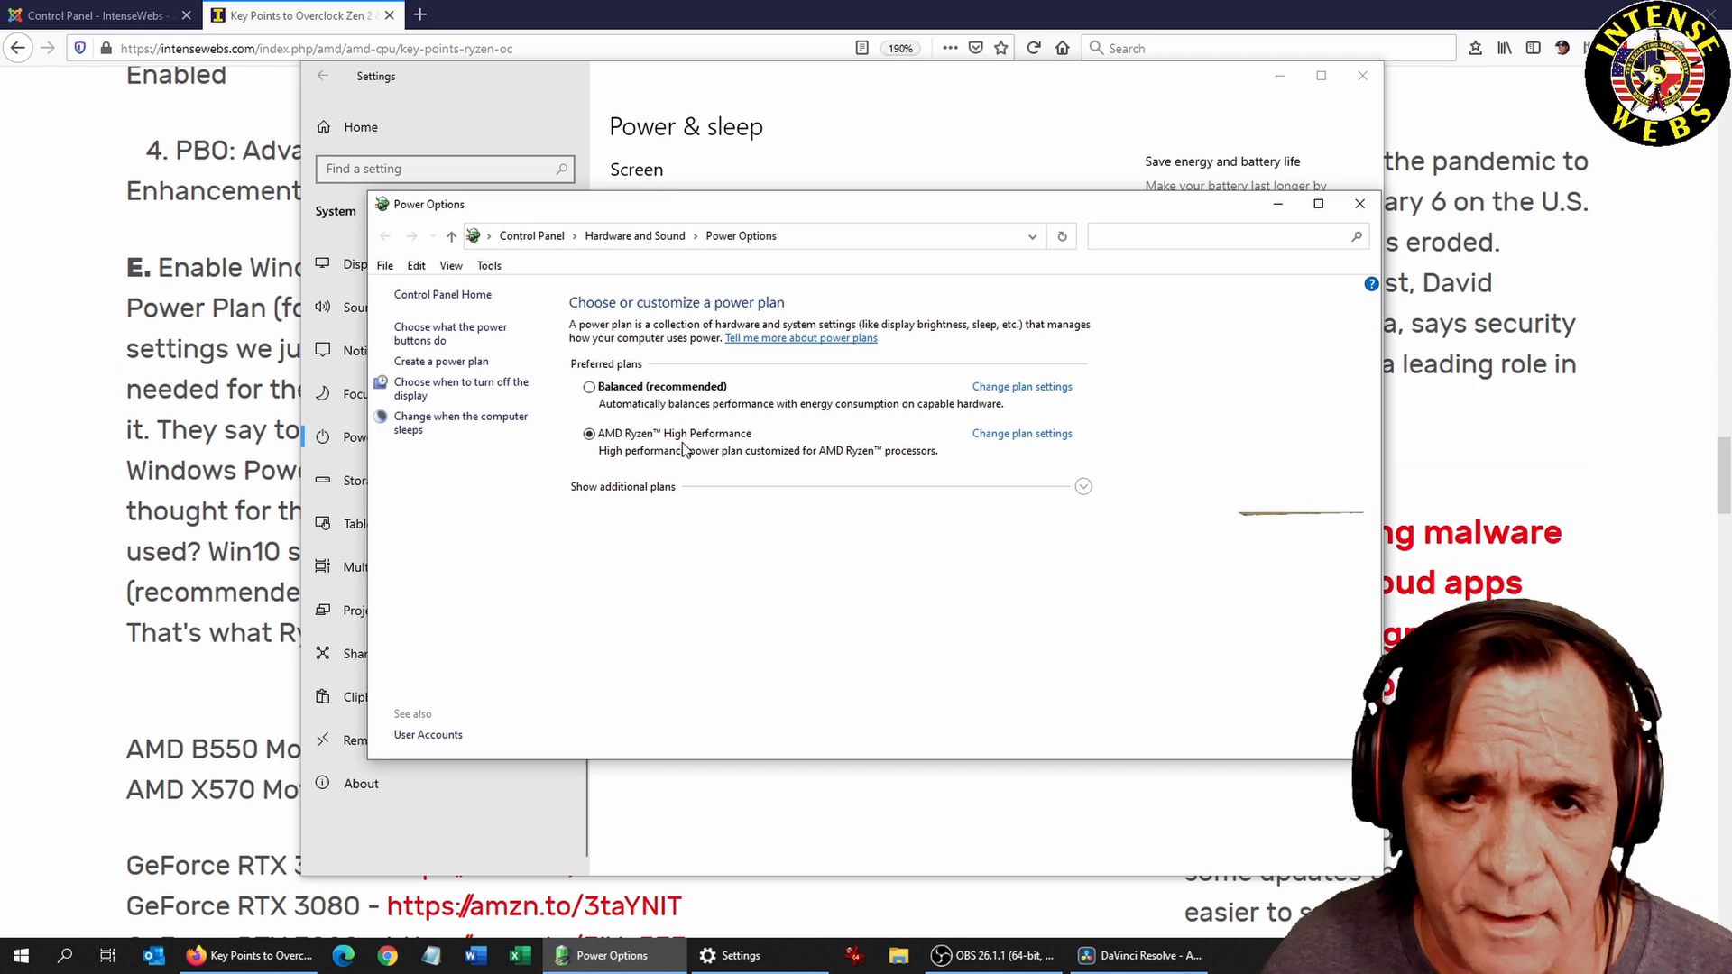
{"action": "mouse_move", "coordinate": [858, 464]}
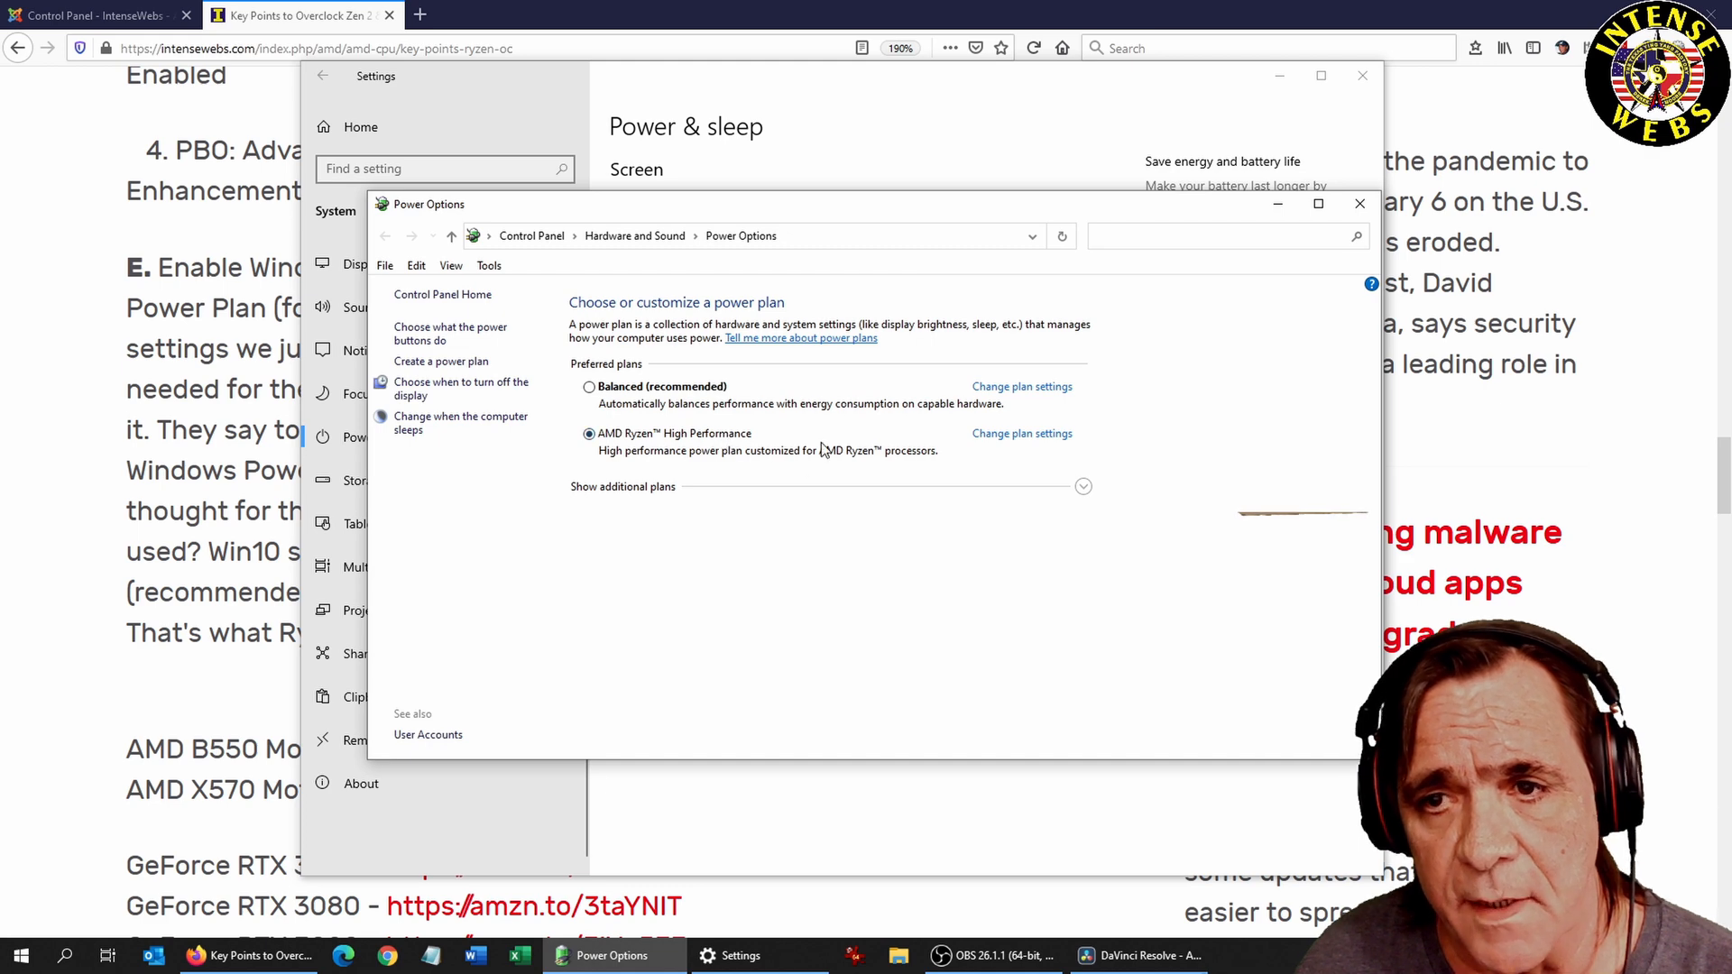
{"action": "mouse_move", "coordinate": [1005, 476]}
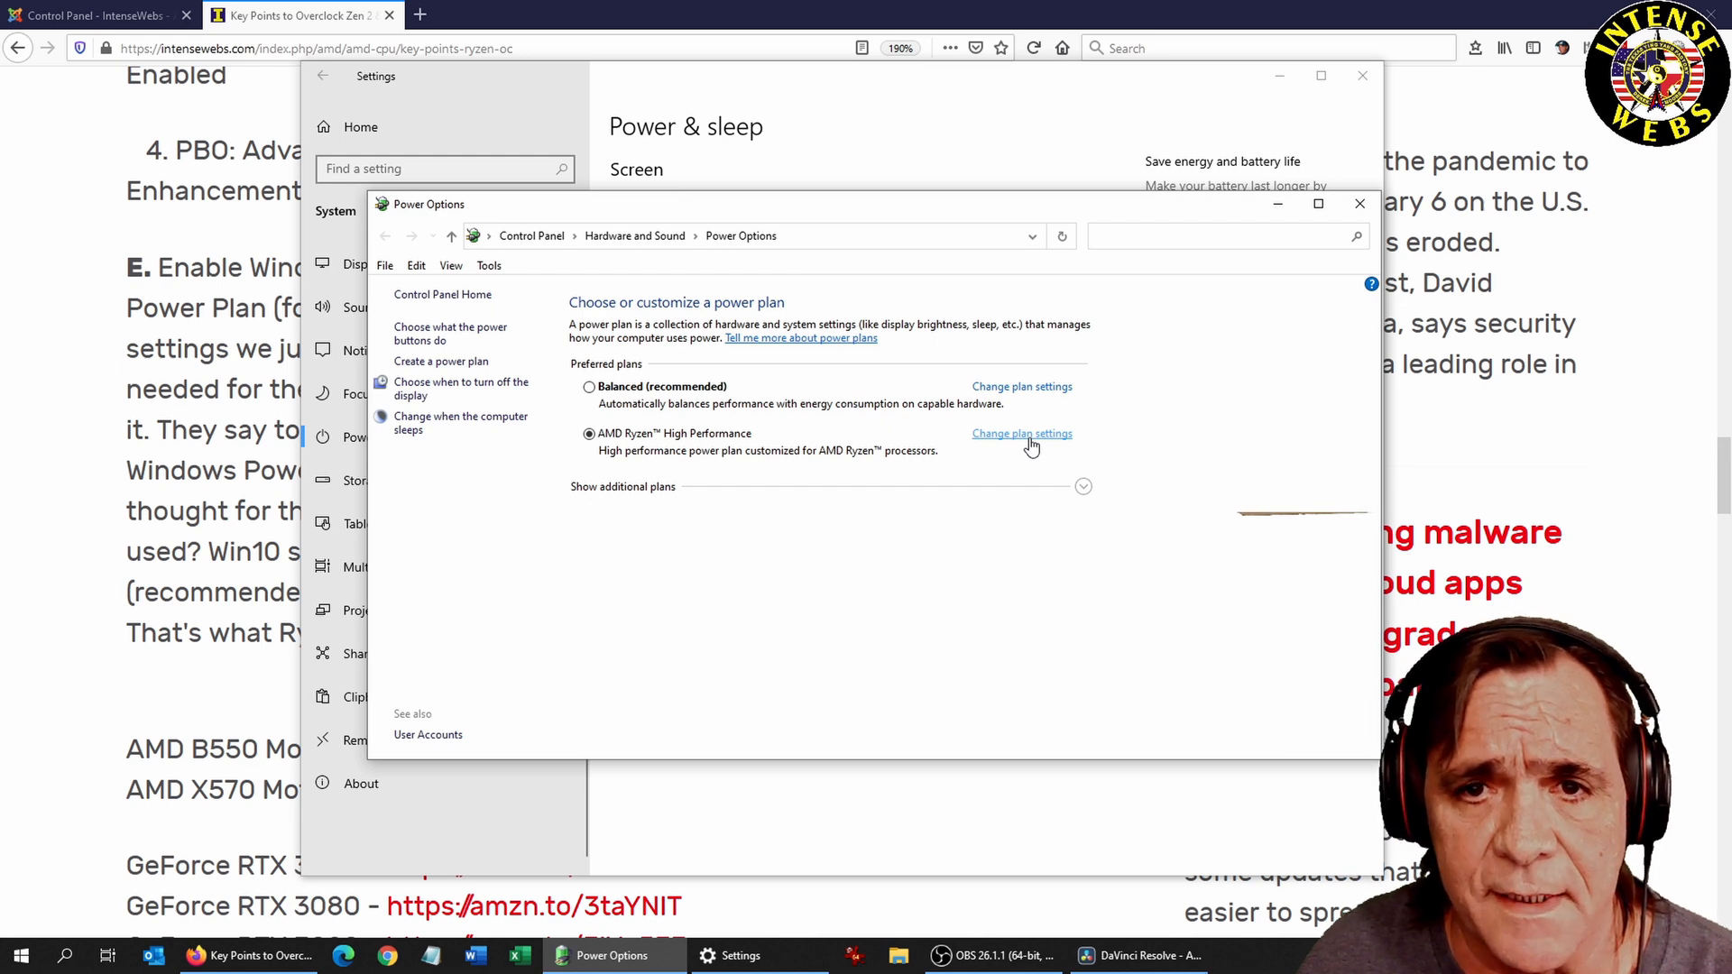
Step: Go into the AMD Ryzen High Performance plan's settings and its advanced power settings
{"action": "left_click", "coordinate": [1021, 433]}
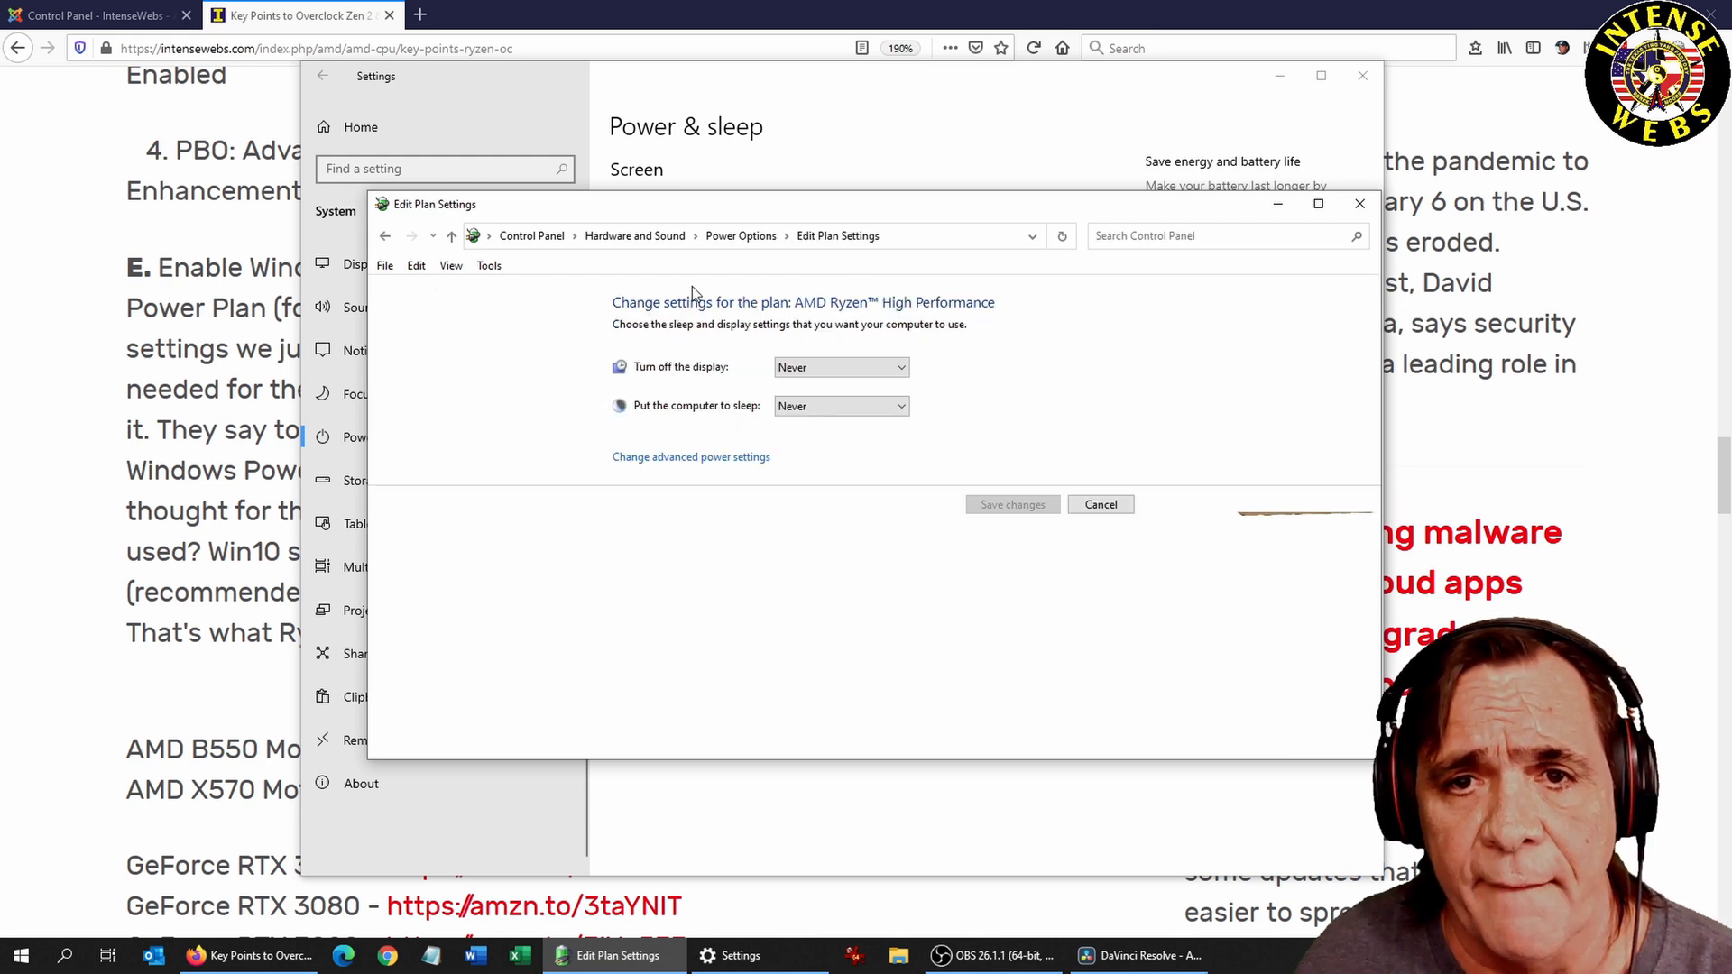
{"action": "mouse_move", "coordinate": [691, 456]}
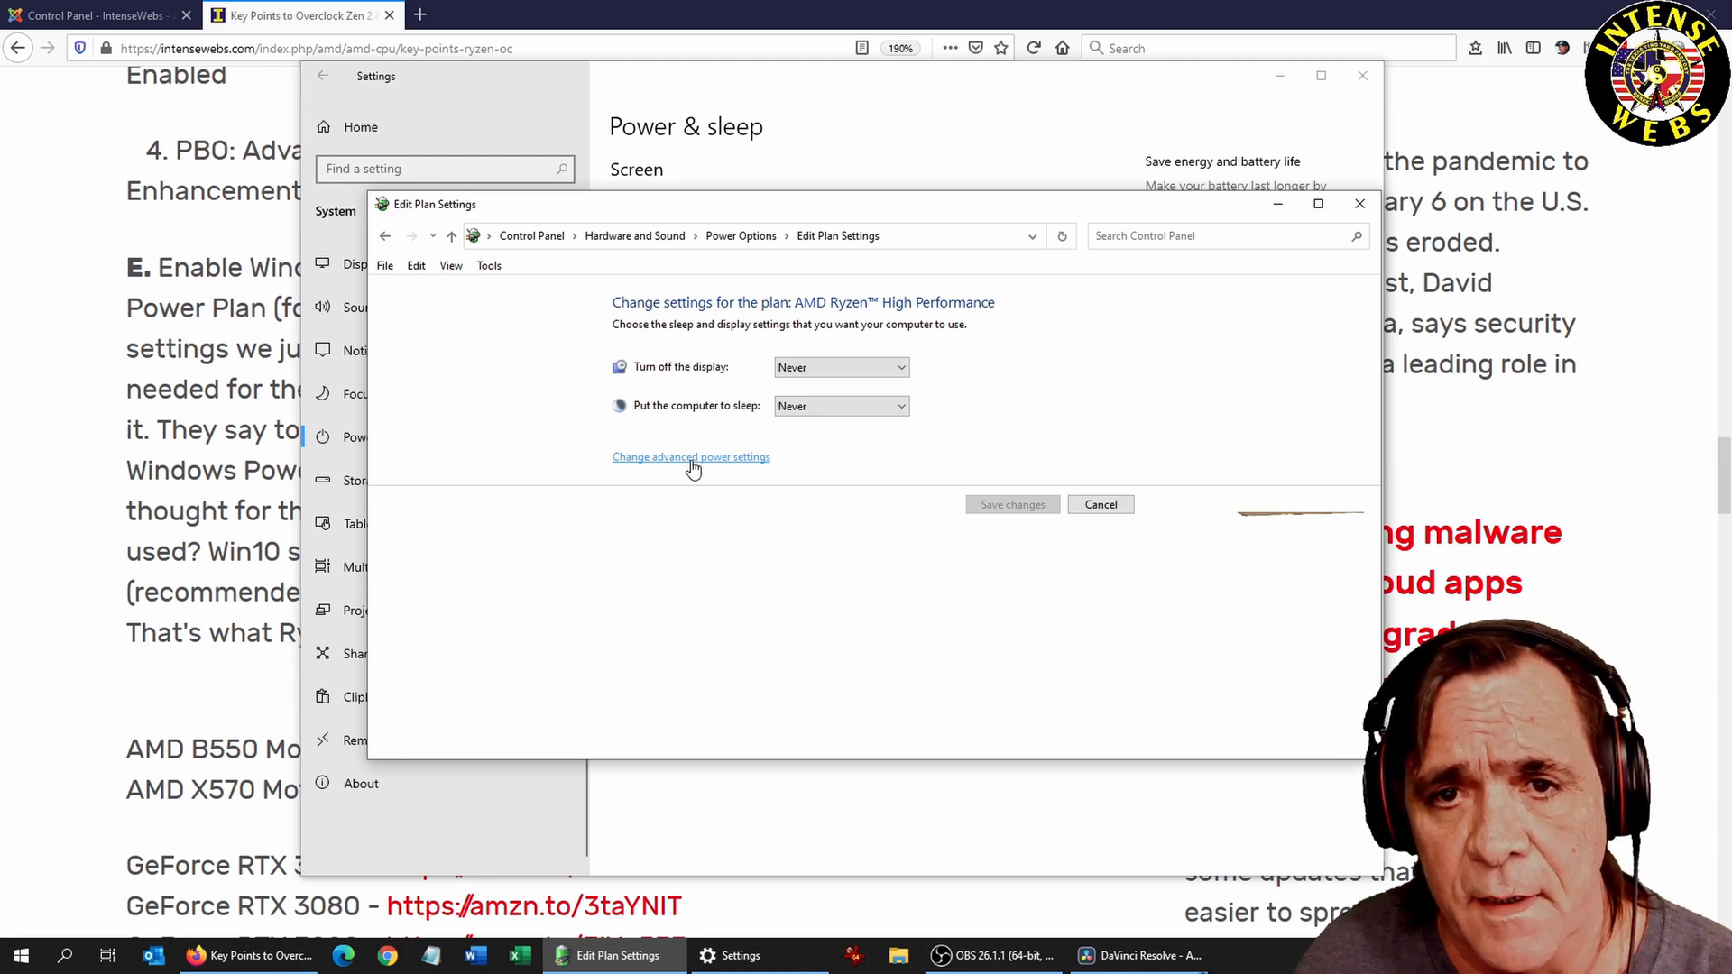
{"action": "left_click", "coordinate": [690, 457]}
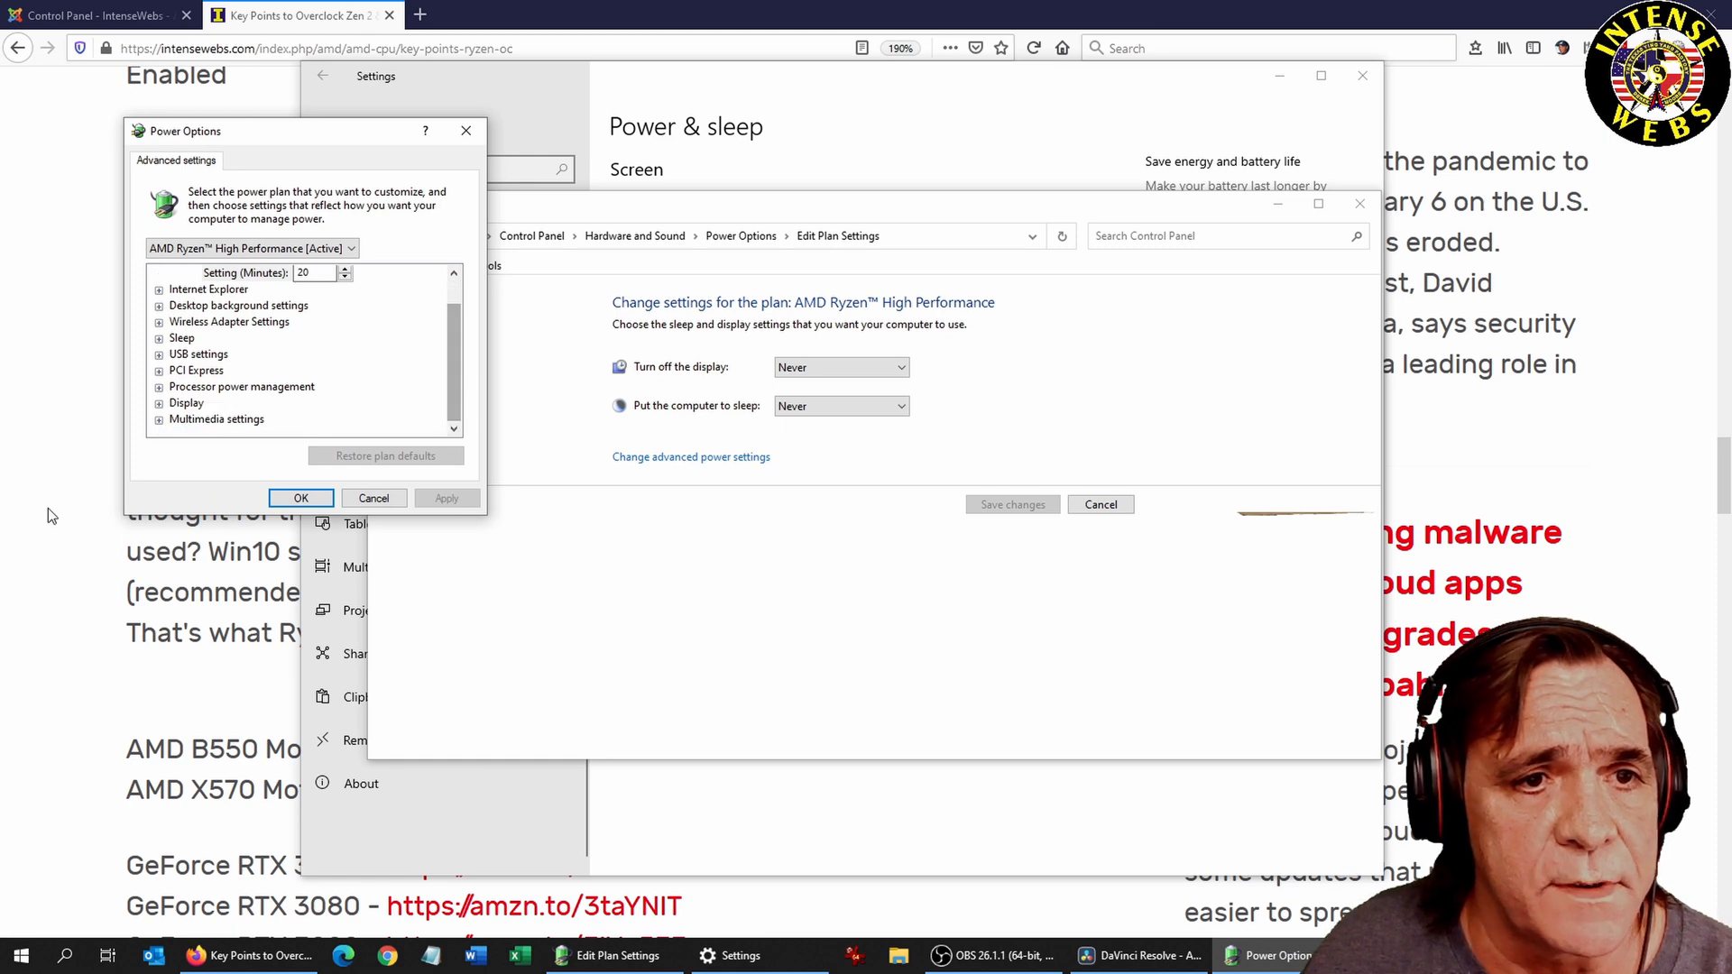
Step: Expand Processor power management and PCI Express to show Maximum processor state at 100%
{"action": "left_click", "coordinate": [159, 370]}
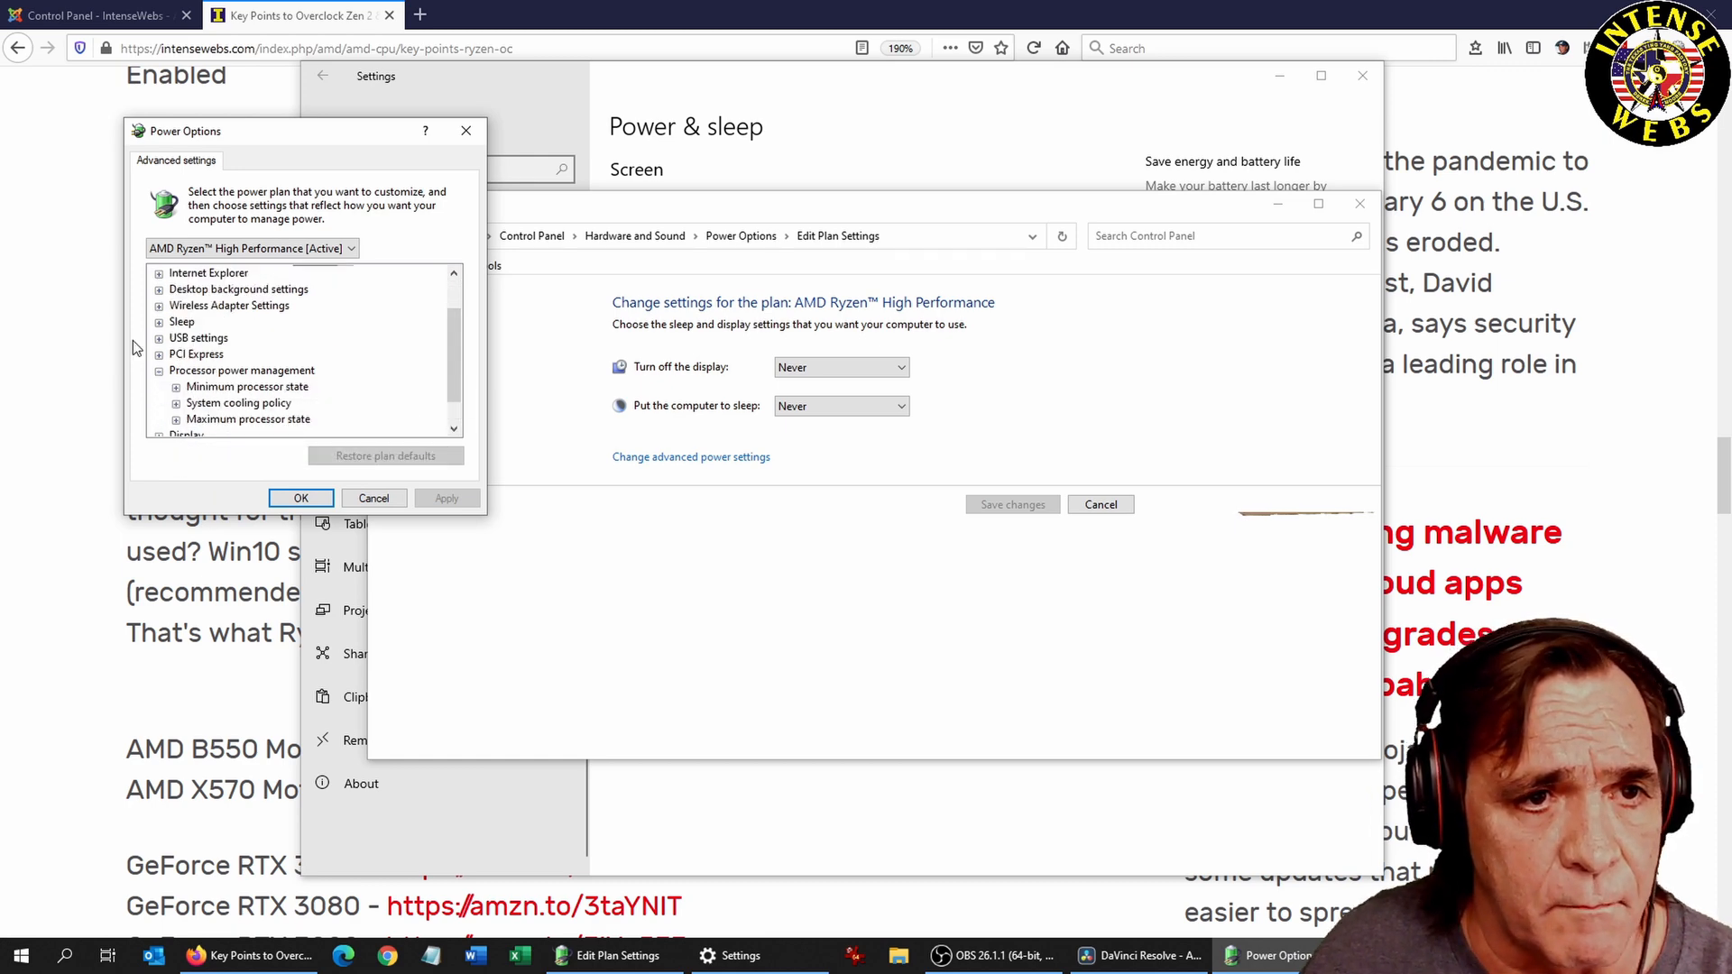
{"action": "left_click", "coordinate": [159, 353]}
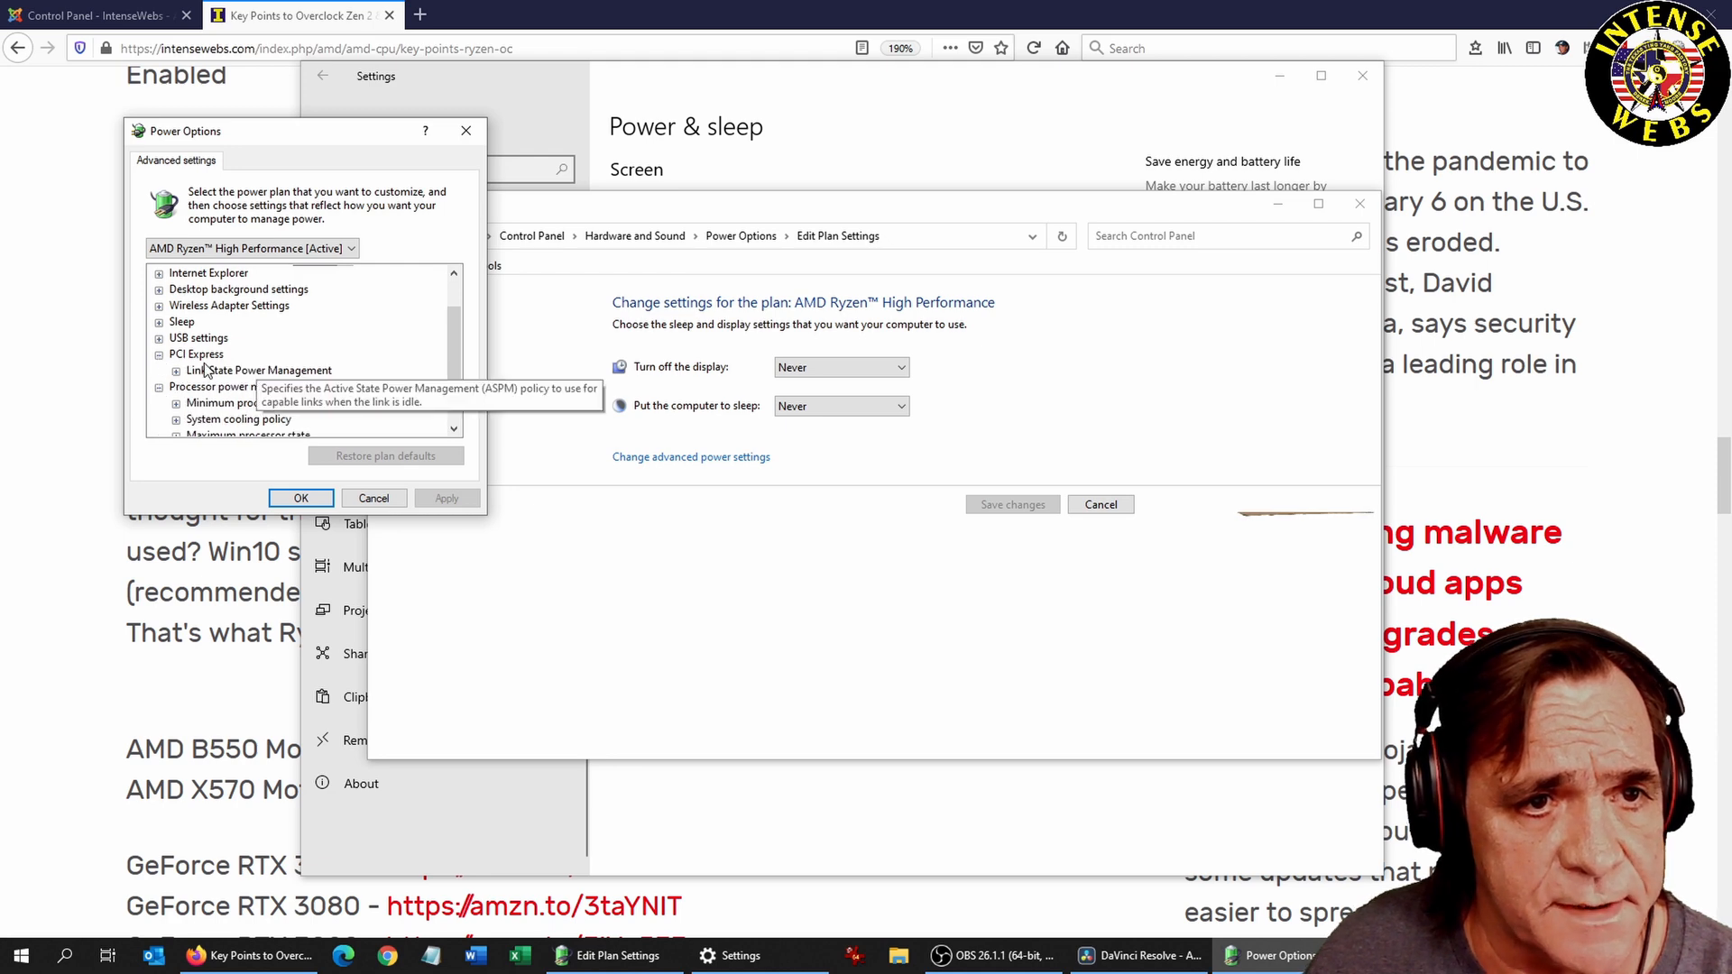
{"action": "scroll", "scroll_direction": "down", "scroll_amount": 3}
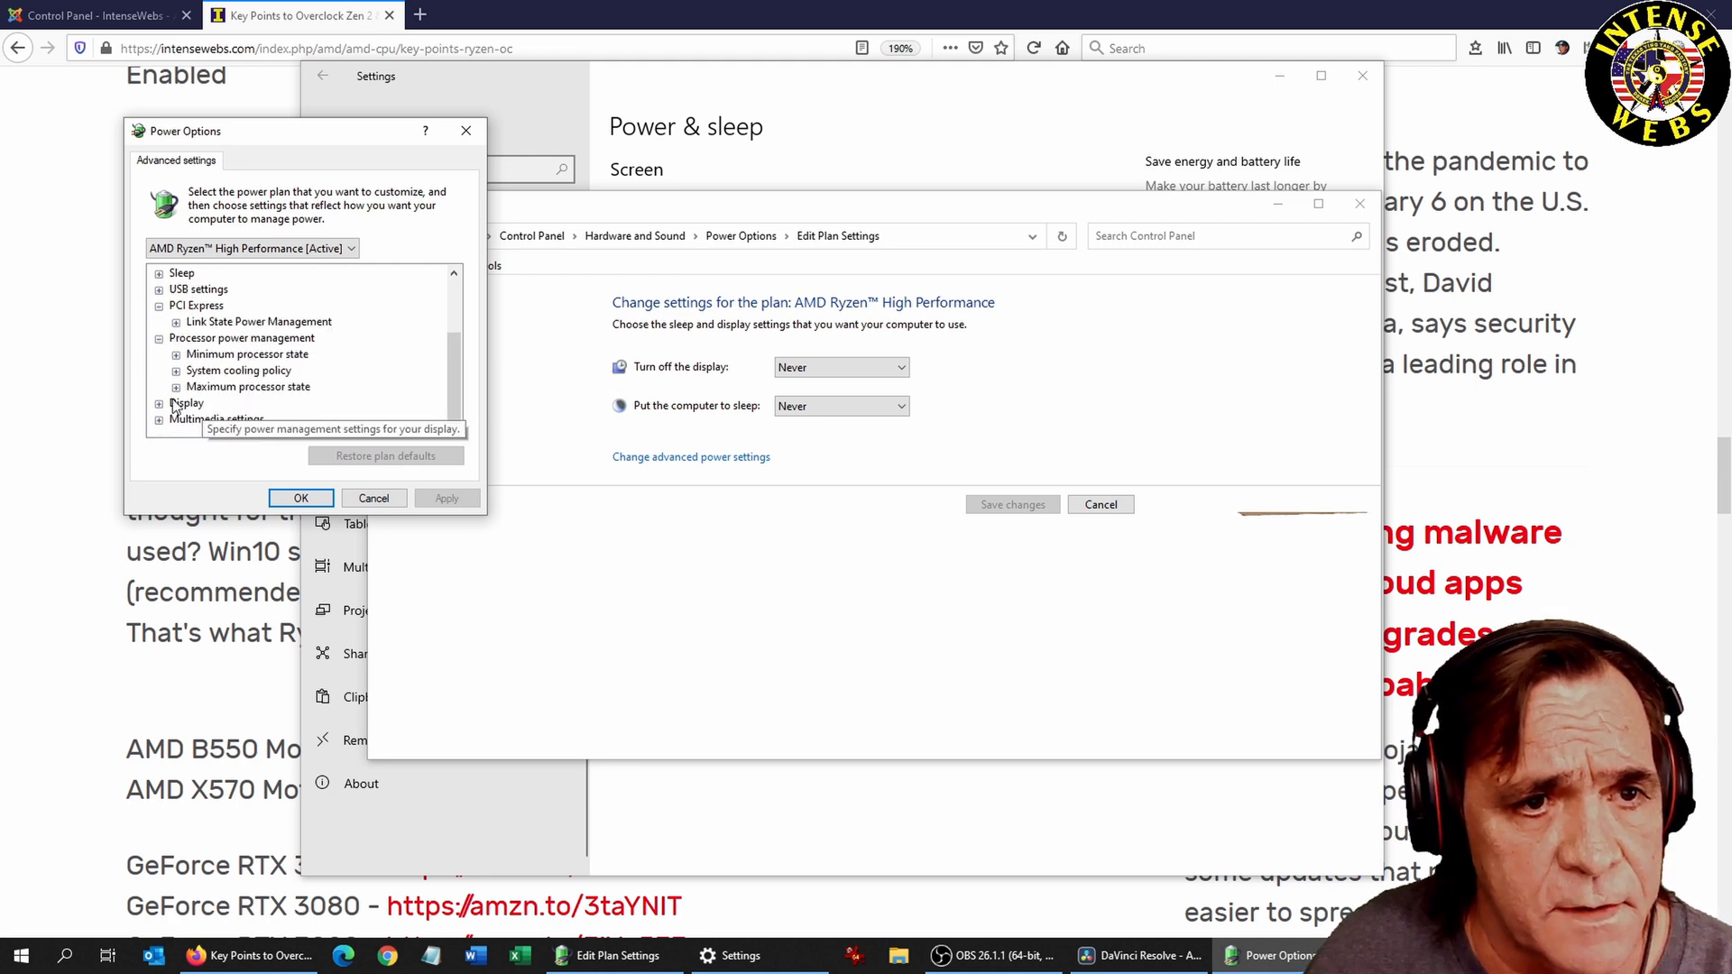
{"action": "left_click", "coordinate": [174, 386]}
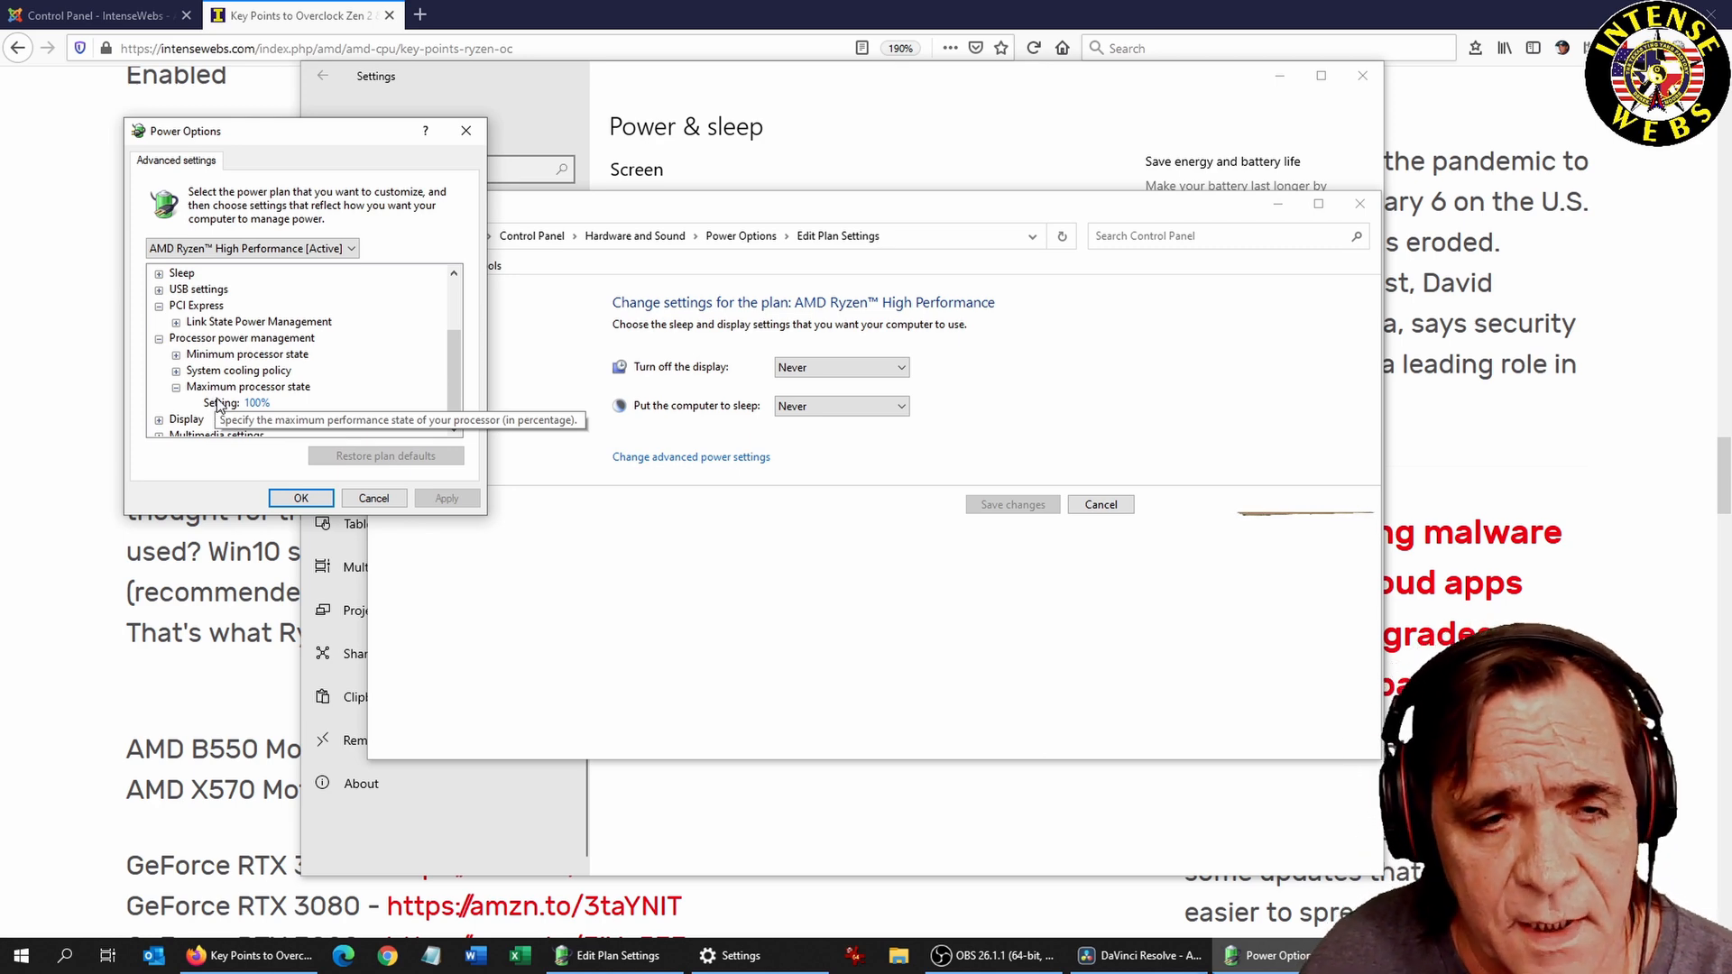
{"action": "mouse_move", "coordinate": [220, 435]}
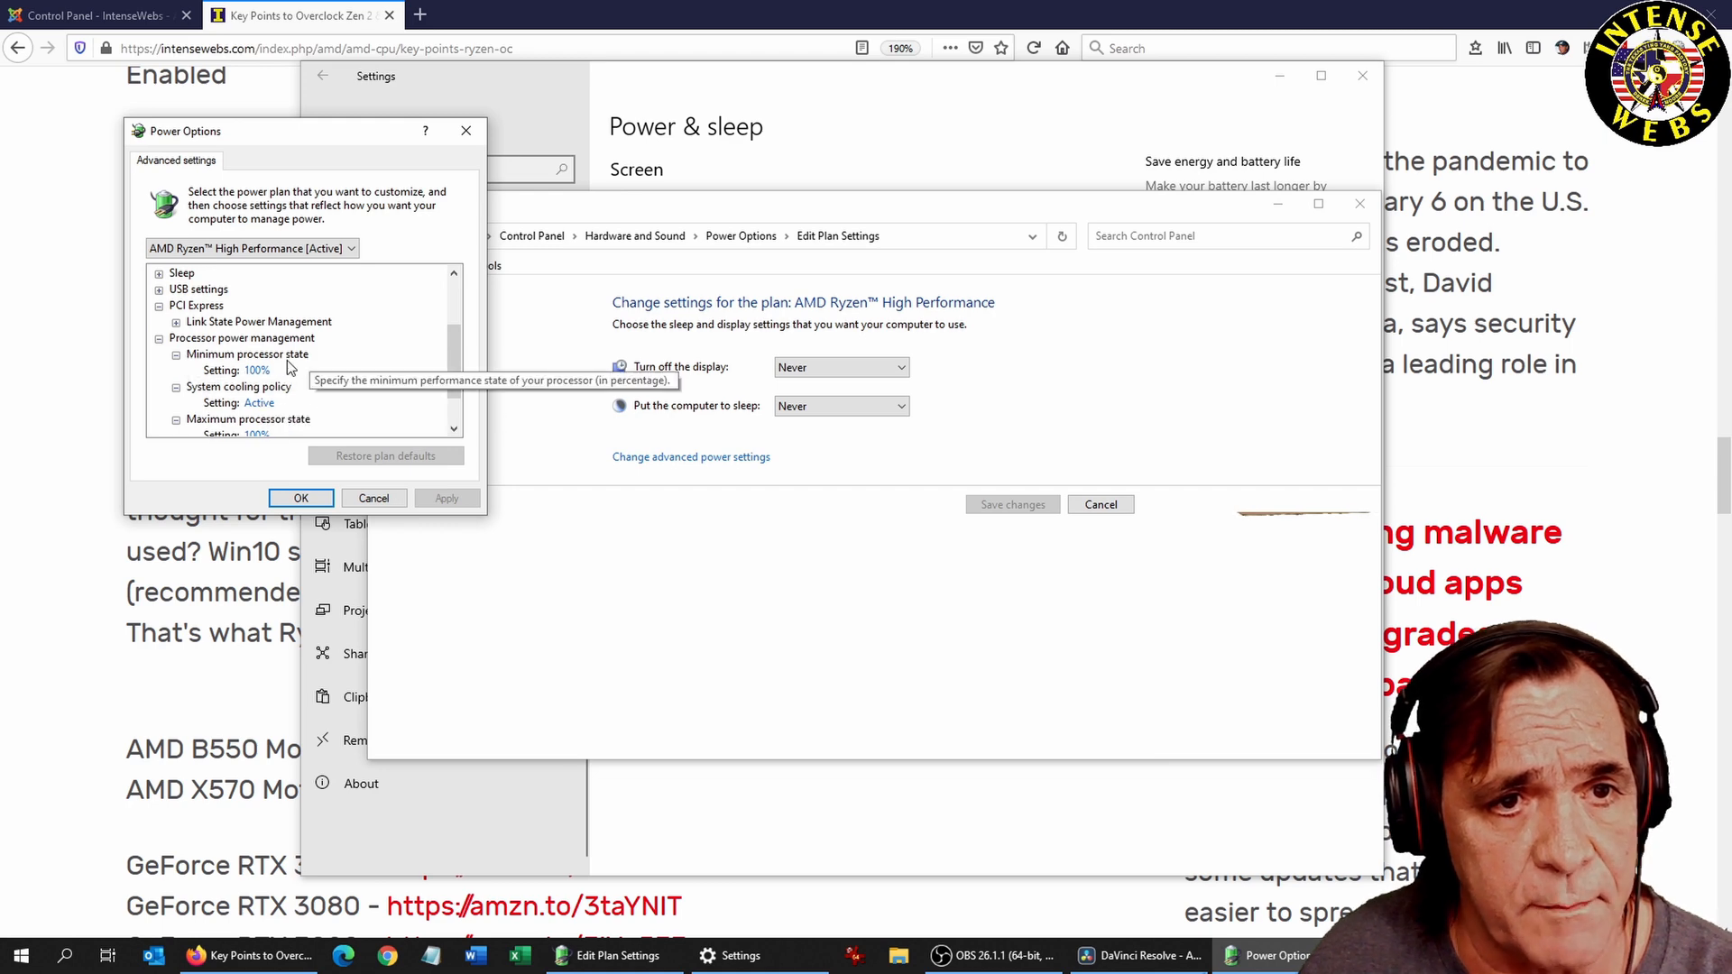
{"action": "mouse_move", "coordinate": [265, 455]}
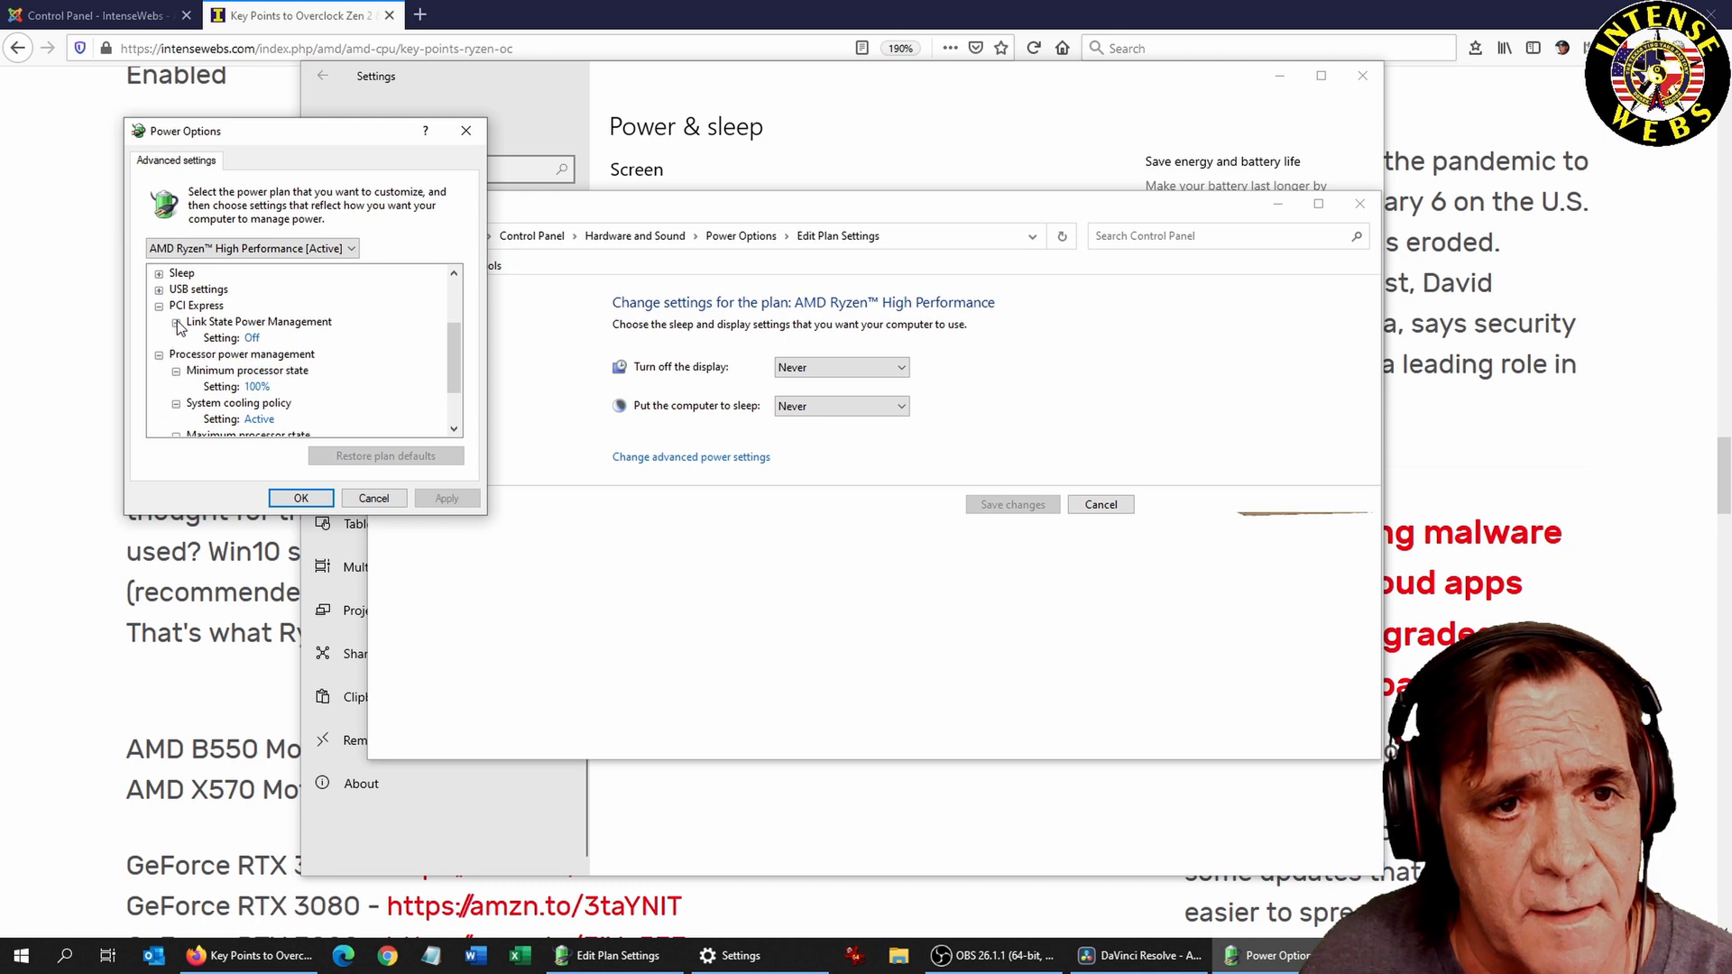
{"action": "mouse_move", "coordinate": [259, 321]}
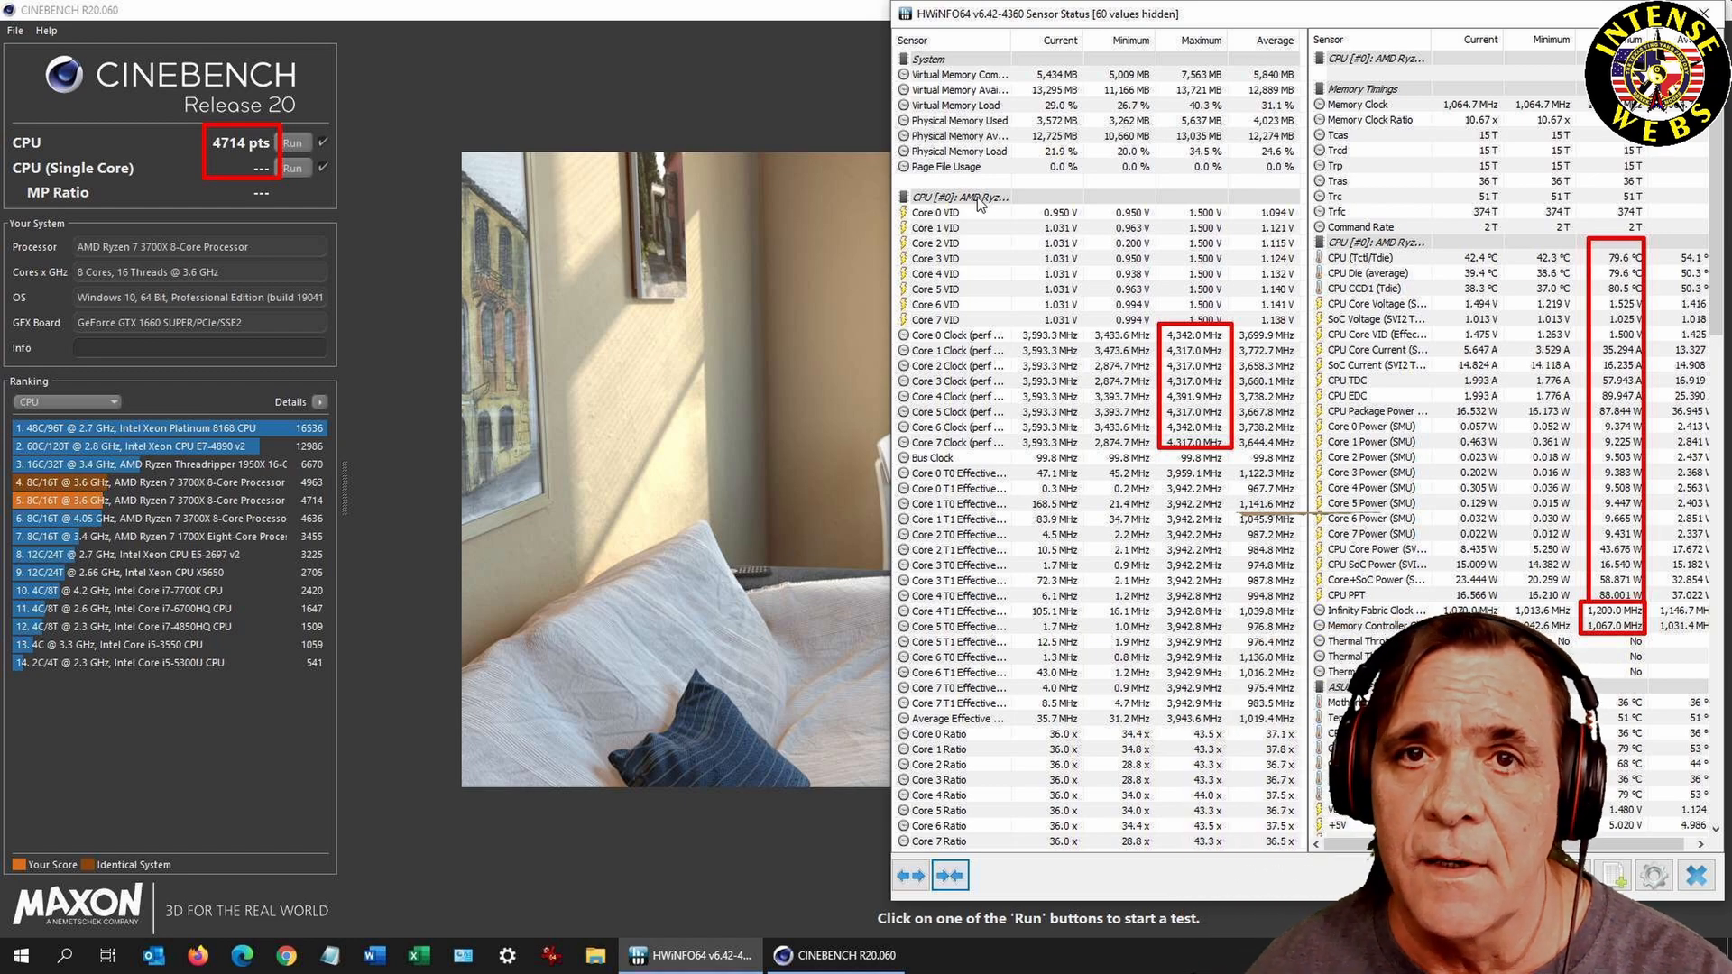
{"action": "mouse_move", "coordinate": [800, 18]}
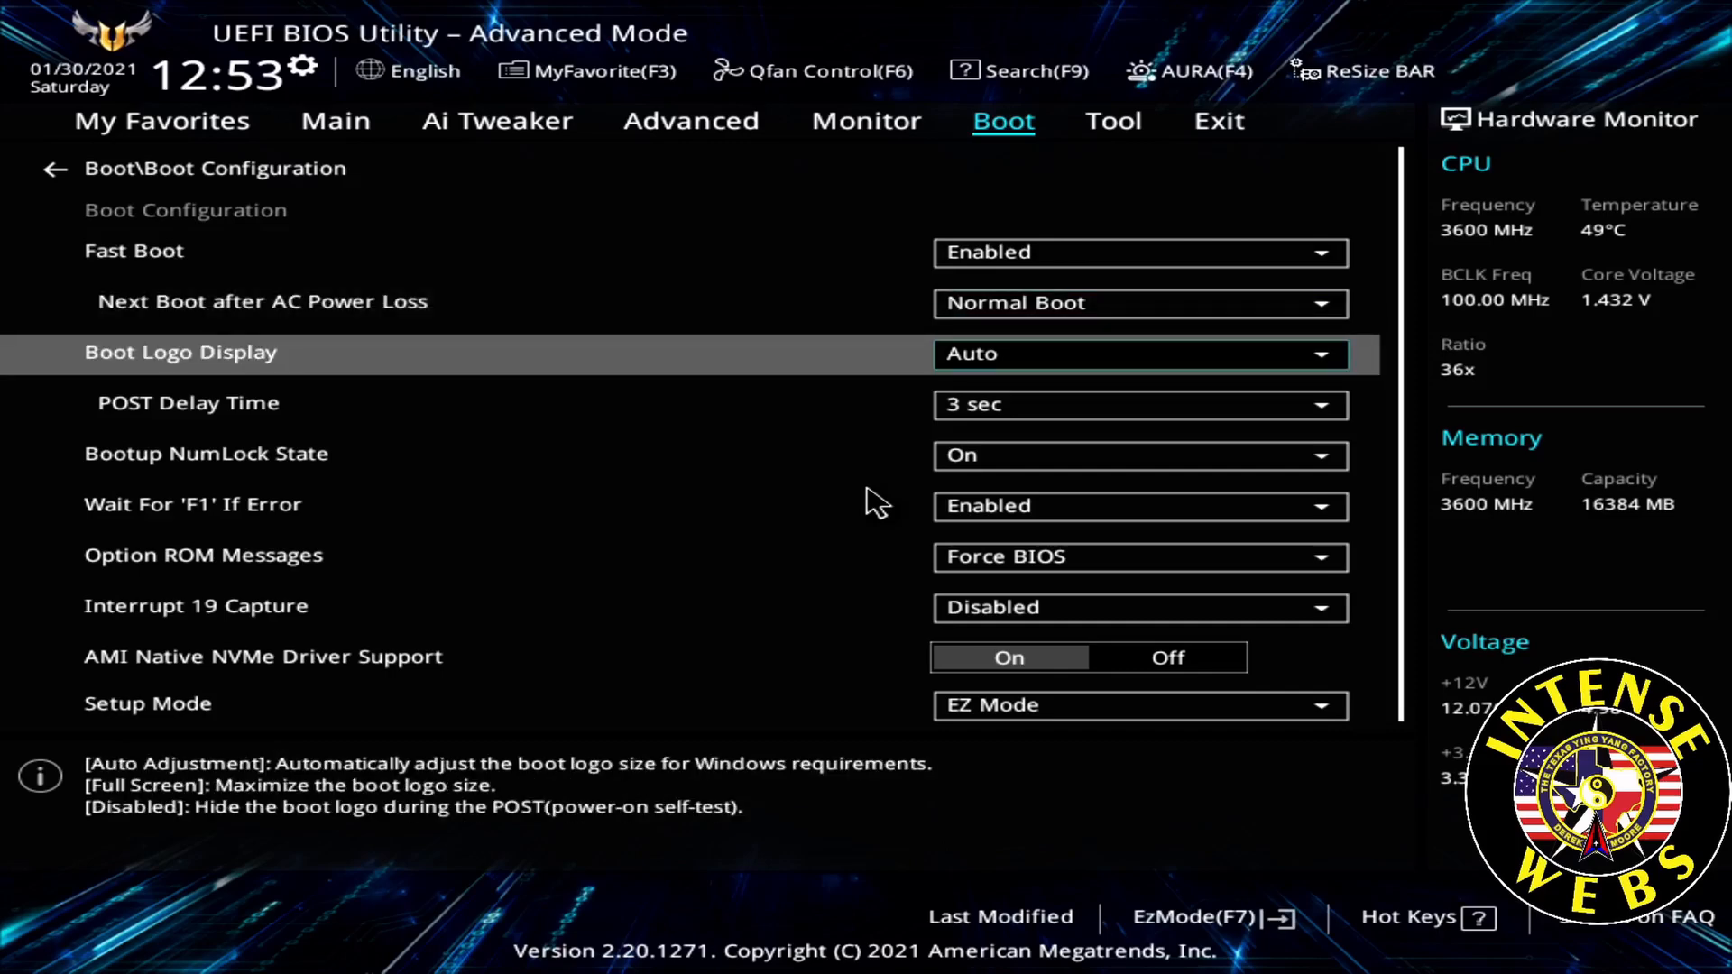
Step: Keep Boot Logo Display at Auto and set POST Delay Time to 1 sec
{"action": "left_click", "coordinate": [1138, 354]}
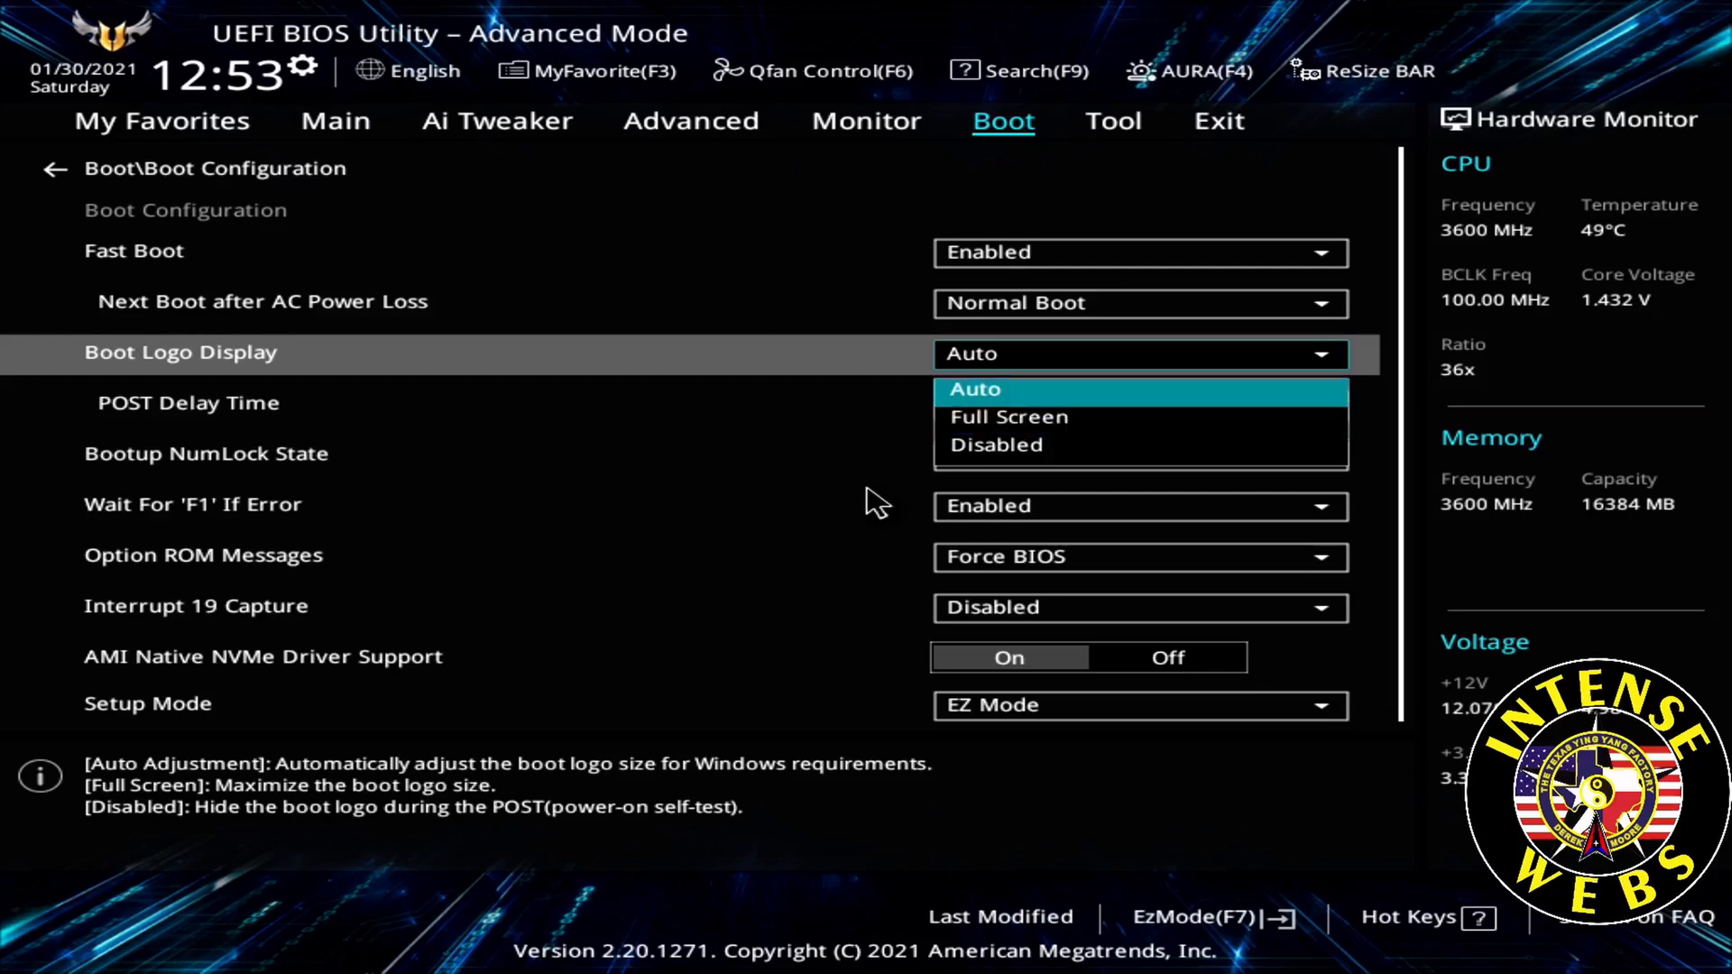
{"action": "left_click", "coordinate": [974, 389]}
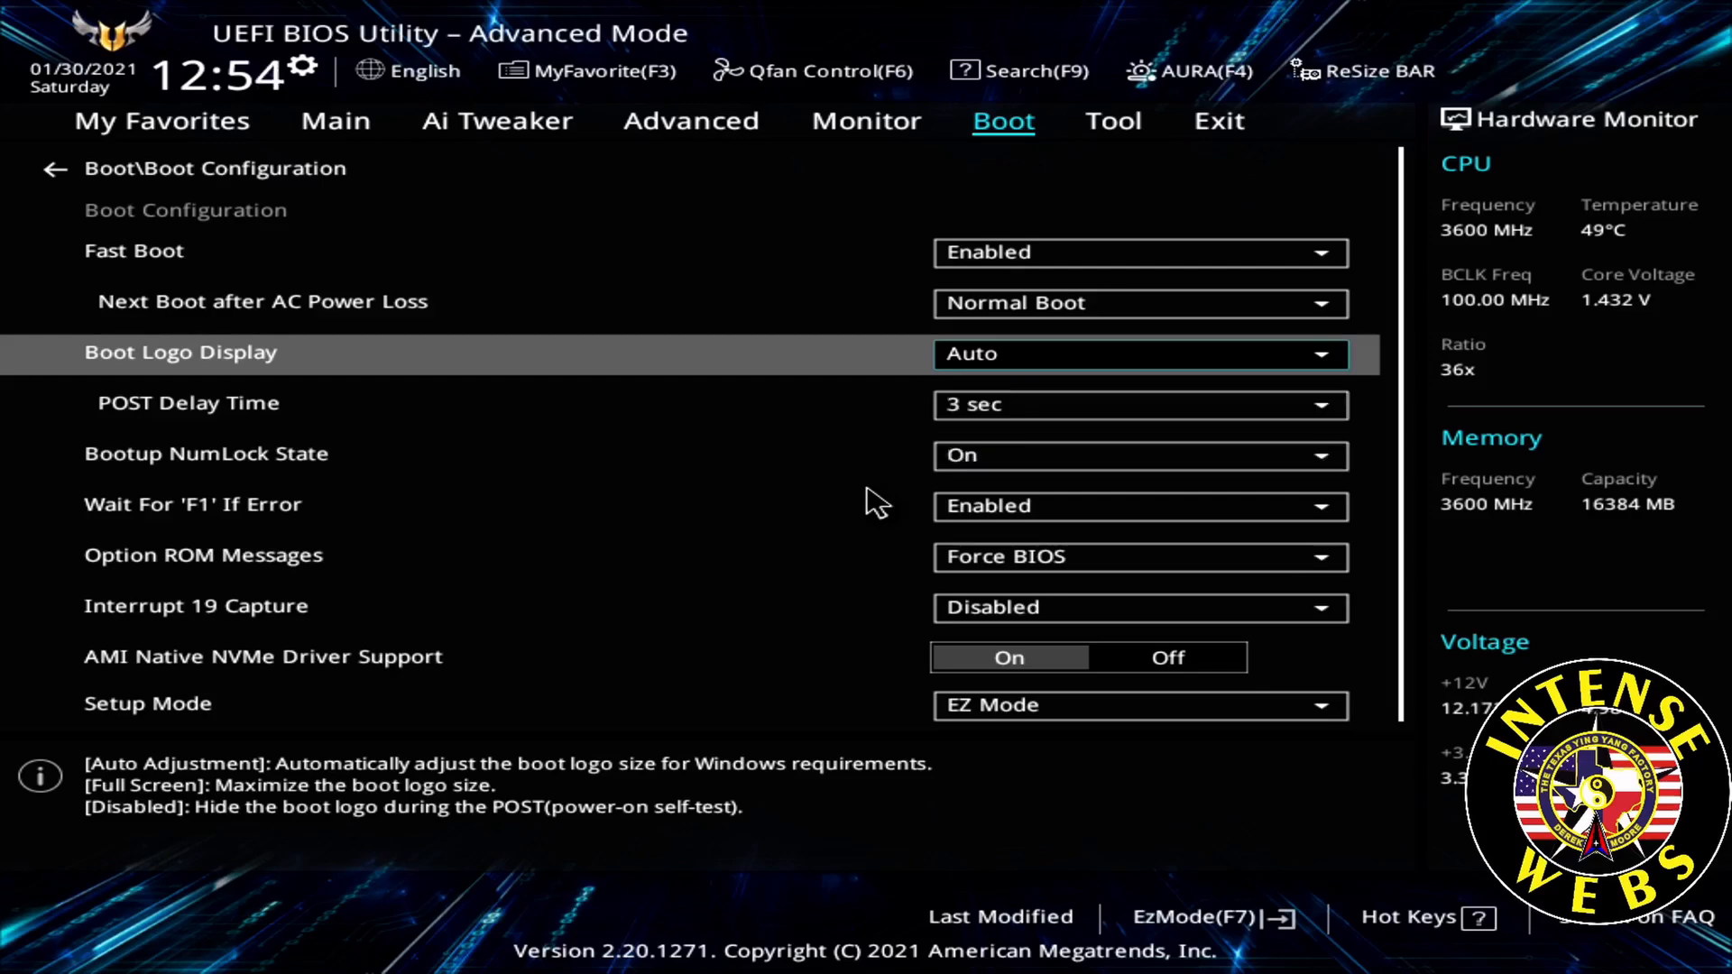
{"action": "left_click", "coordinate": [1140, 404]}
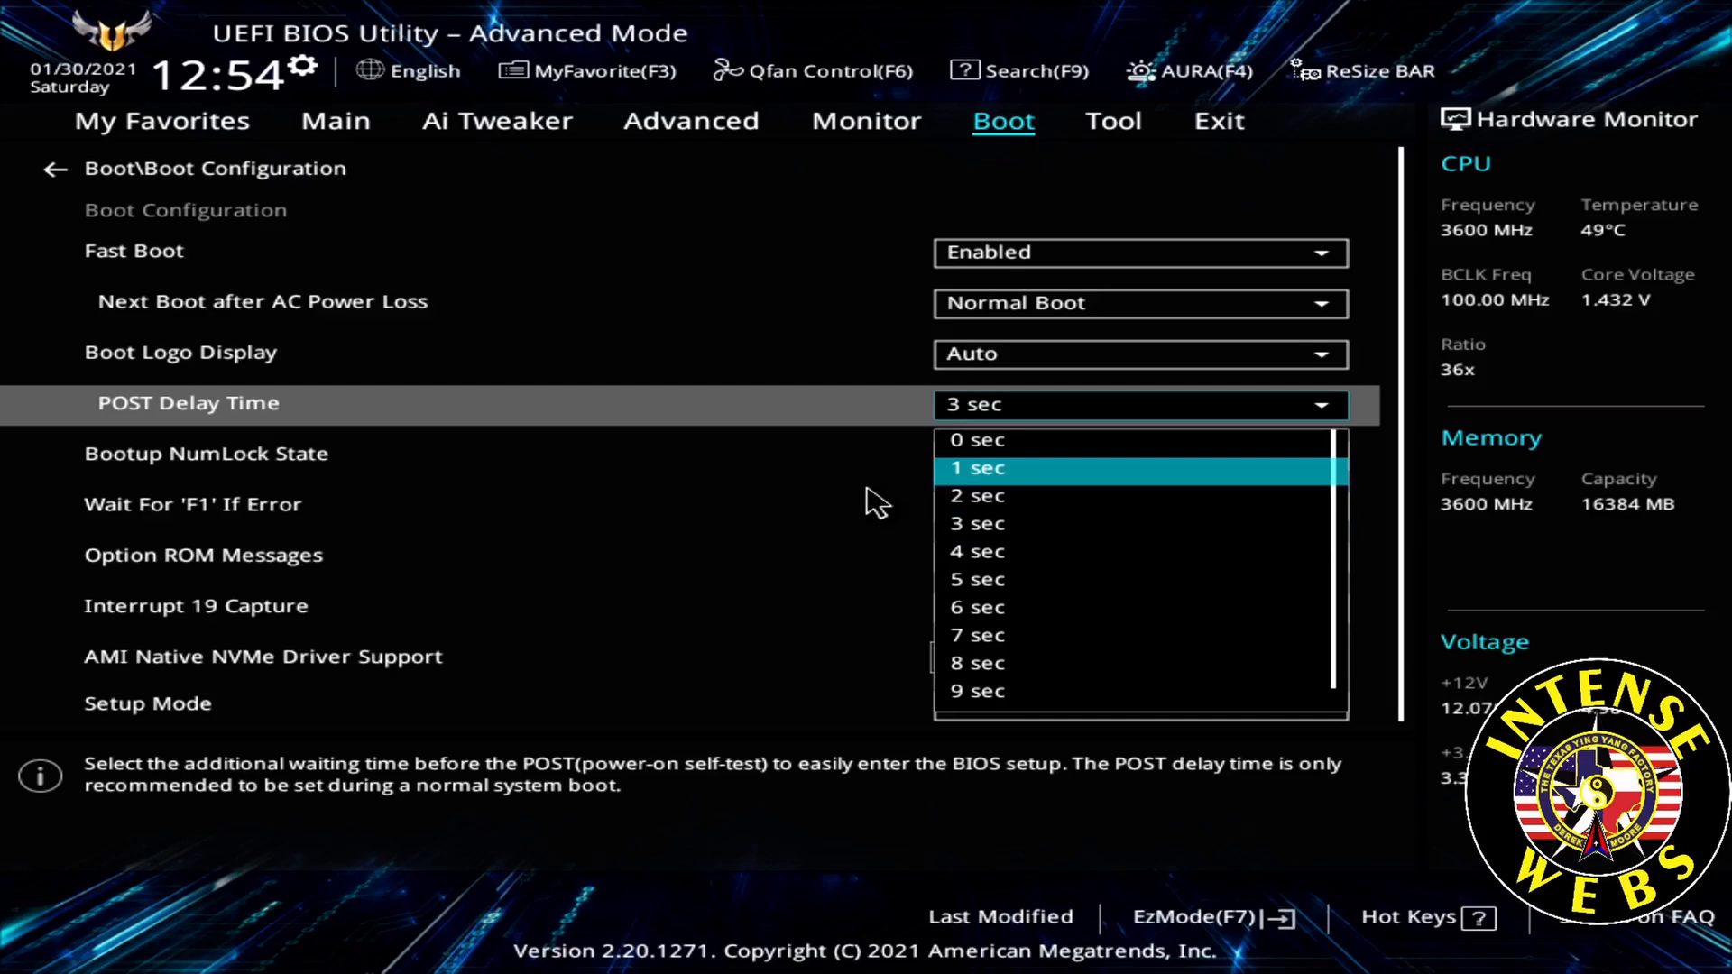
{"action": "left_click", "coordinate": [976, 467]}
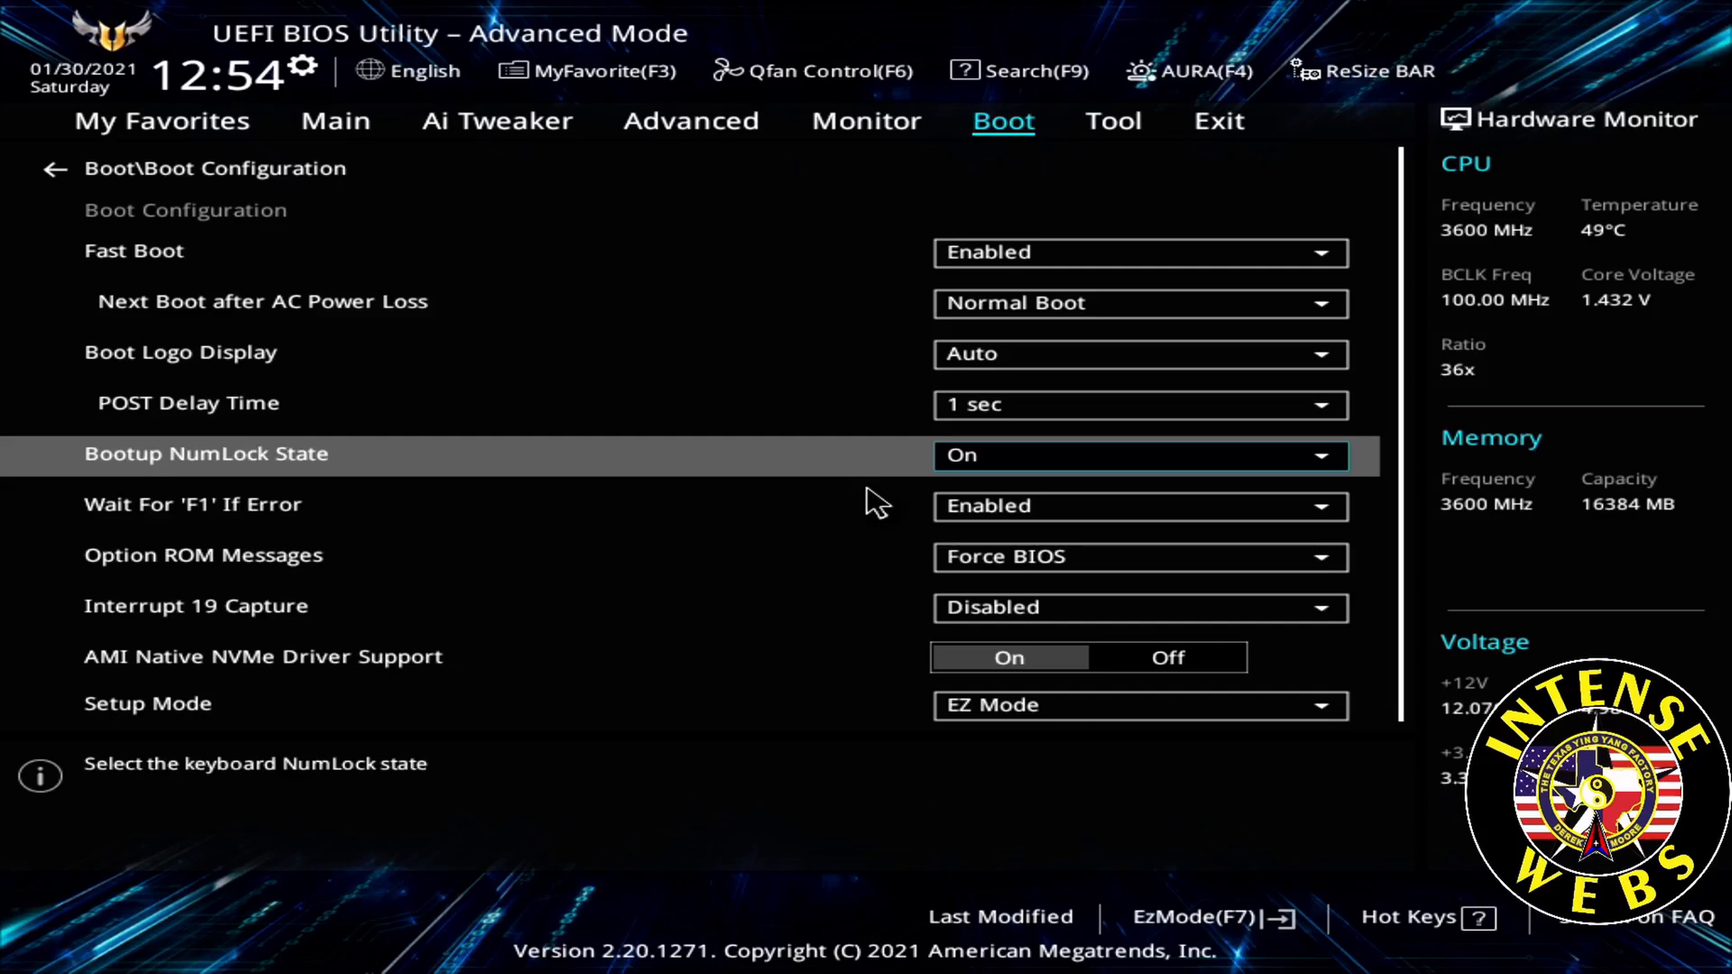
Step: Set Bootup NumLock State to Off and Setup Mode to Advanced Mode
{"action": "left_click", "coordinate": [1139, 454]}
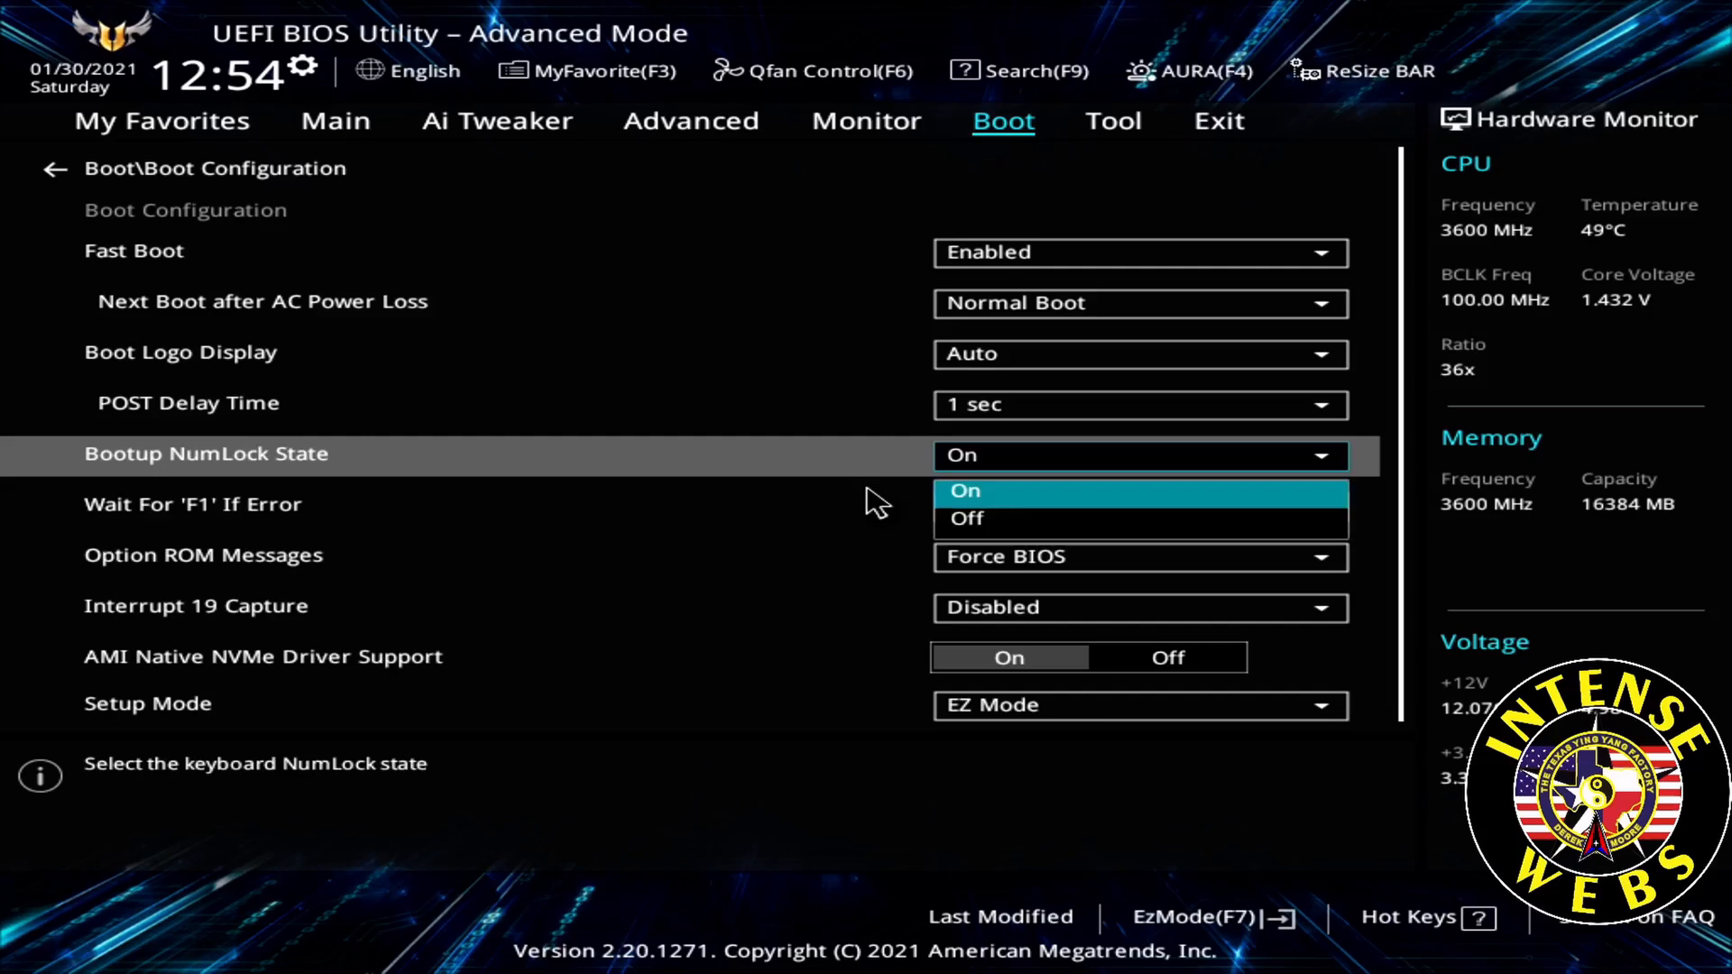
{"action": "left_click", "coordinate": [967, 518]}
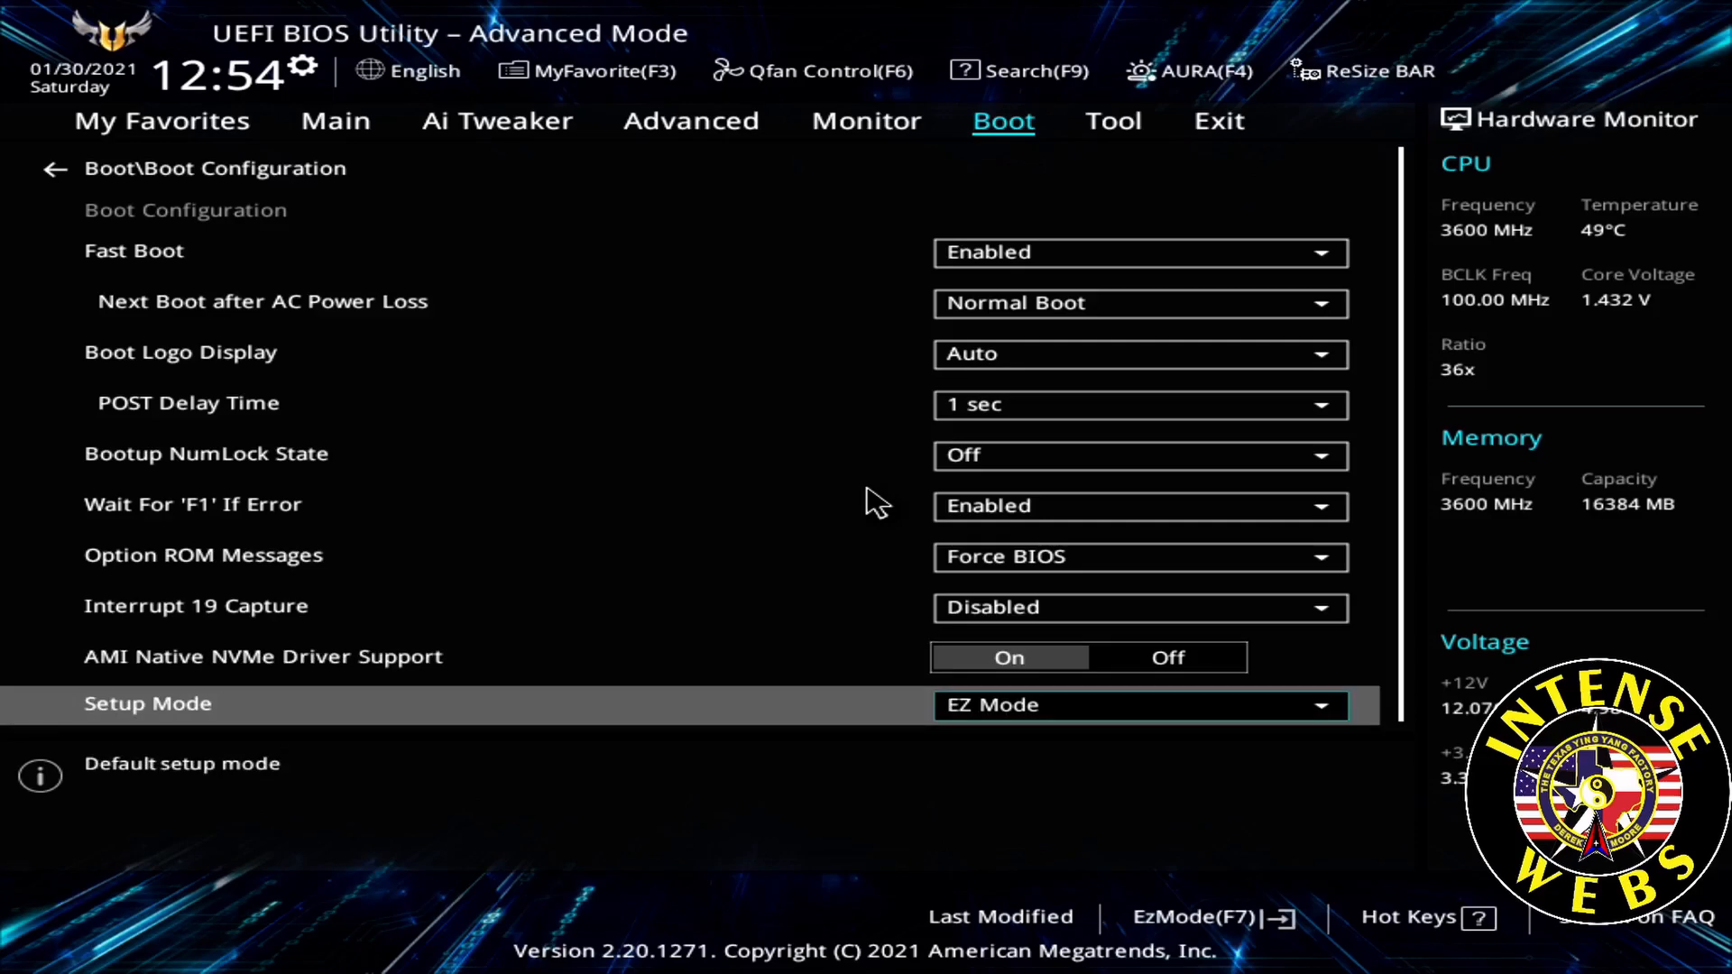
{"action": "left_click", "coordinate": [1138, 706]}
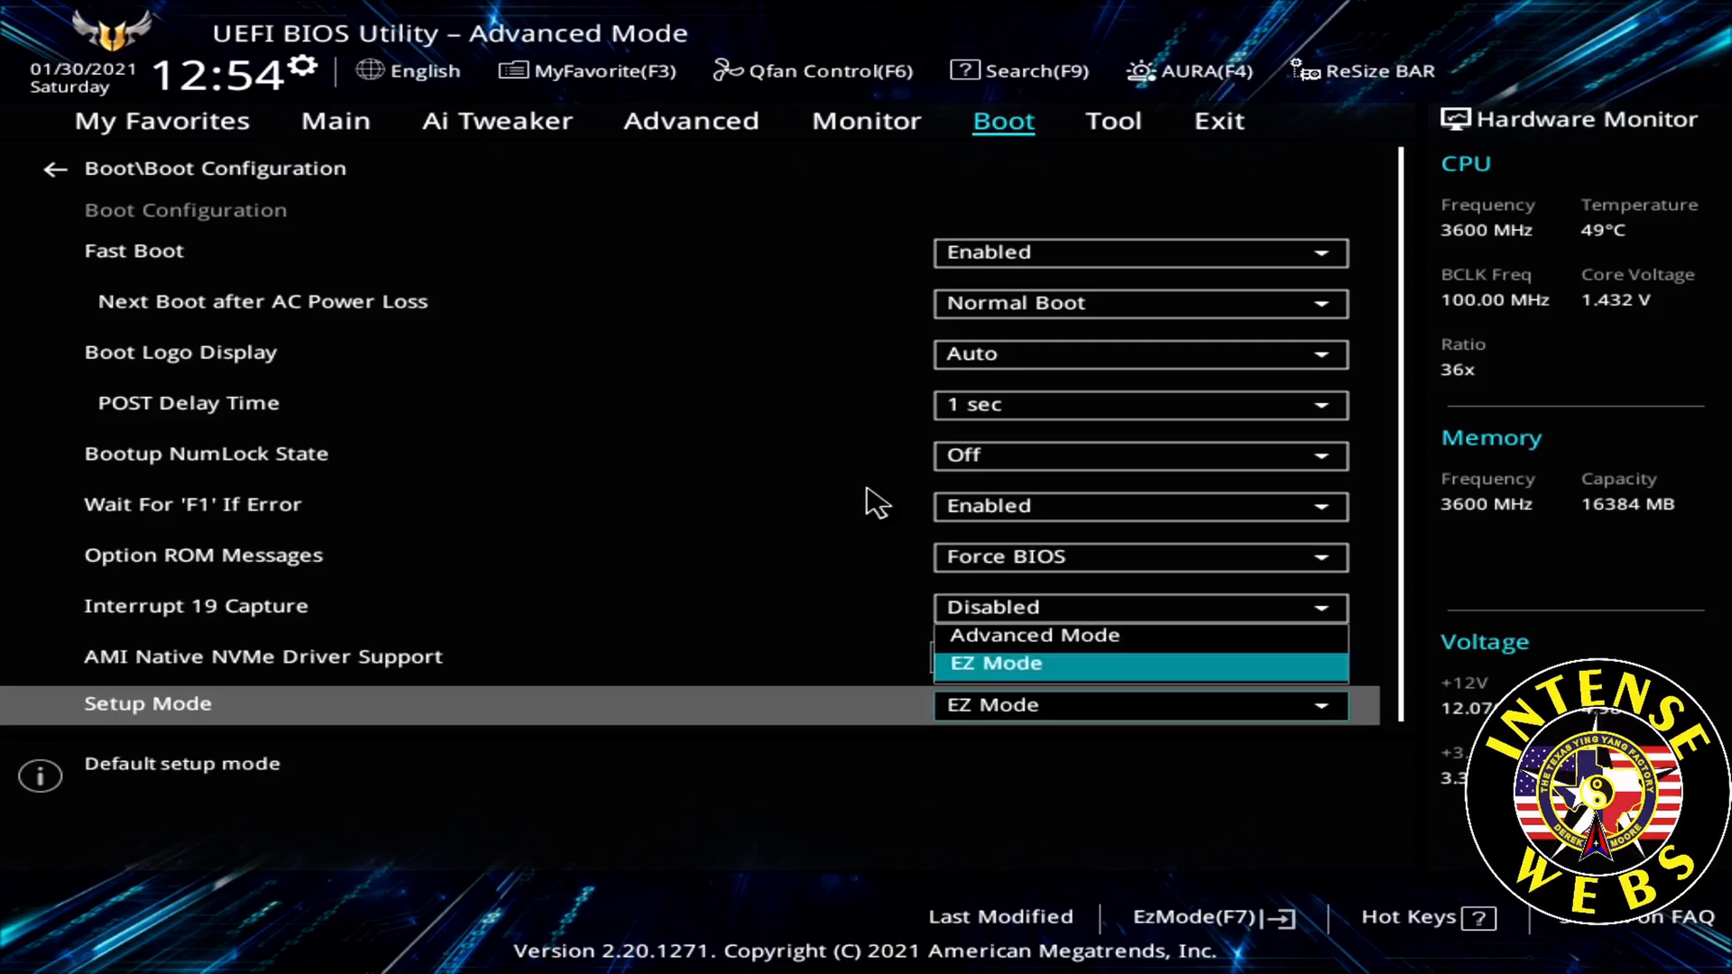
{"action": "left_click", "coordinate": [1032, 634]}
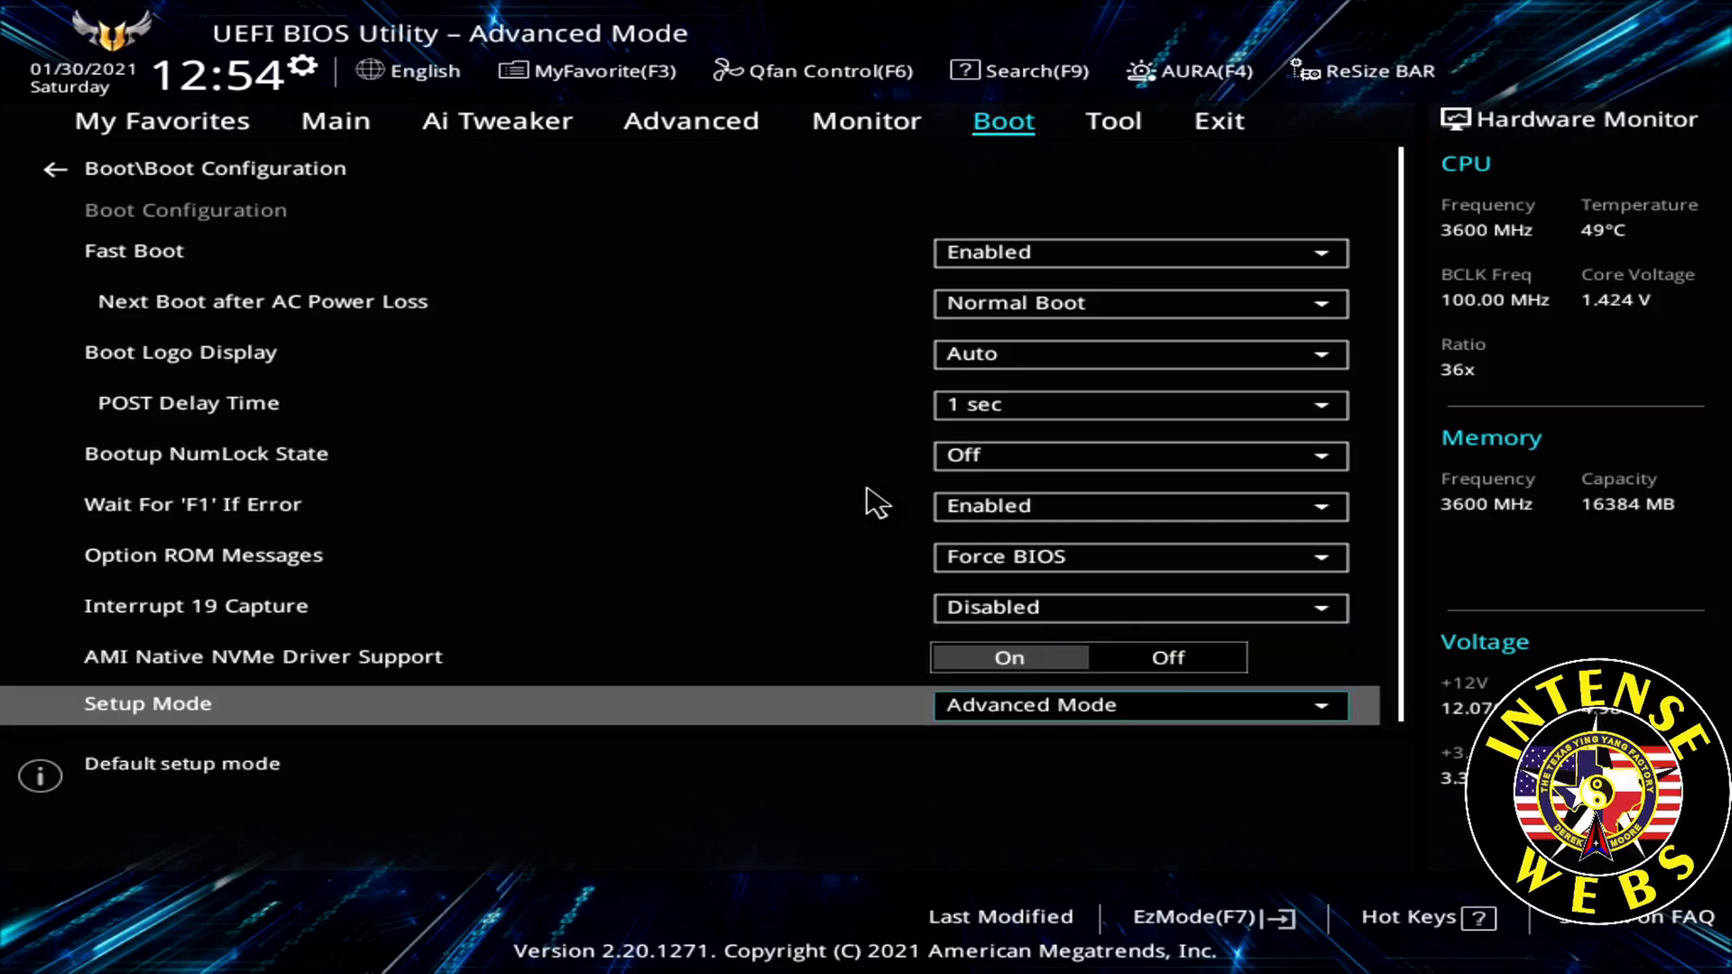